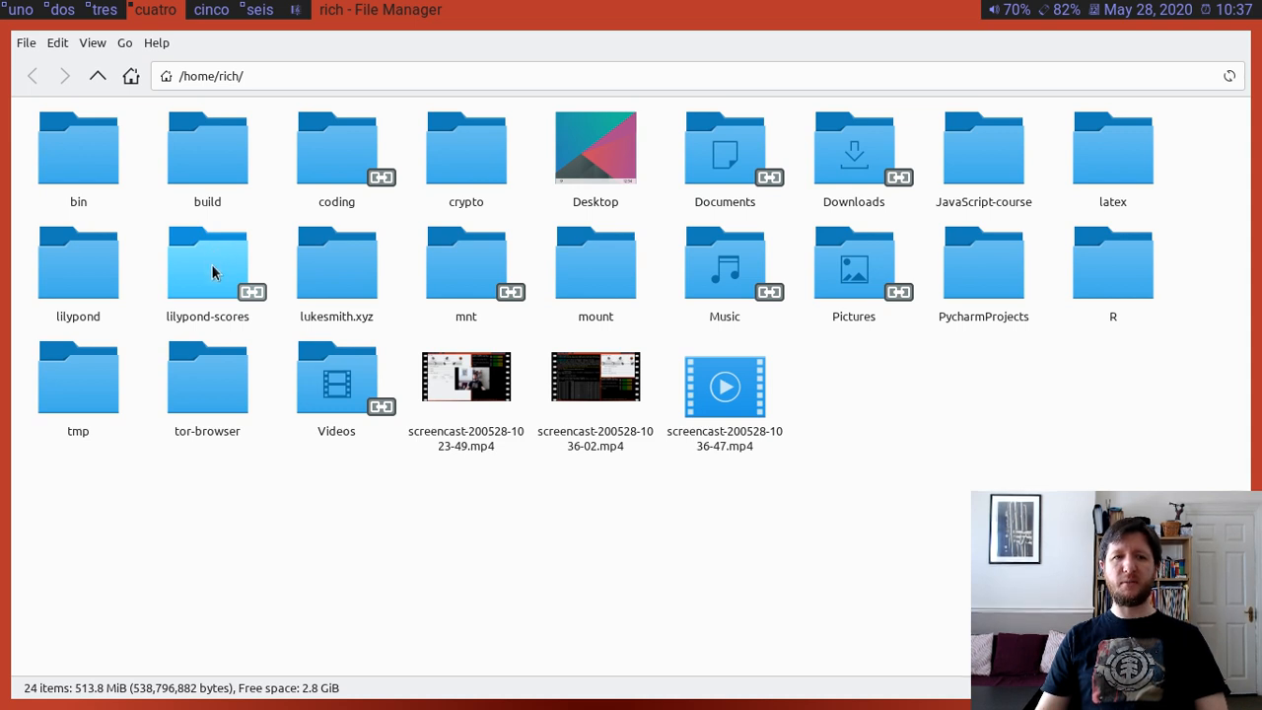
- Navigate from lilypond-scores through openArban into the Contributor's Pack folder
double_click(207, 261)
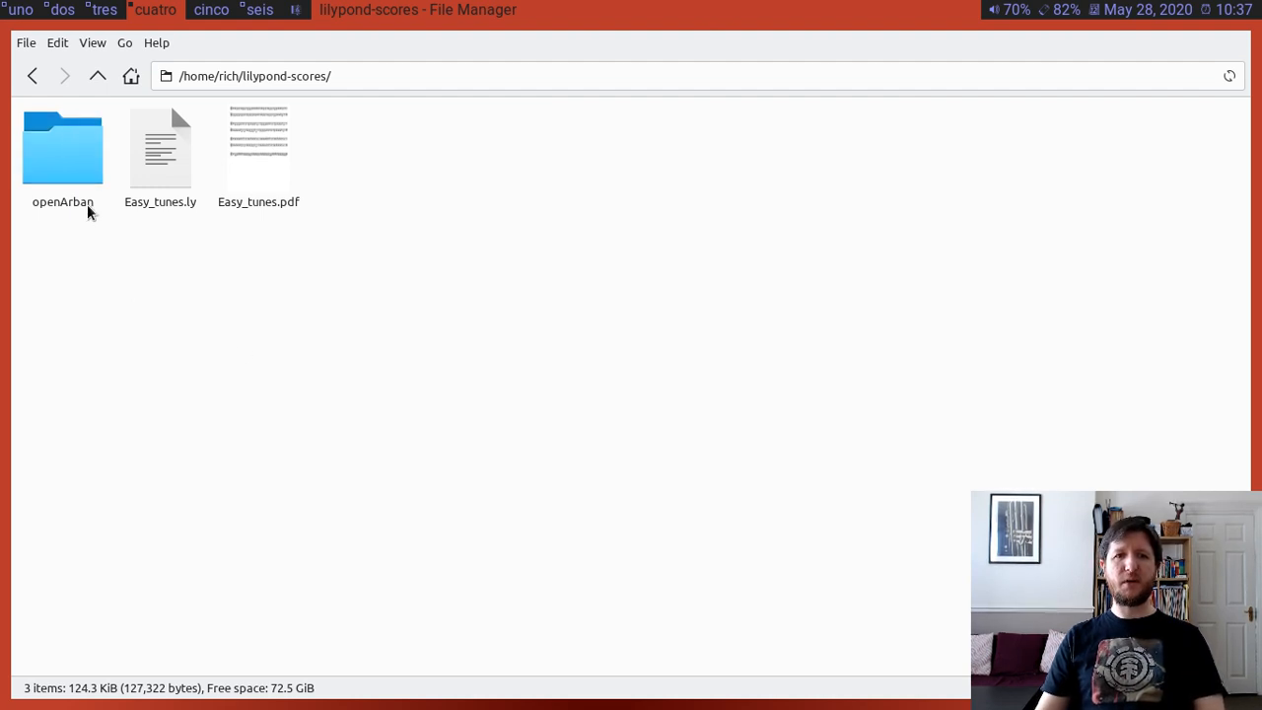
double_click(63, 148)
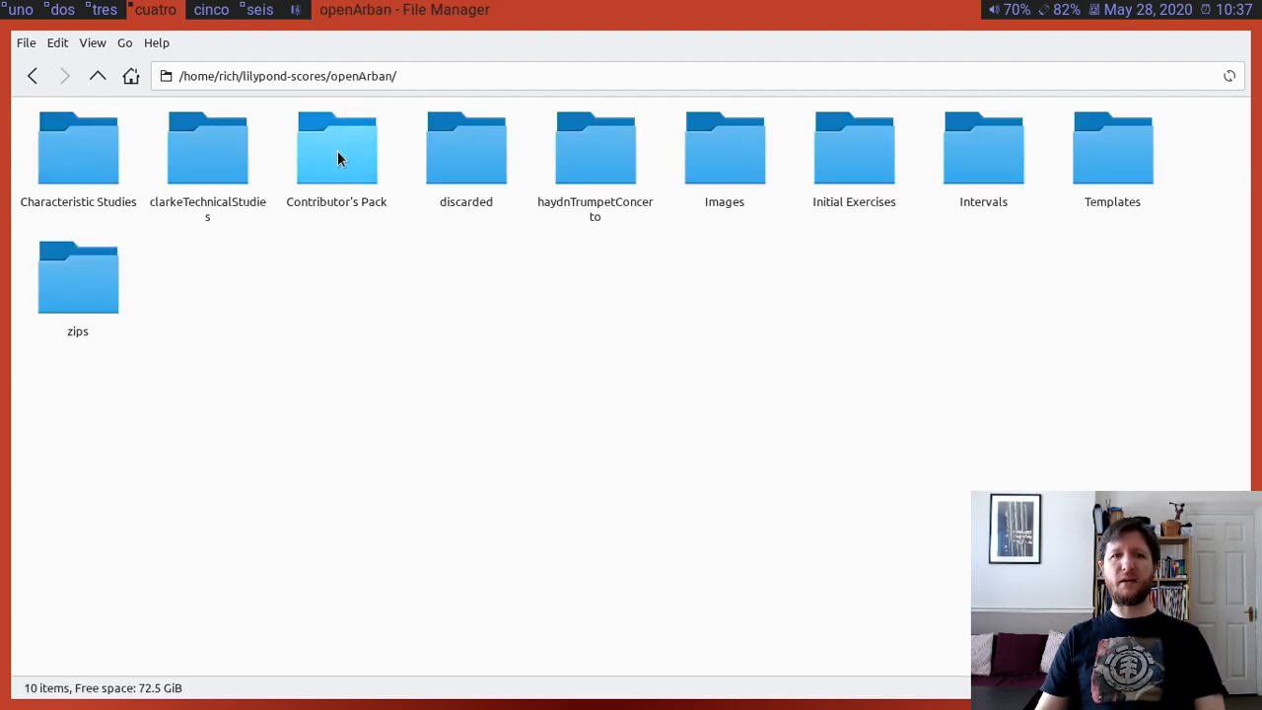
left_click(335, 148)
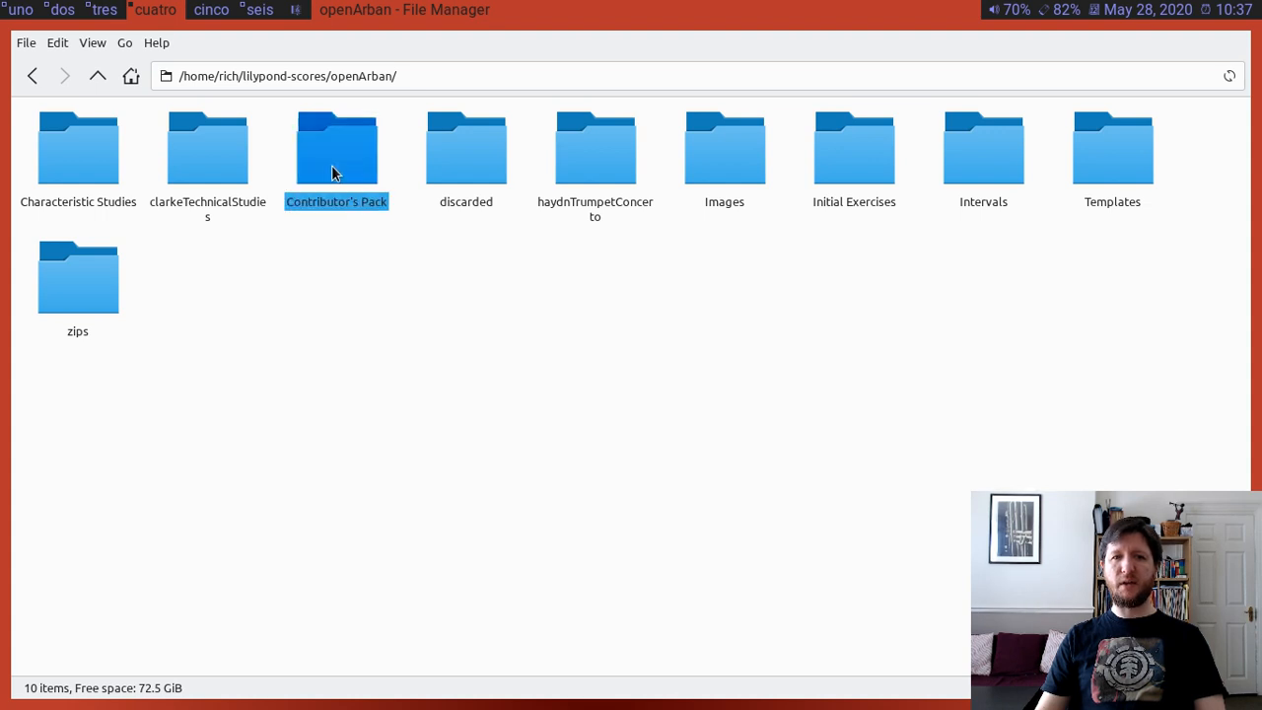
double_click(335, 148)
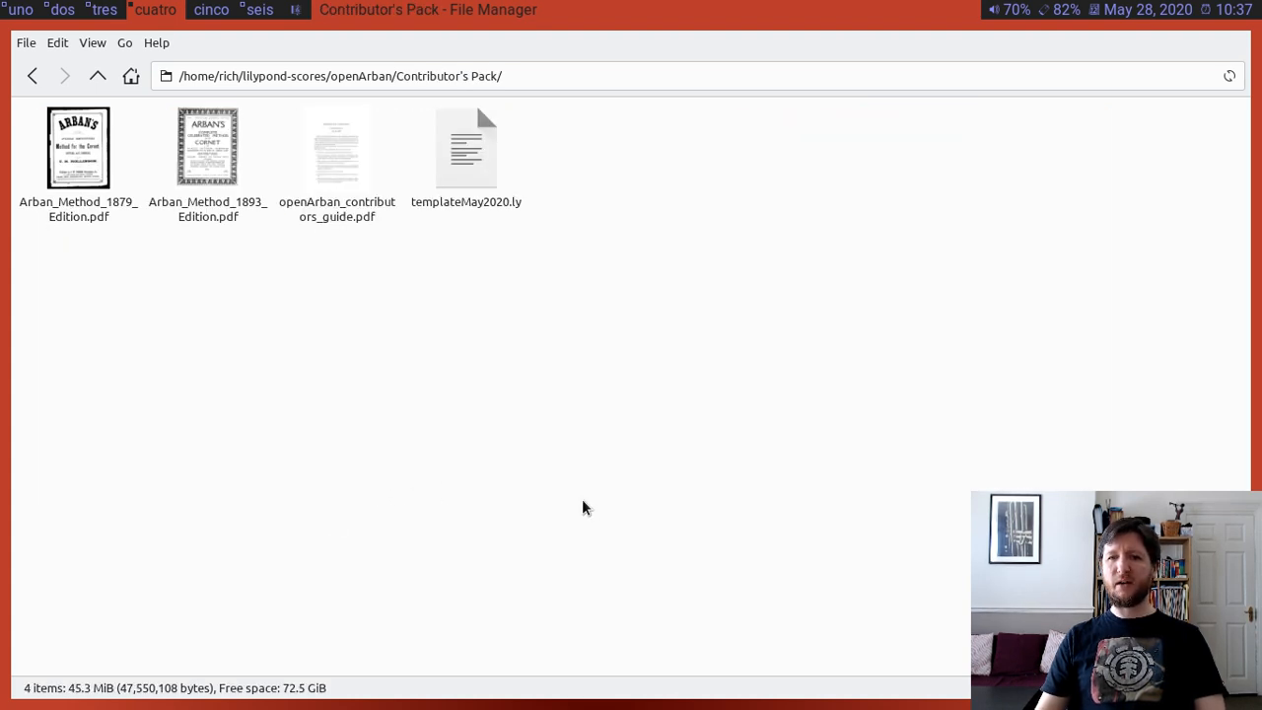
mouse_move(339, 436)
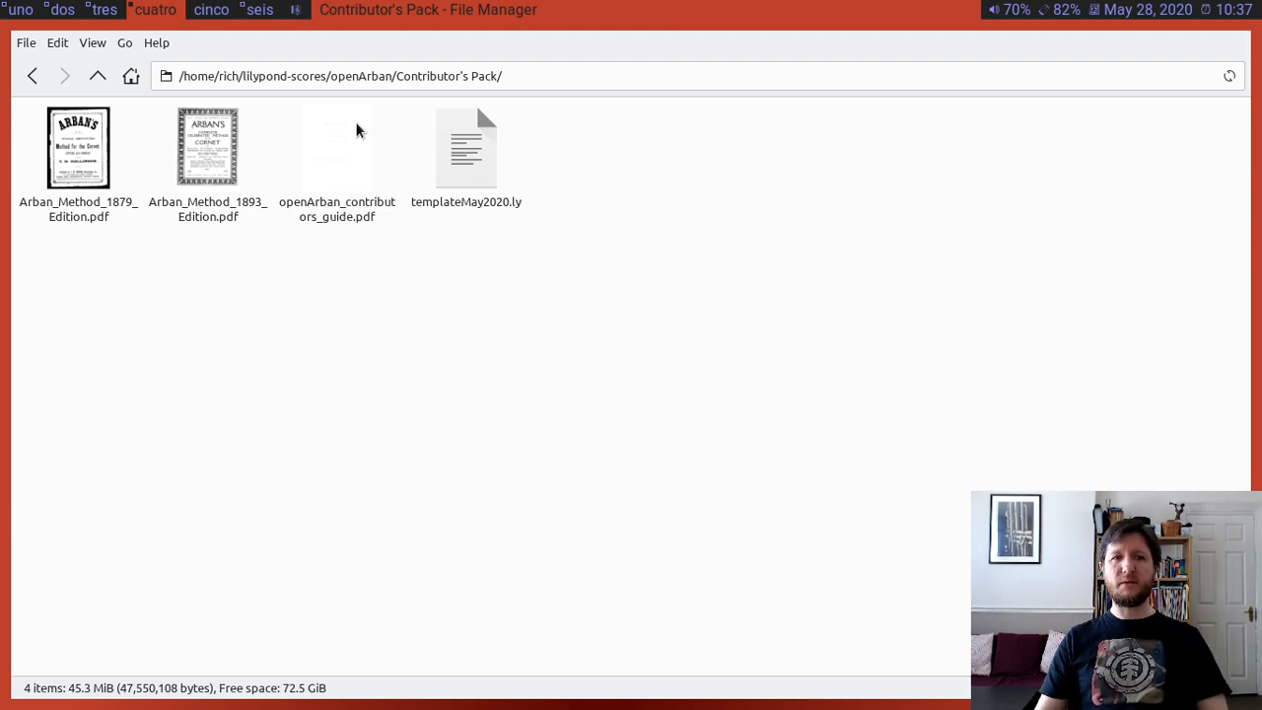
double_click(338, 148)
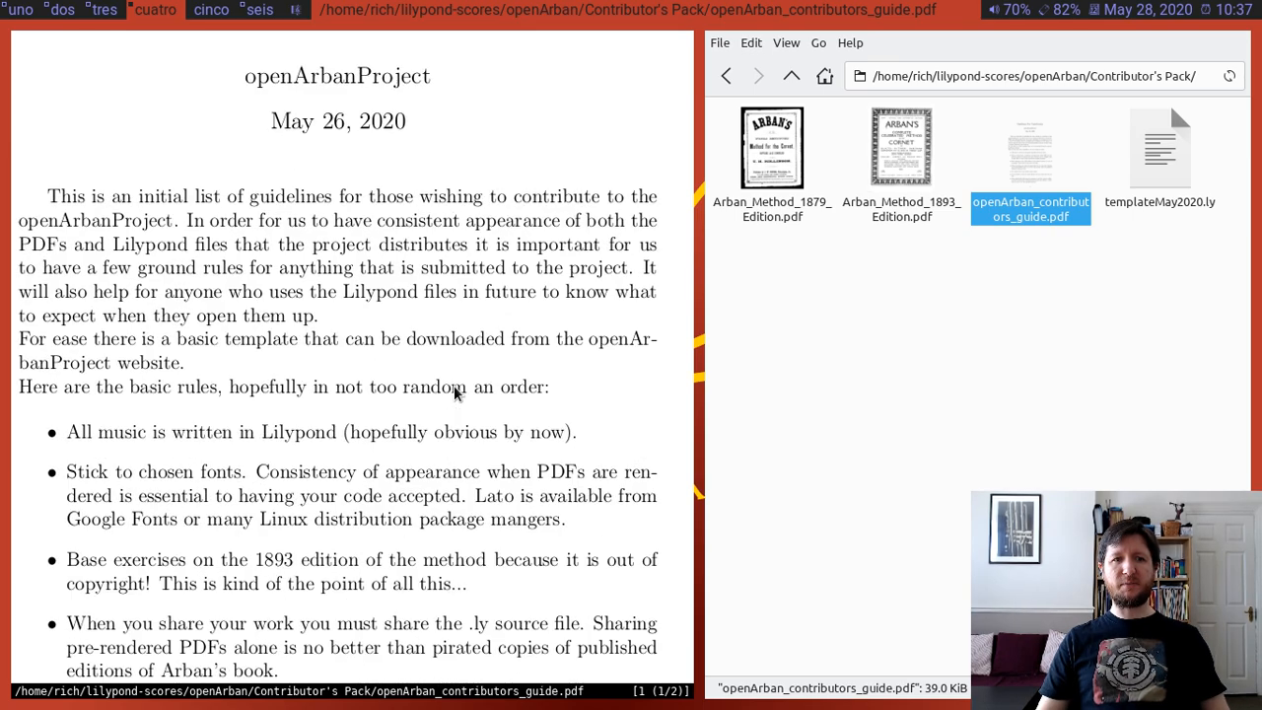
scroll("down", 3)
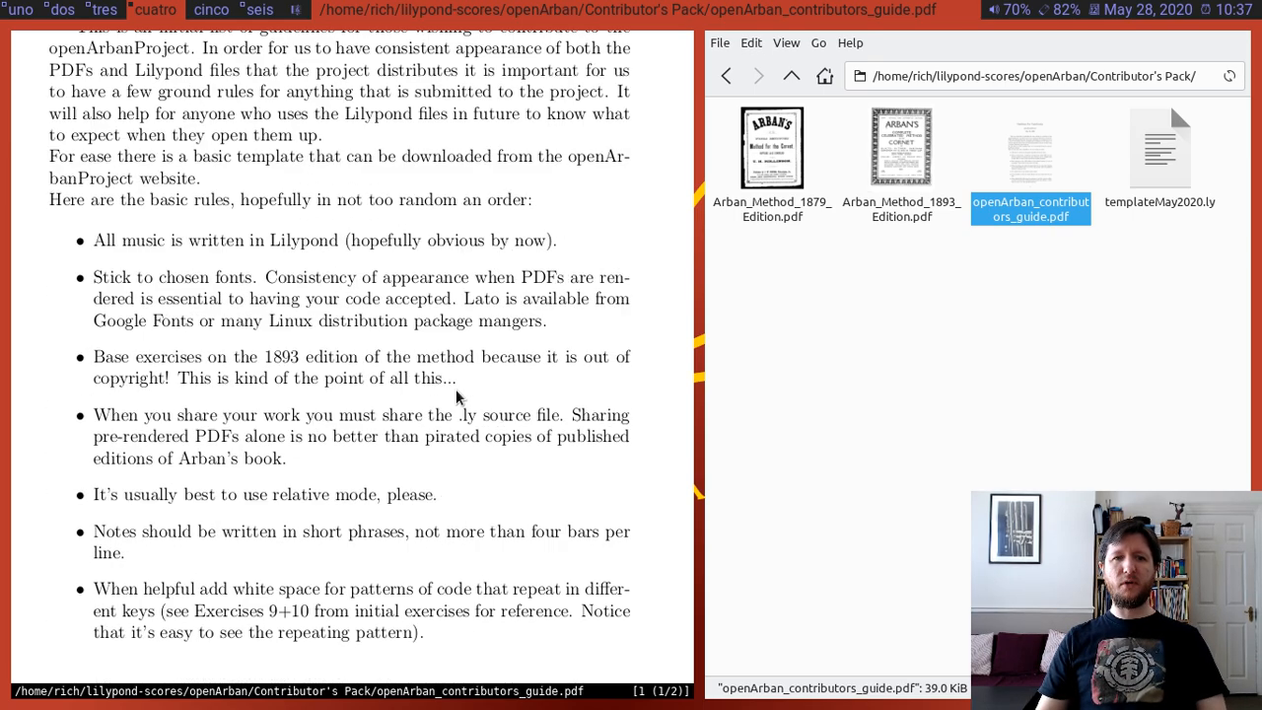
scroll("down", 3)
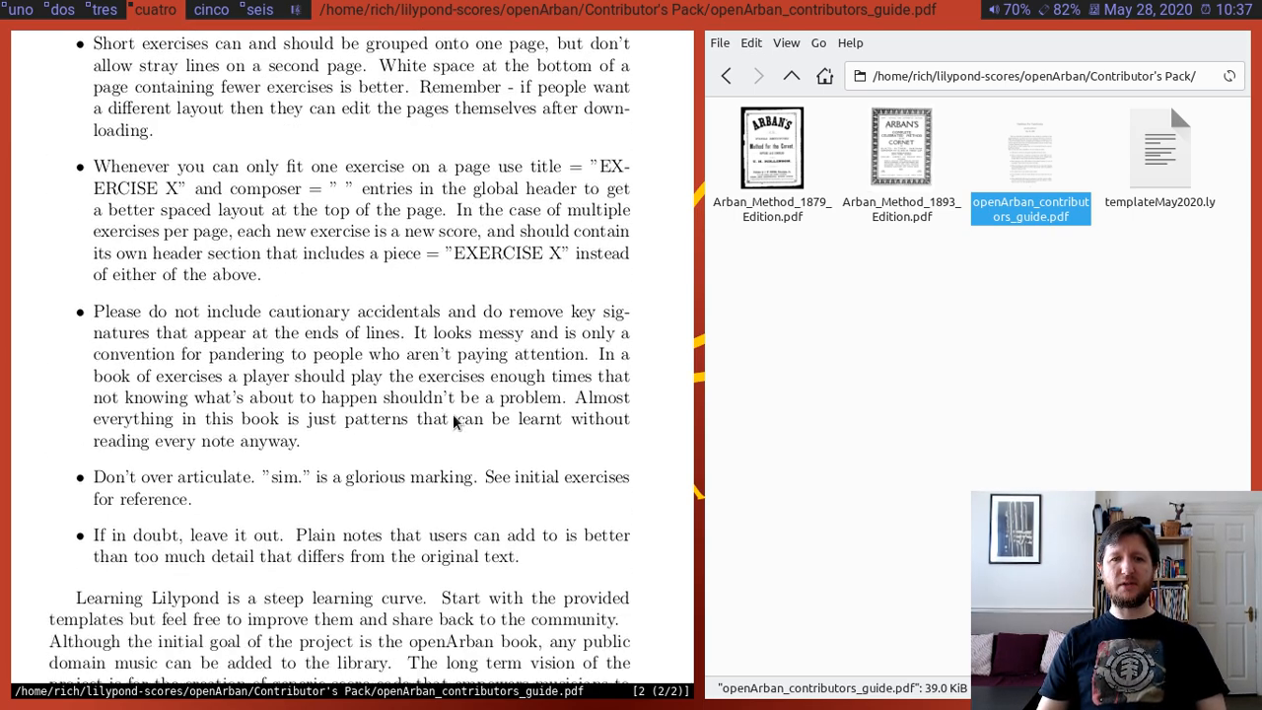
scroll("down", 3)
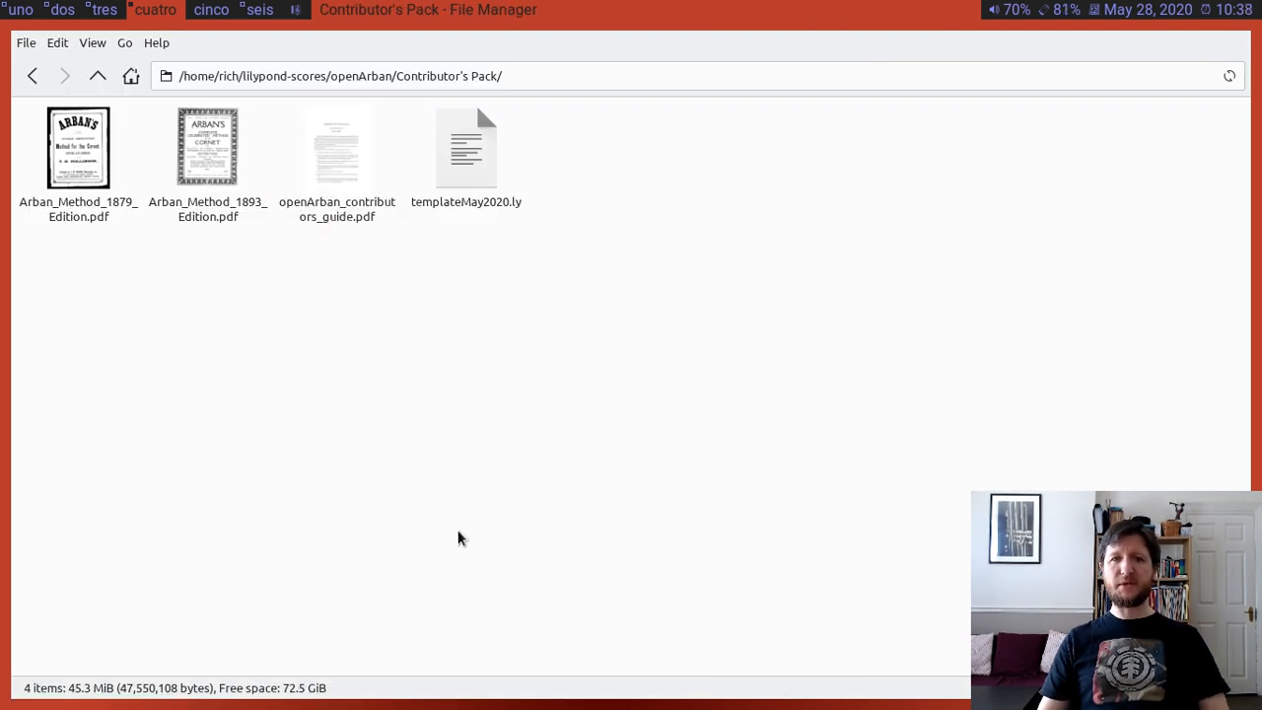
mouse_move(568, 576)
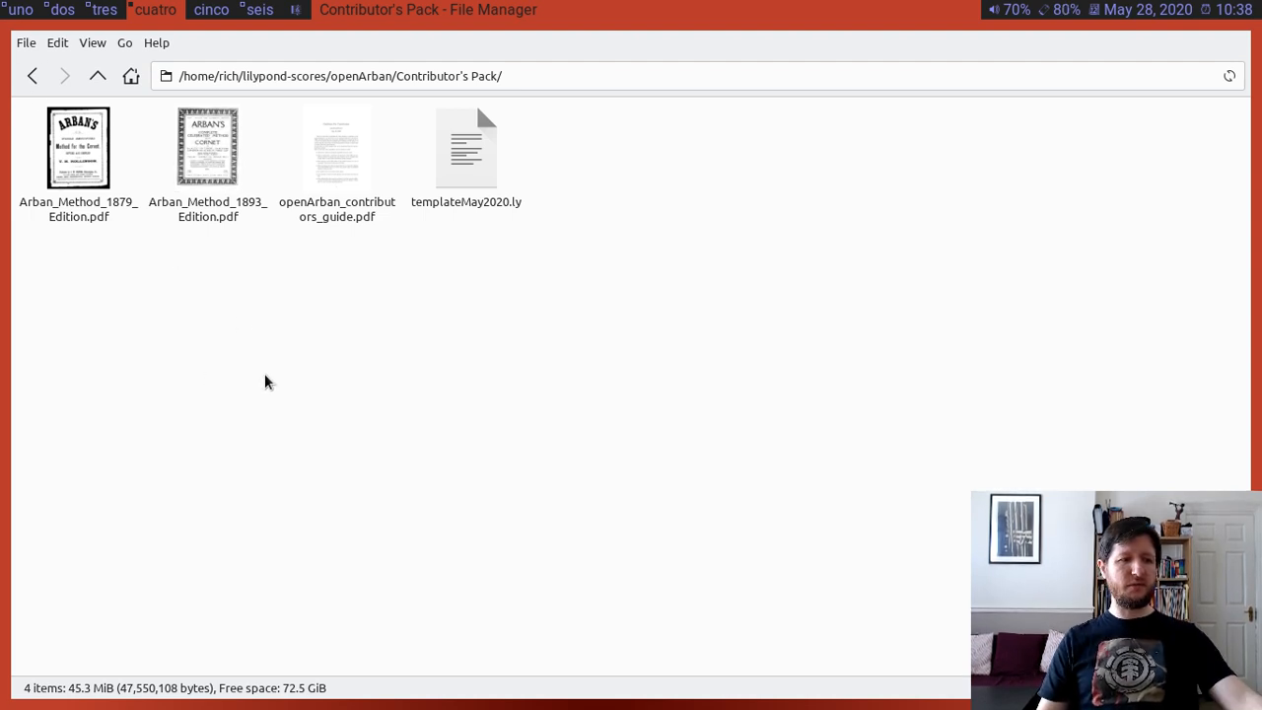
mouse_move(248, 383)
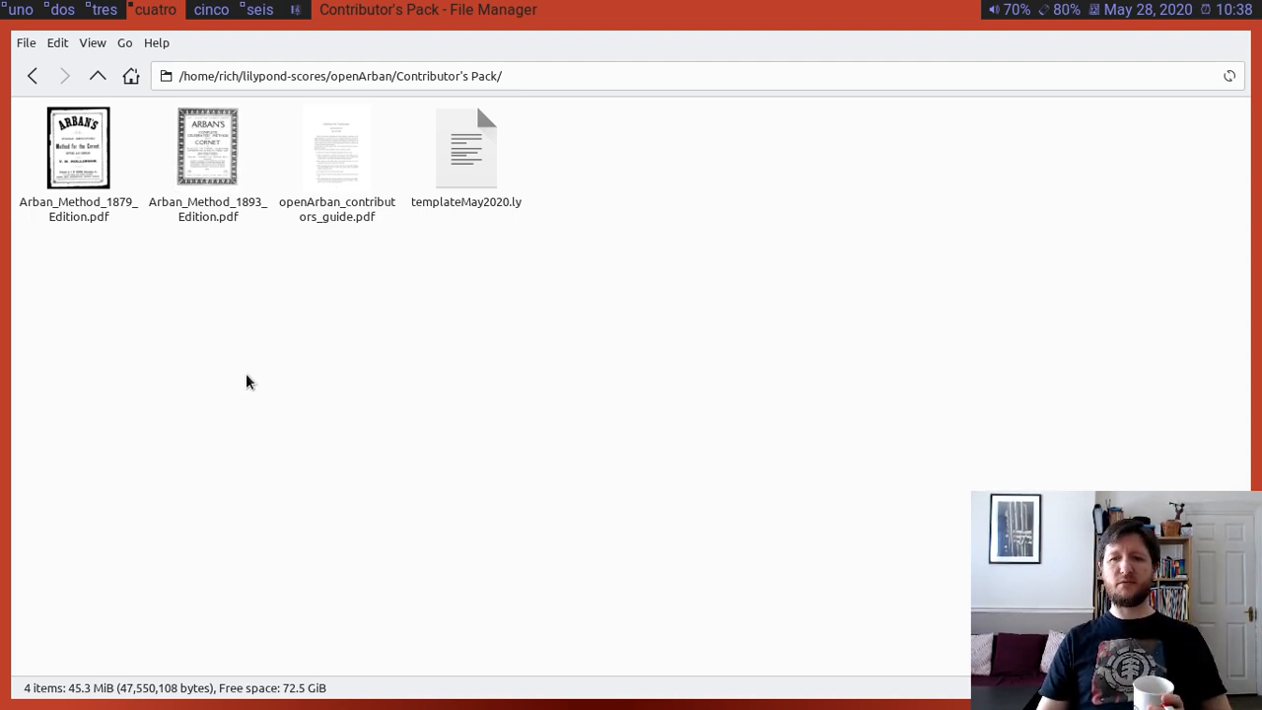
mouse_move(170, 248)
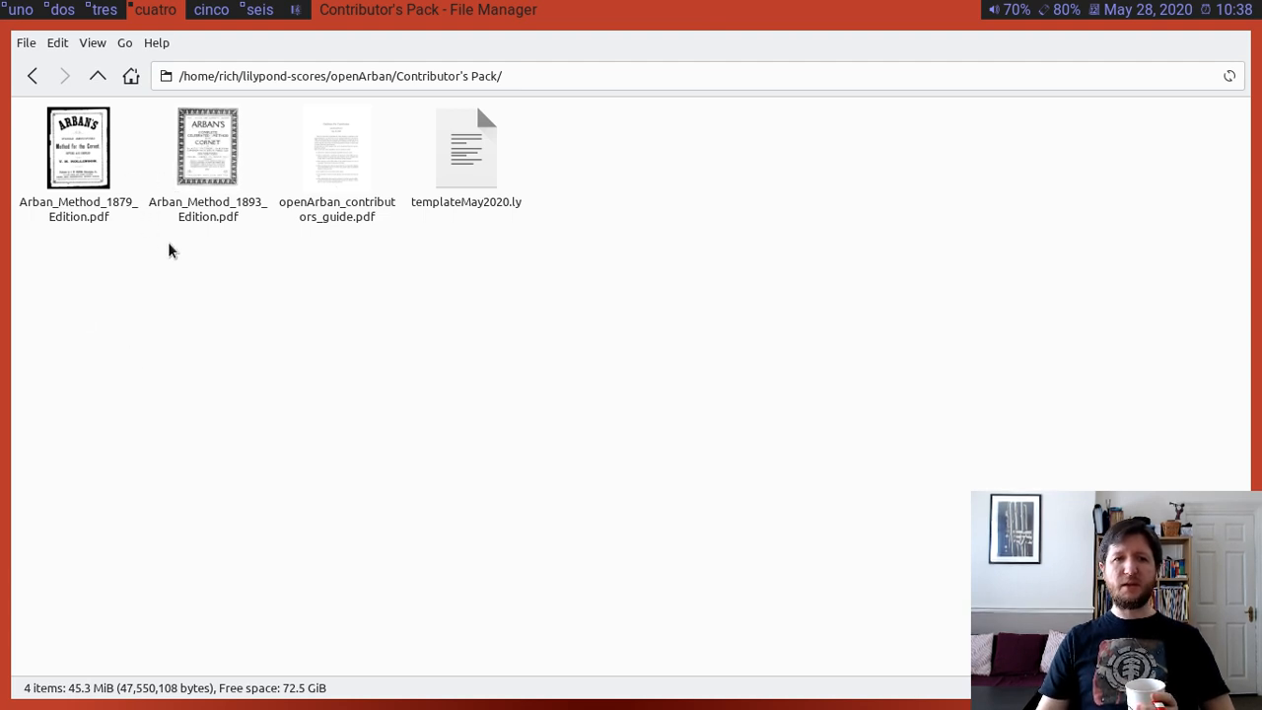
mouse_move(217, 316)
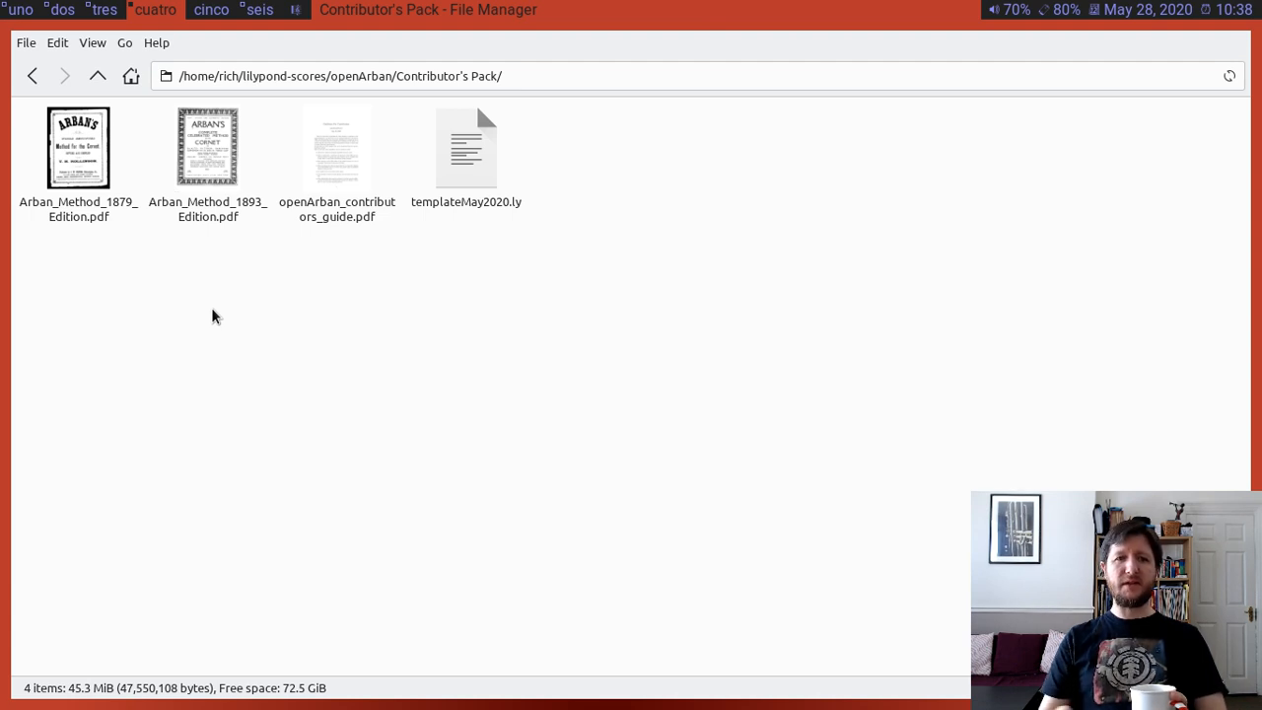
double_click(79, 148)
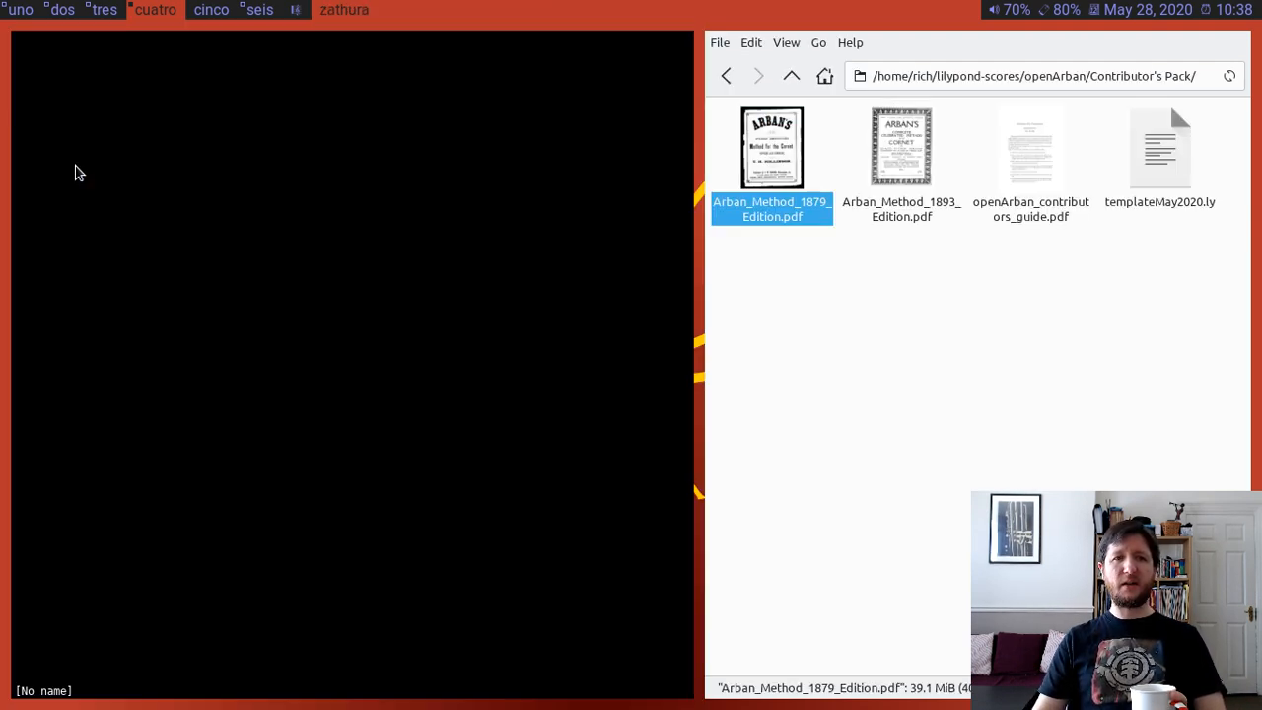
double_click(773, 146)
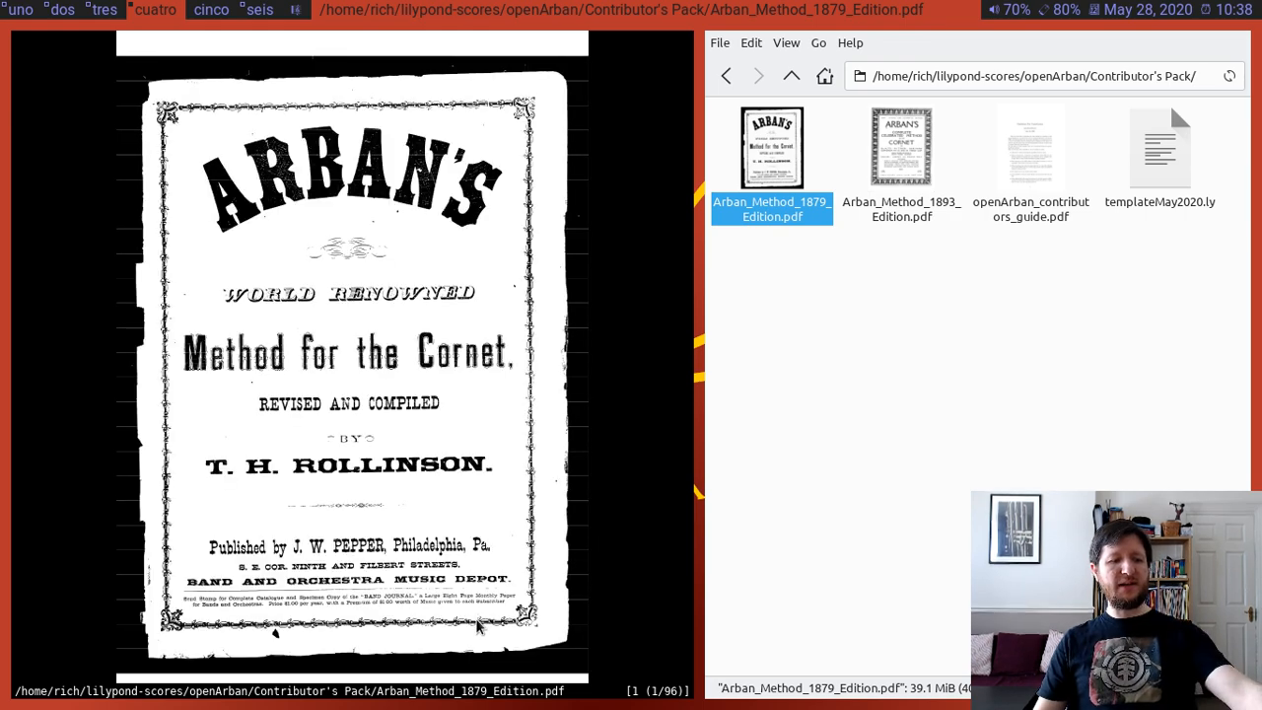
scroll("down", 3)
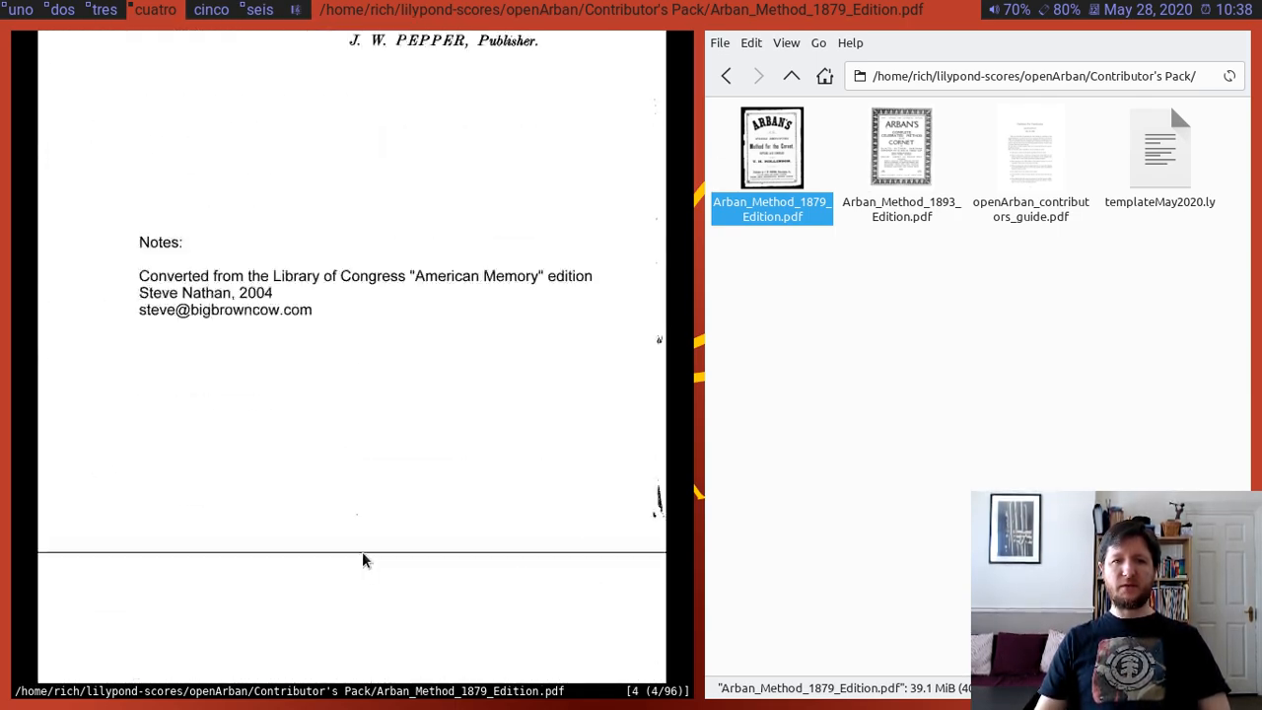
scroll("down", 3)
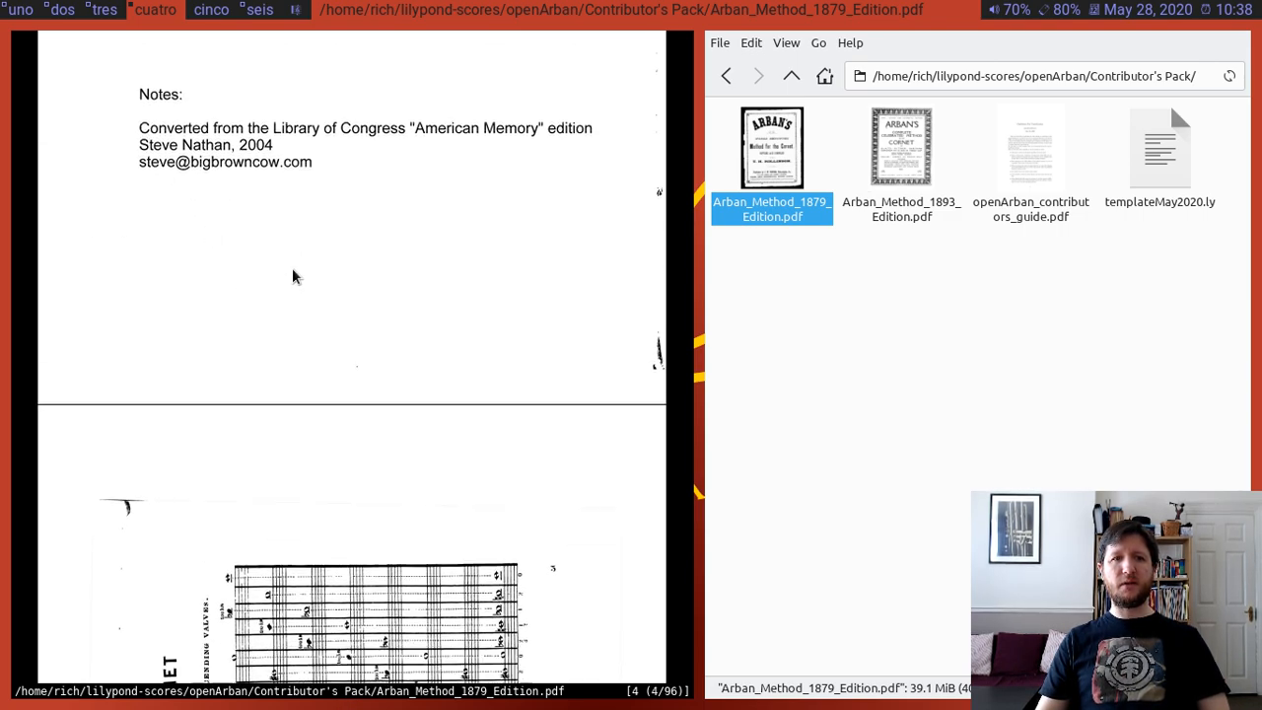
scroll("down", 3)
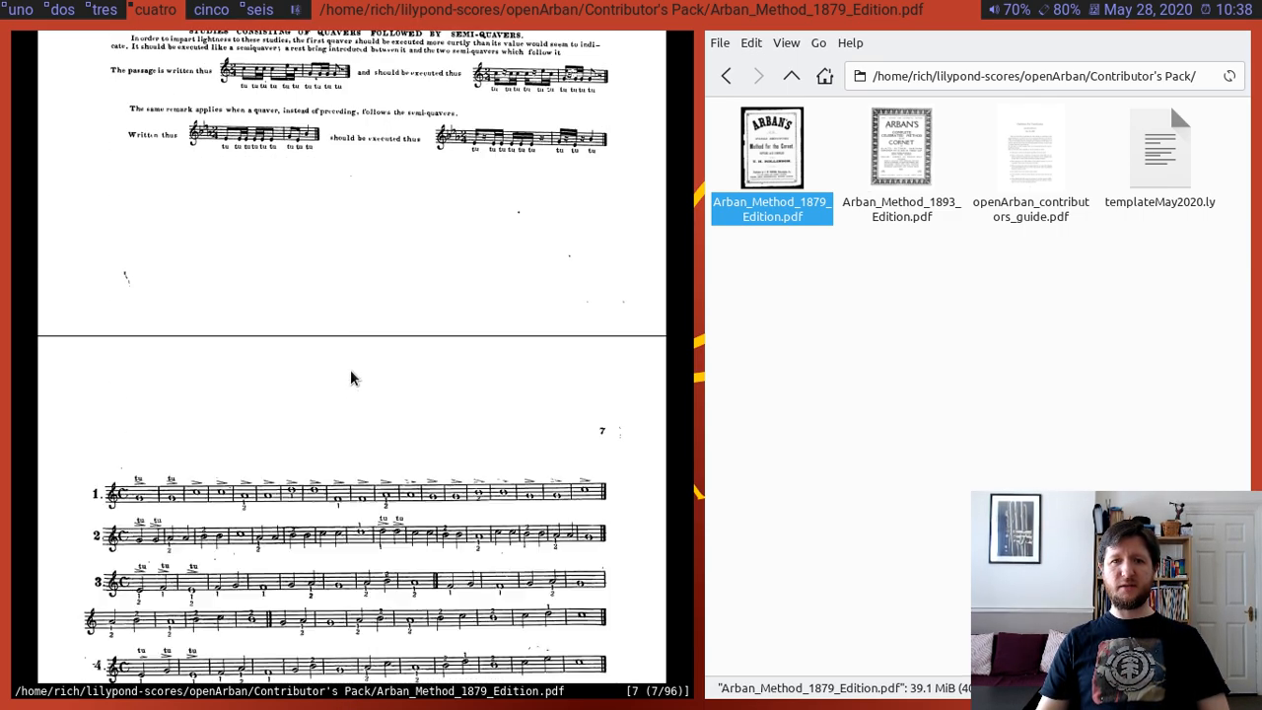
scroll("down", 3)
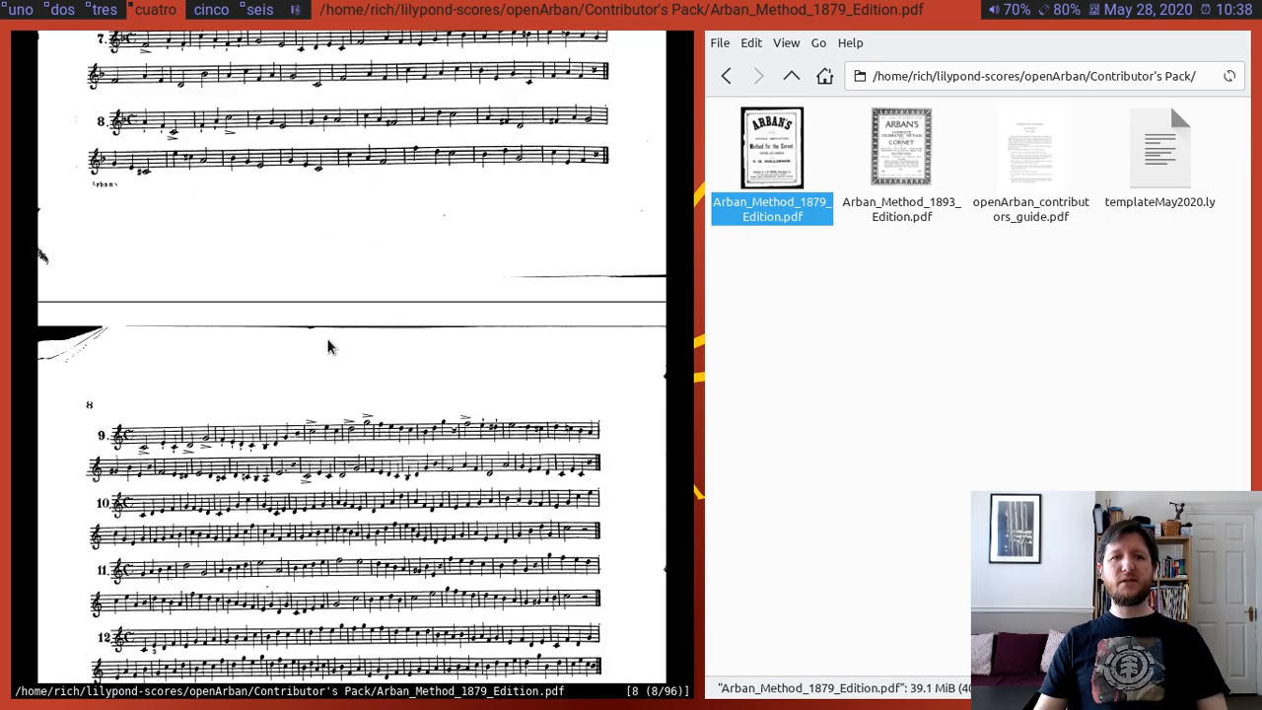
scroll("down", 3)
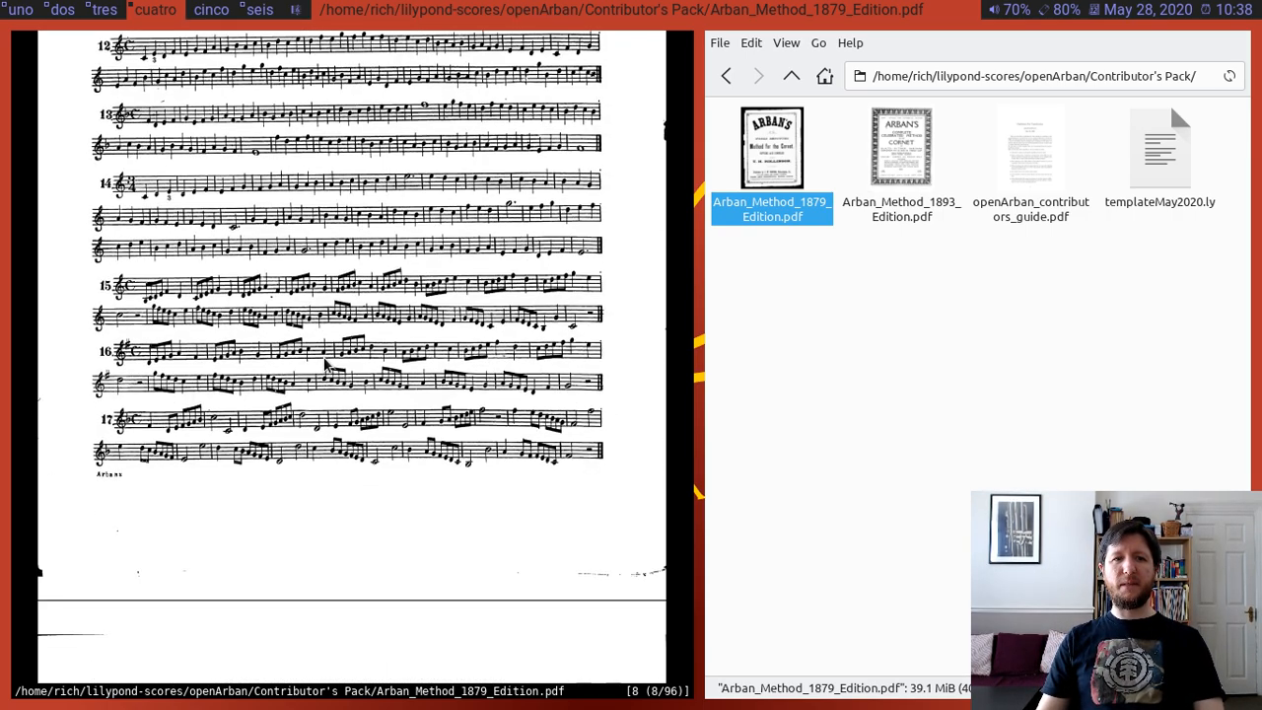
scroll("down", 3)
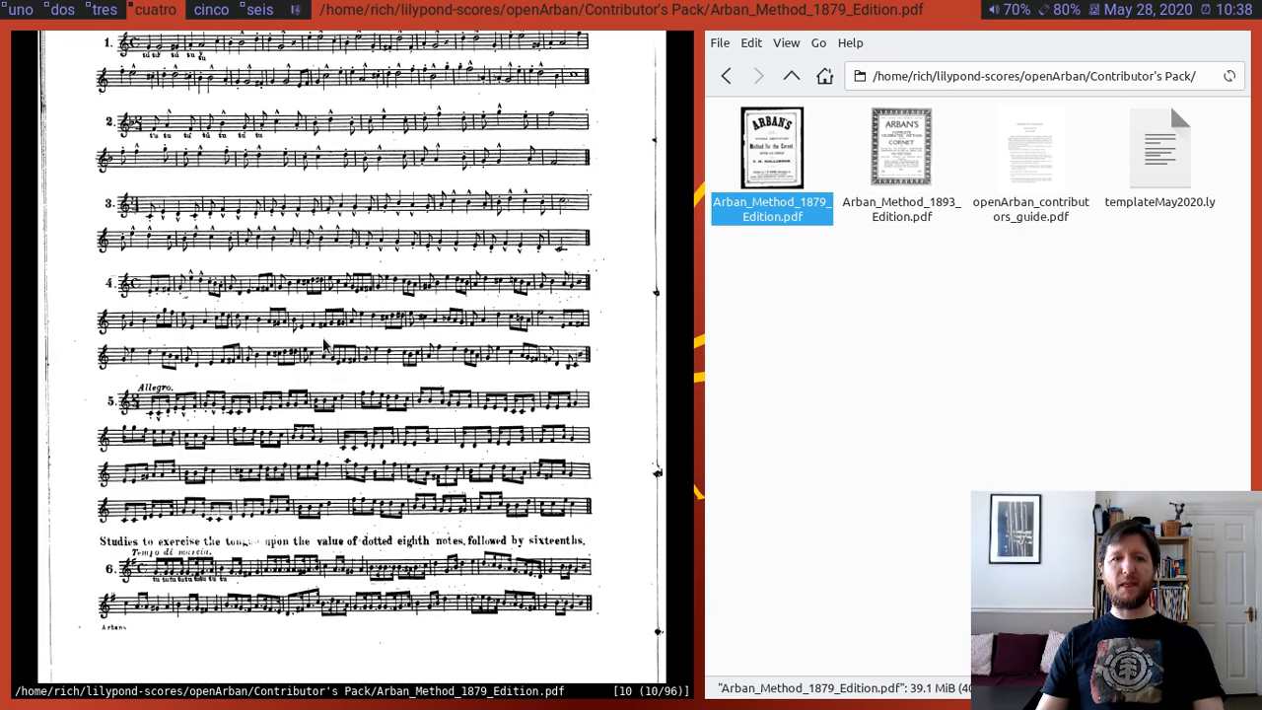
scroll("down", 3)
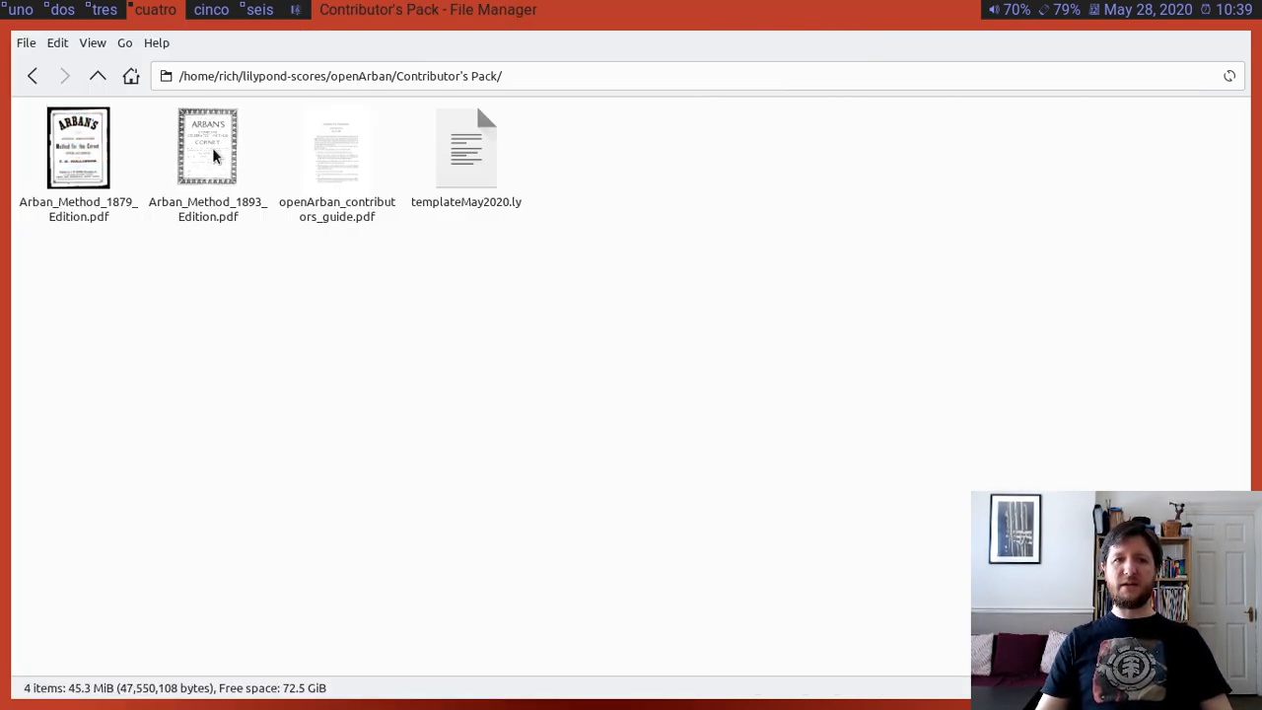
double_click(207, 146)
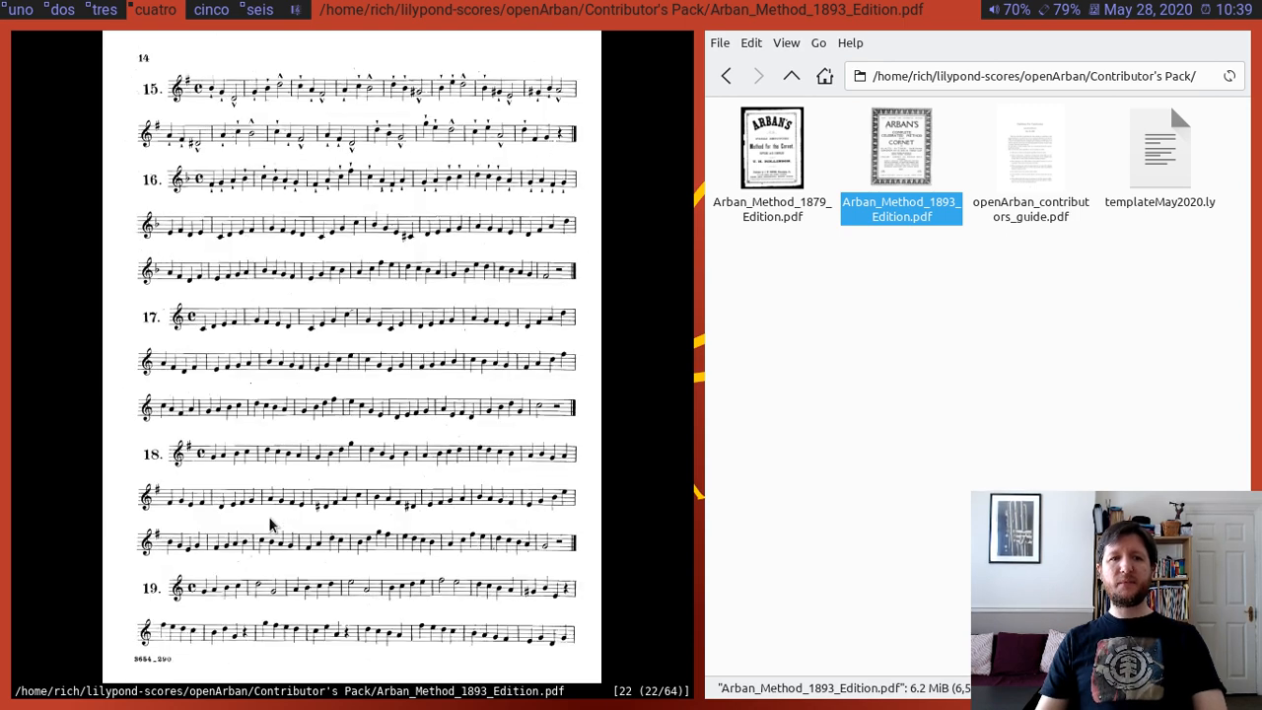
scroll("down", 3)
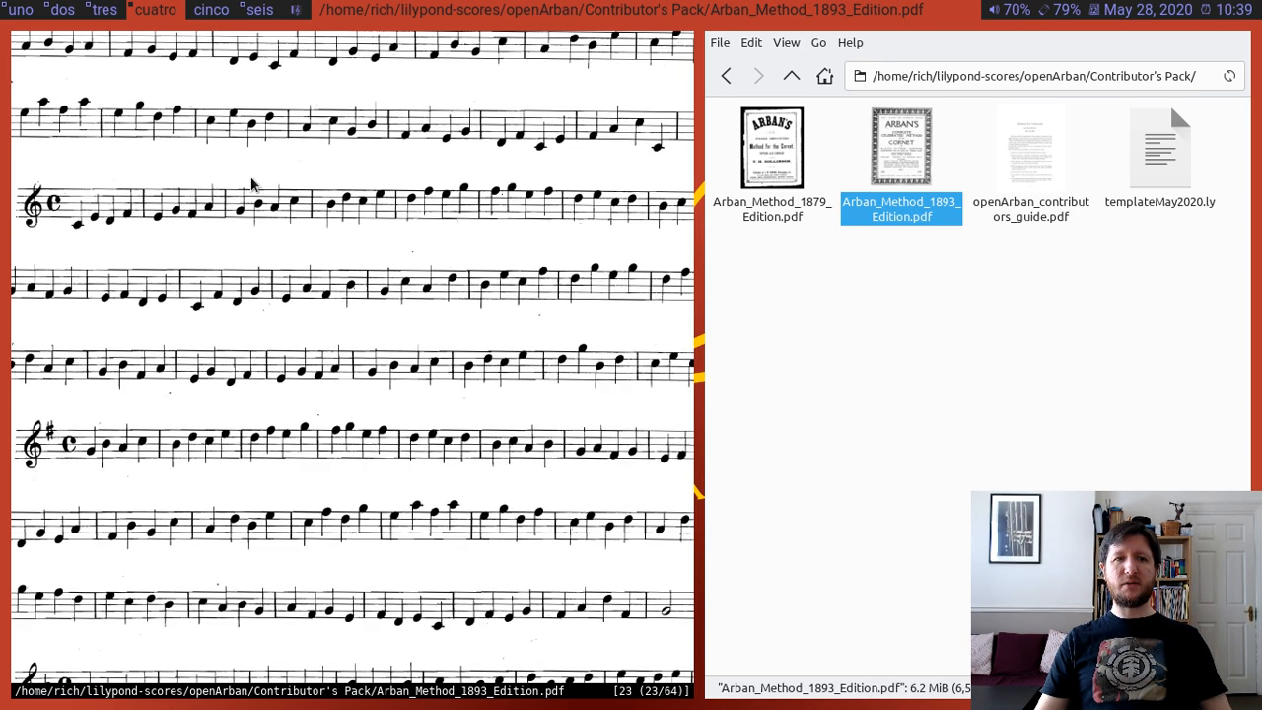
scroll("down", 3)
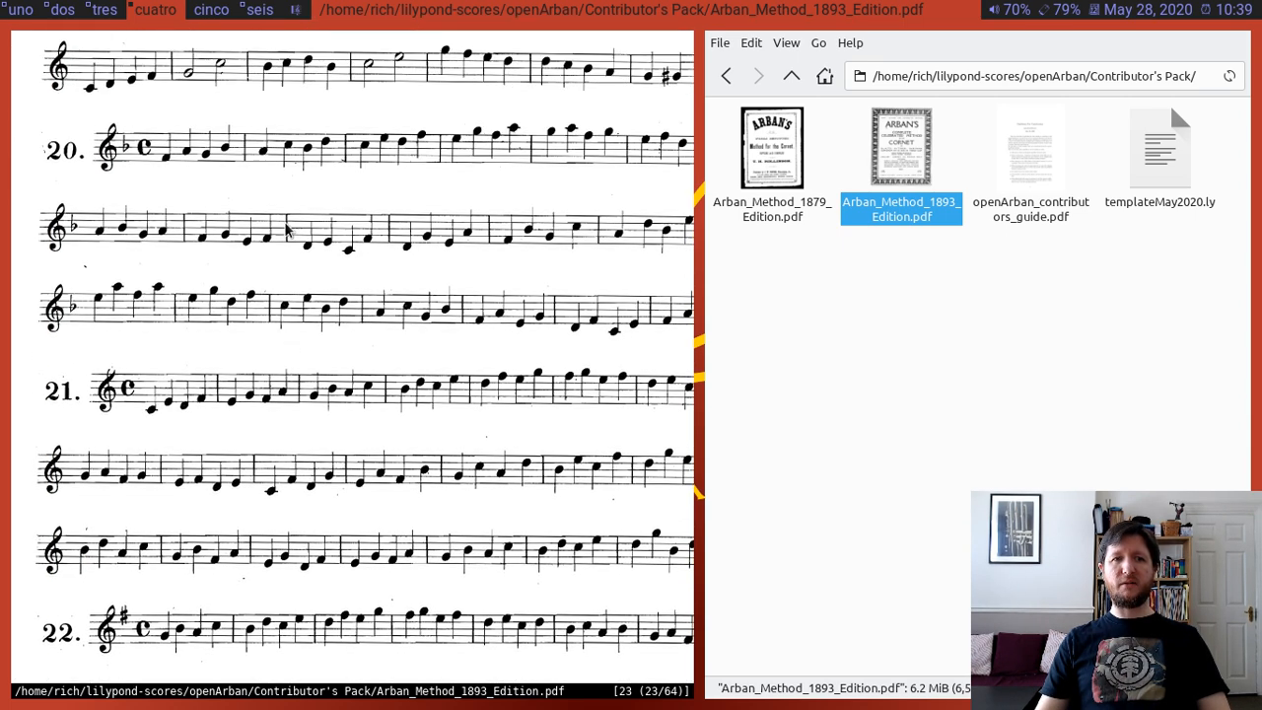
scroll("down", 3)
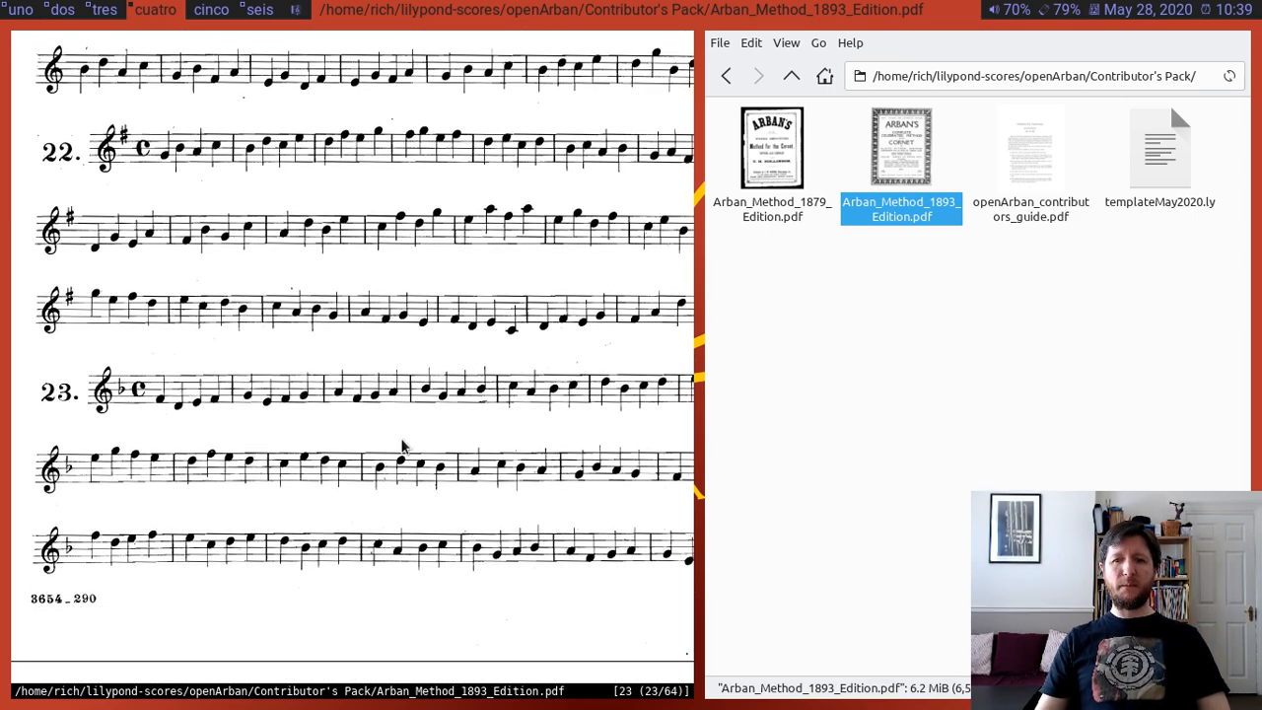
scroll("down", 3)
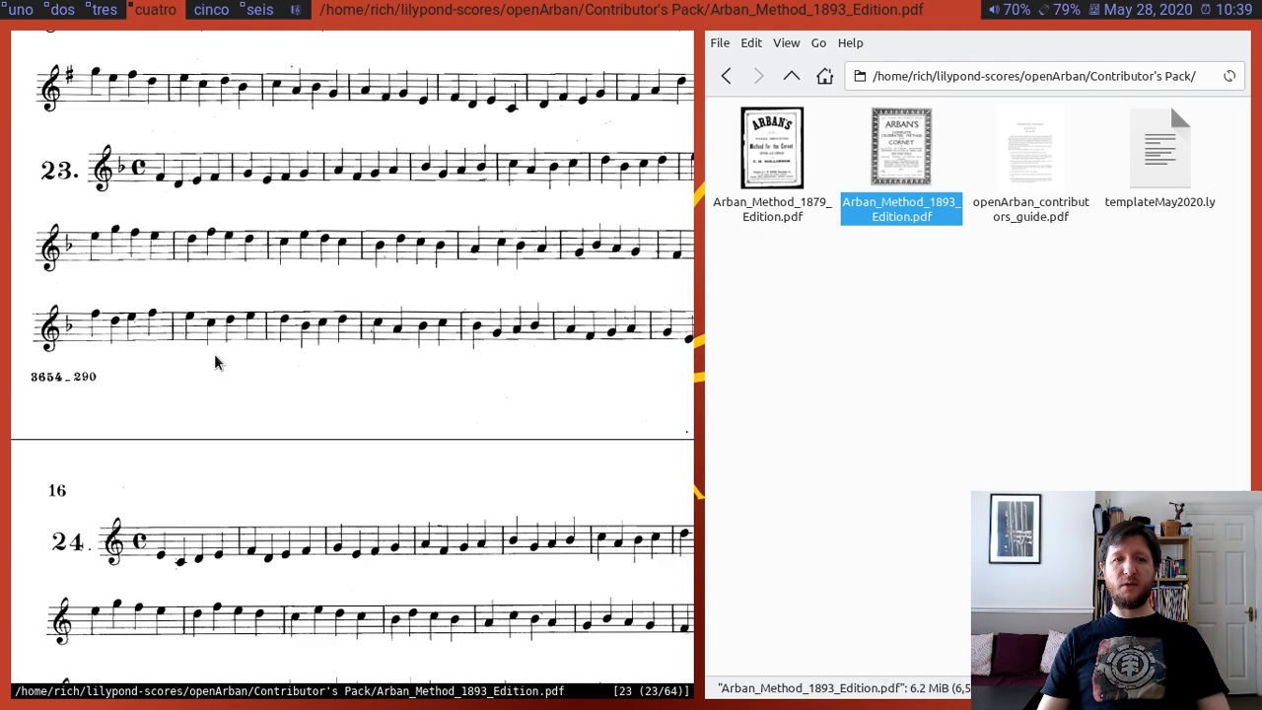
scroll("down", 3)
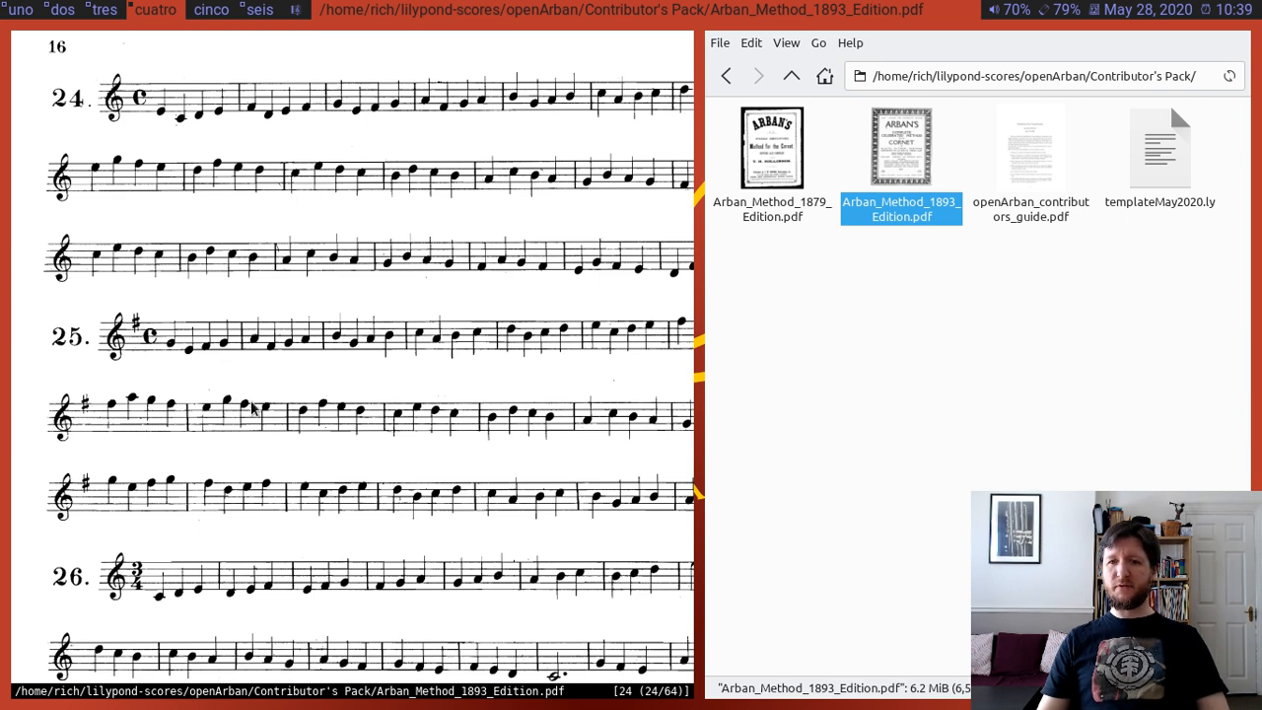
mouse_move(205, 564)
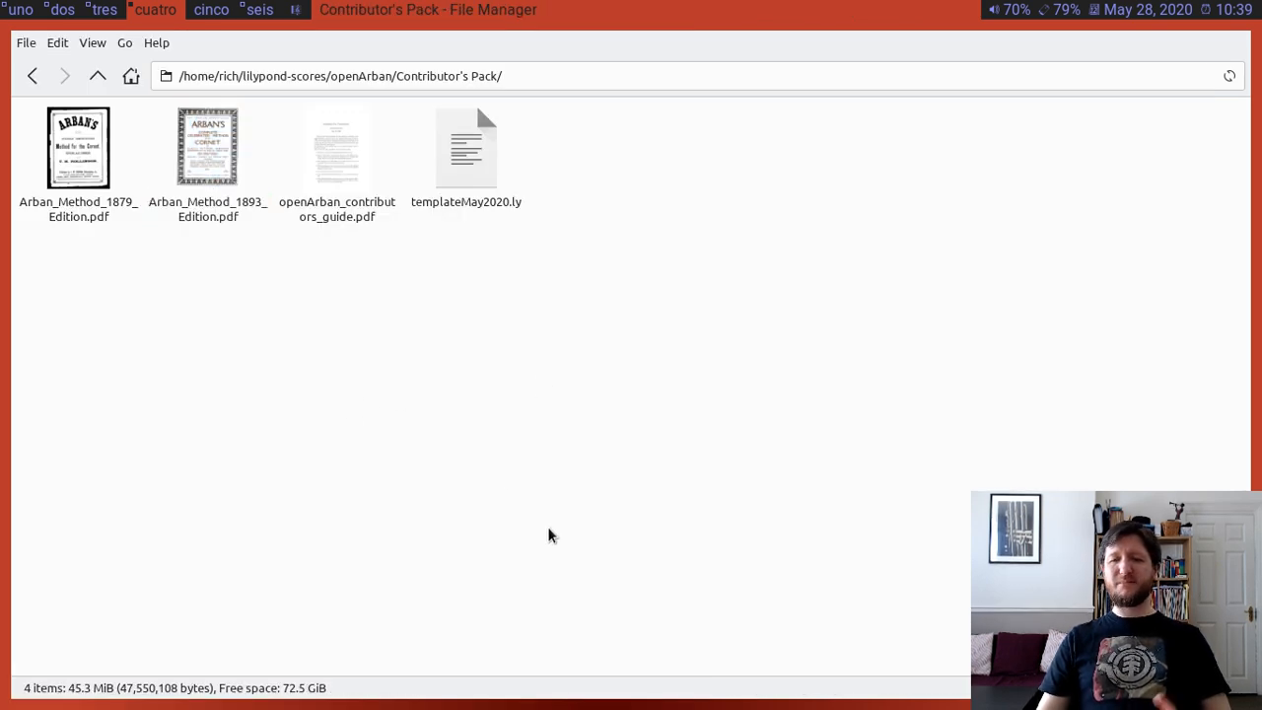
mouse_move(548, 533)
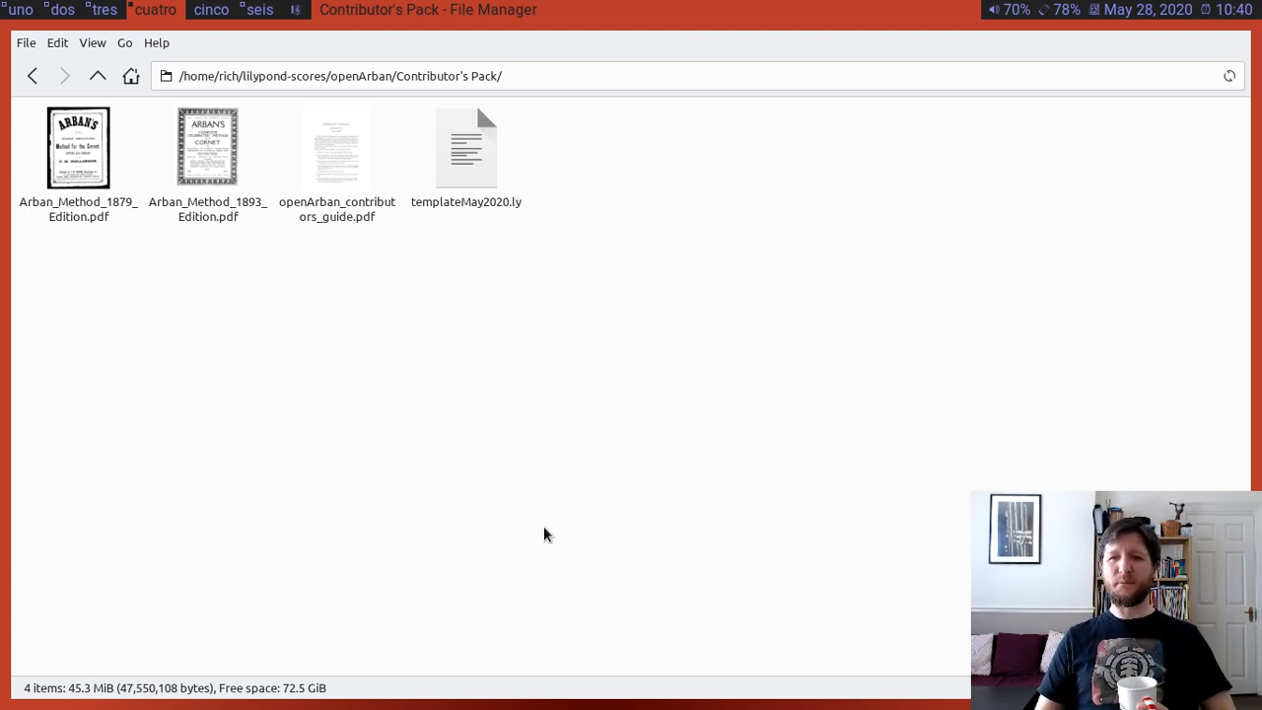
mouse_move(606, 424)
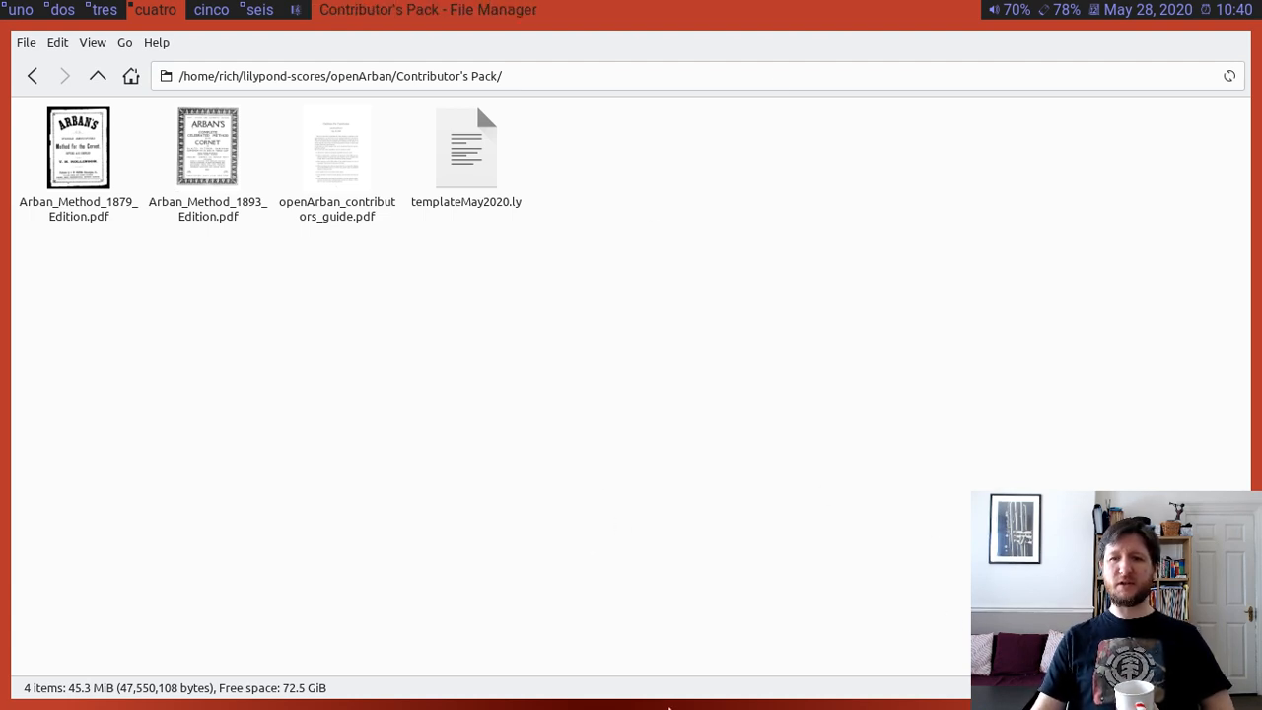
mouse_move(493, 480)
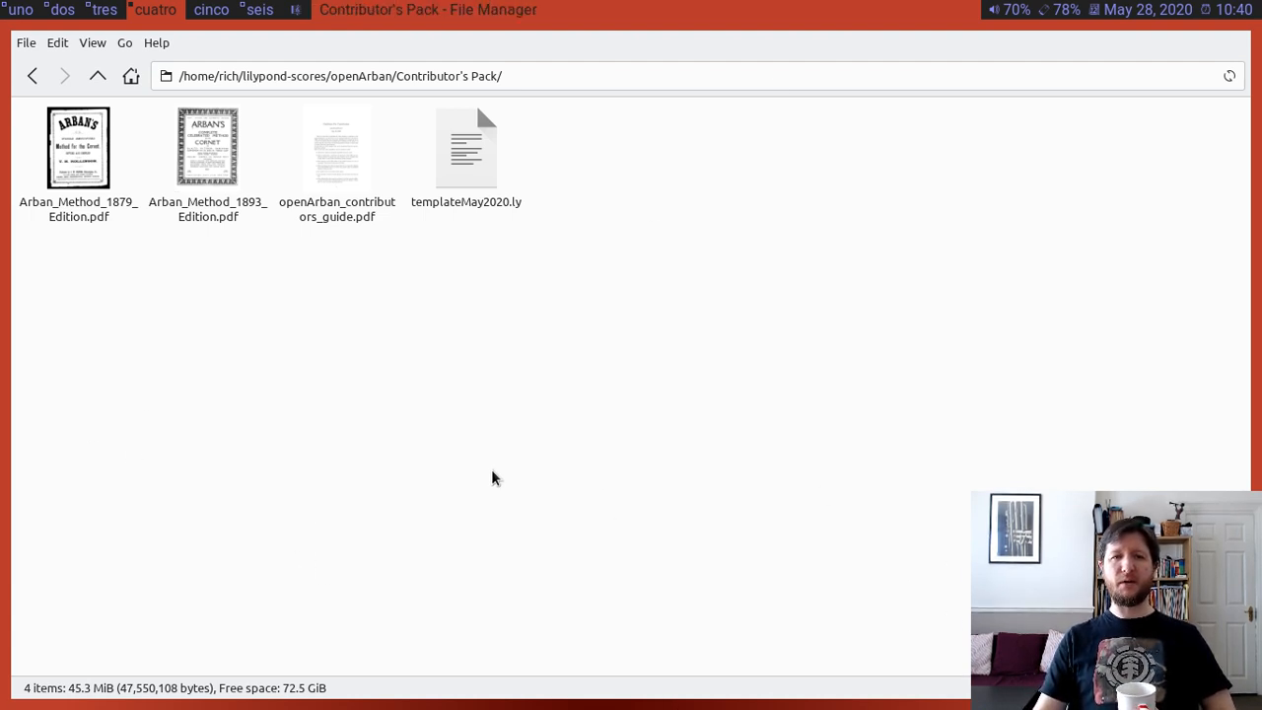
mouse_move(483, 494)
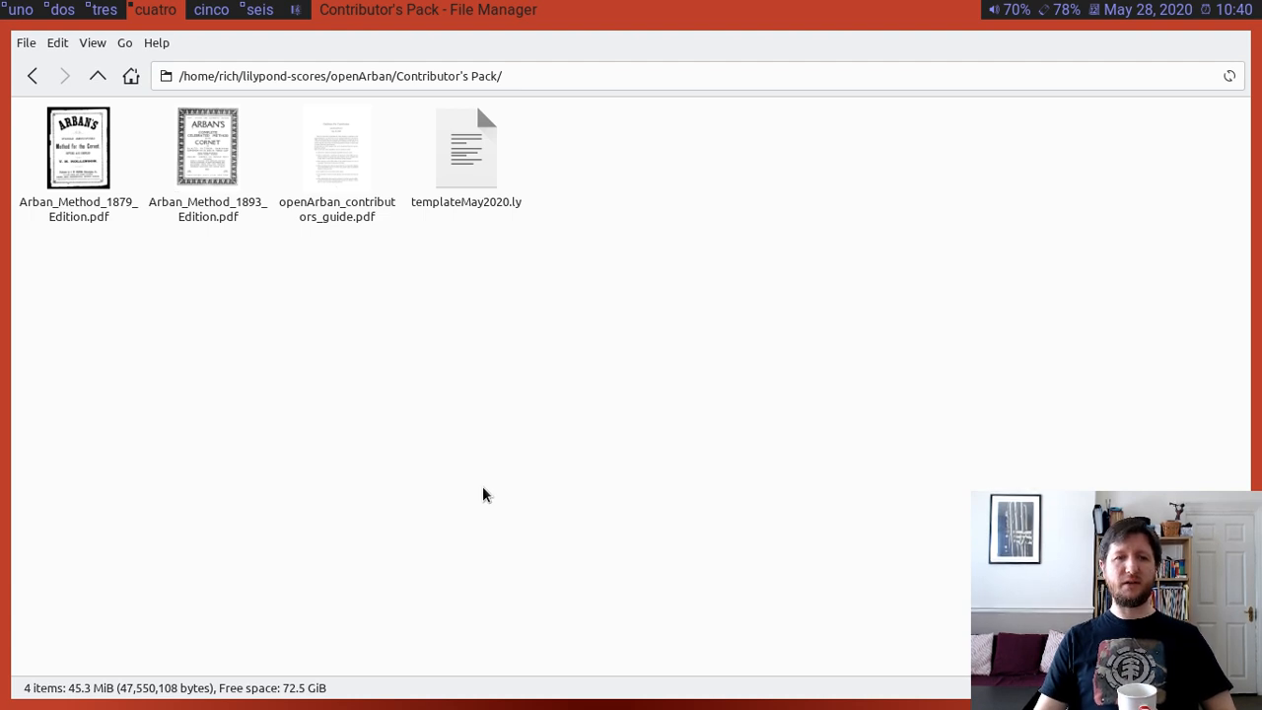
mouse_move(568, 483)
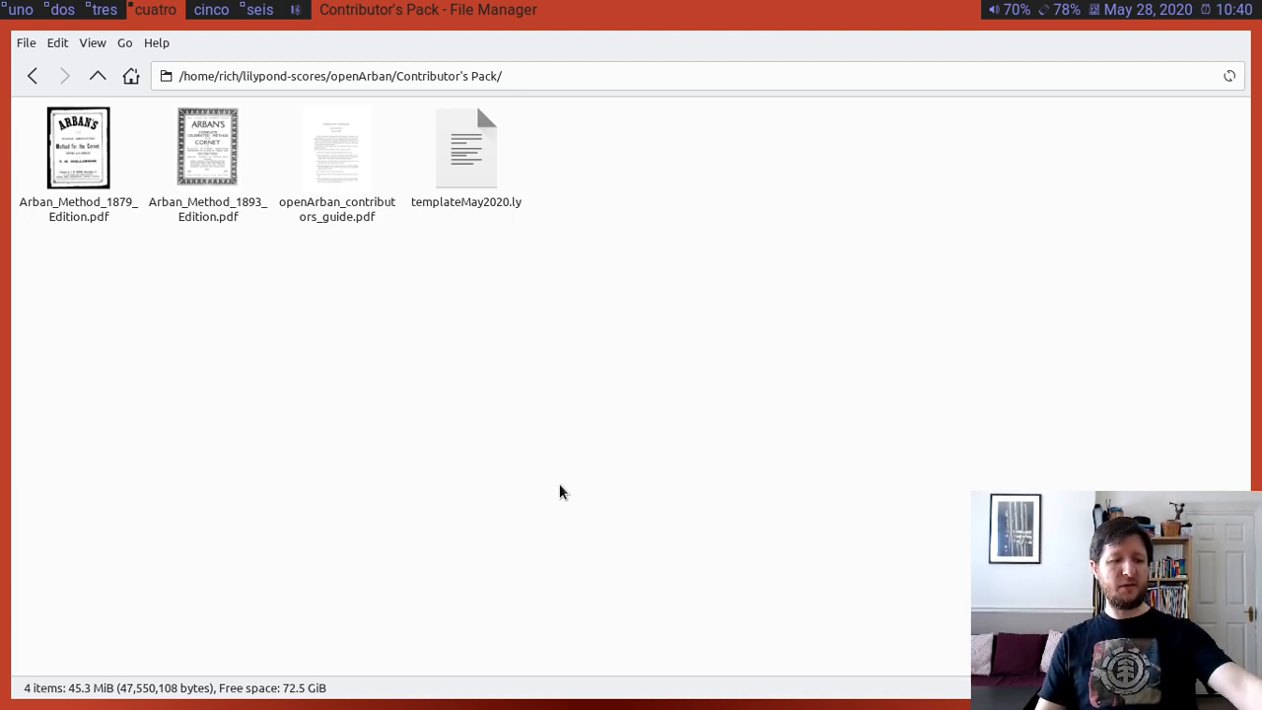
mouse_move(548, 501)
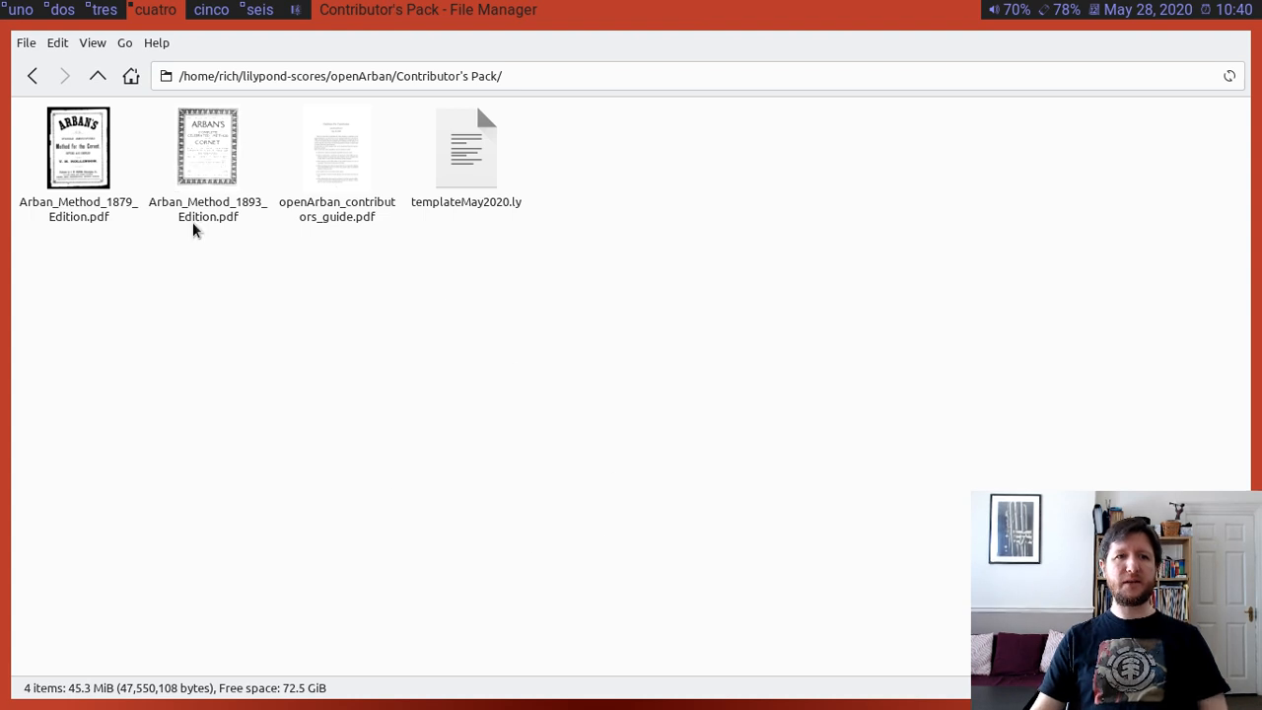
- Go up into openArban, briefly look inside Characteristic Studies, then return to openArban with nothing selected
left_click(97, 75)
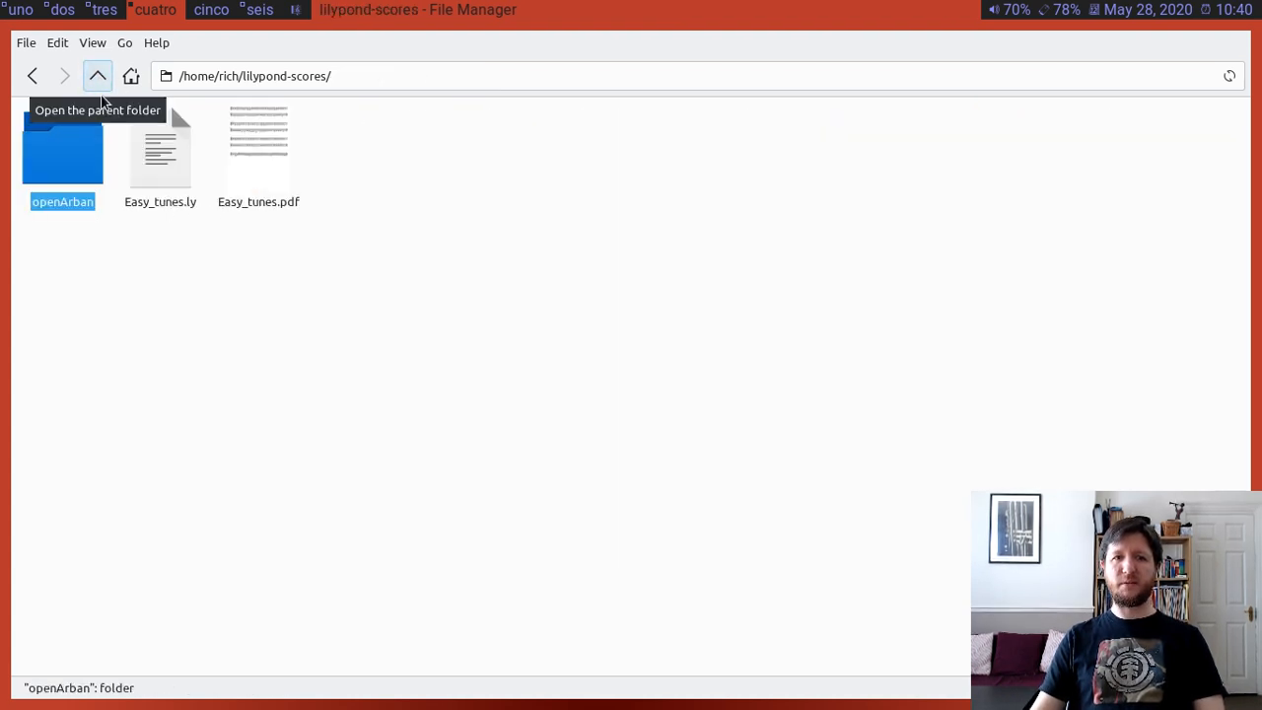
double_click(63, 154)
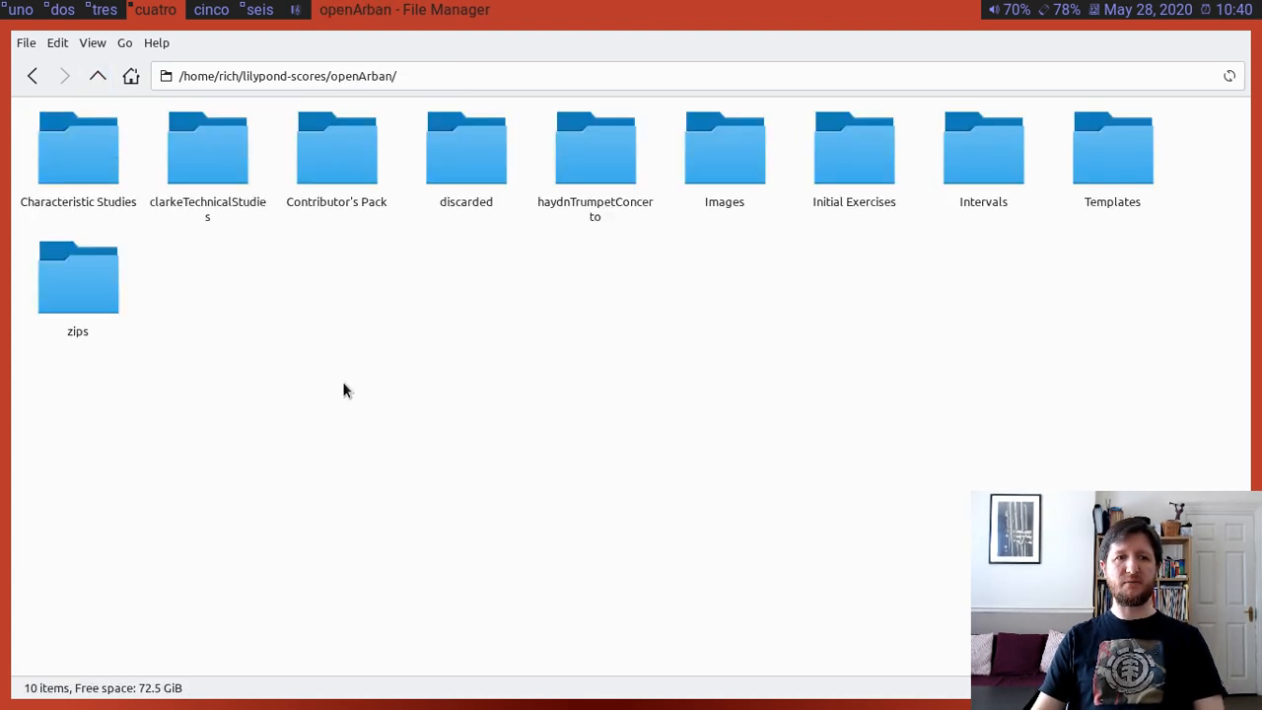
left_click(79, 148)
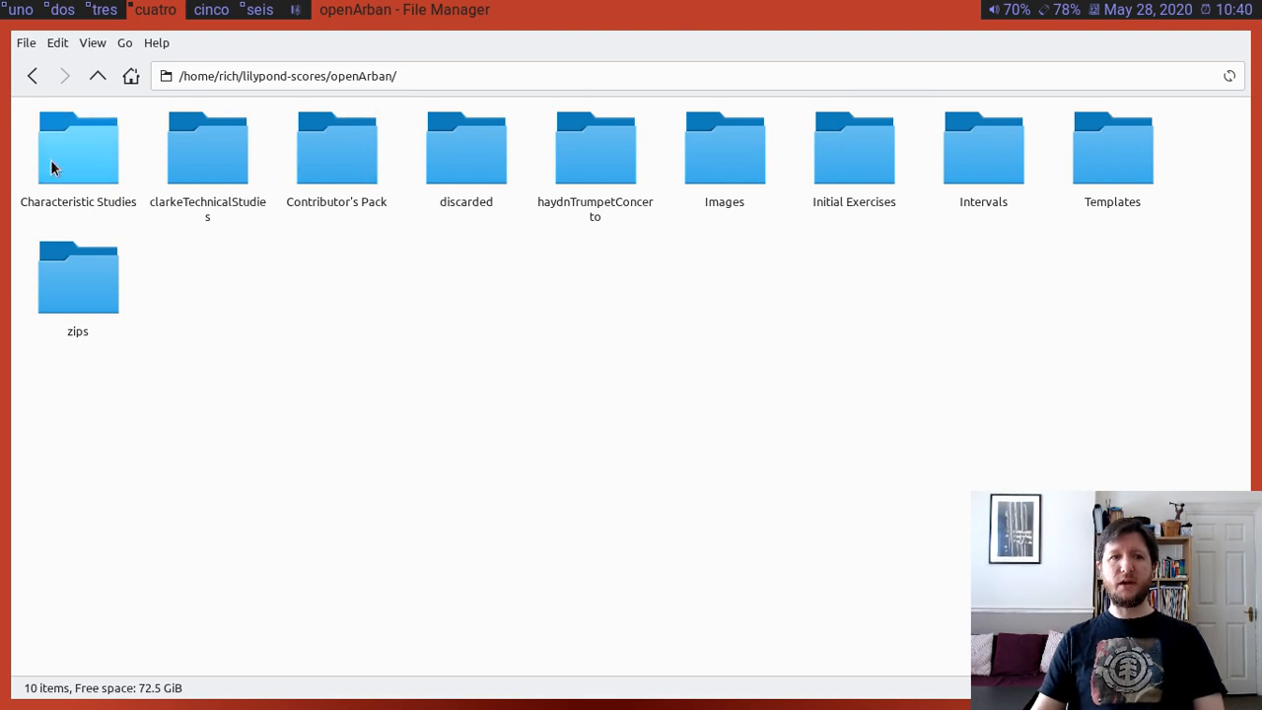
double_click(79, 148)
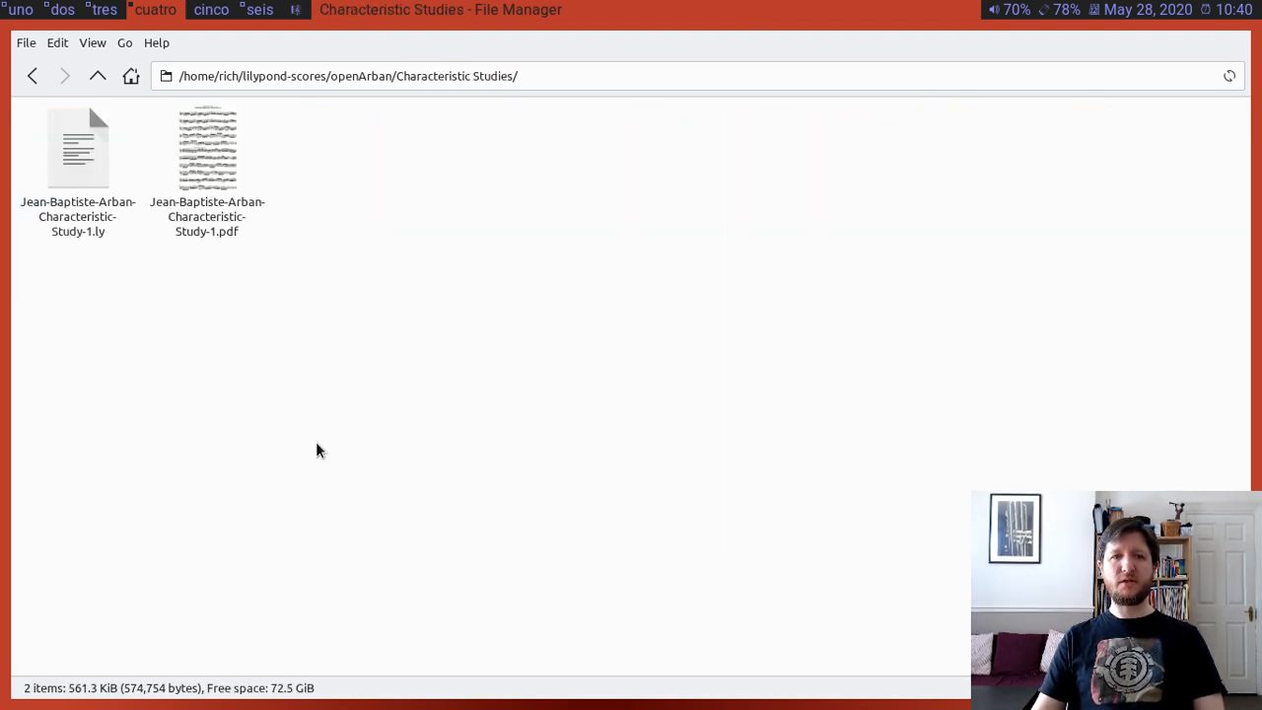
left_click(99, 75)
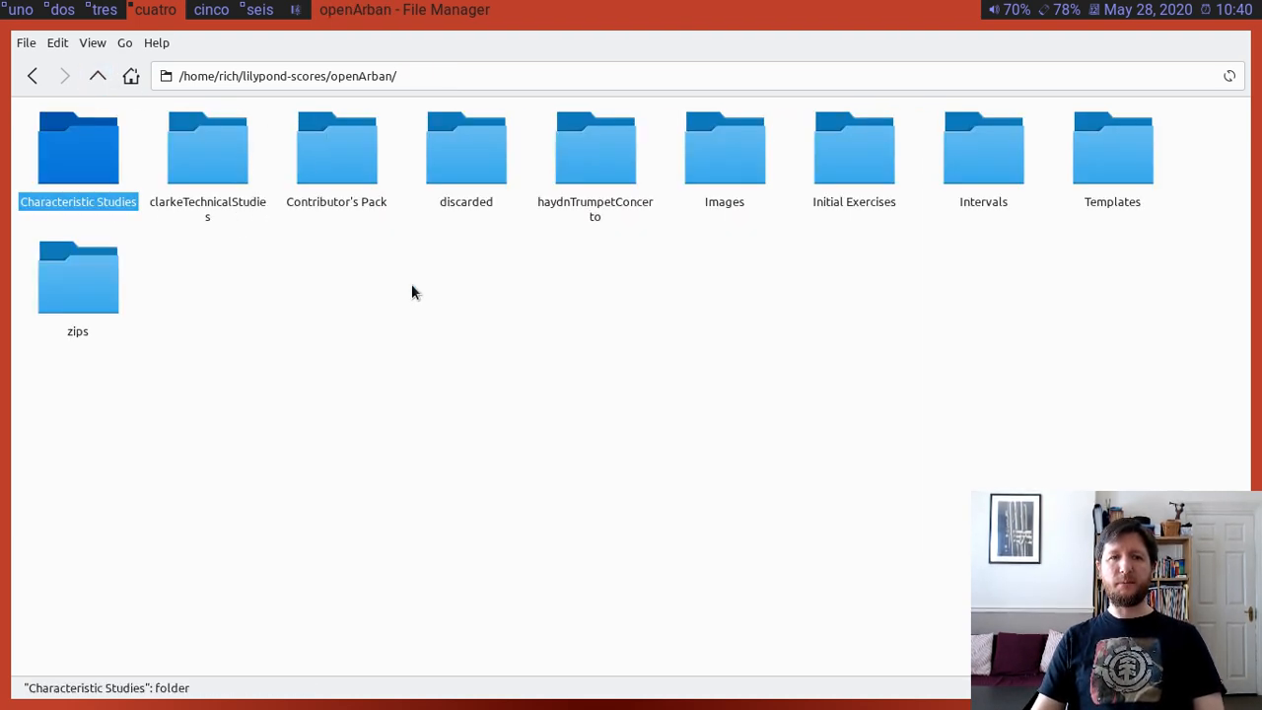
left_click(469, 359)
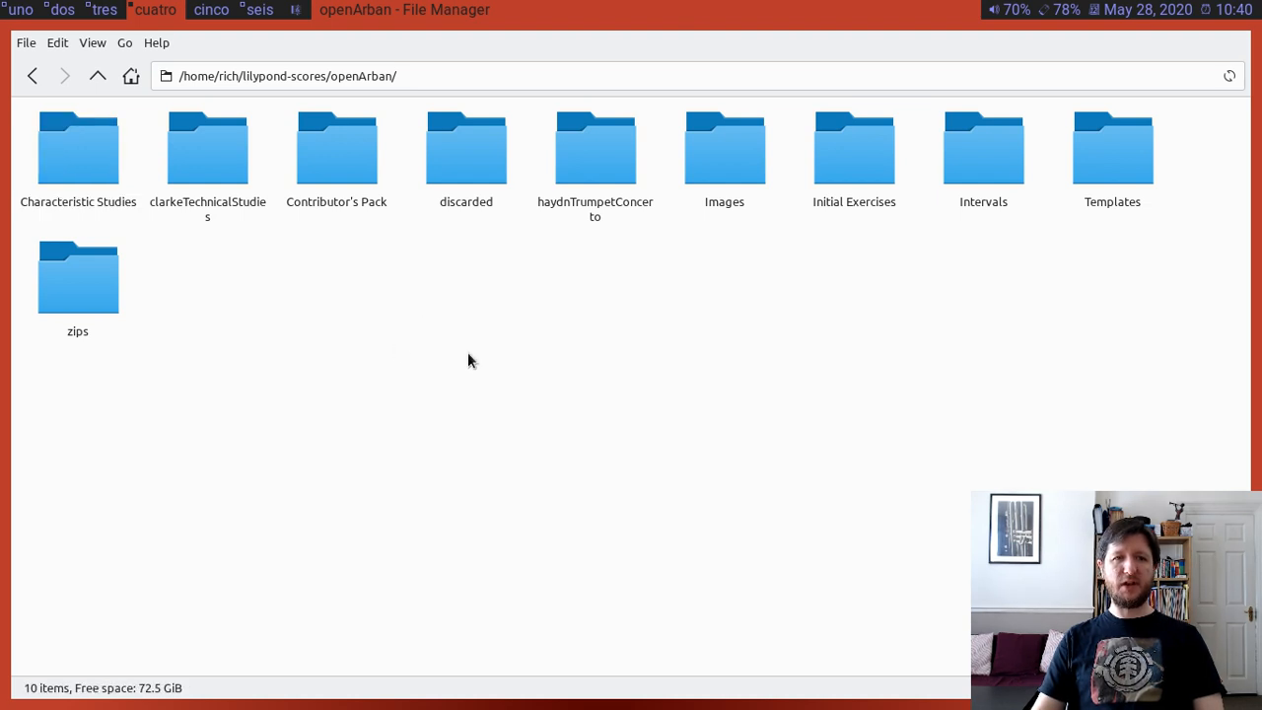
mouse_move(1036, 360)
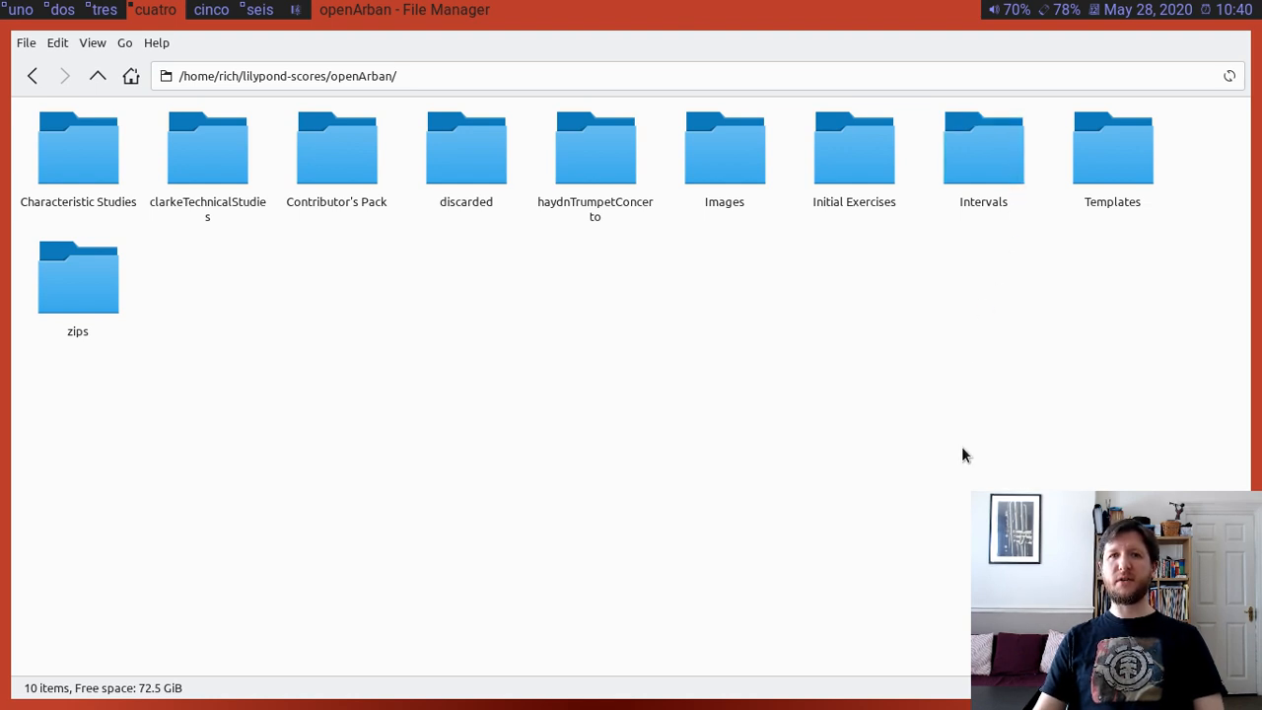
mouse_move(852, 414)
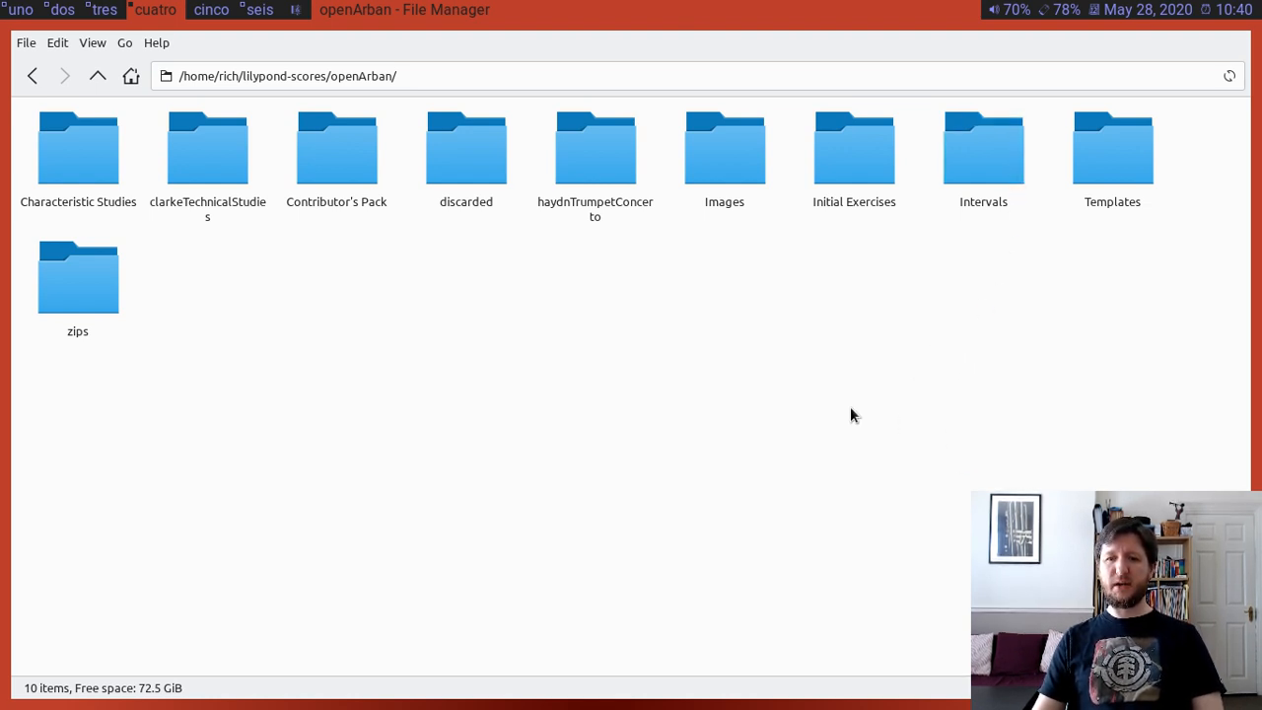
mouse_move(891, 374)
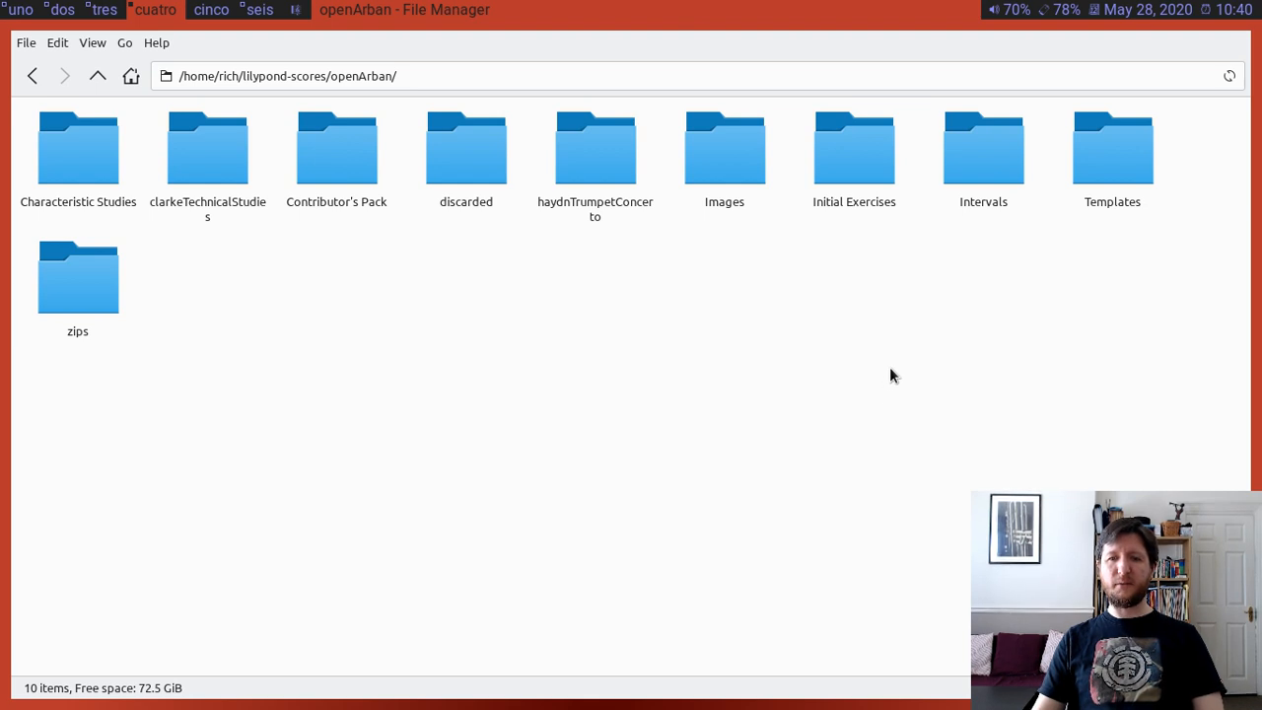
mouse_move(965, 377)
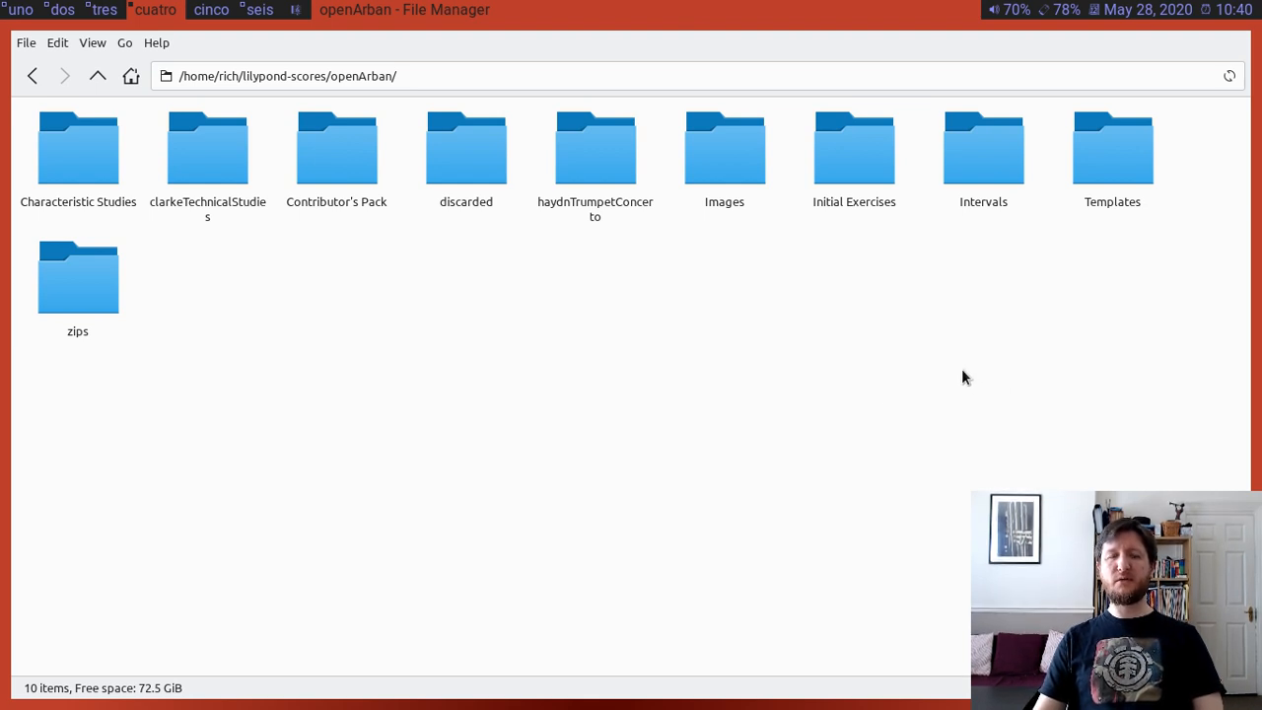
mouse_move(951, 379)
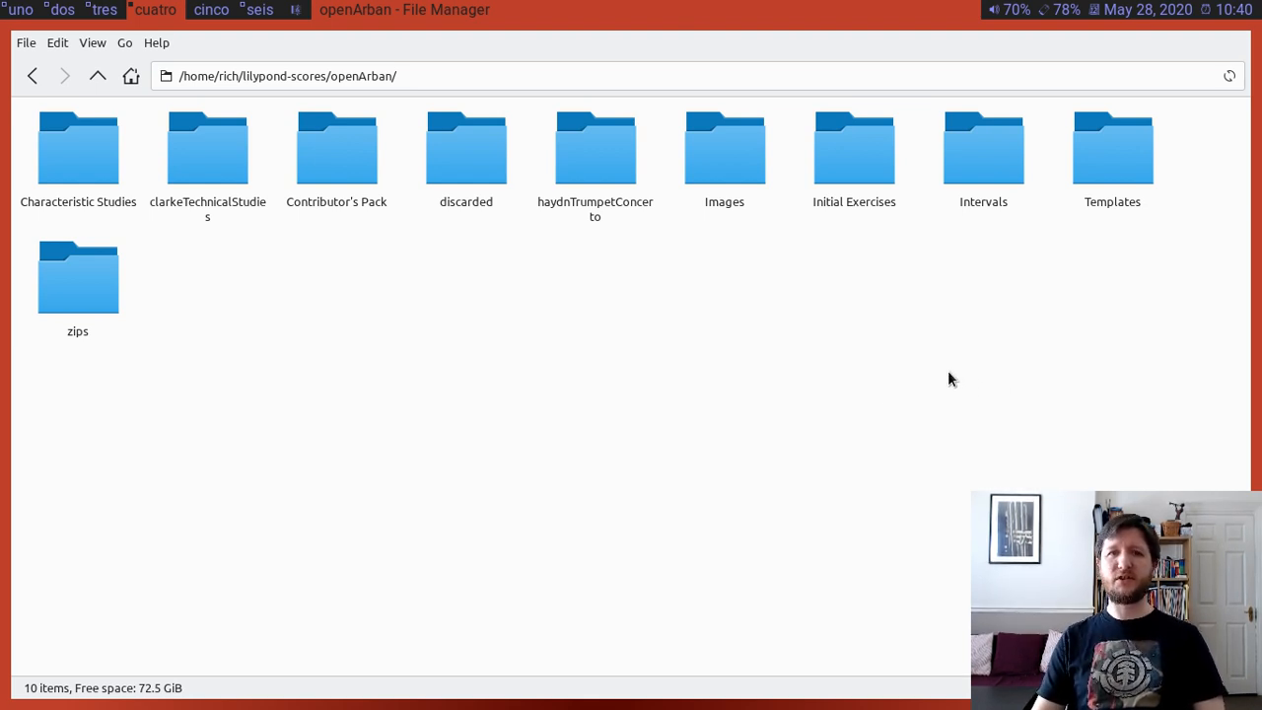
mouse_move(911, 357)
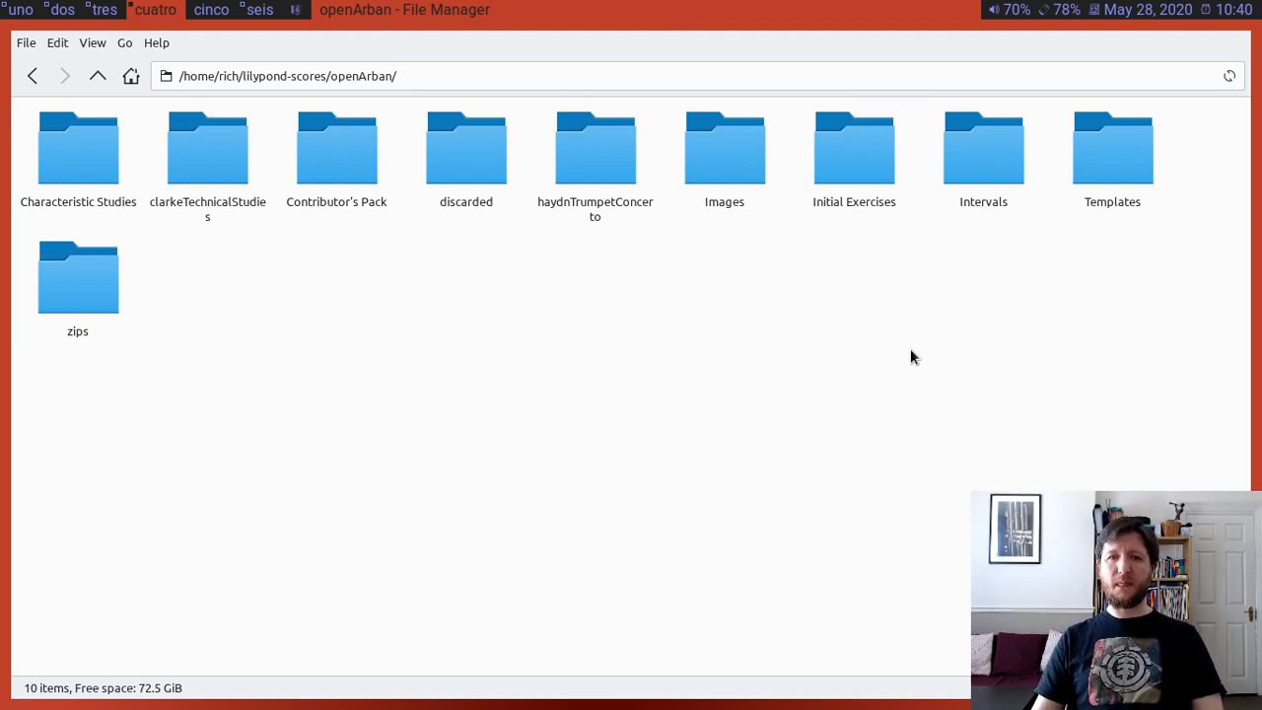
mouse_move(925, 327)
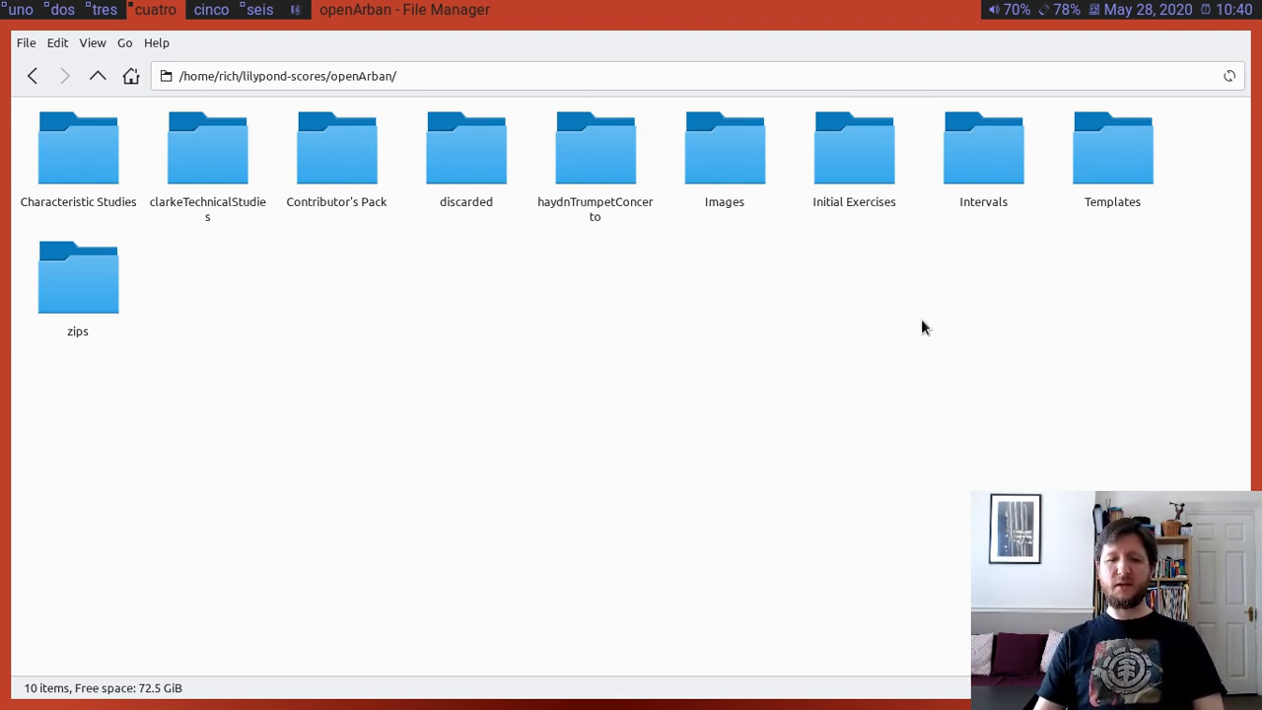
mouse_move(951, 308)
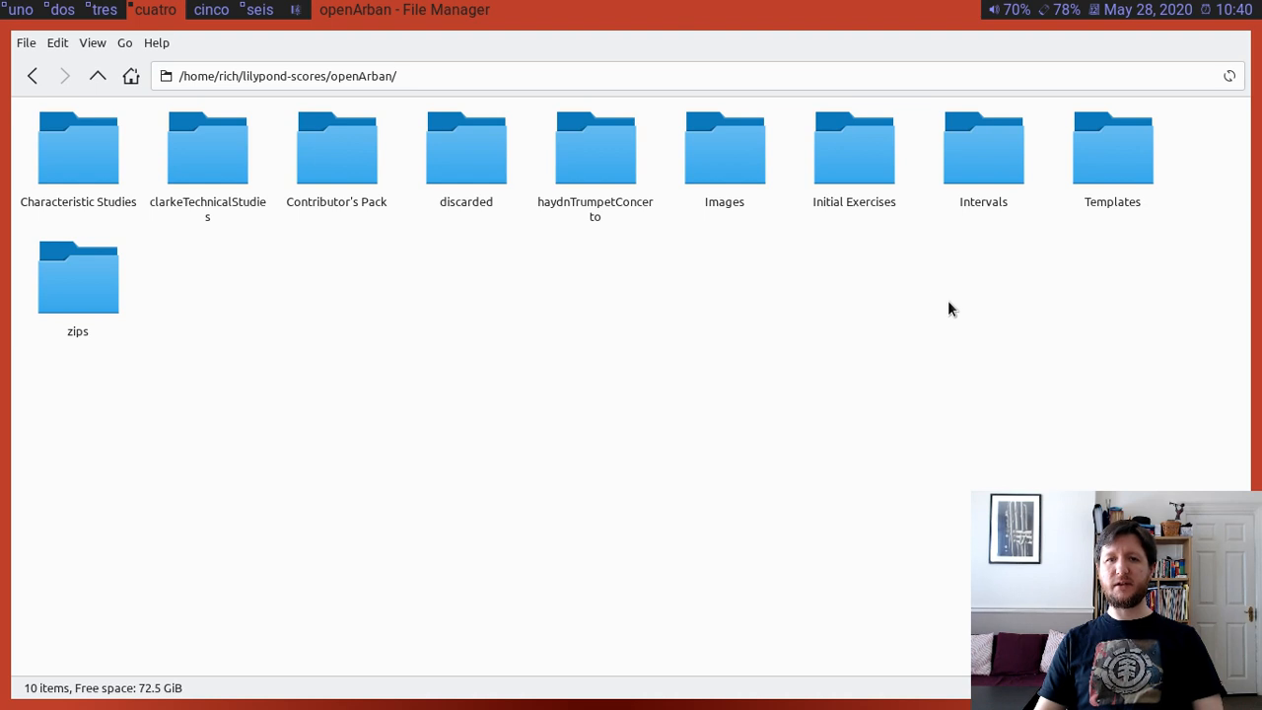
mouse_move(801, 359)
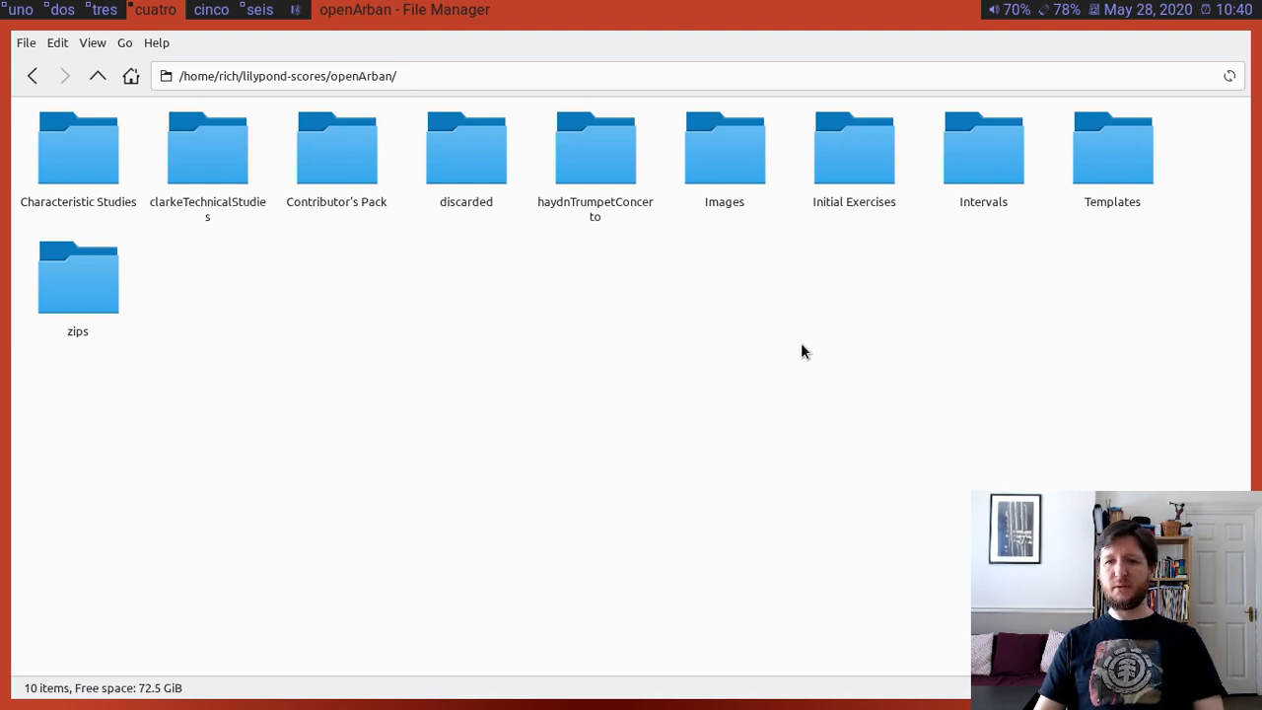
mouse_move(688, 359)
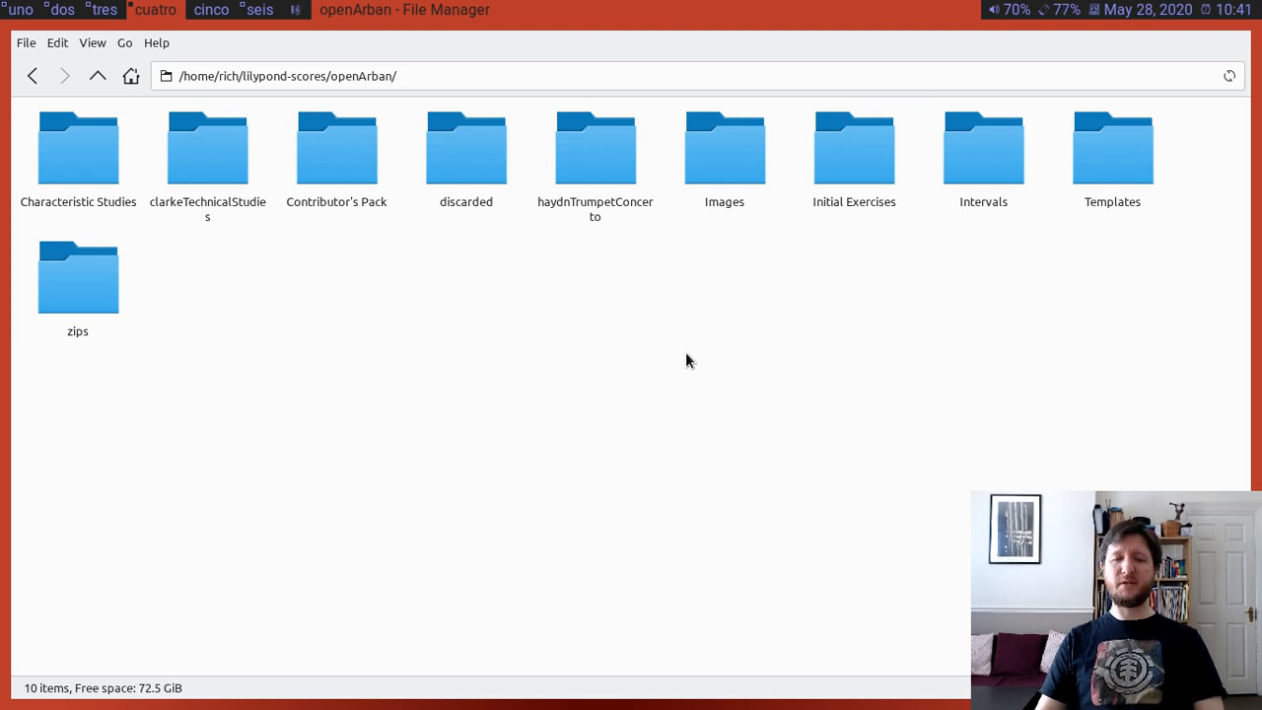
mouse_move(796, 250)
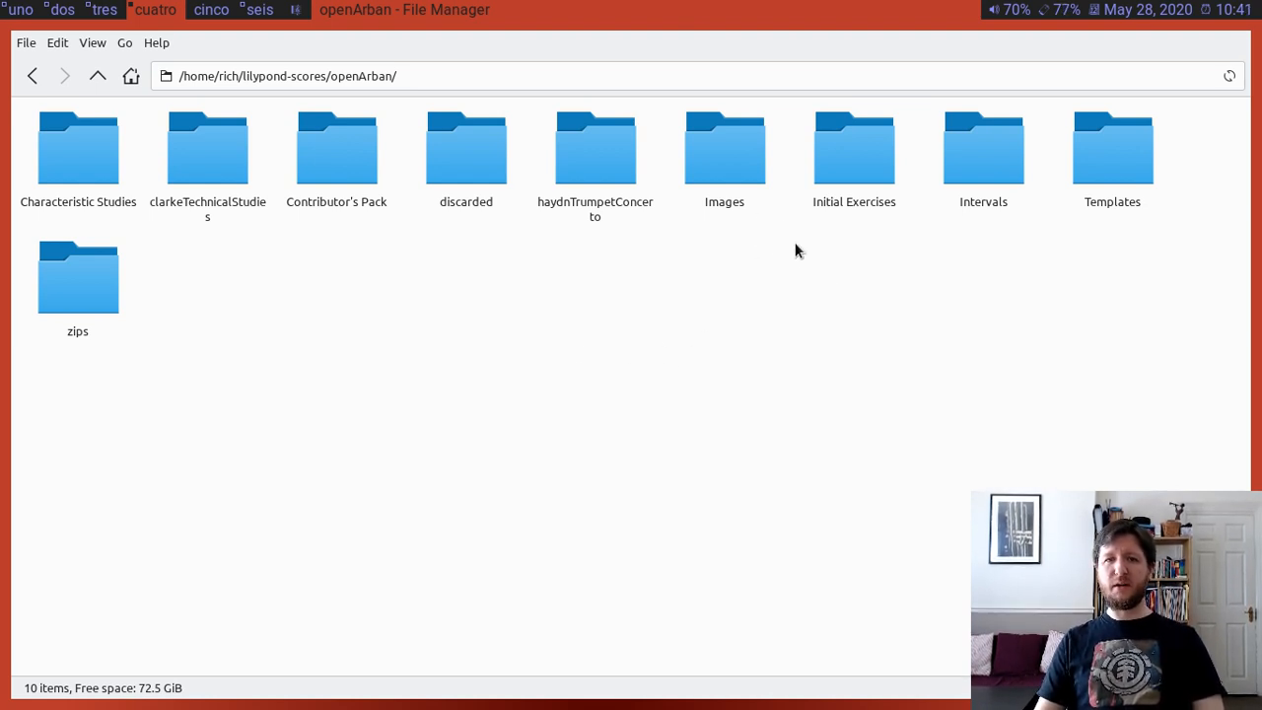
mouse_move(596, 148)
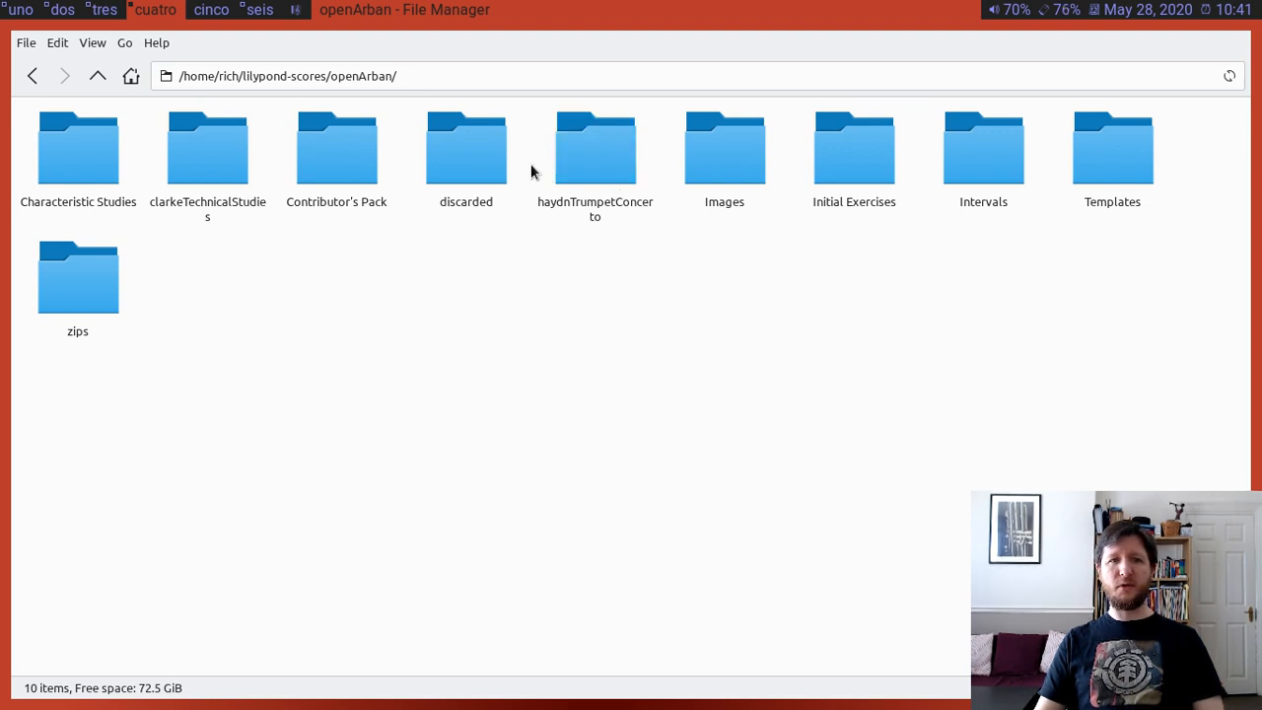
- From Initial Exercises, view Exercise-47.pdf in Zathura and scroll through the score
double_click(854, 148)
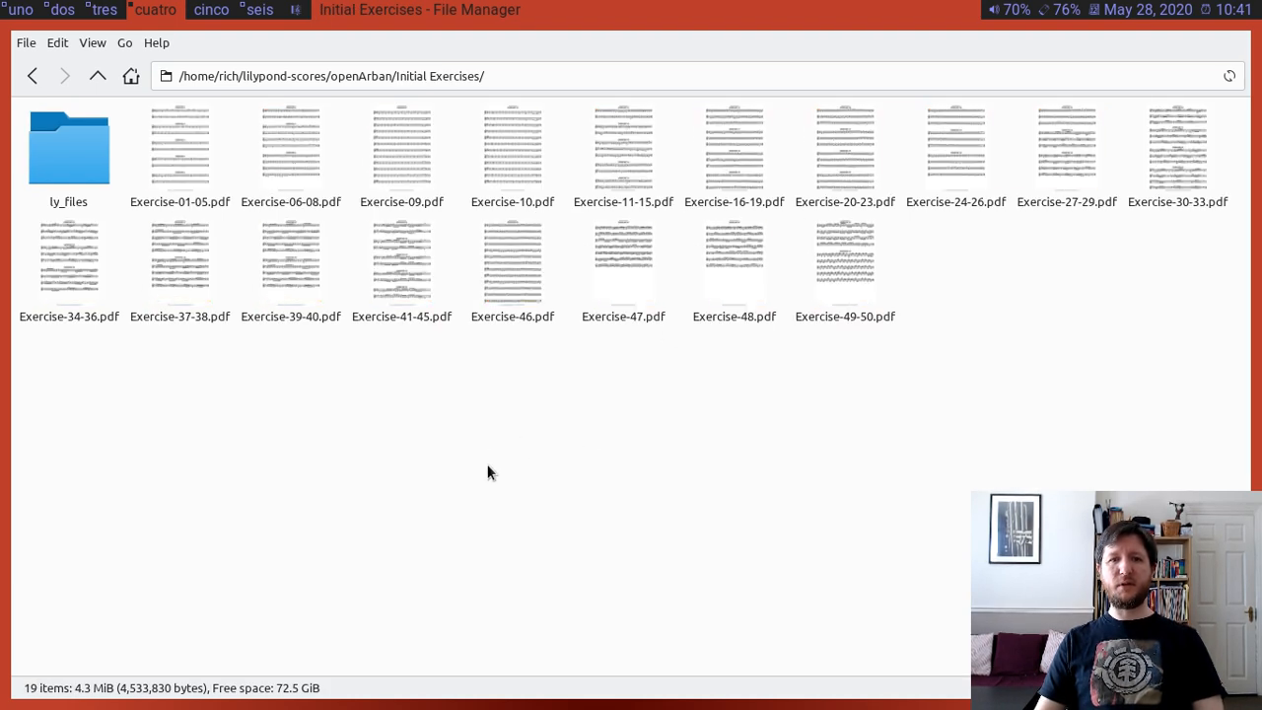
left_click(623, 256)
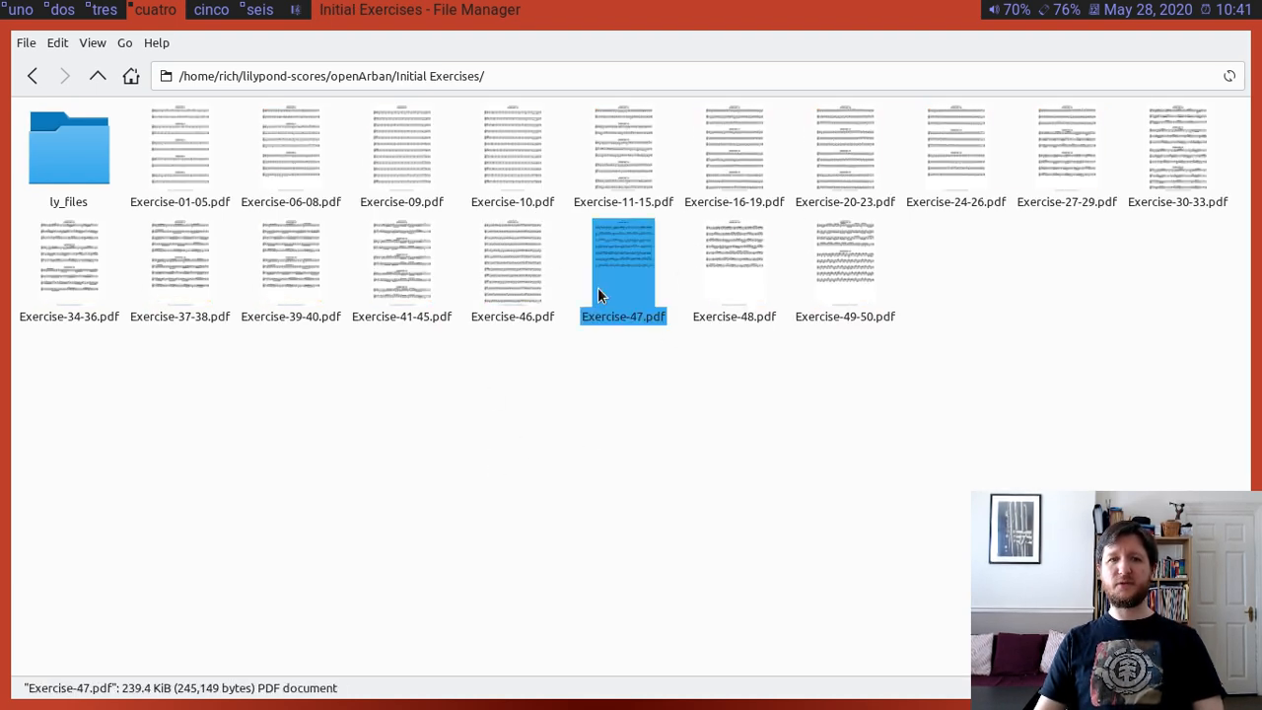
double_click(623, 267)
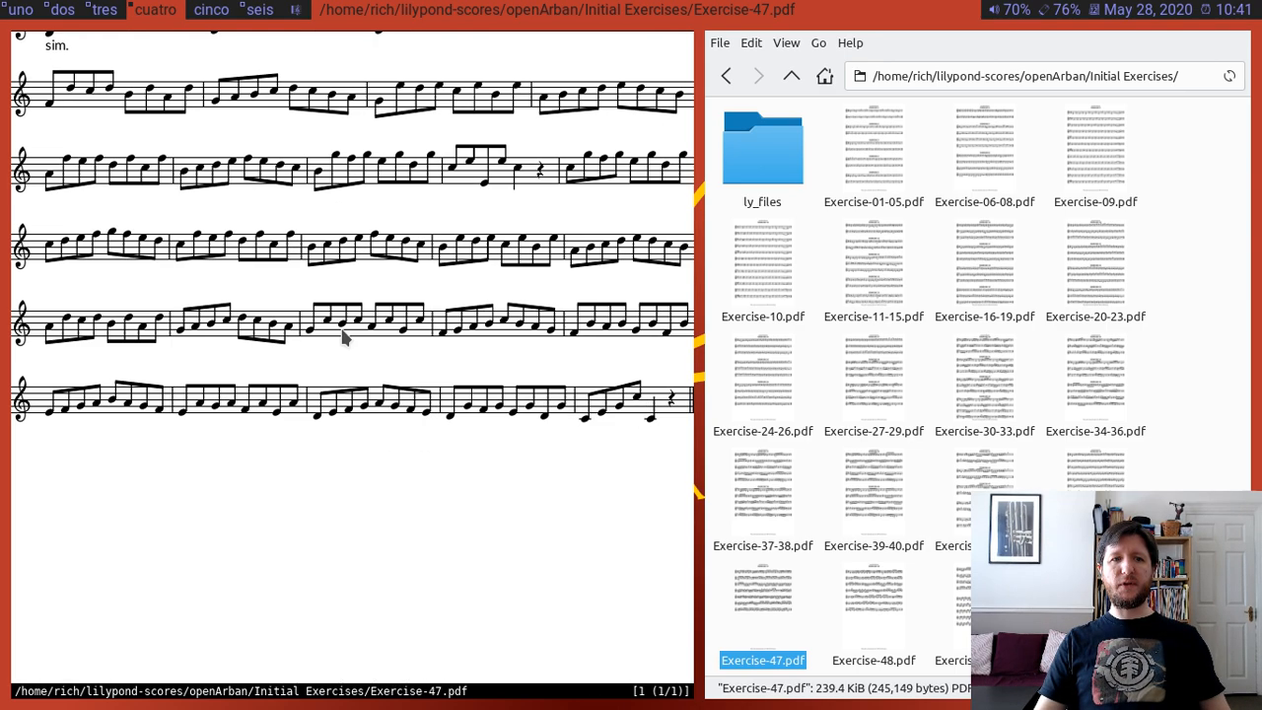
scroll("down", 3)
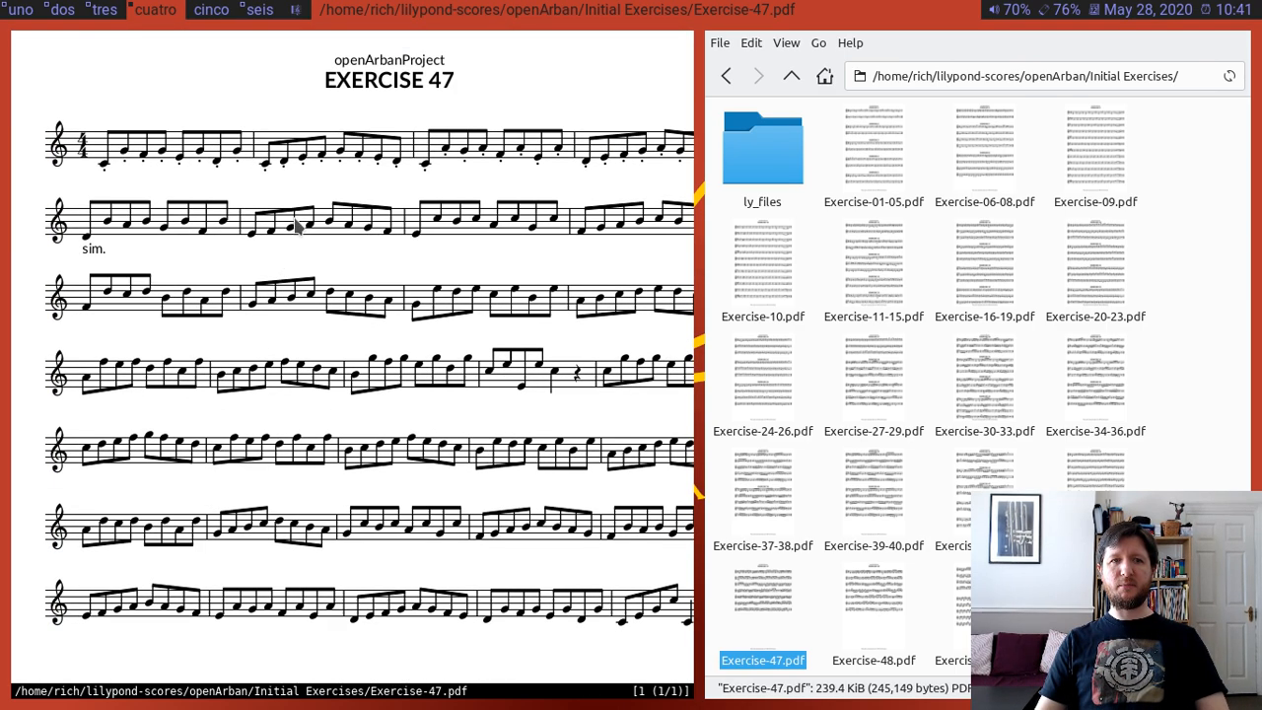
scroll("down", 3)
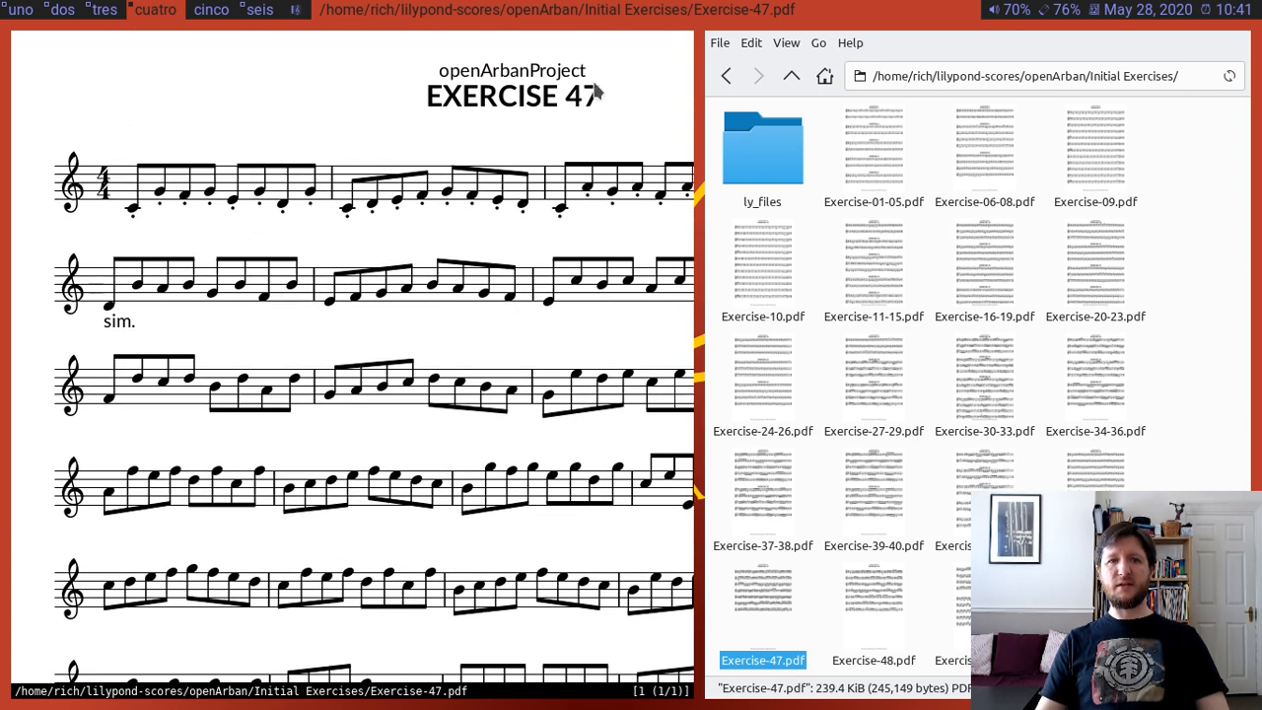
mouse_move(530, 114)
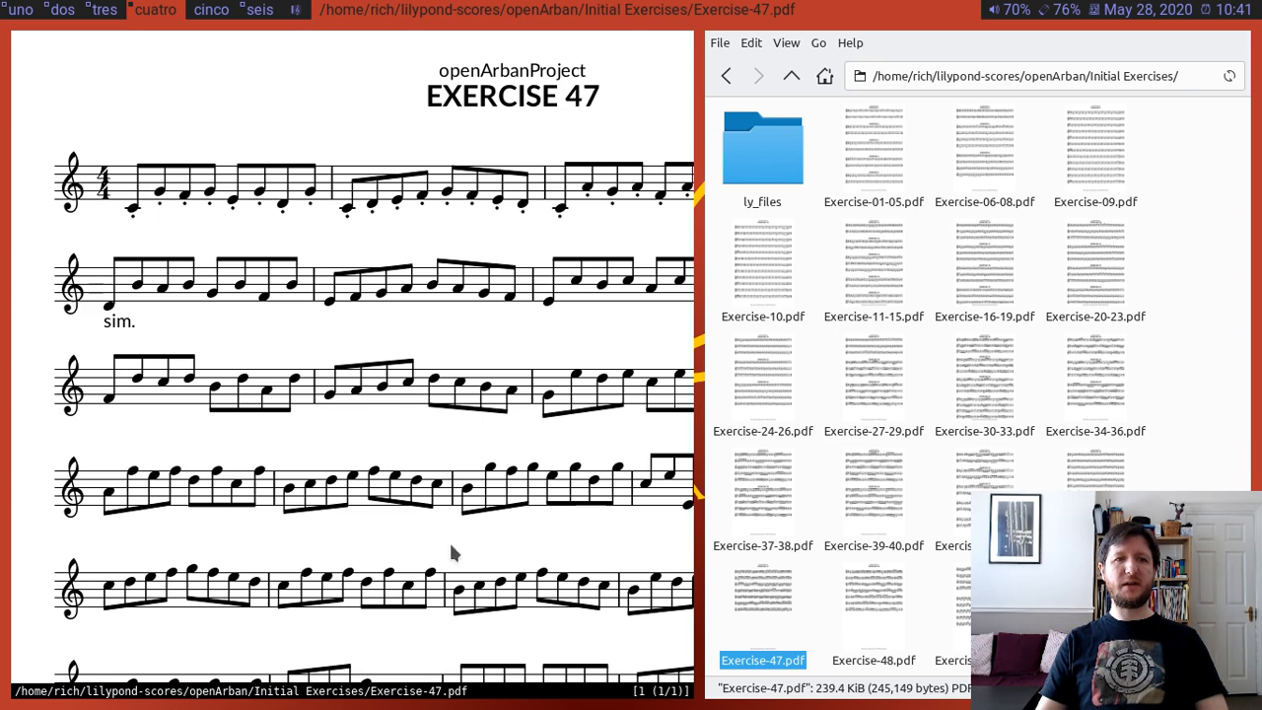
scroll("down", 3)
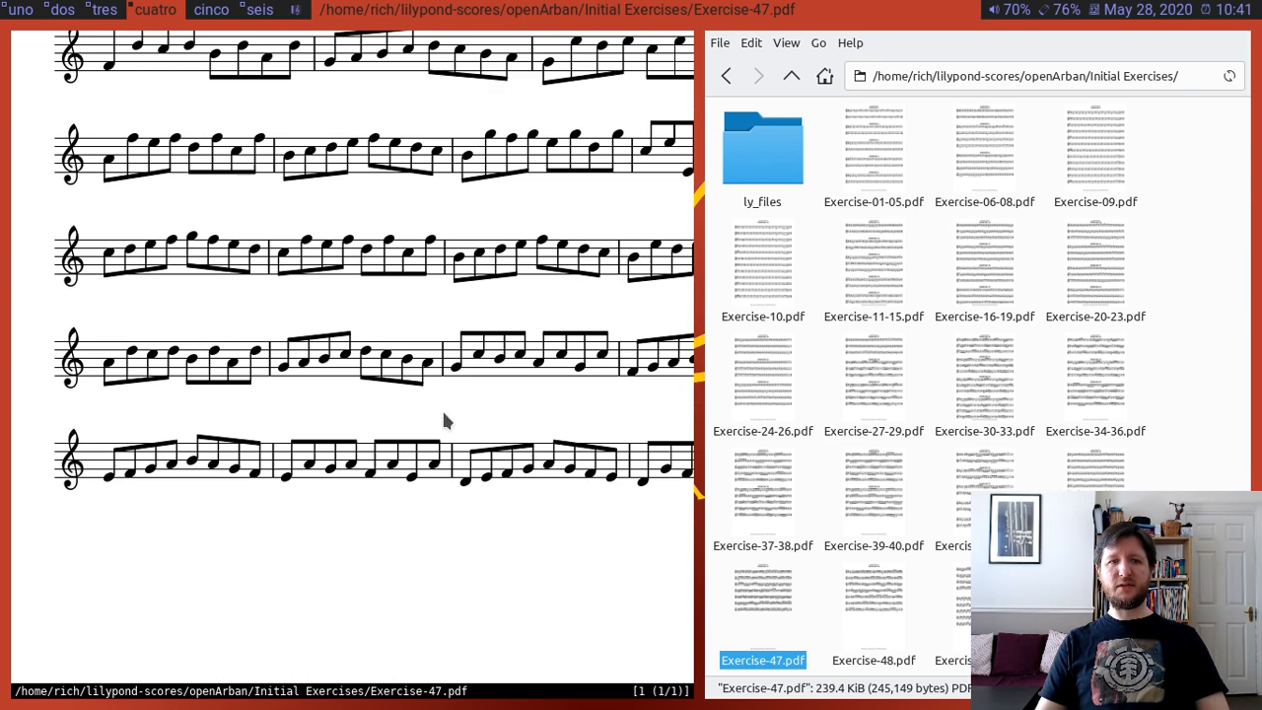
scroll("down", 3)
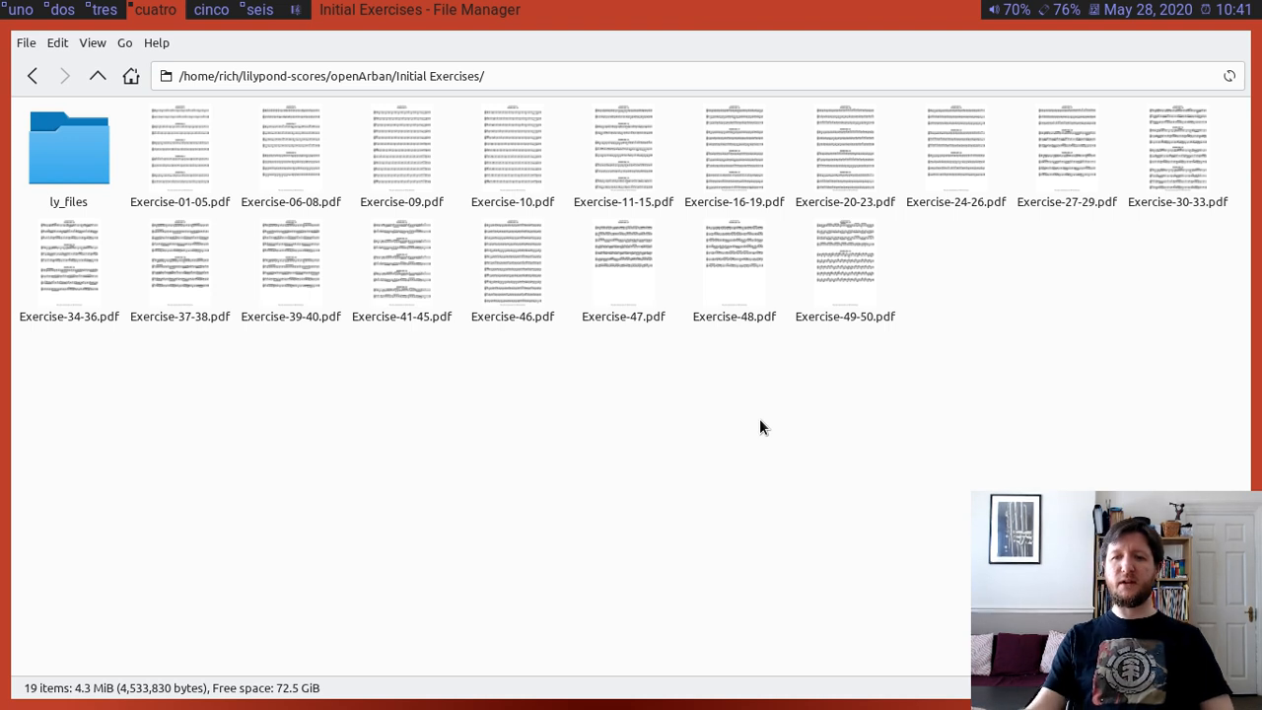
mouse_move(722, 588)
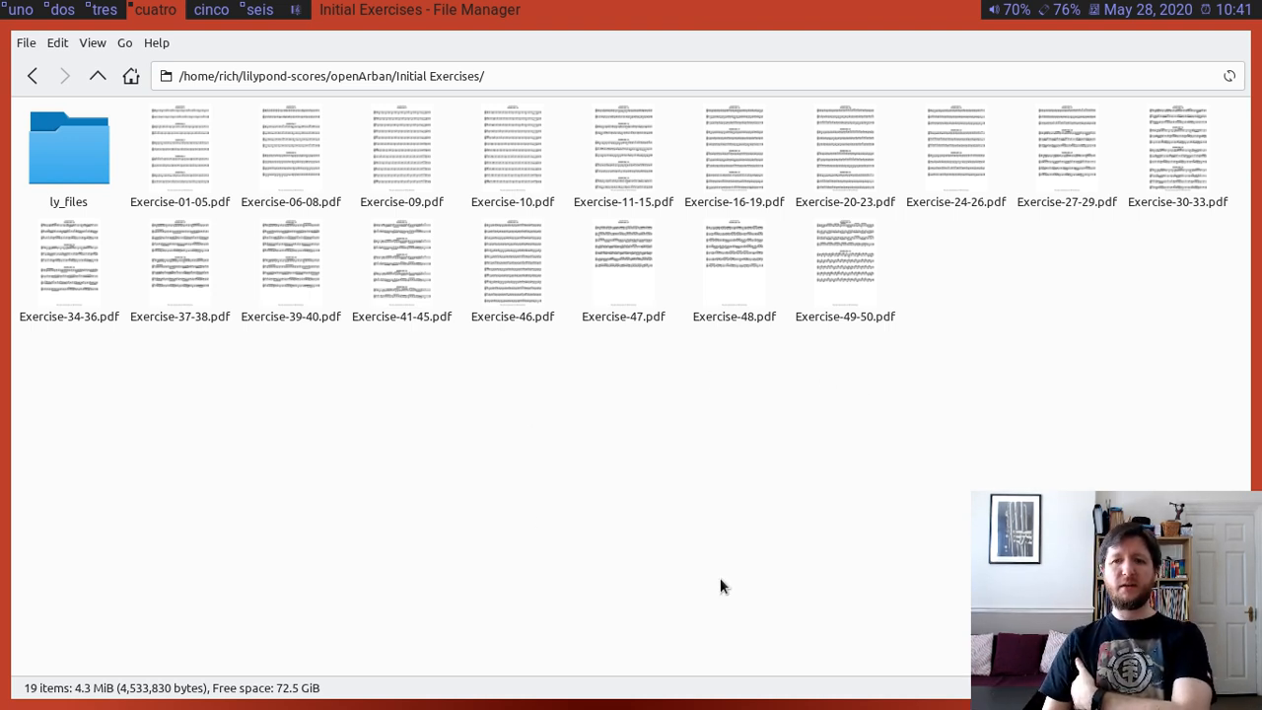
- Enter the ly_files folder and raise the context menu on Exercise-47.ly
left_click(67, 148)
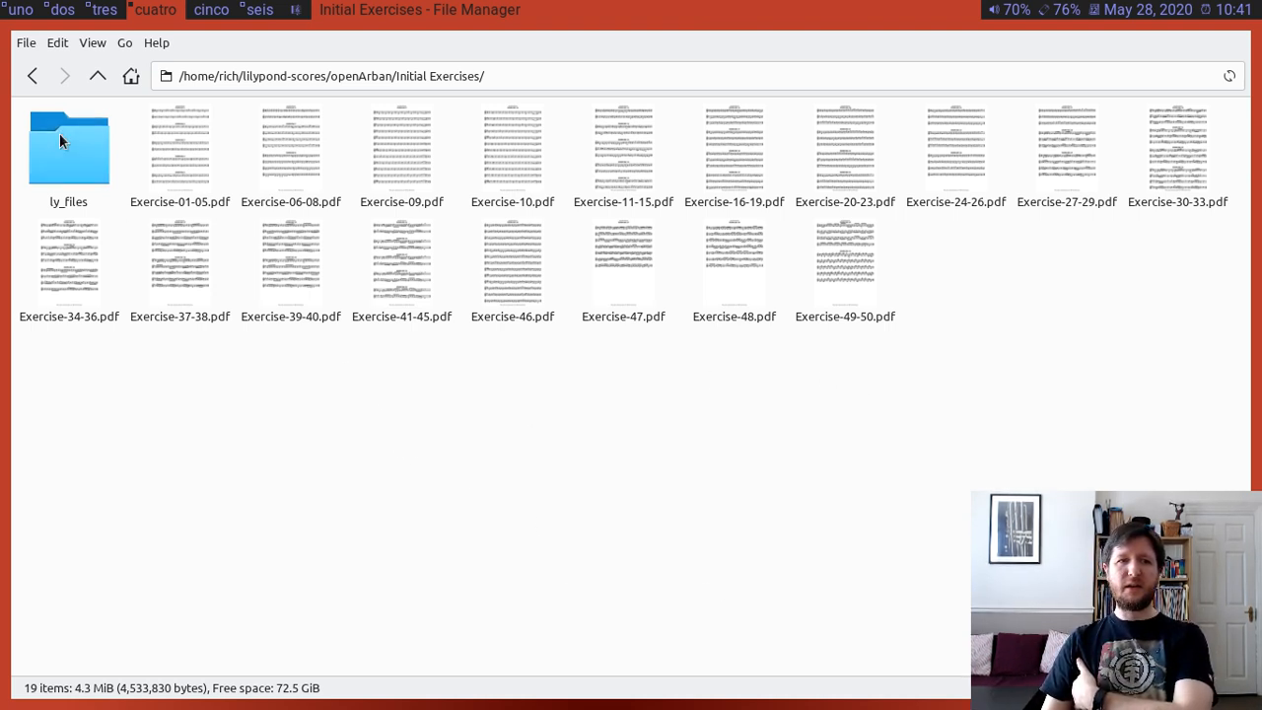
double_click(67, 147)
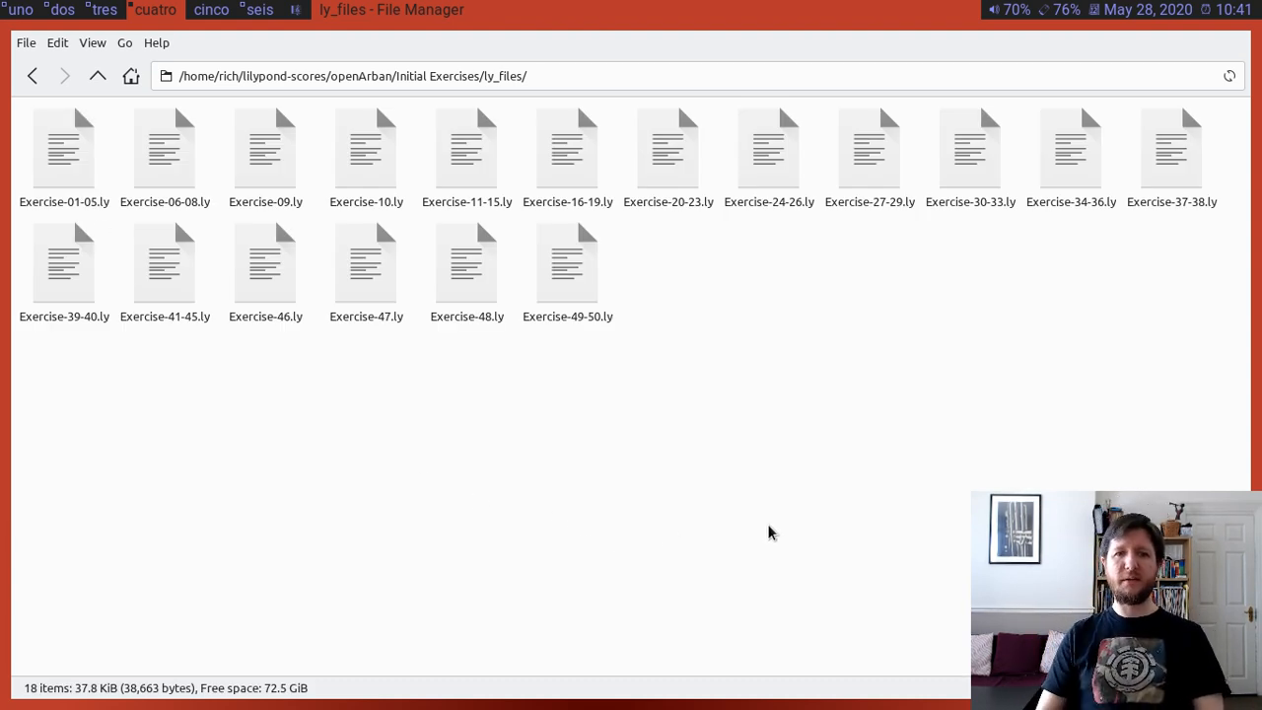
mouse_move(424, 442)
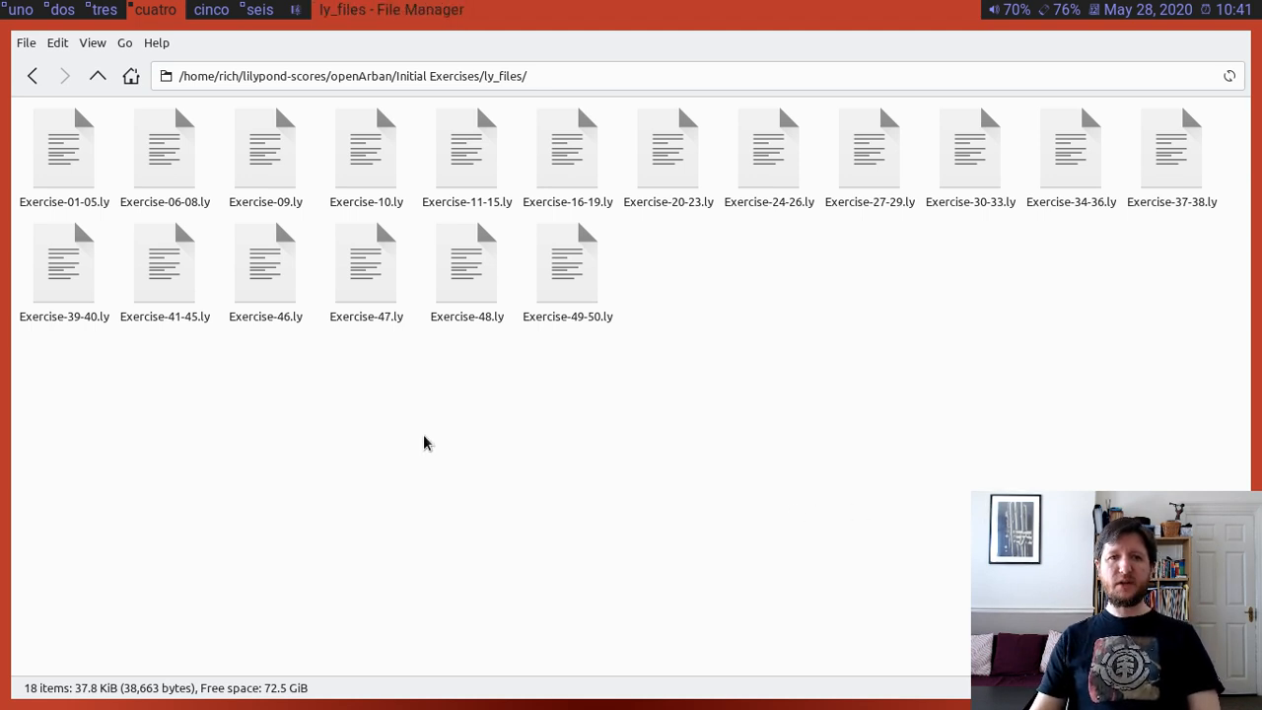
left_click(367, 261)
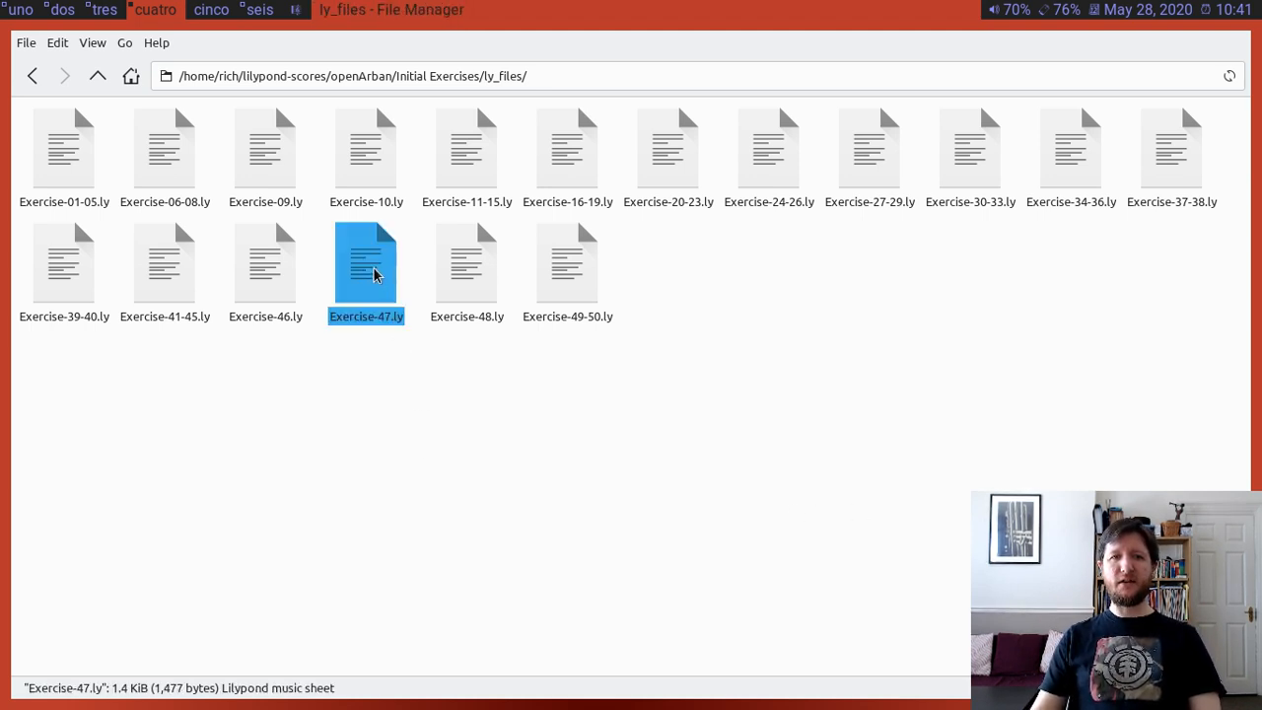
mouse_move(252, 466)
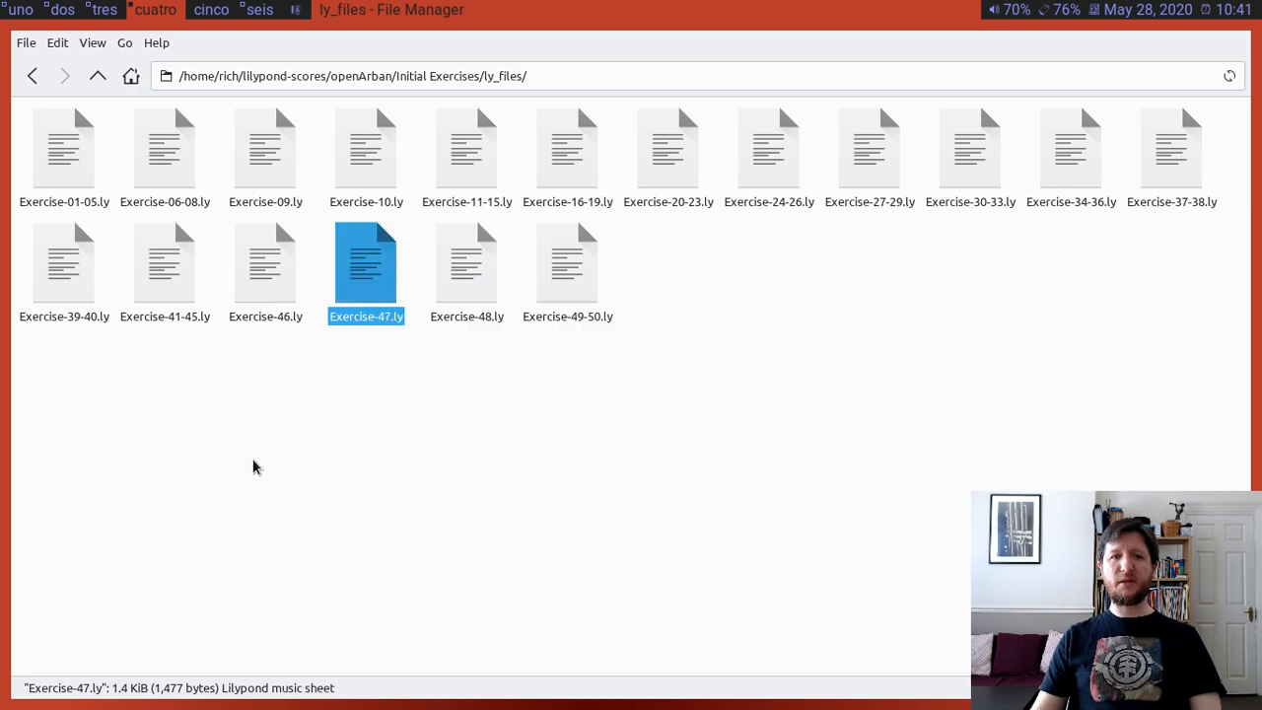
right_click(366, 261)
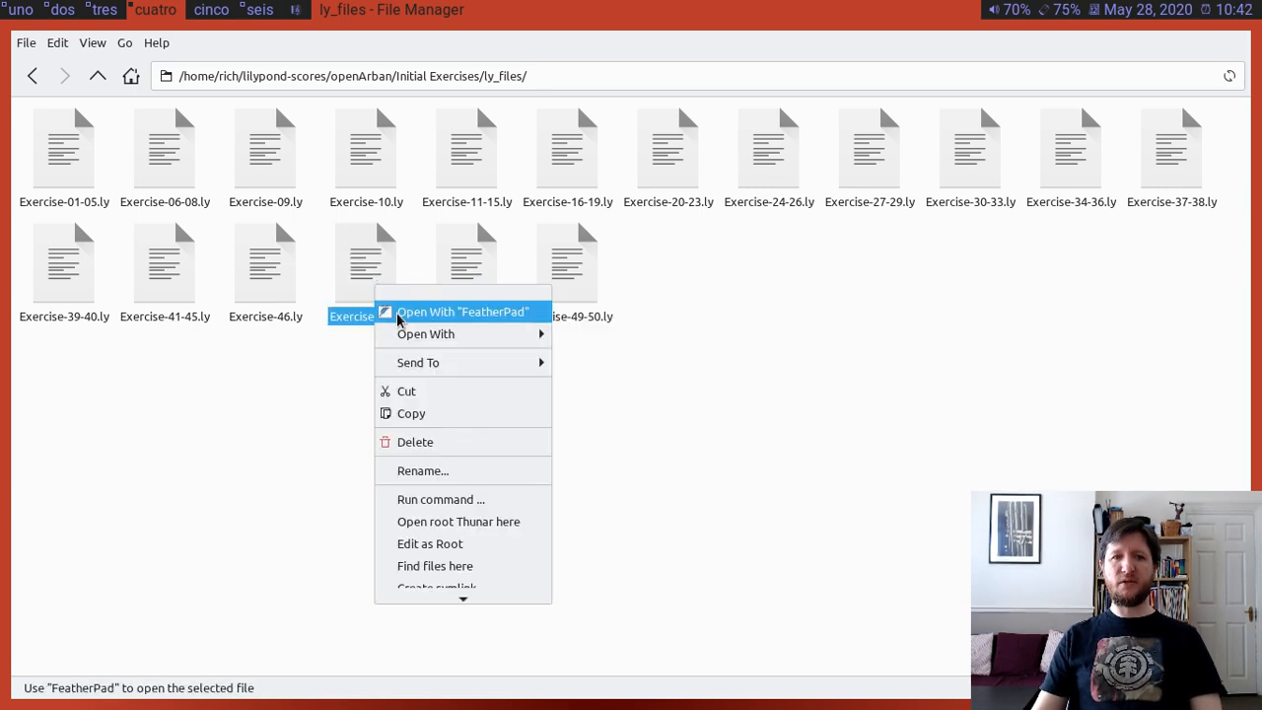
- Load Exercise-47.ly in FeatherPad and read through its LilyPond source with the sim. marking
left_click(462, 312)
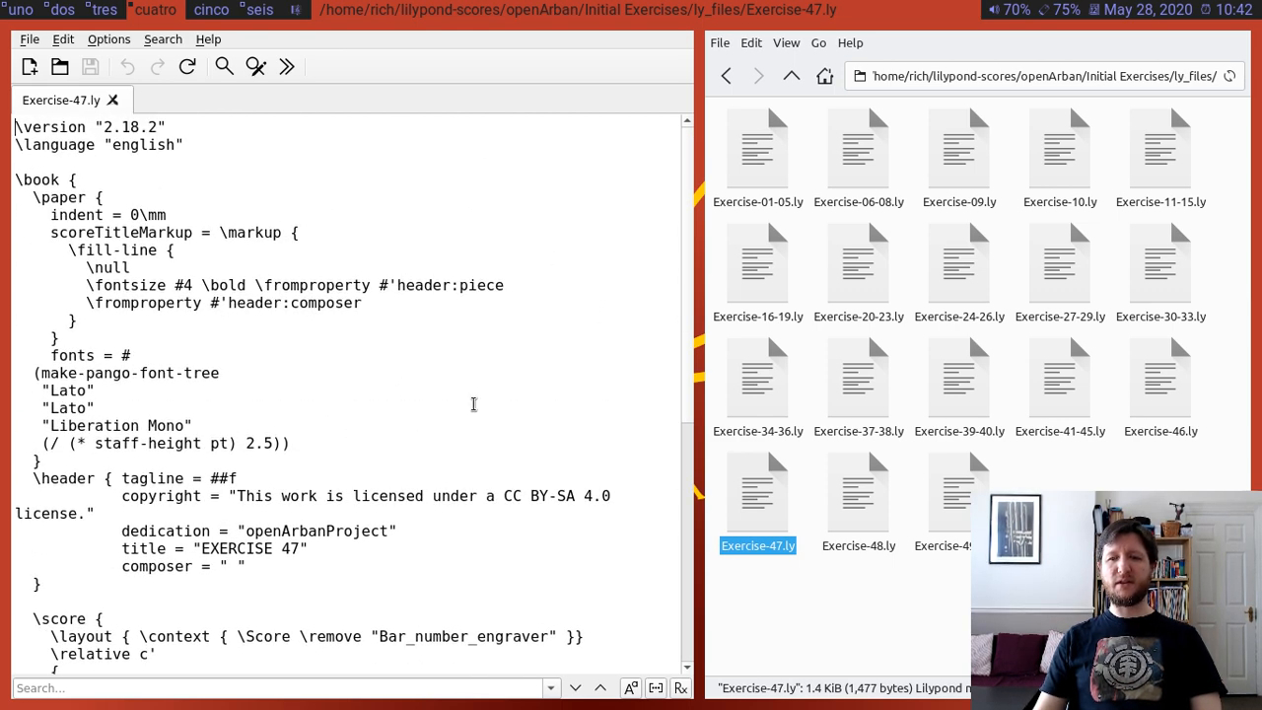
mouse_move(453, 438)
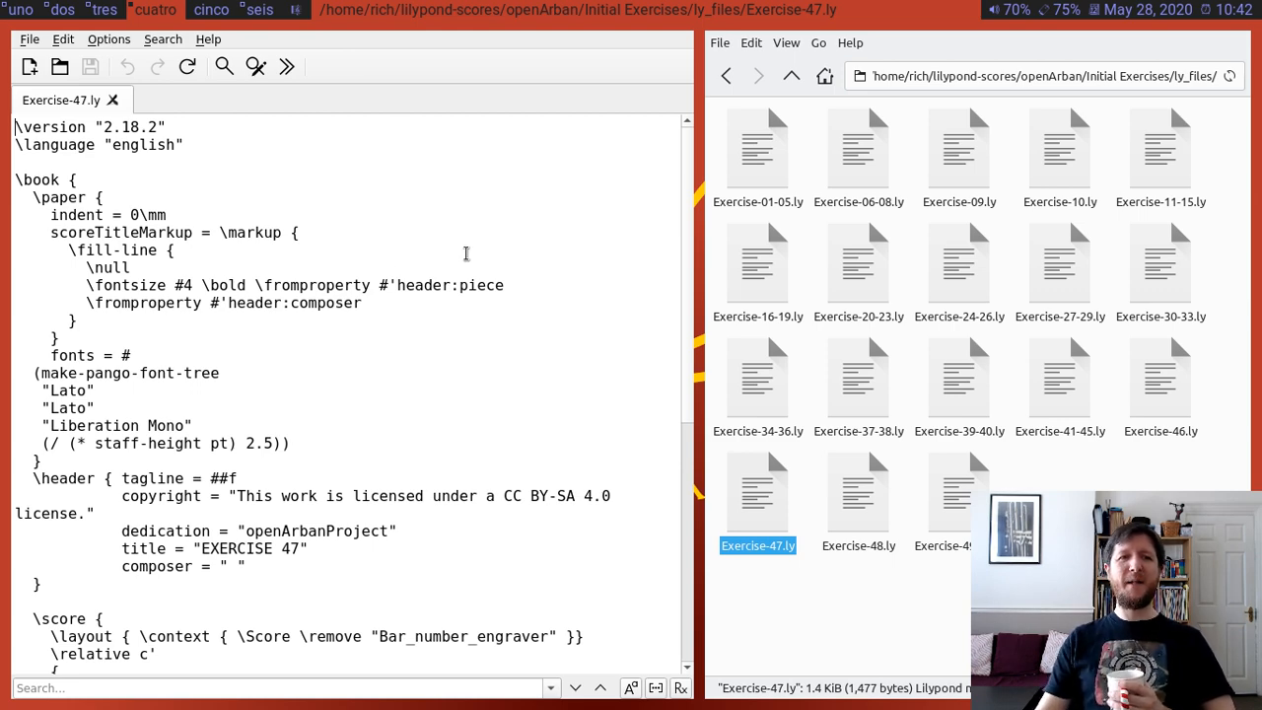
scroll("down", 3)
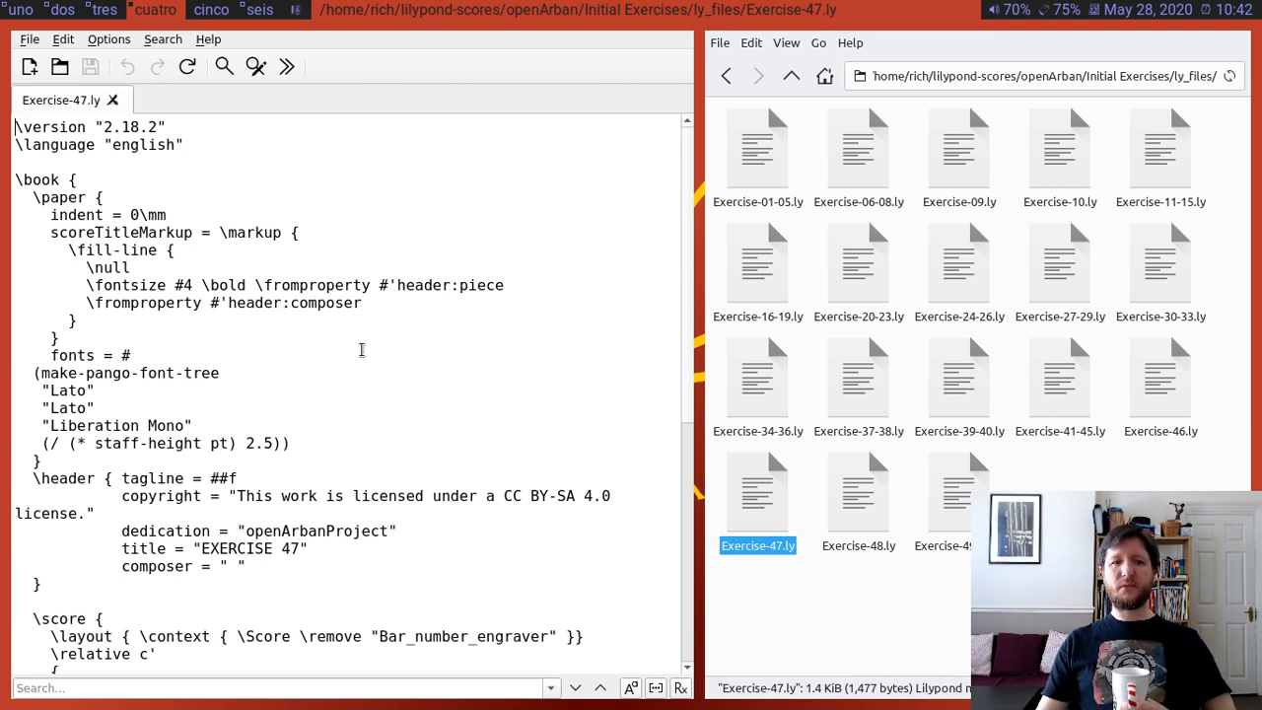
mouse_move(375, 383)
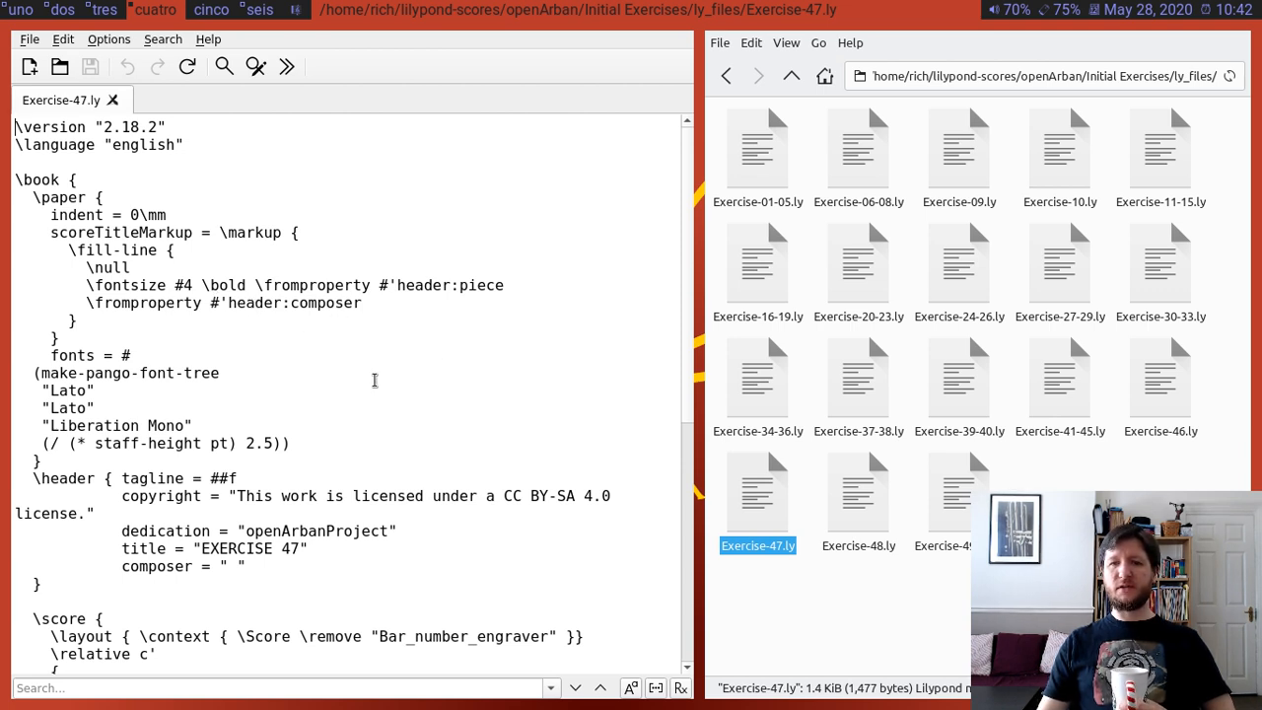
mouse_move(548, 574)
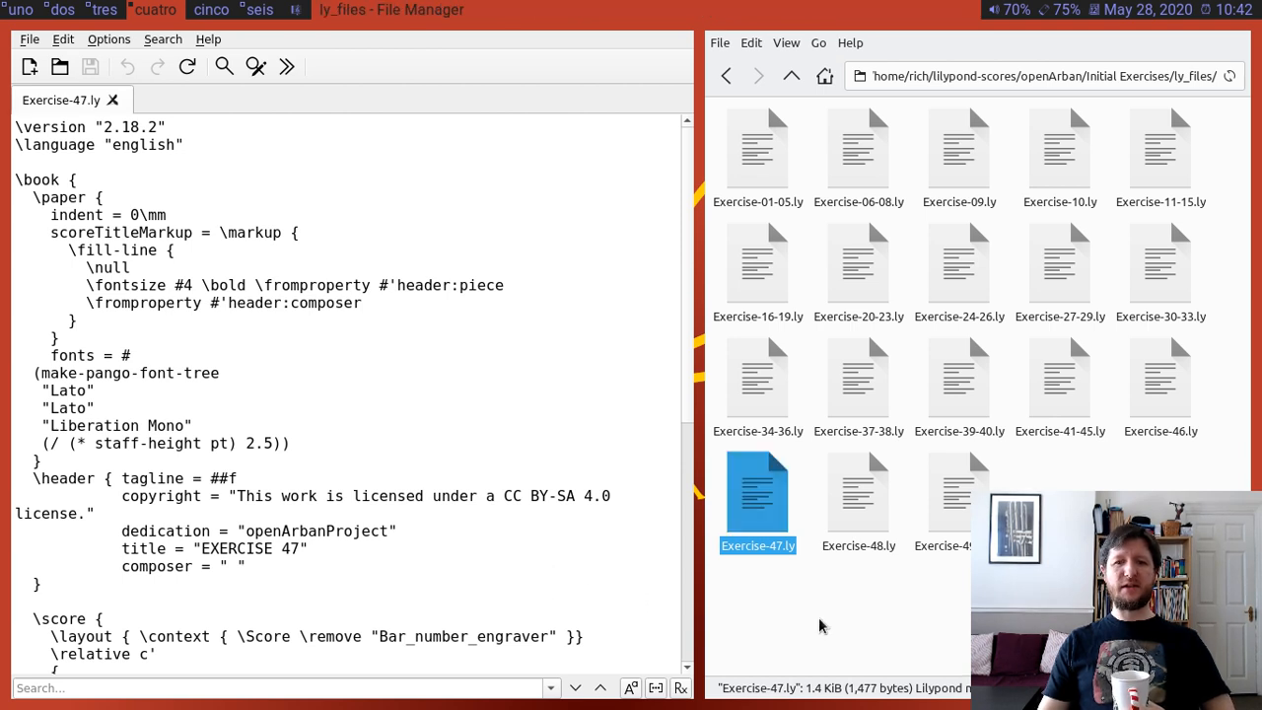
left_click(819, 627)
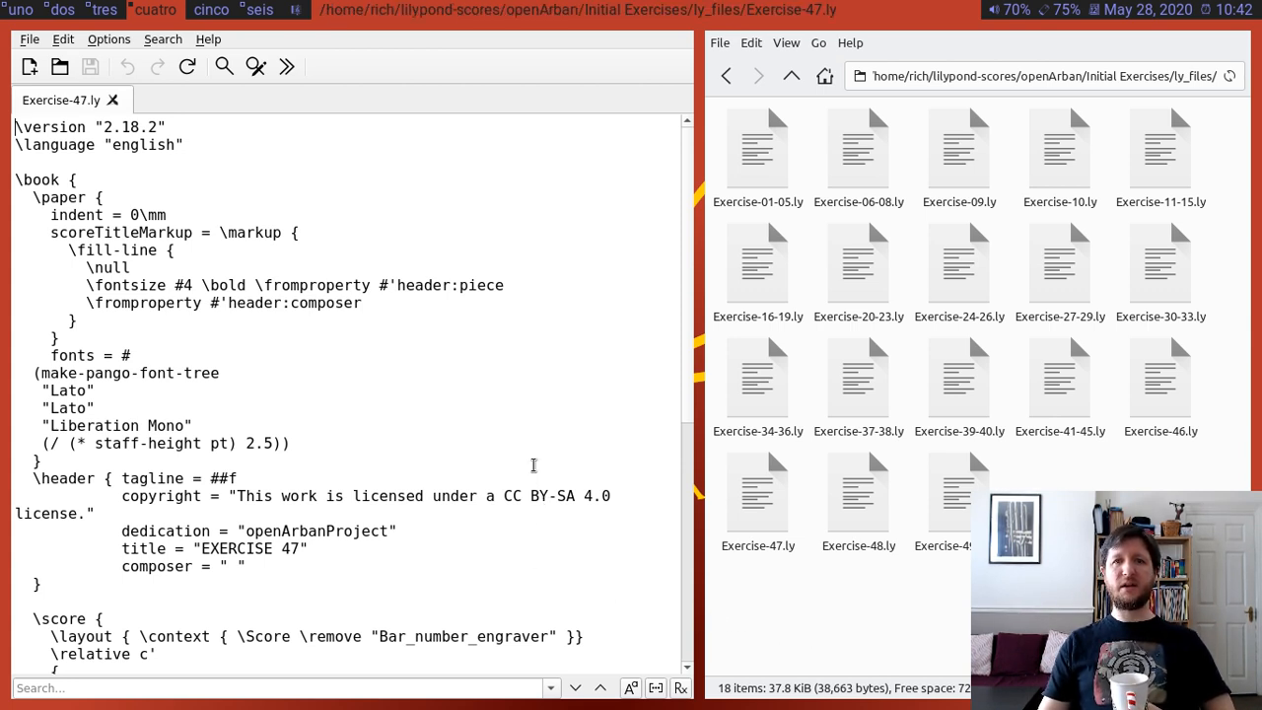
mouse_move(486, 410)
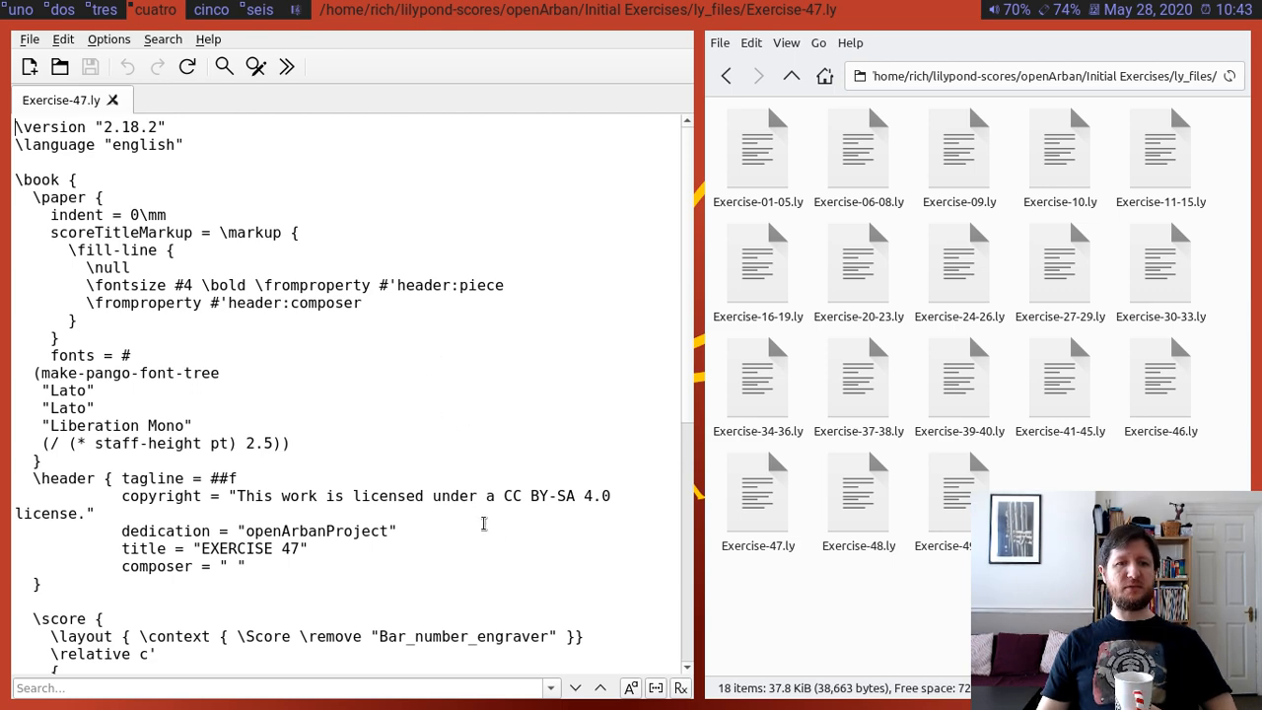
scroll("down", 3)
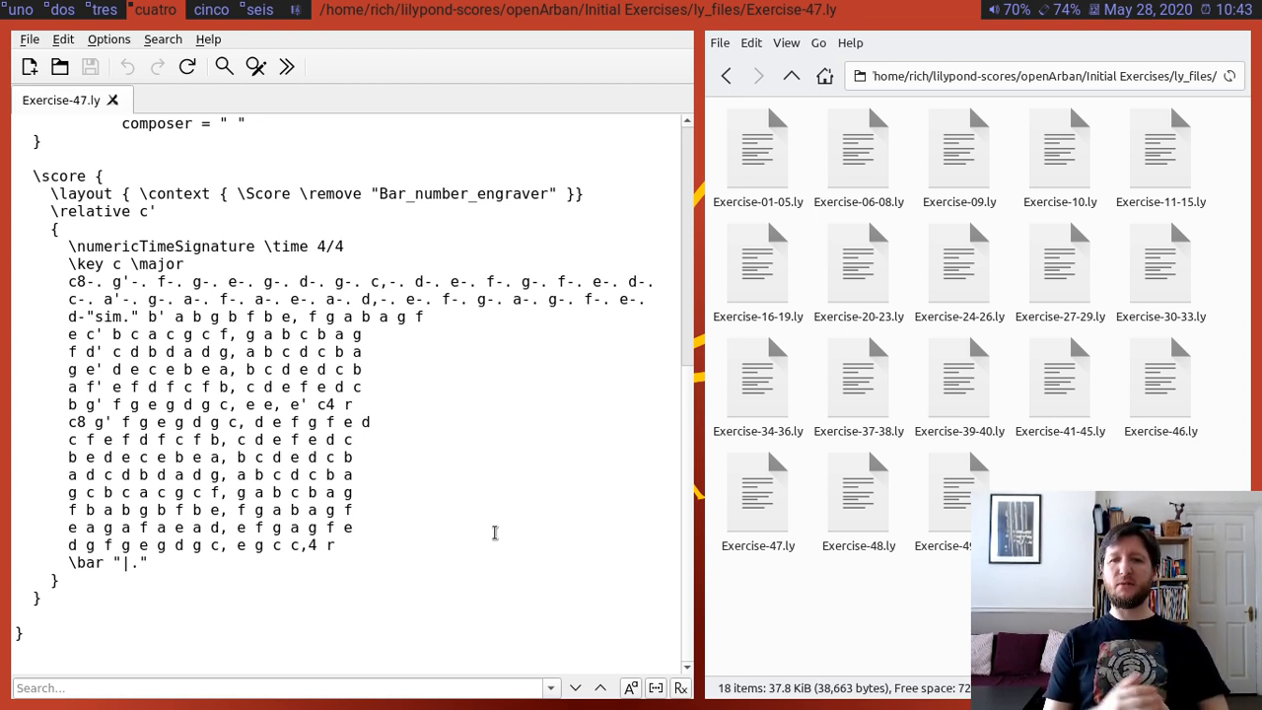
- Close the Exercise 47 tab and quit FeatherPad via File > Quit
left_click(114, 98)
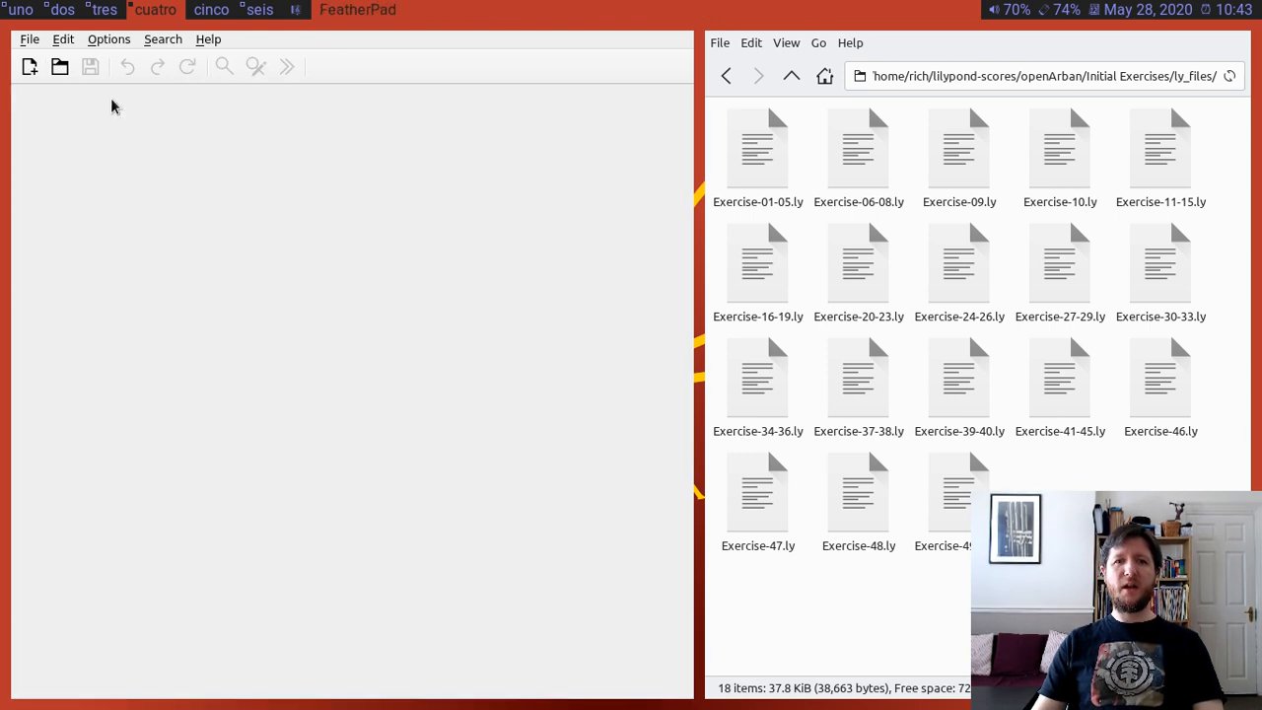
left_click(30, 39)
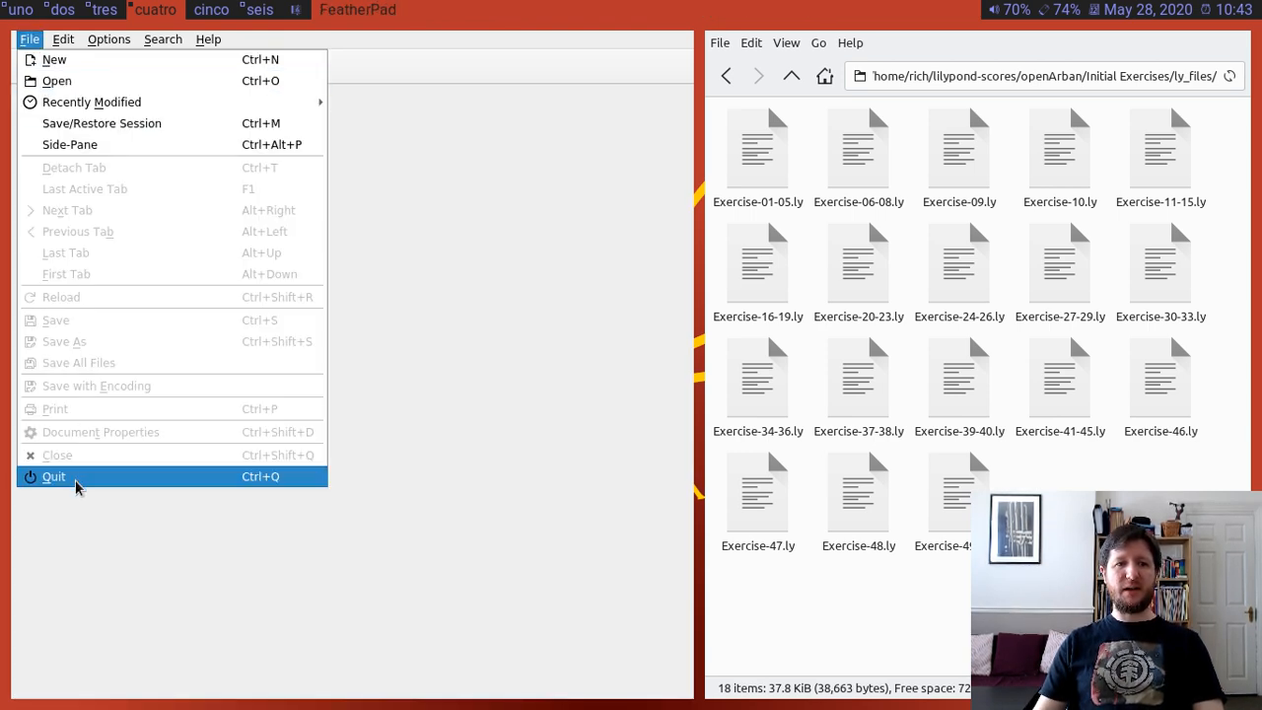
left_click(55, 475)
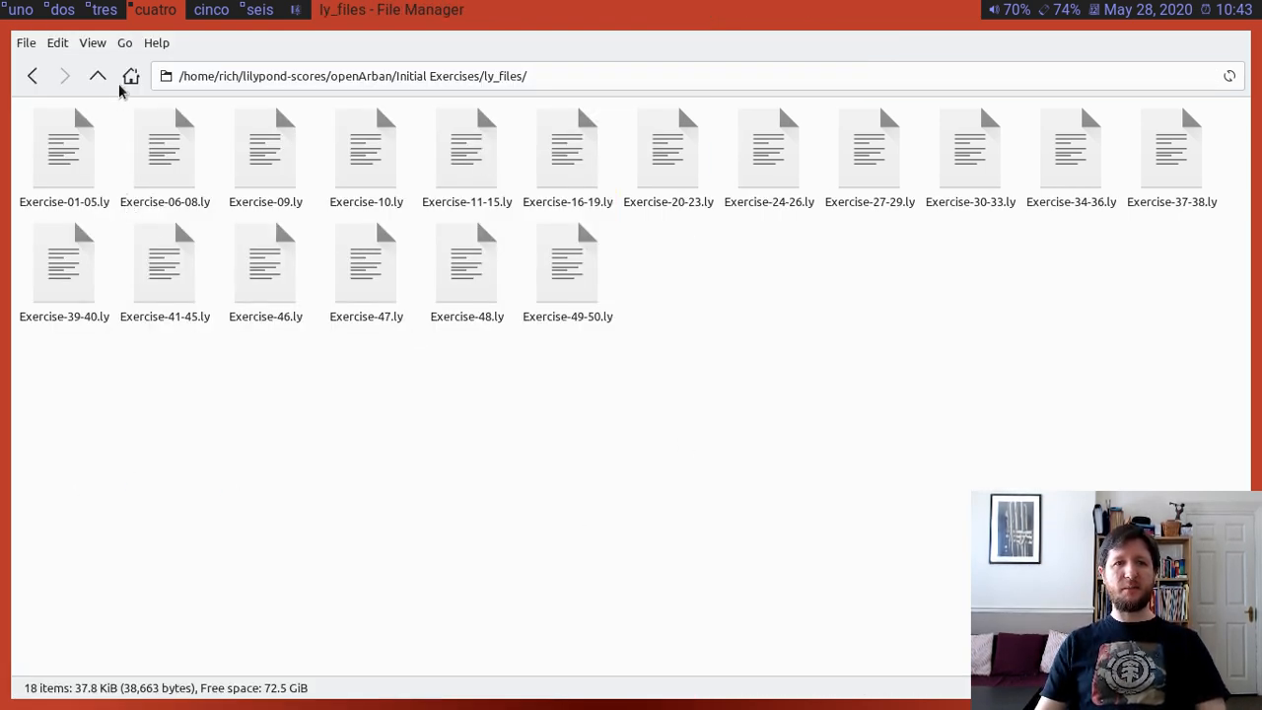
- Return to openArban, enter Contributor's Pack and pick out Arban_Method_1893_Edition.pdf
left_click(98, 75)
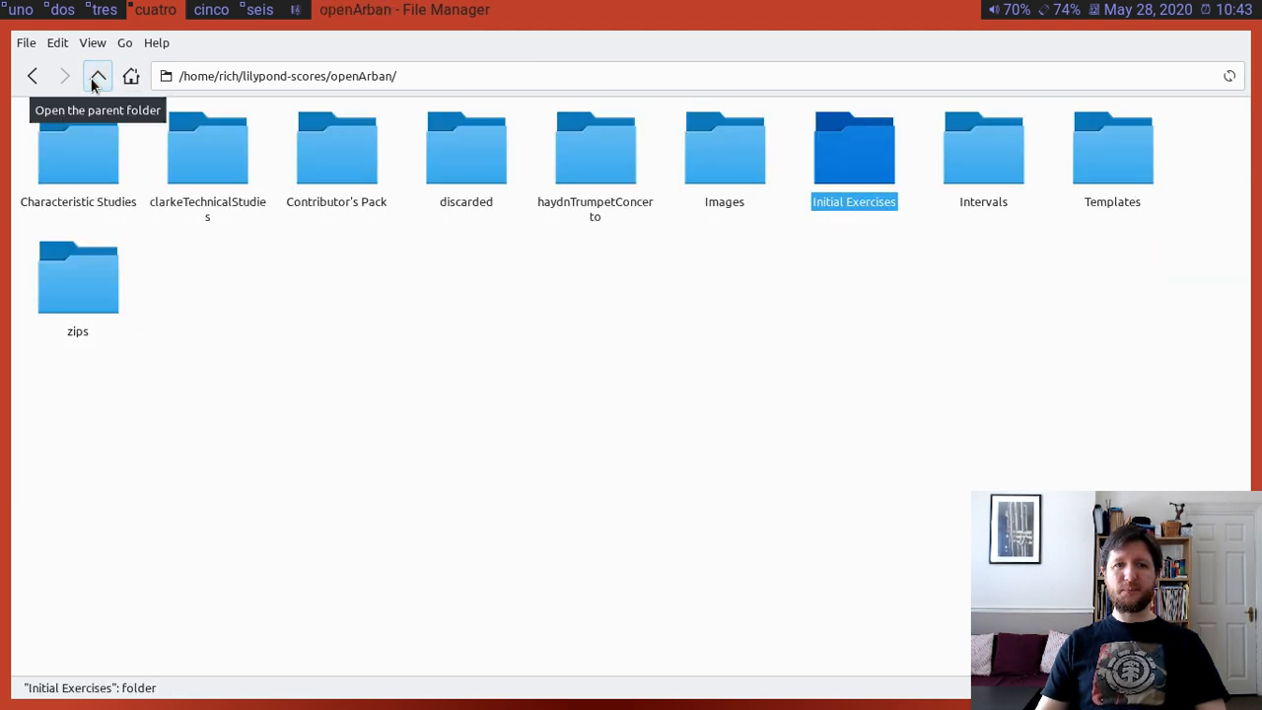
left_click(423, 393)
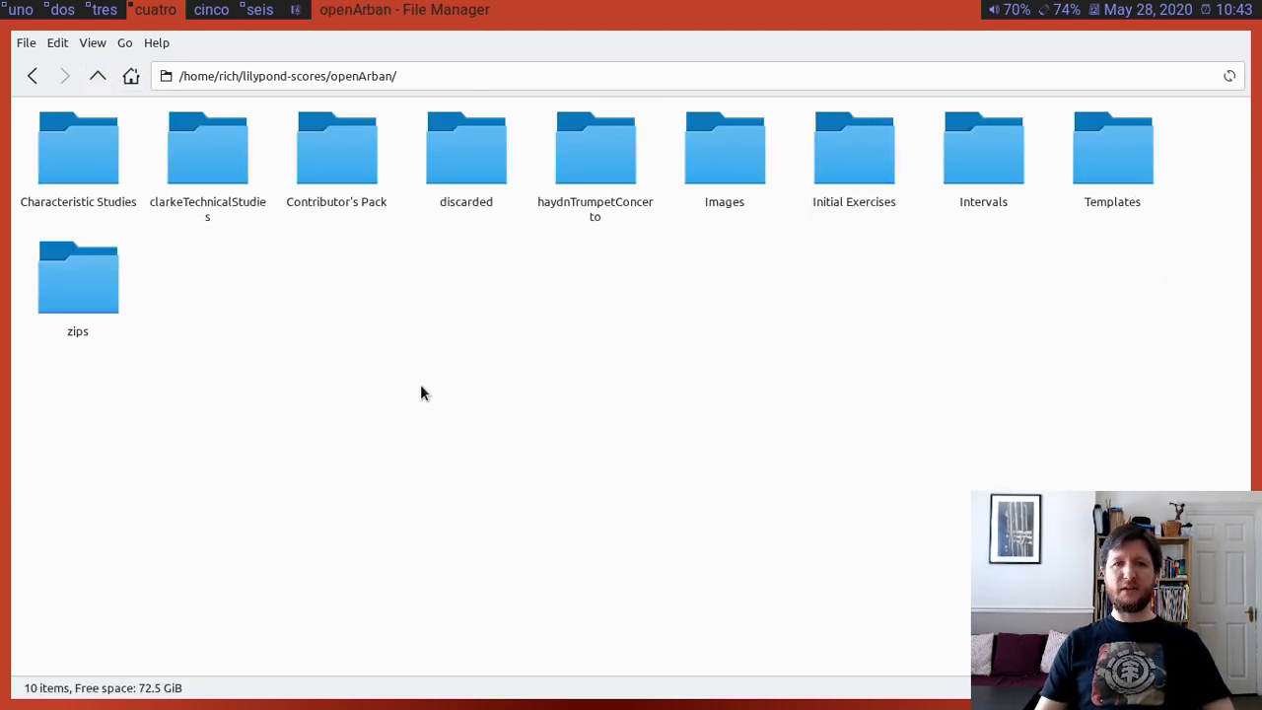
mouse_move(645, 340)
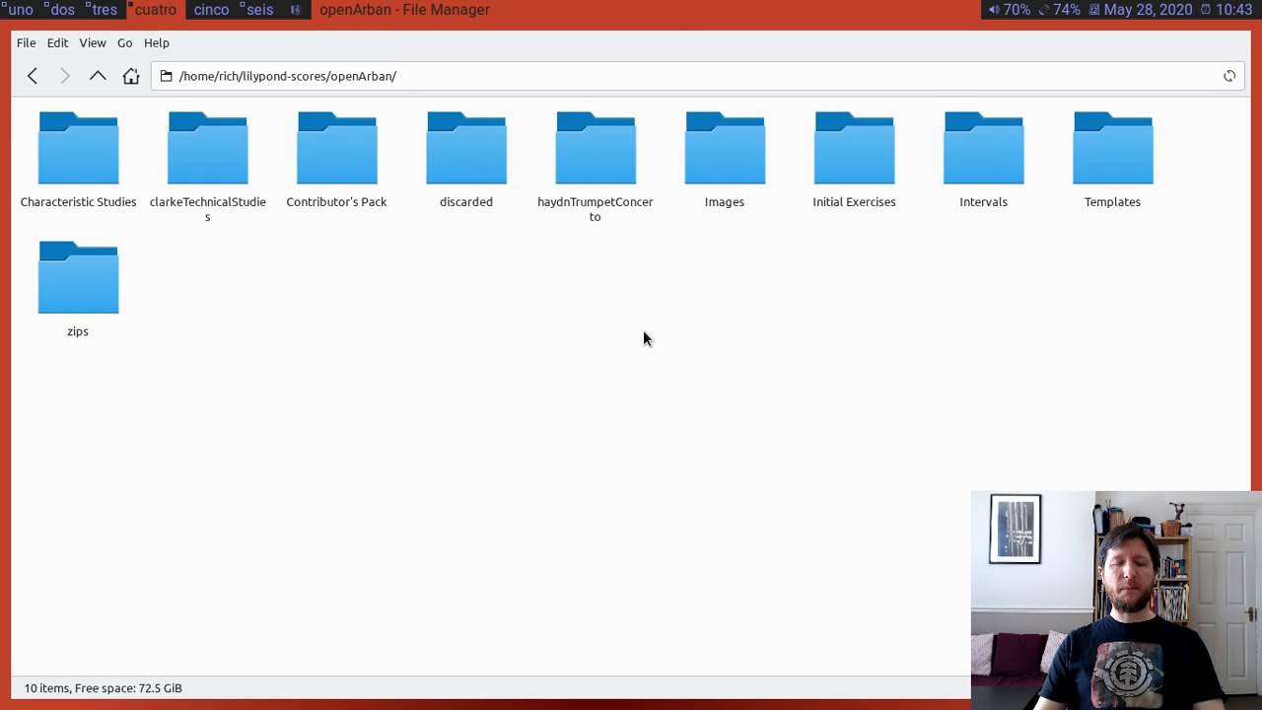
mouse_move(1054, 393)
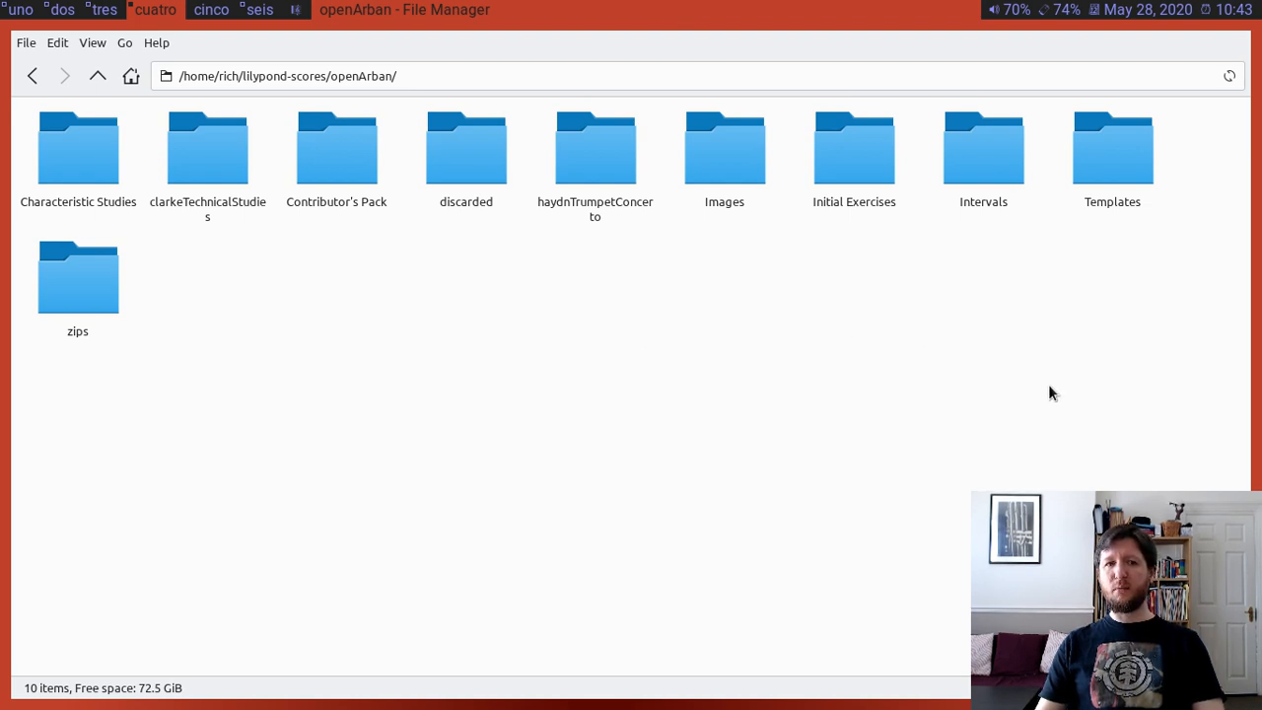
double_click(335, 148)
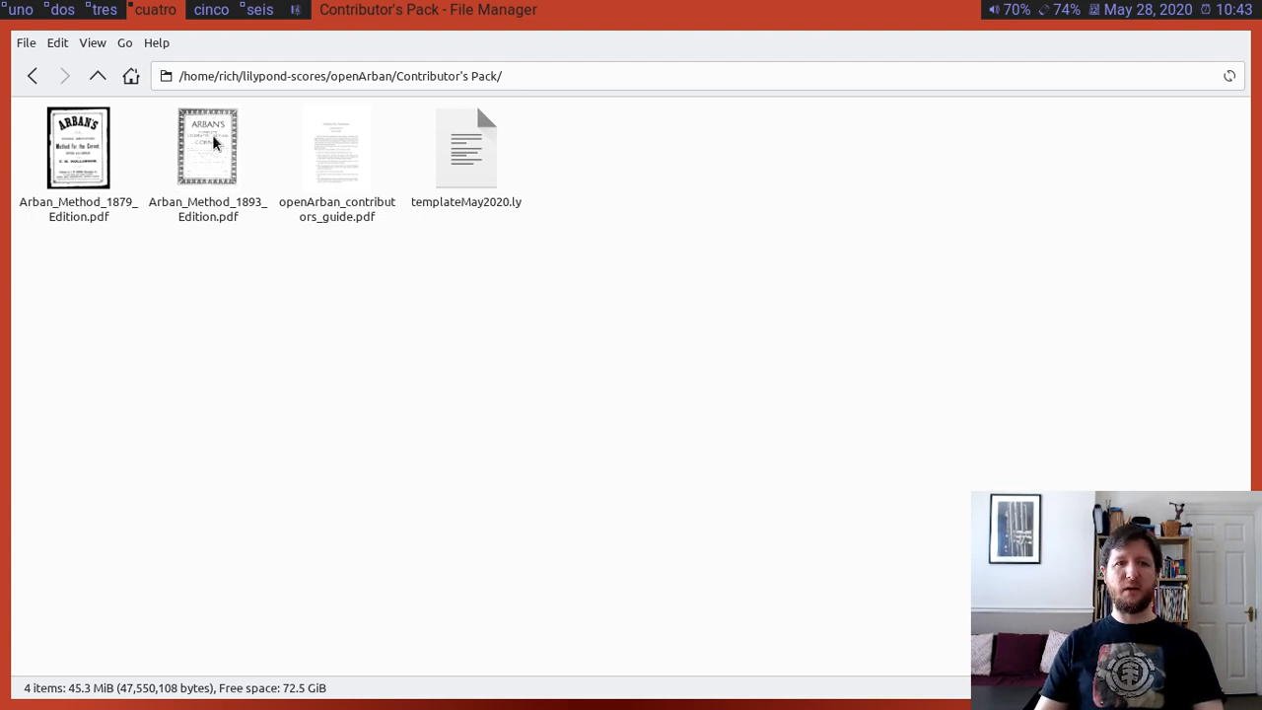
double_click(207, 146)
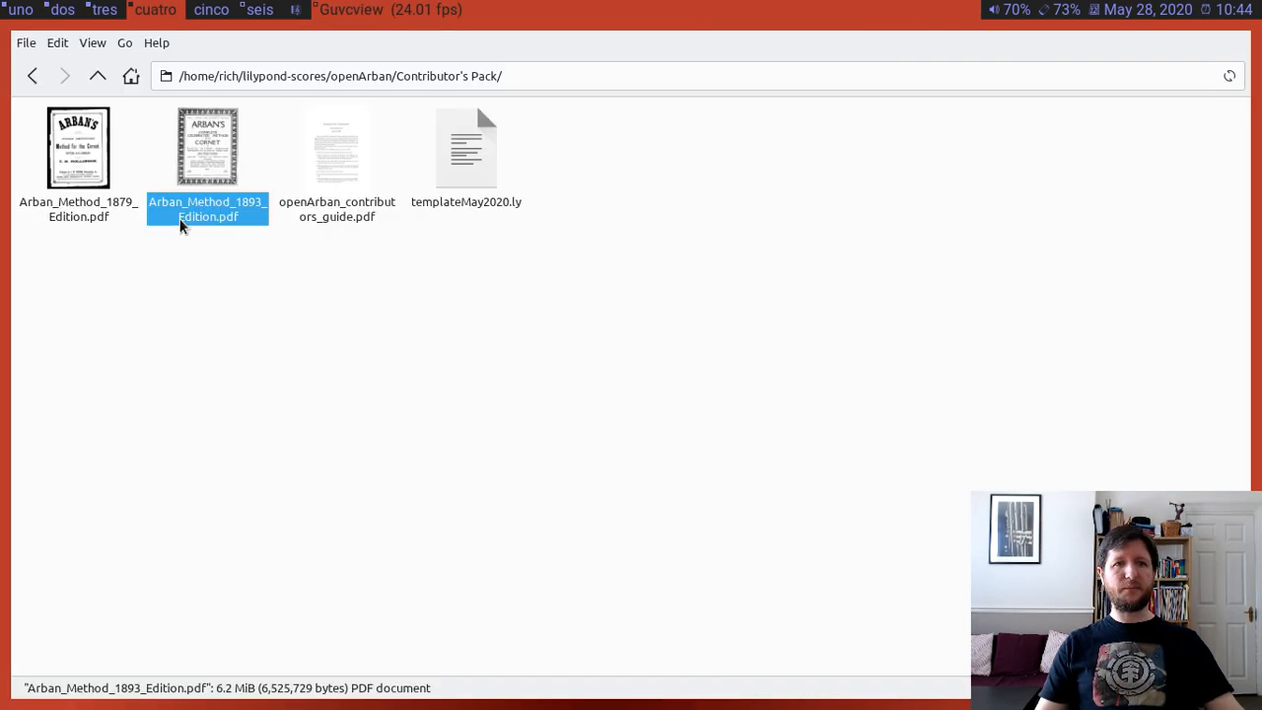
- View the 1893 Arban Method PDF and scroll down to page 23, Studies on Syncopation
double_click(207, 148)
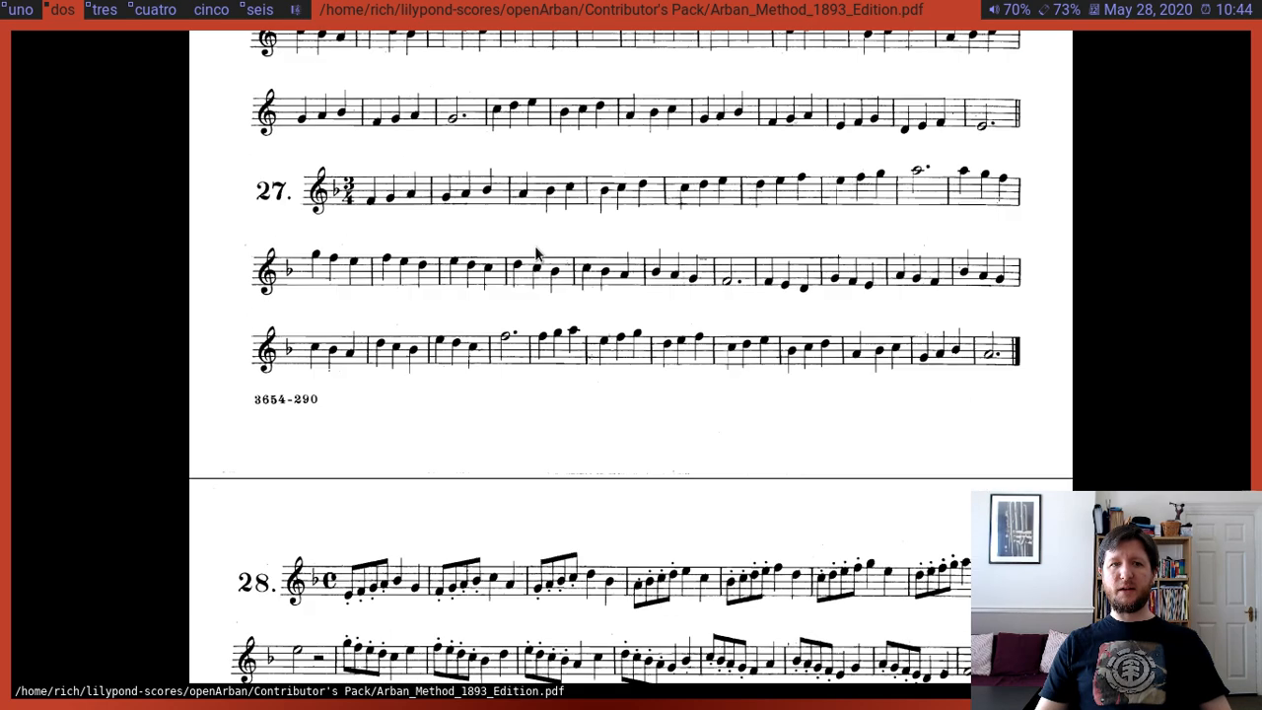
scroll("down", 3)
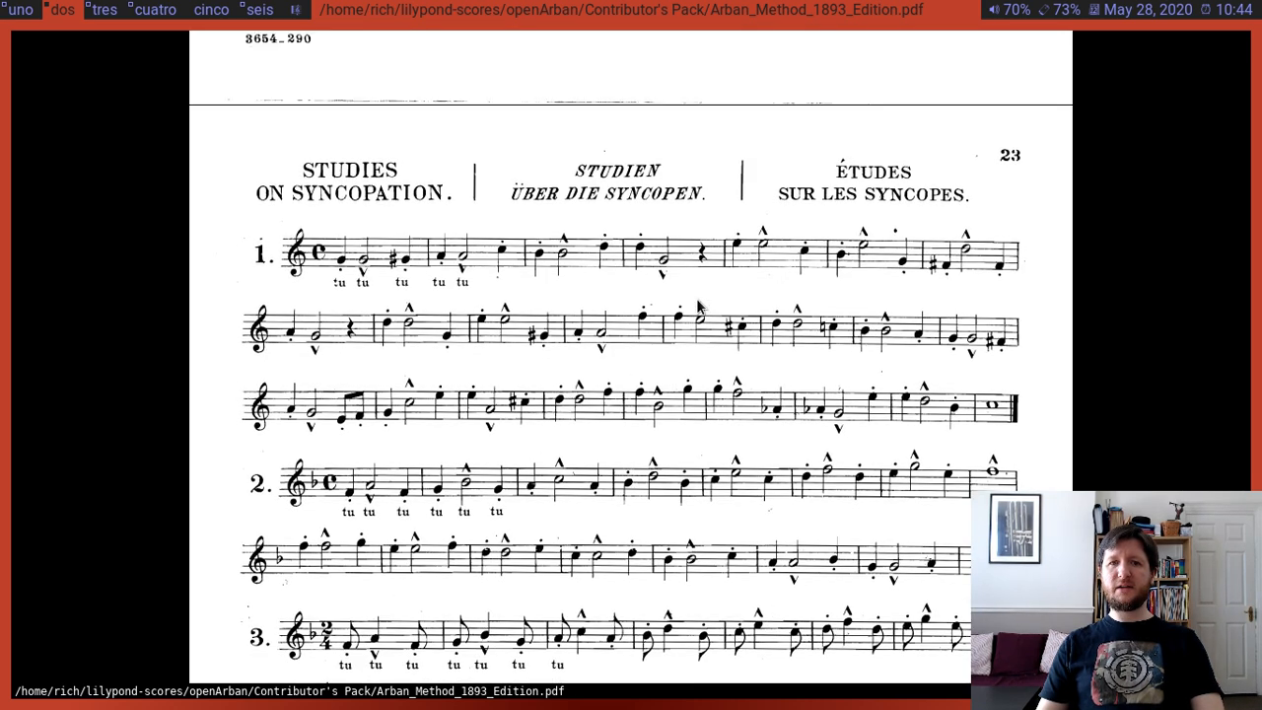
scroll("down", 3)
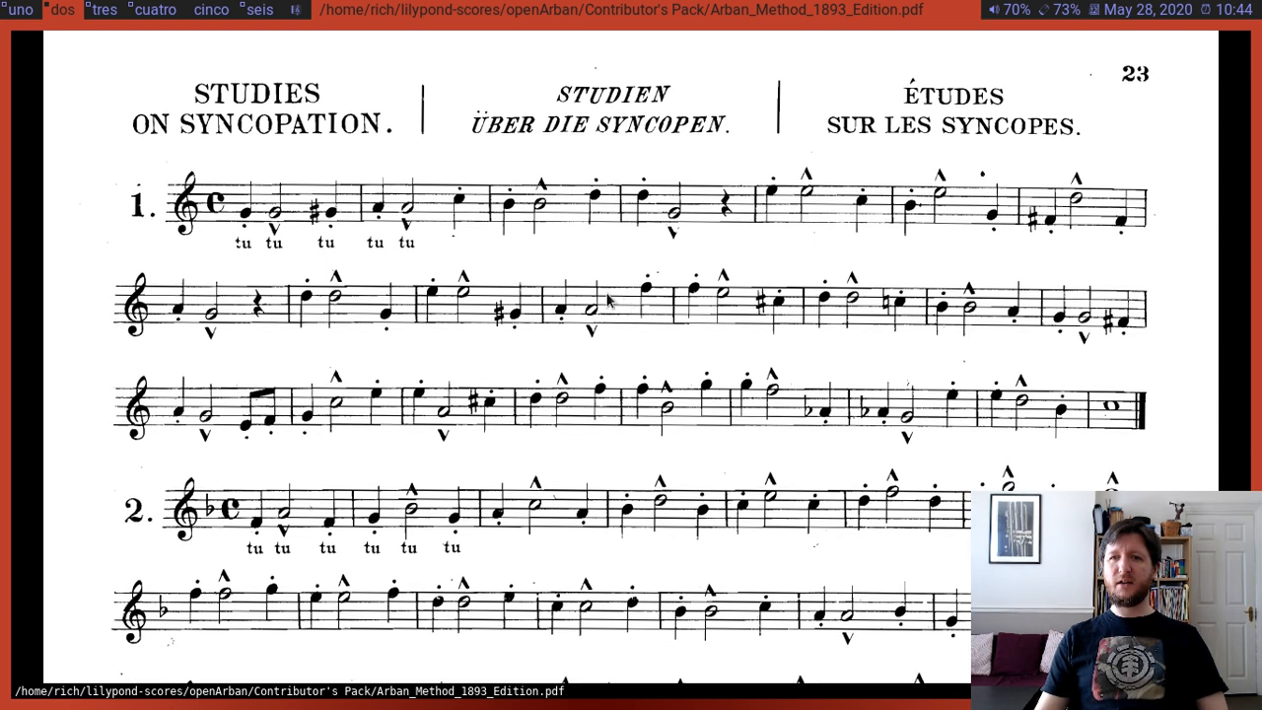
mouse_move(403, 375)
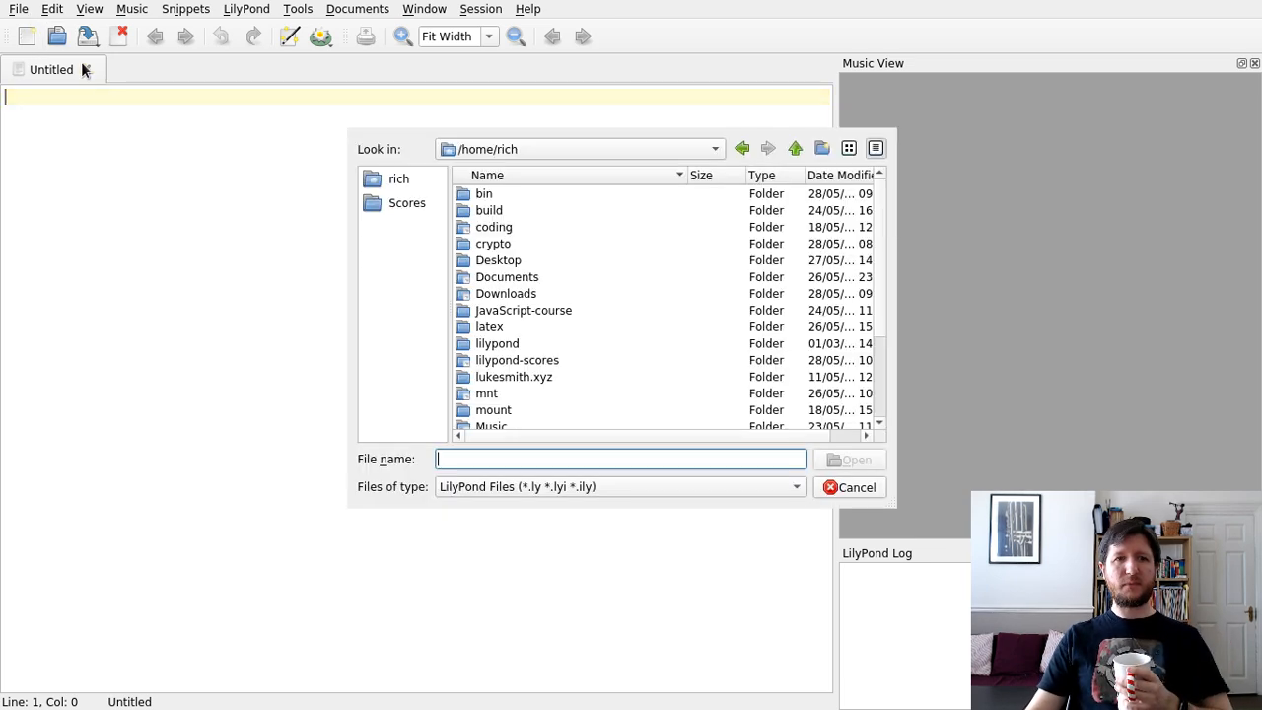
- Load templateMay2020.ly from the openArban folder into Frescobaldi
double_click(517, 359)
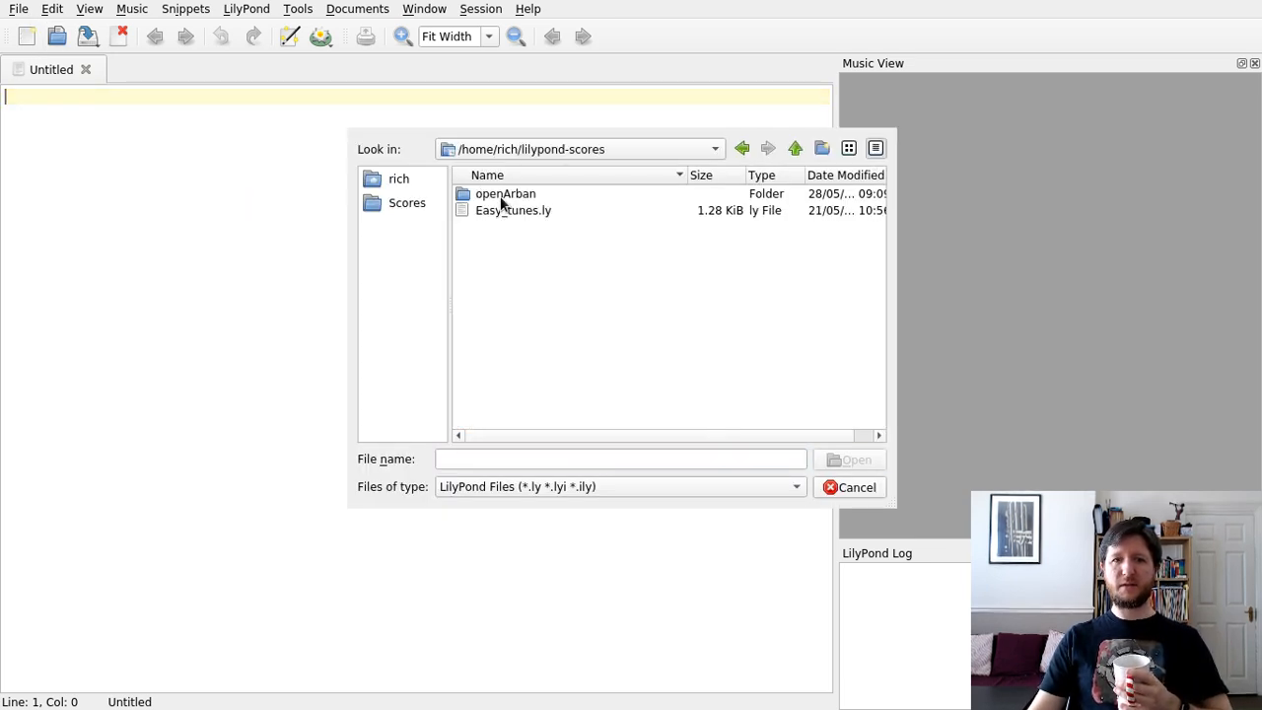
double_click(505, 193)
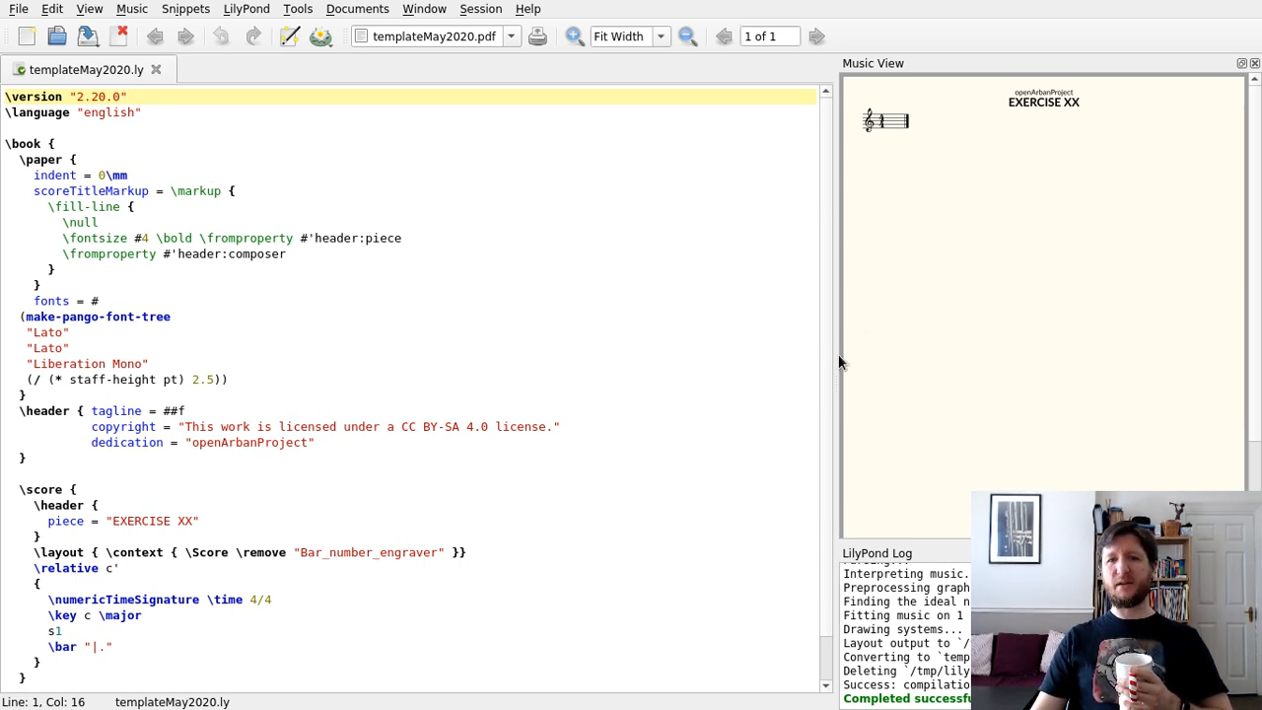
- Widen the Music View and remove the \layout line that strips the Bar_number_engraver
left_click_drag(838, 373, 579, 373)
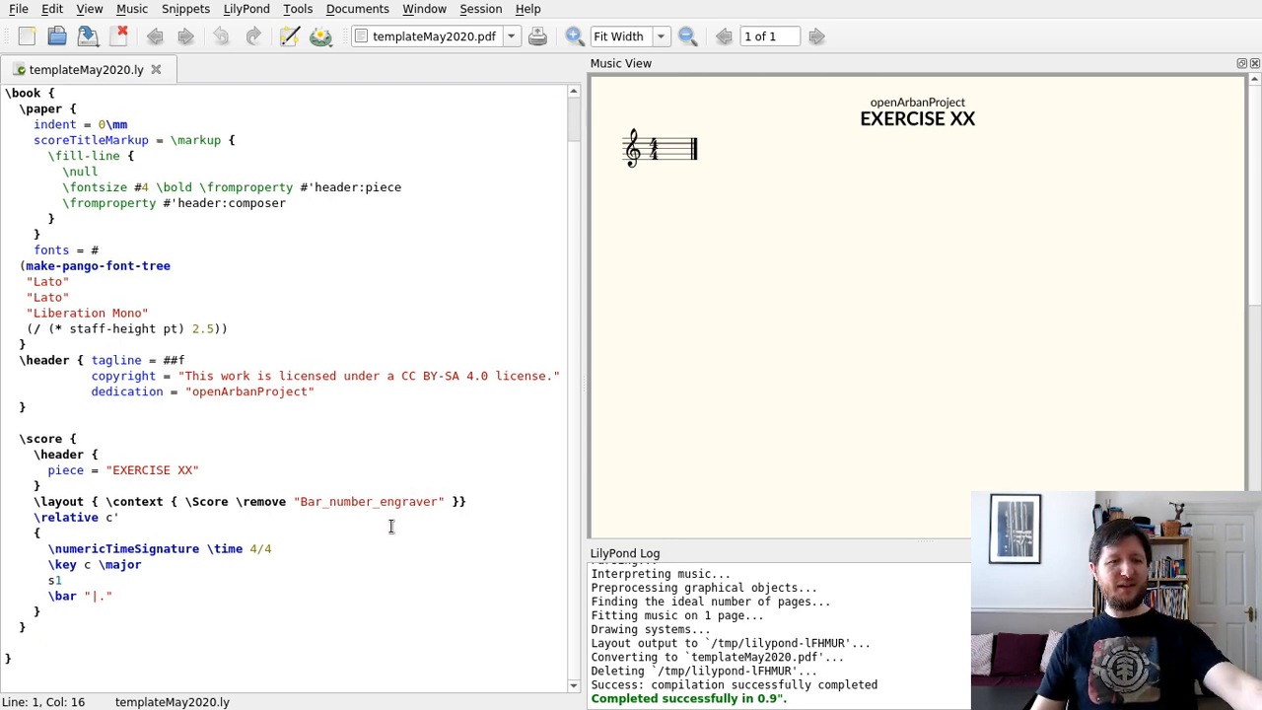
mouse_move(525, 450)
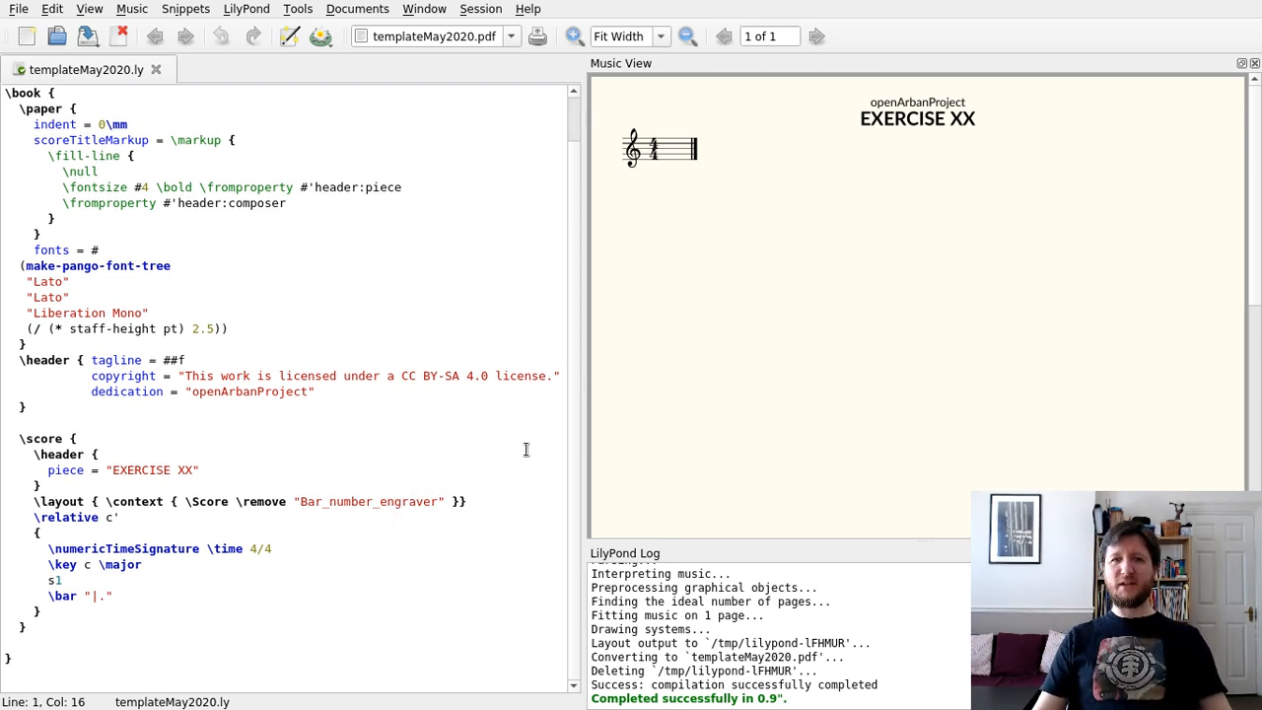
double_click(418, 501)
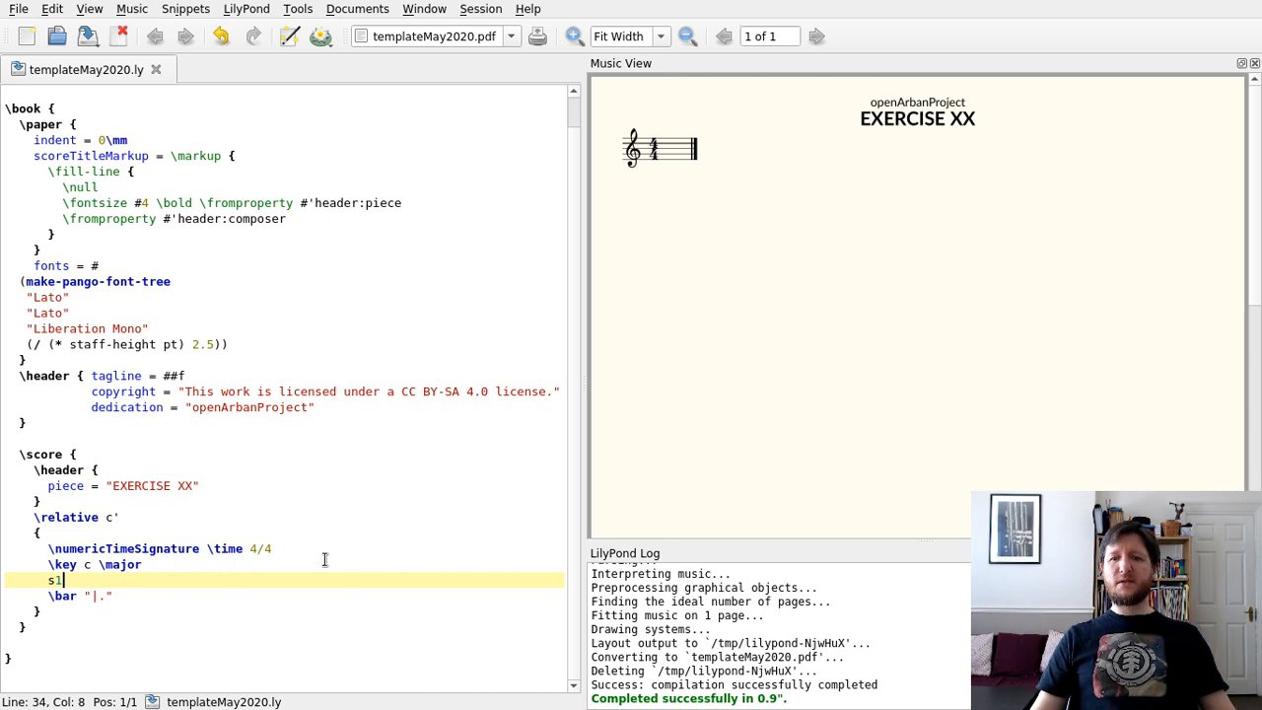
mouse_move(284, 576)
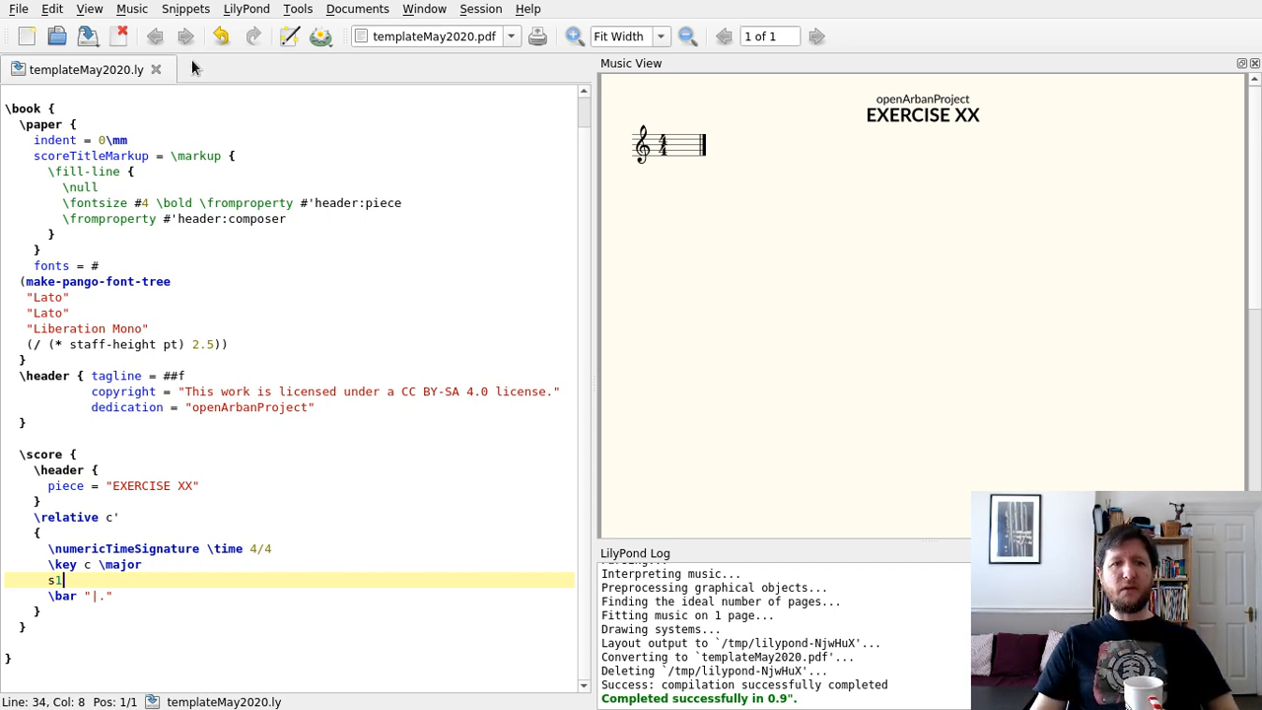
mouse_move(205, 426)
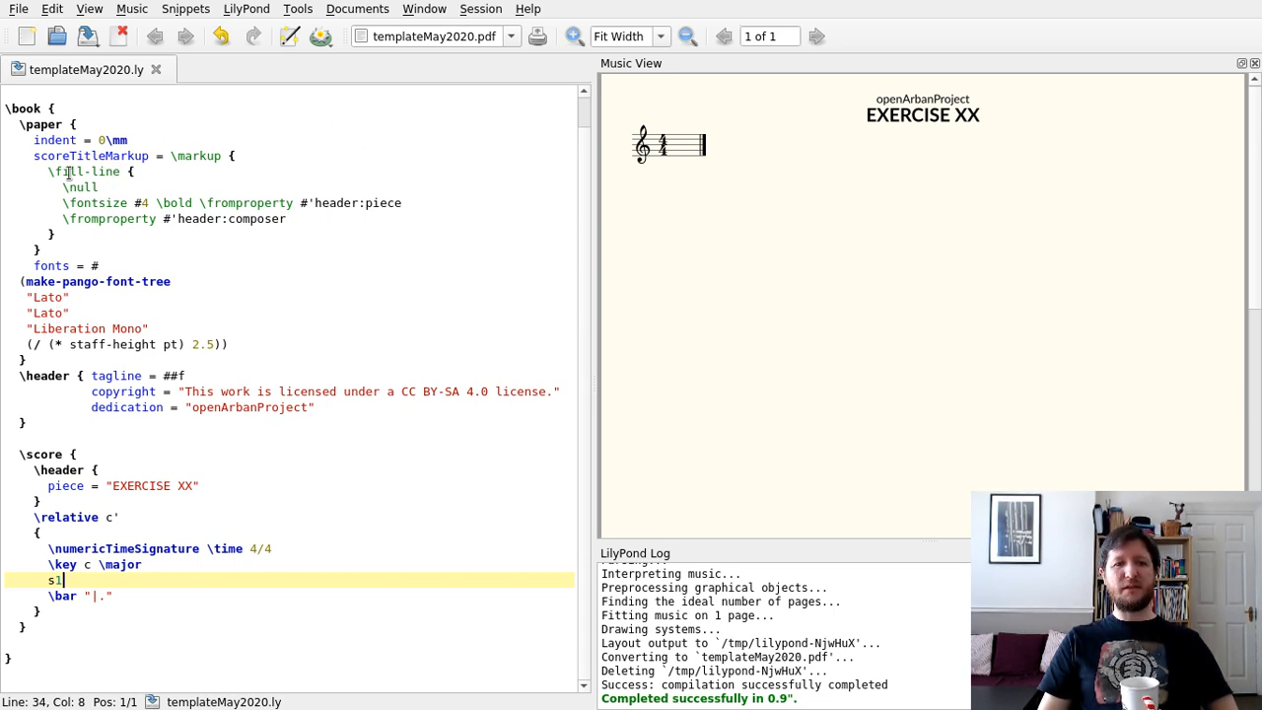
mouse_move(860, 181)
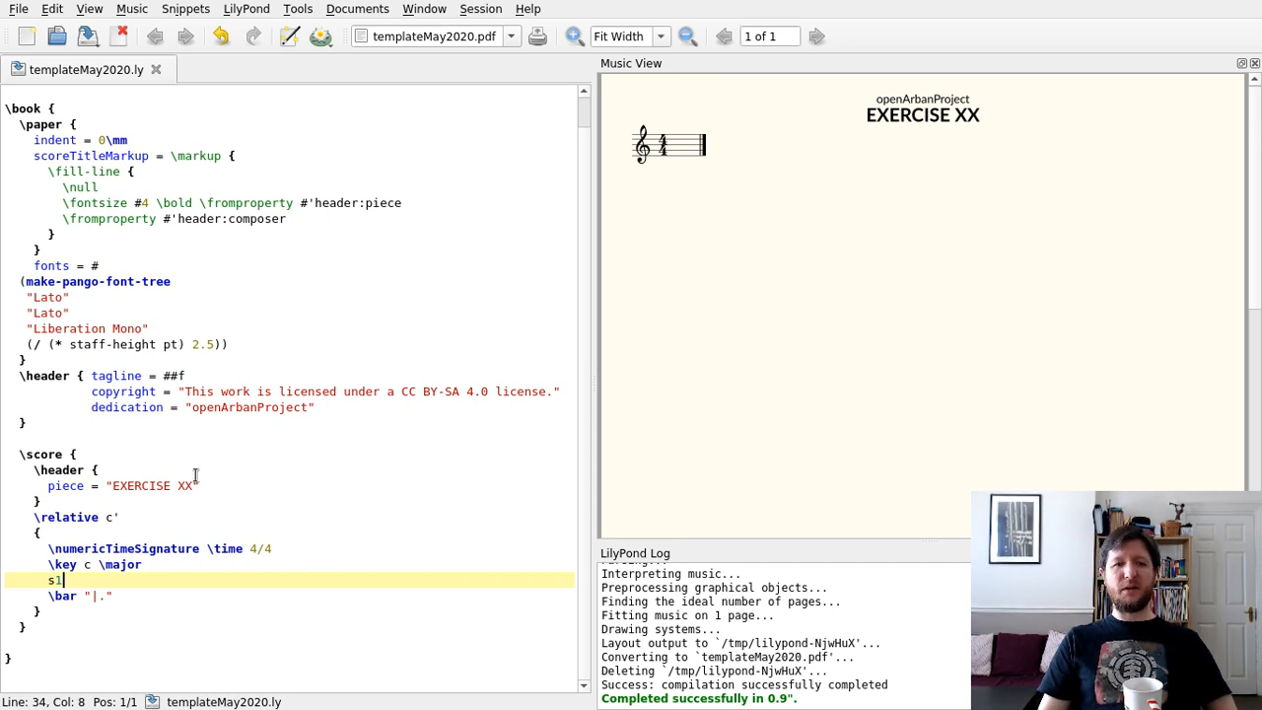
mouse_move(205, 486)
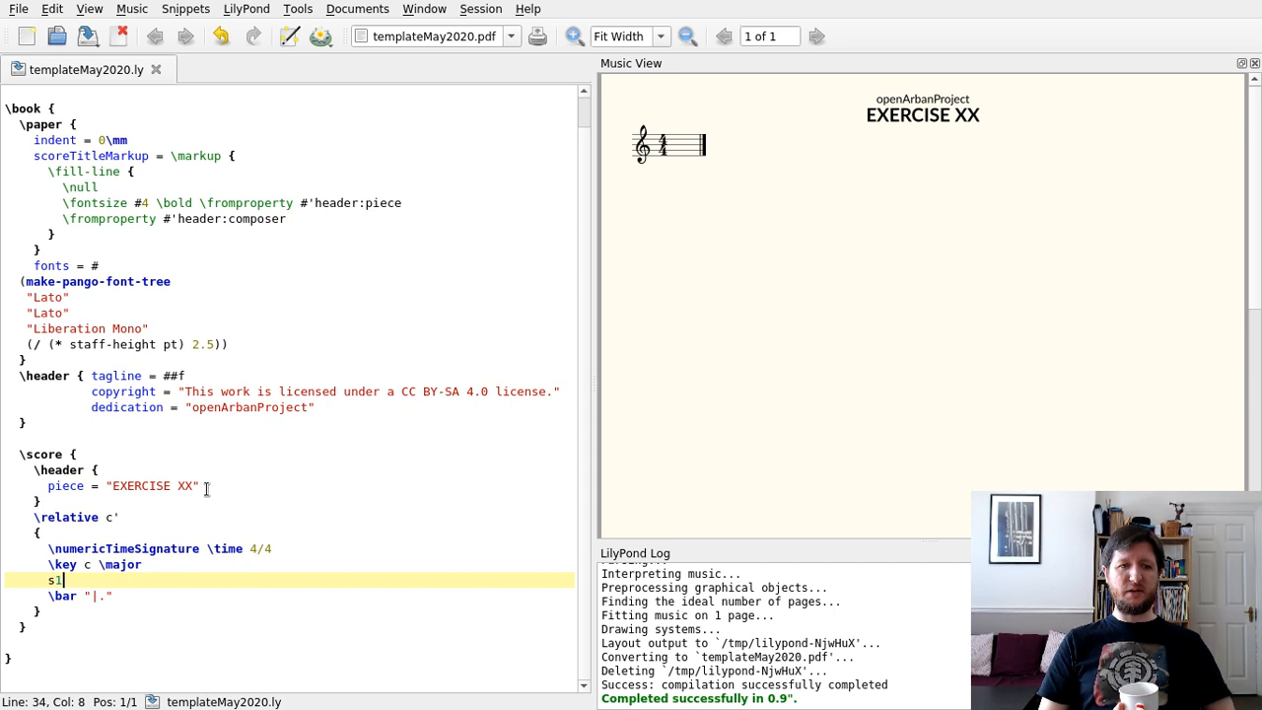
mouse_move(312, 513)
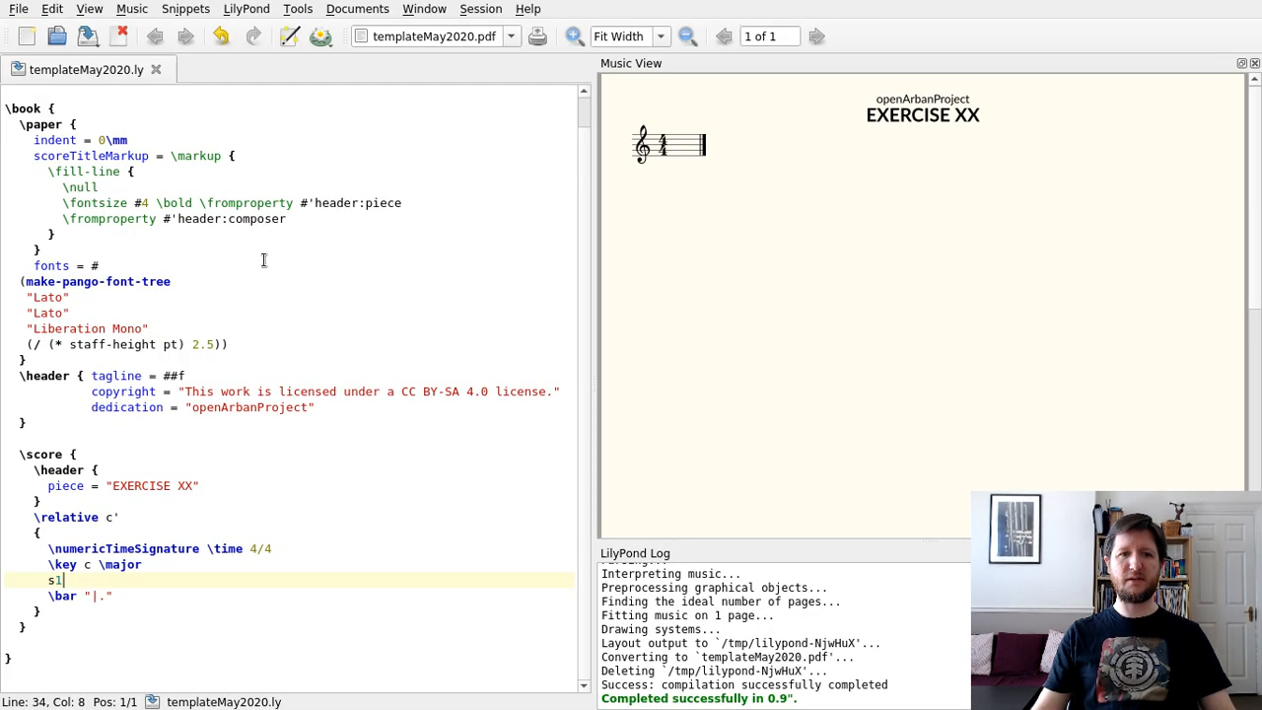
- Comment out the \numericTimeSignature line with a % sign
left_click(207, 548)
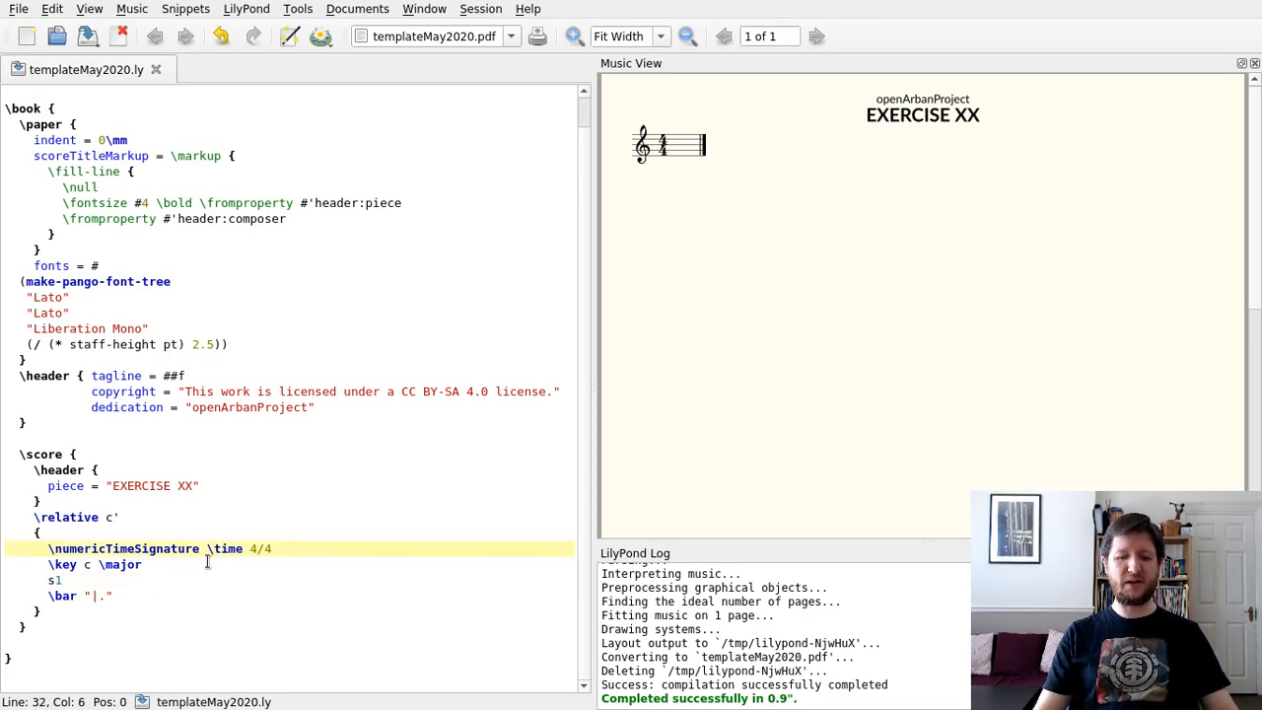
type("%")
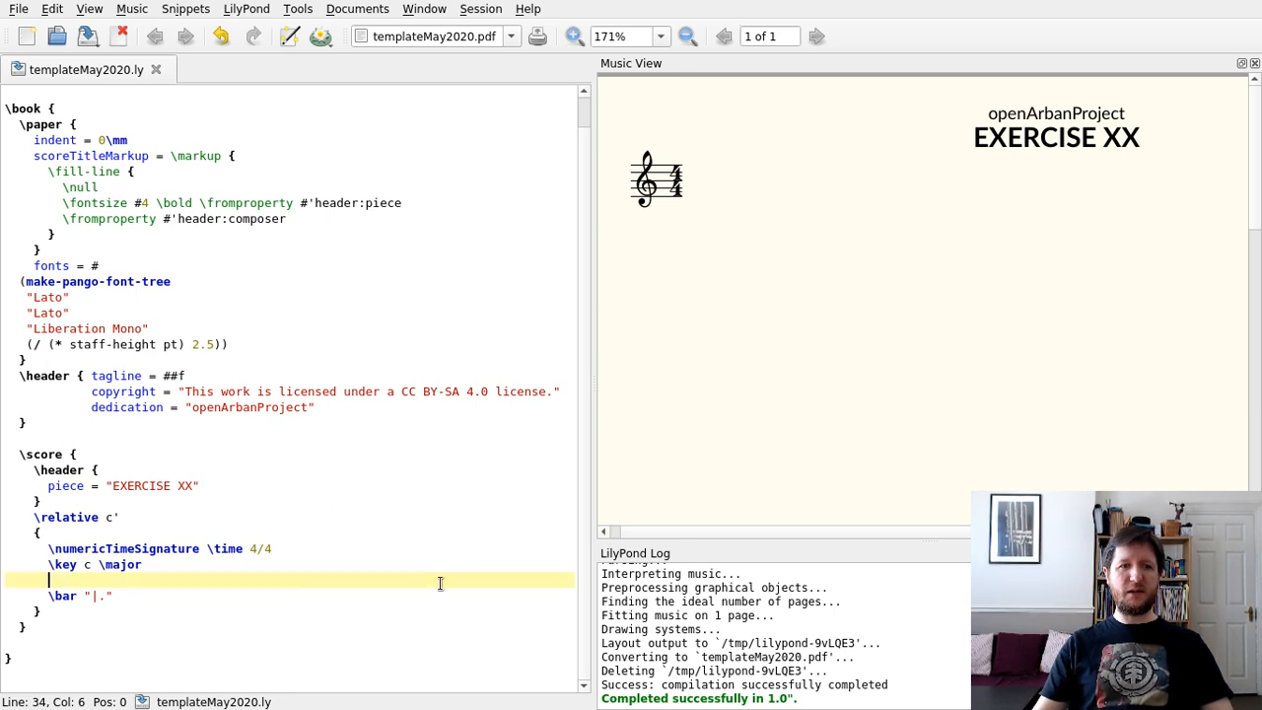
- Try out a scale passage (e f g c g c, g d) and recompile it as a test
type("g a b c d")
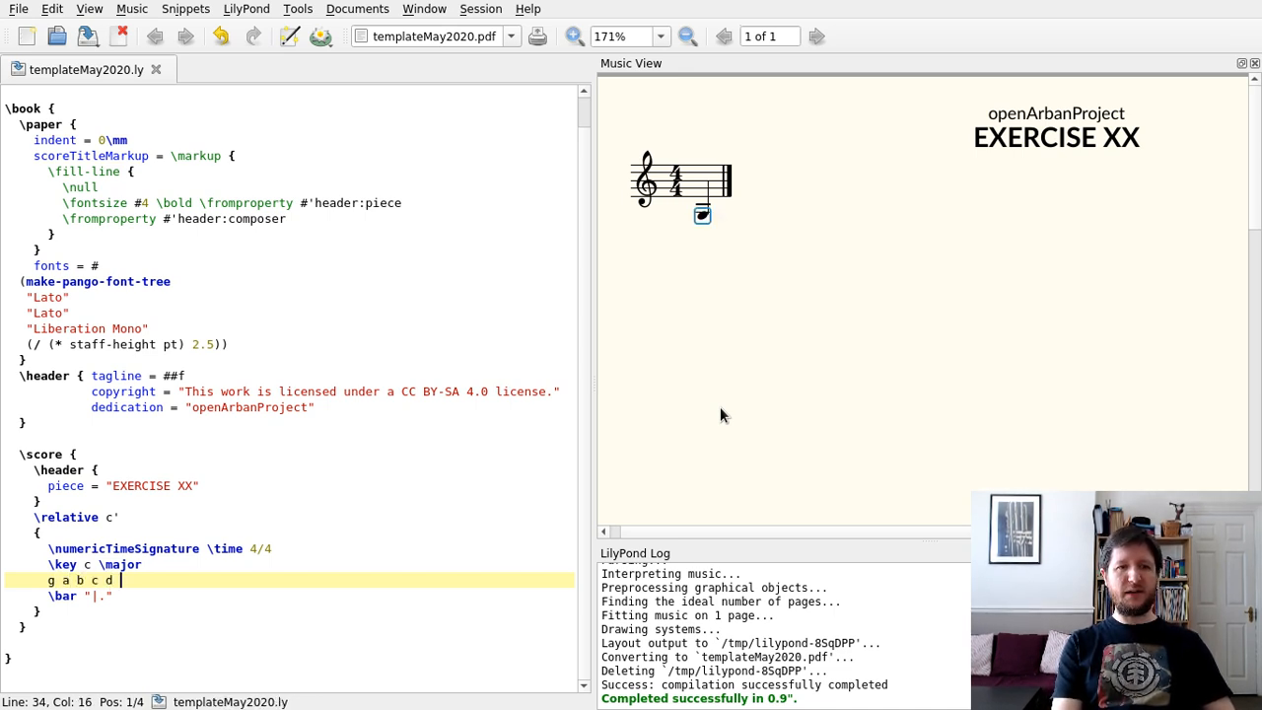
type("e f g")
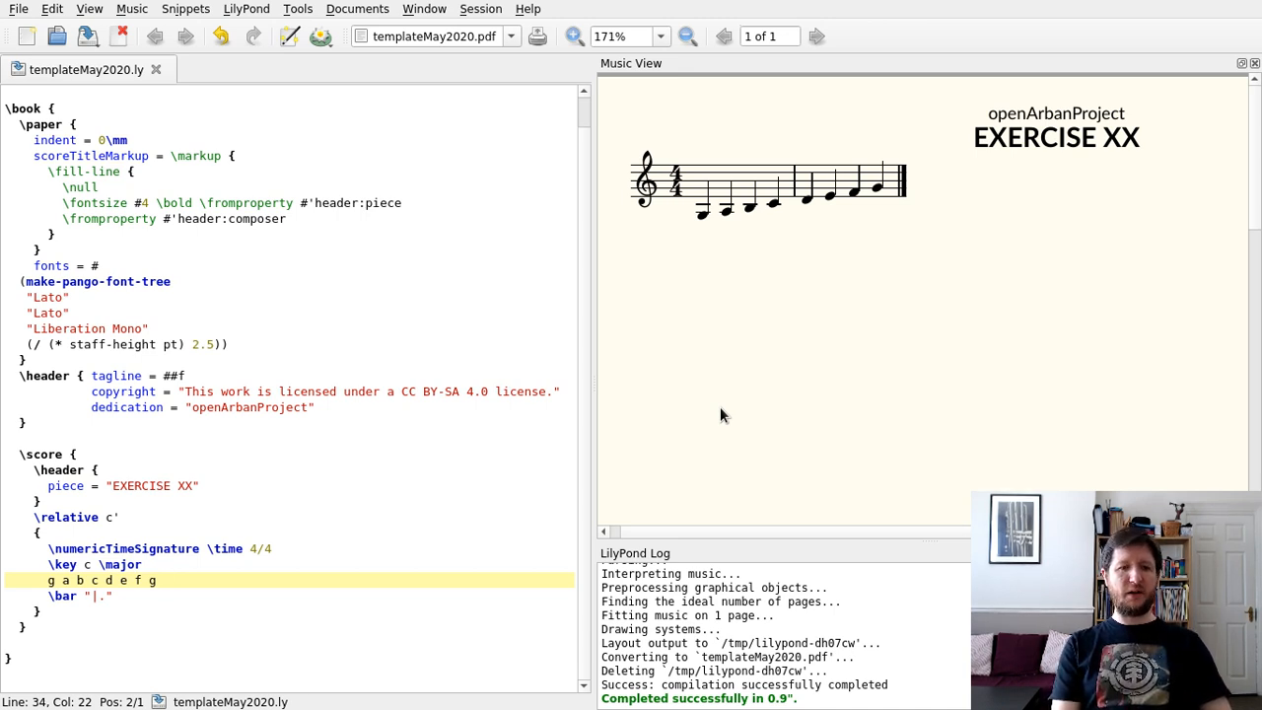
type("c g d")
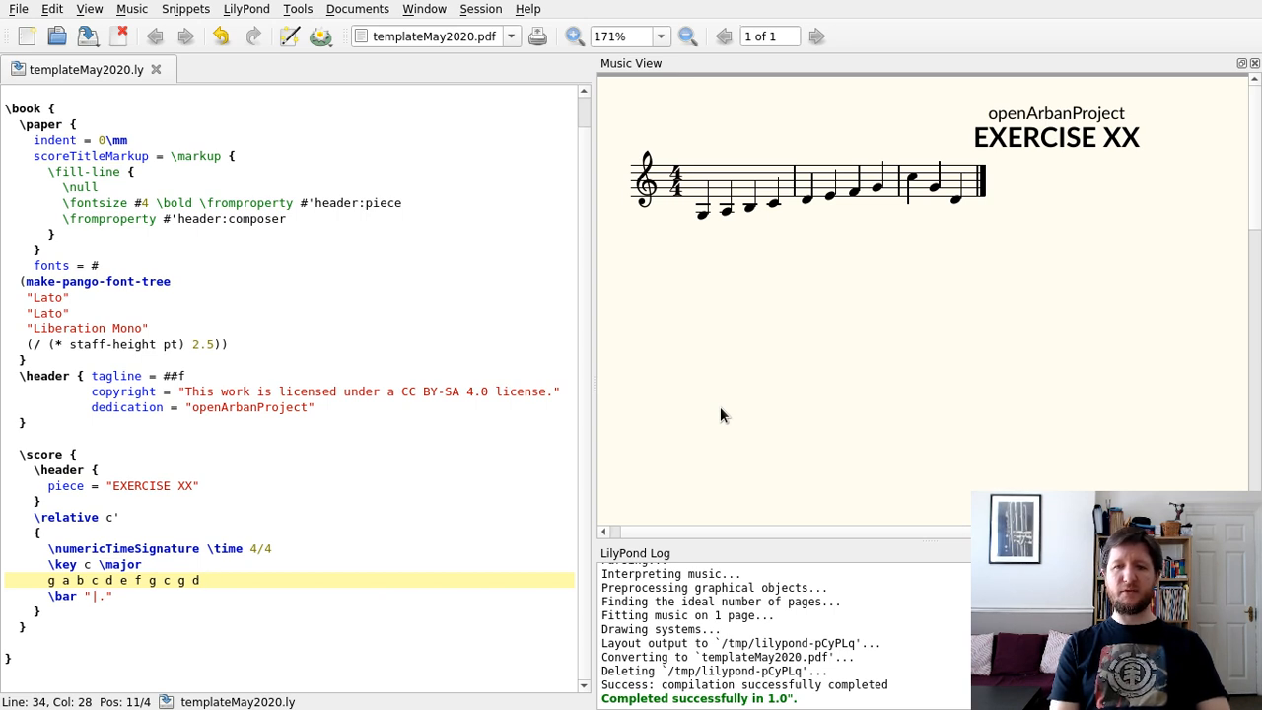
type("c")
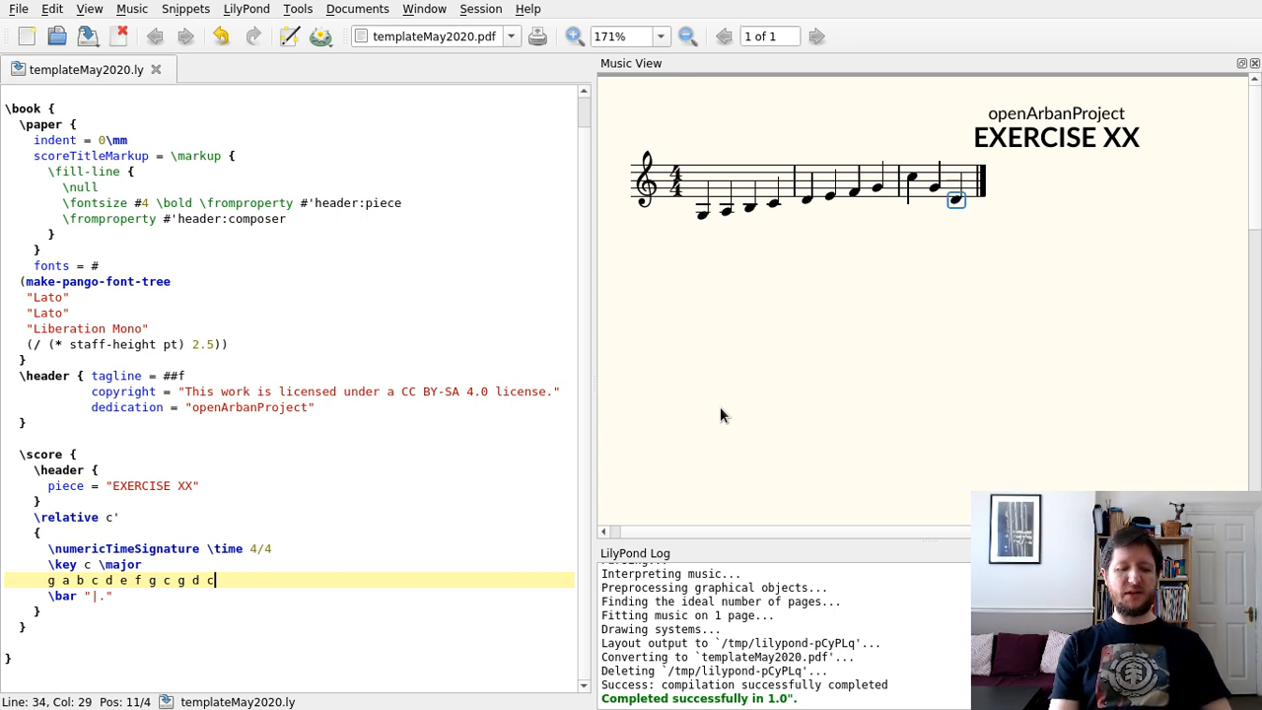
type(",")
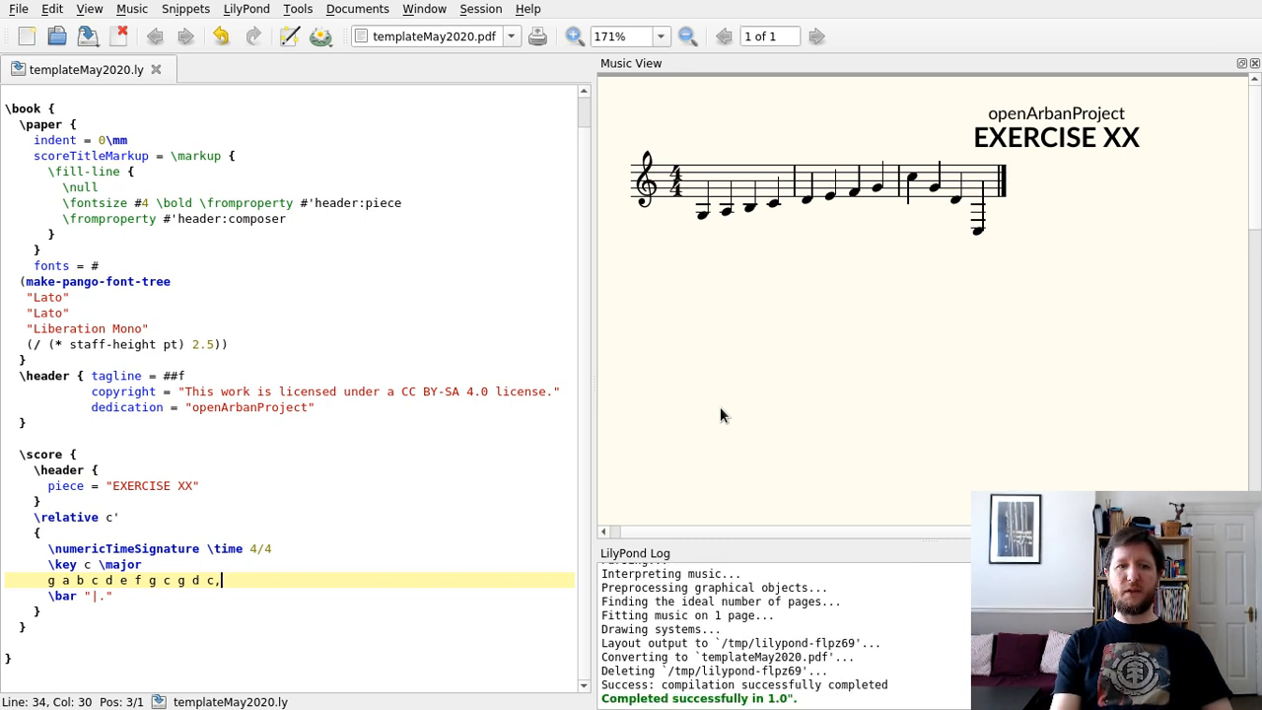
key("BackSpace")
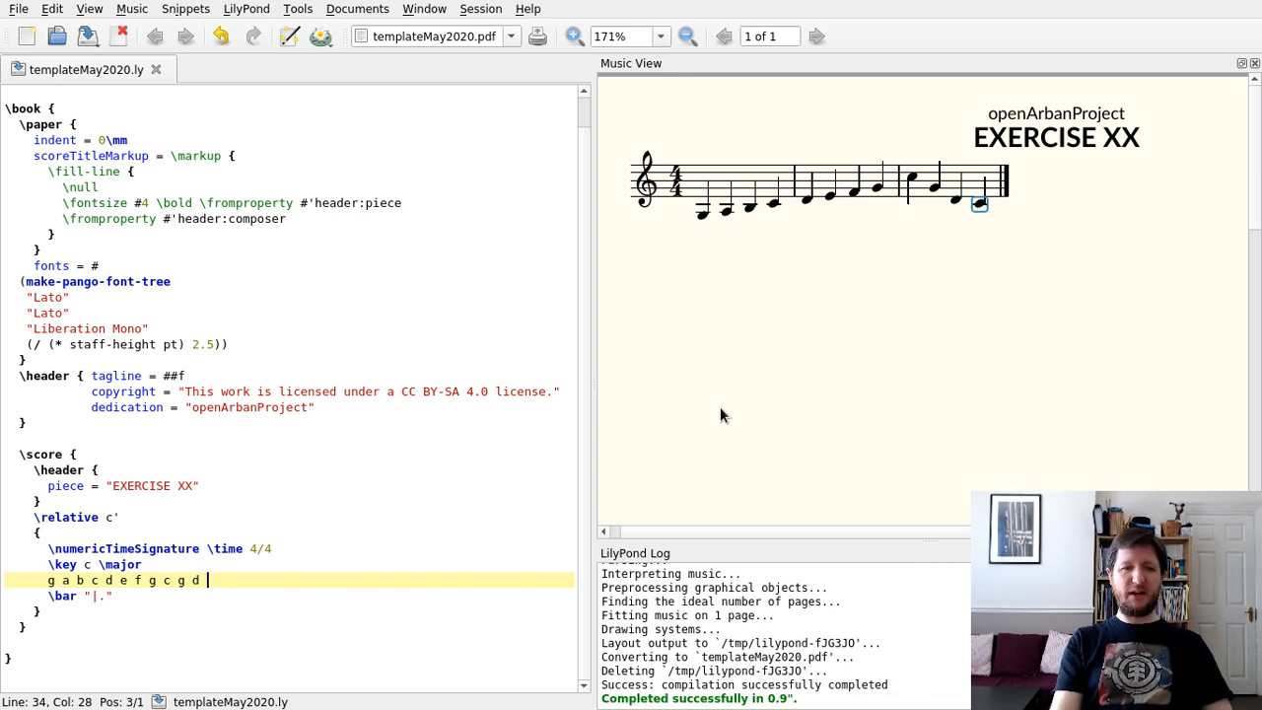
type("g")
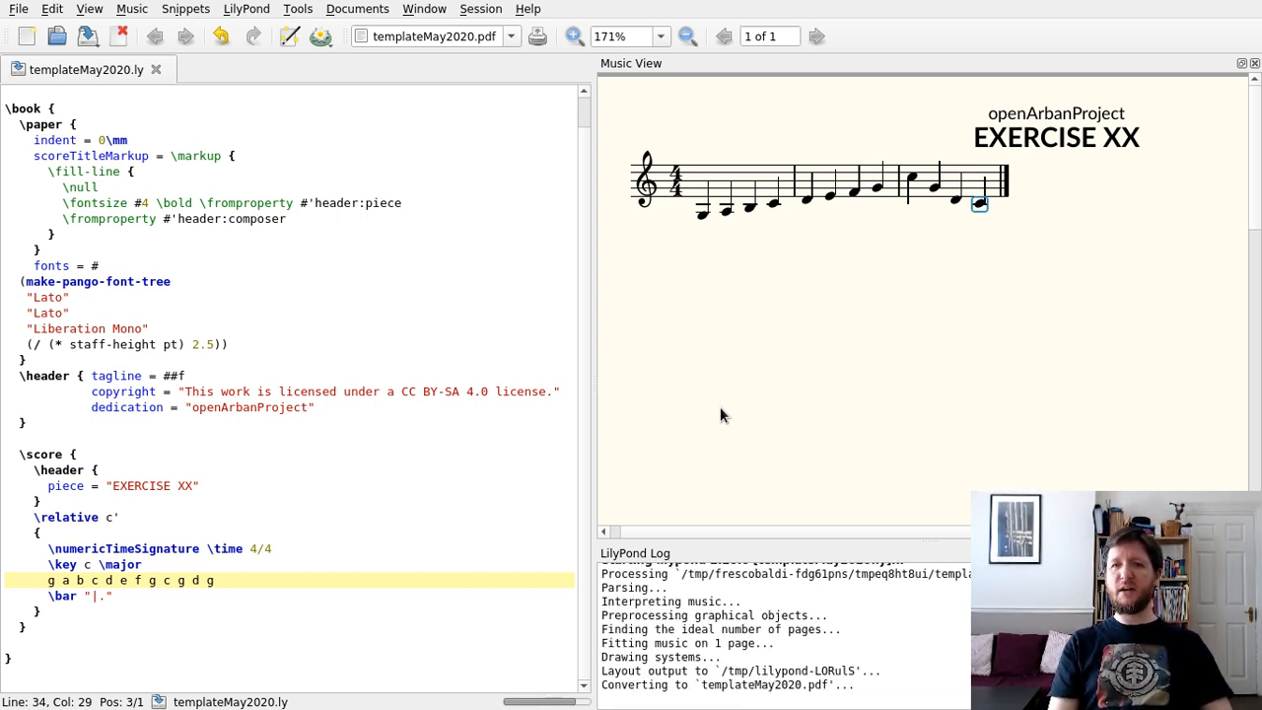
type("c,")
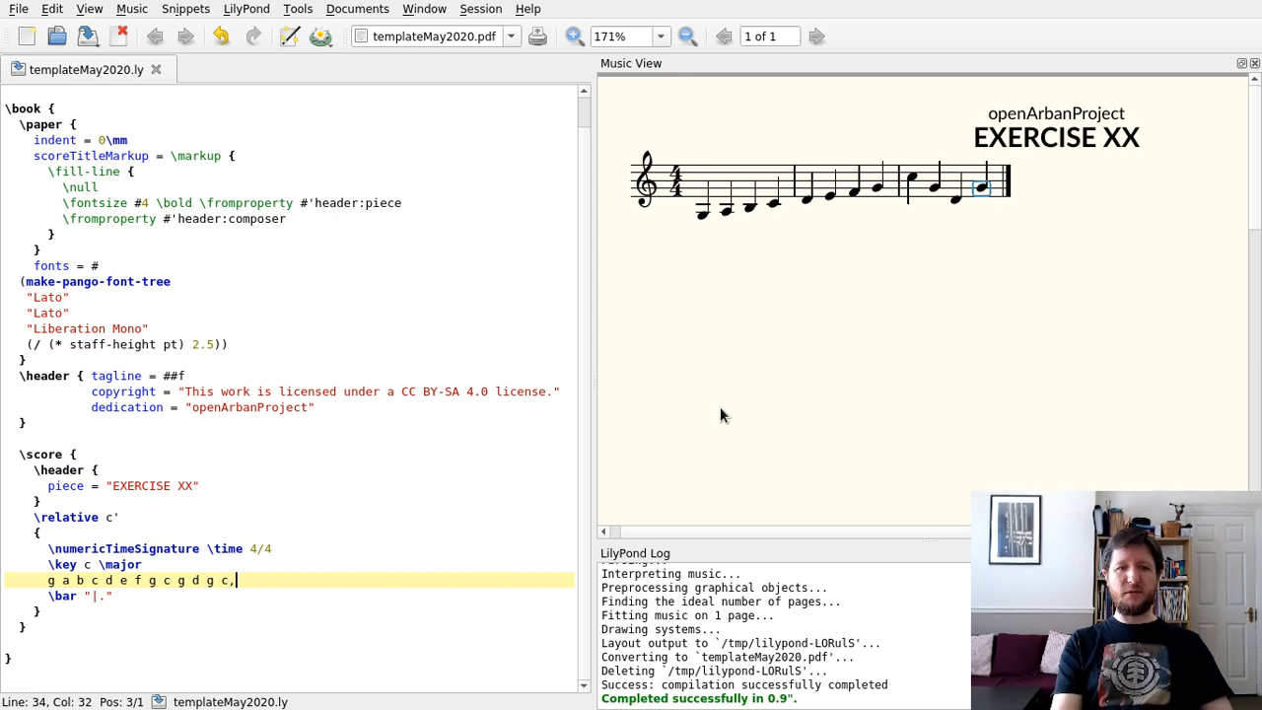
type("g d")
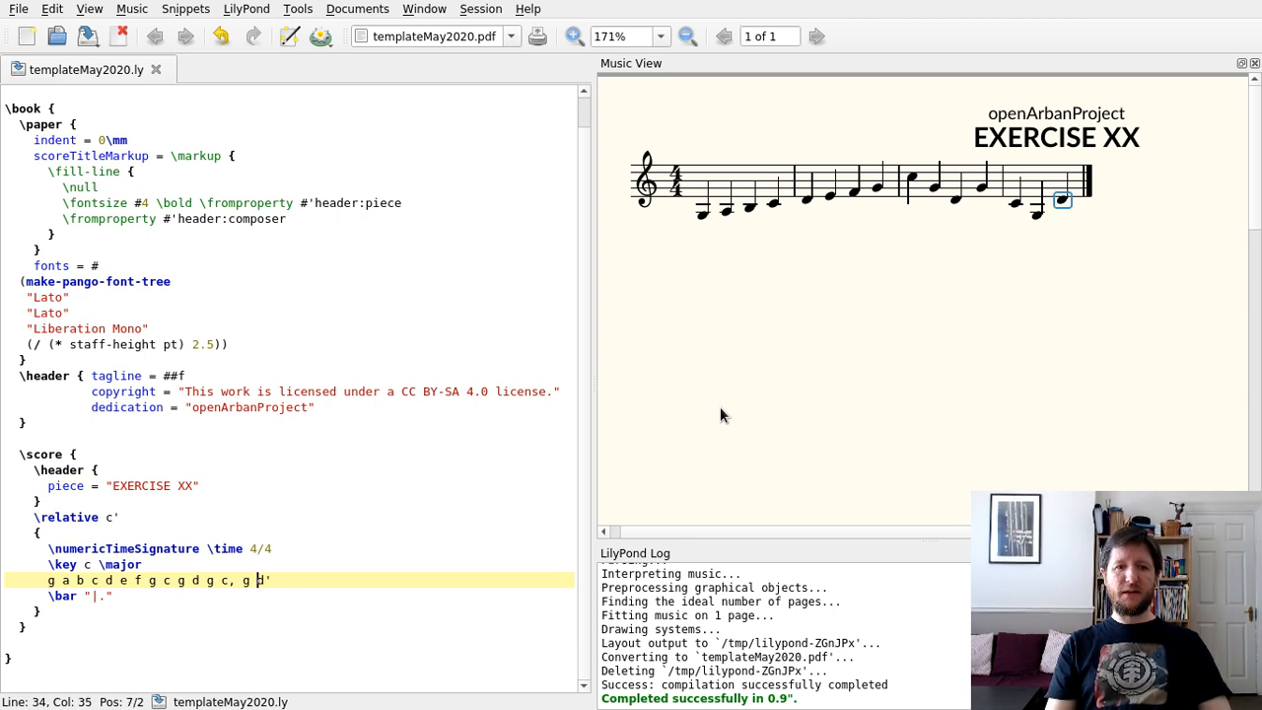
type("'")
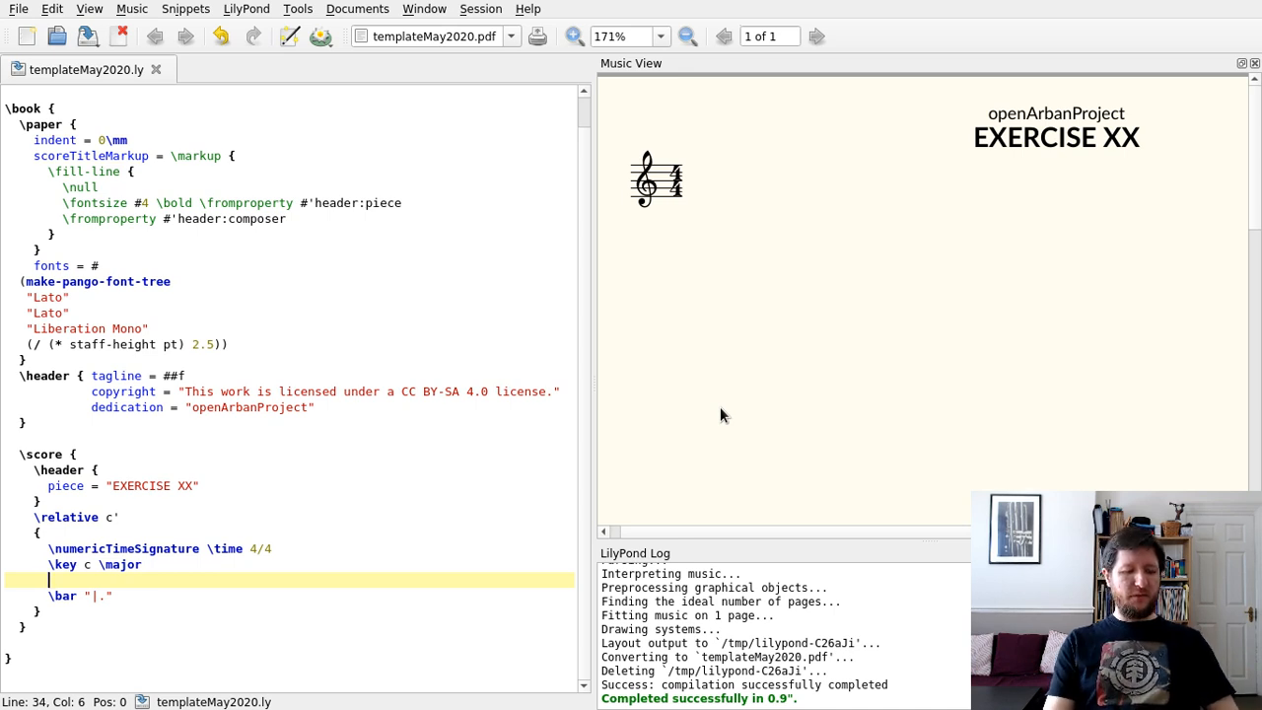
- Replace the test scale with the exercise opening g'4 g2 gs
type("g")
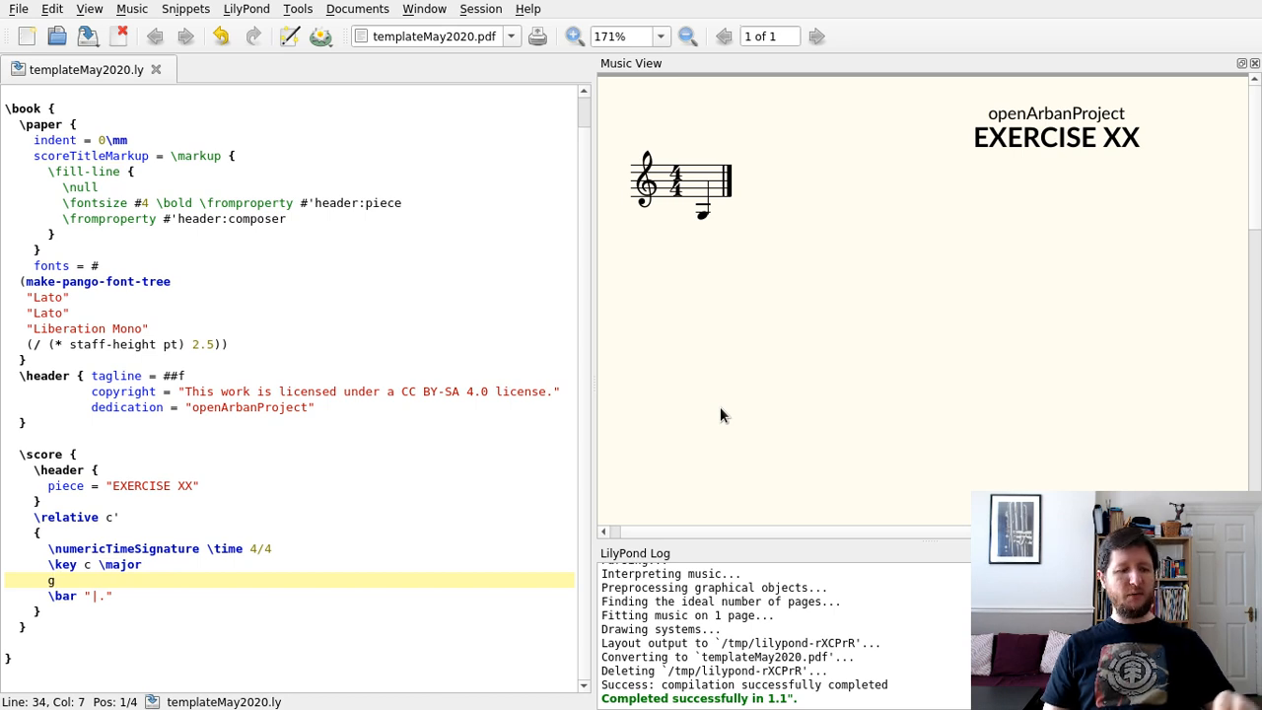
type("4")
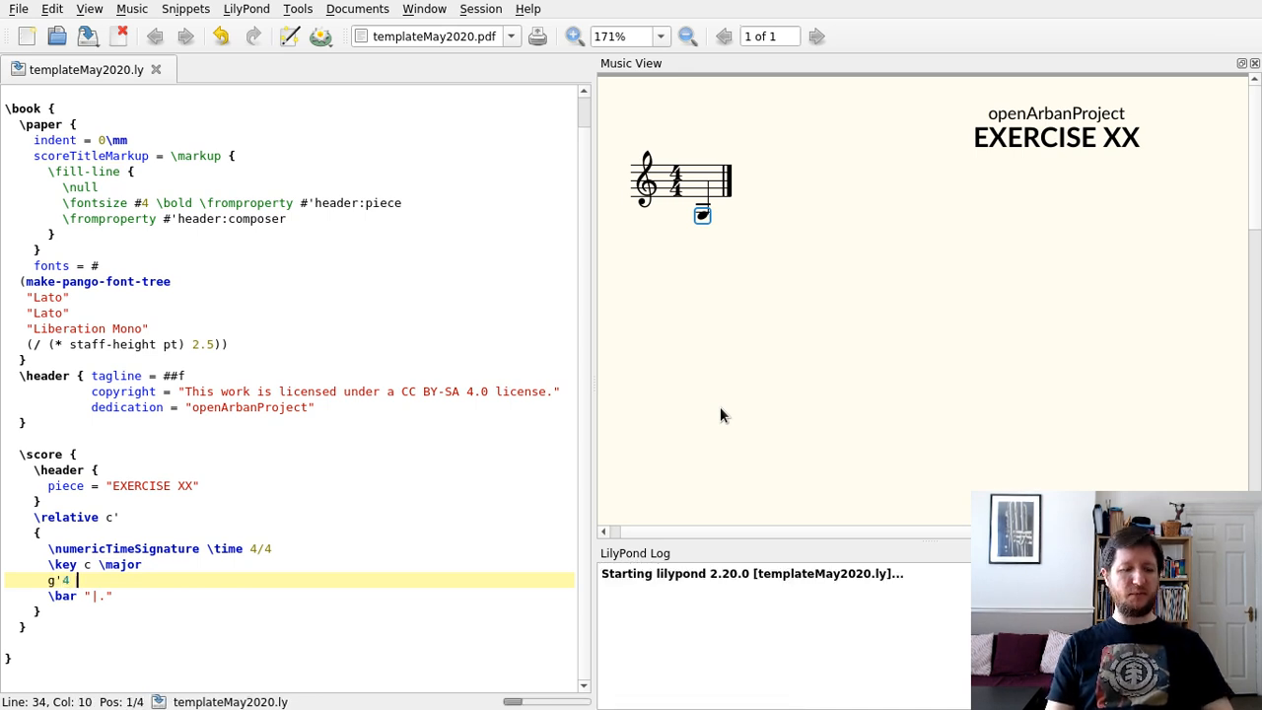
type("g2")
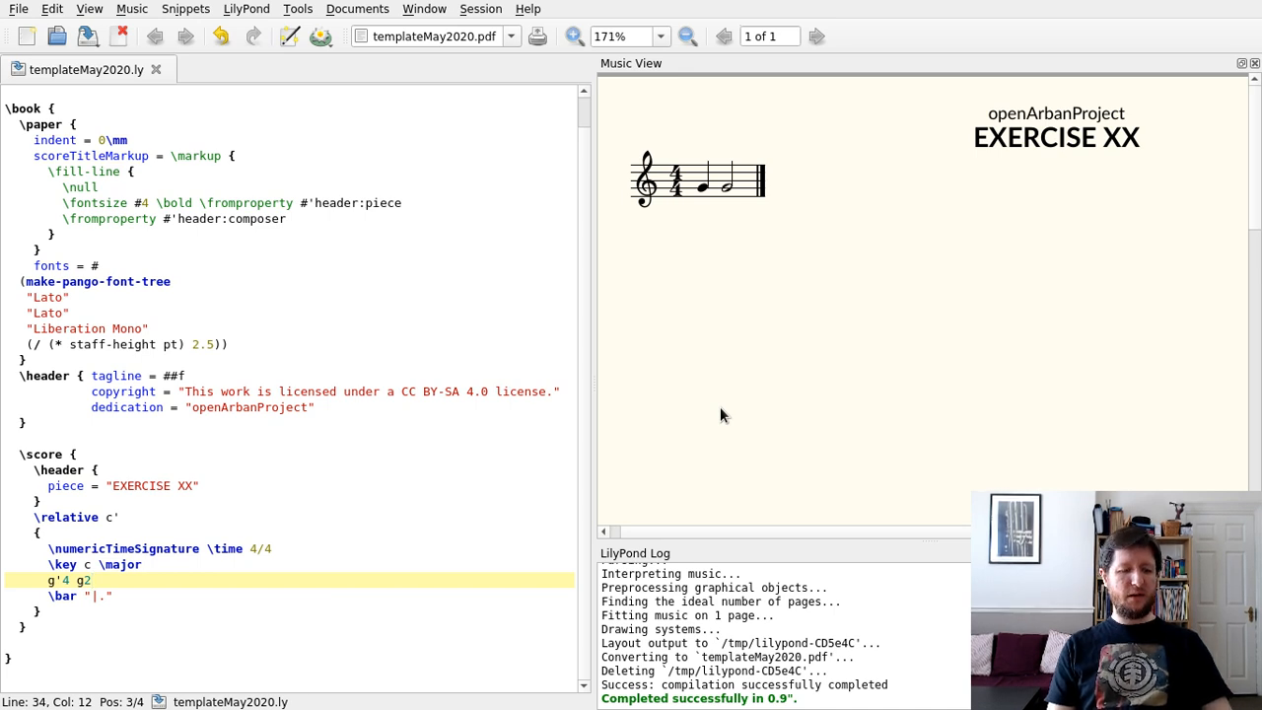
type("gs")
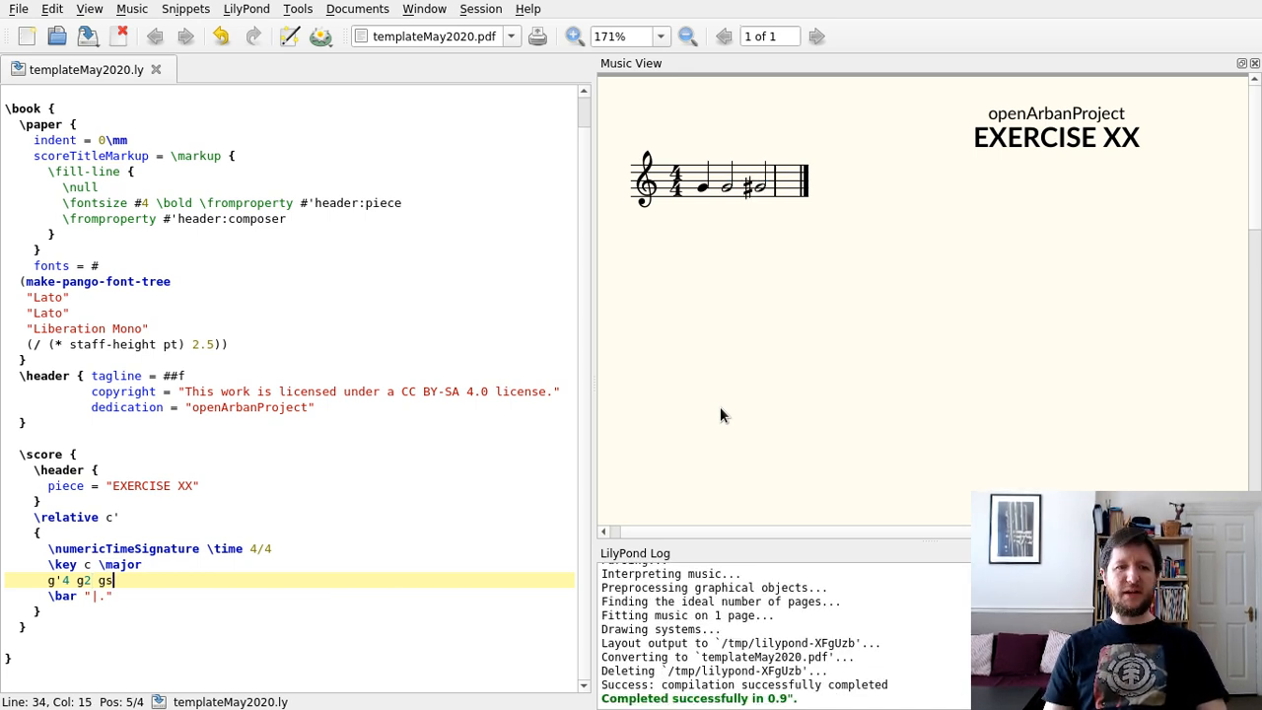
- Complete gs4 and continue the melody with a4 a2 cs
type("4 a")
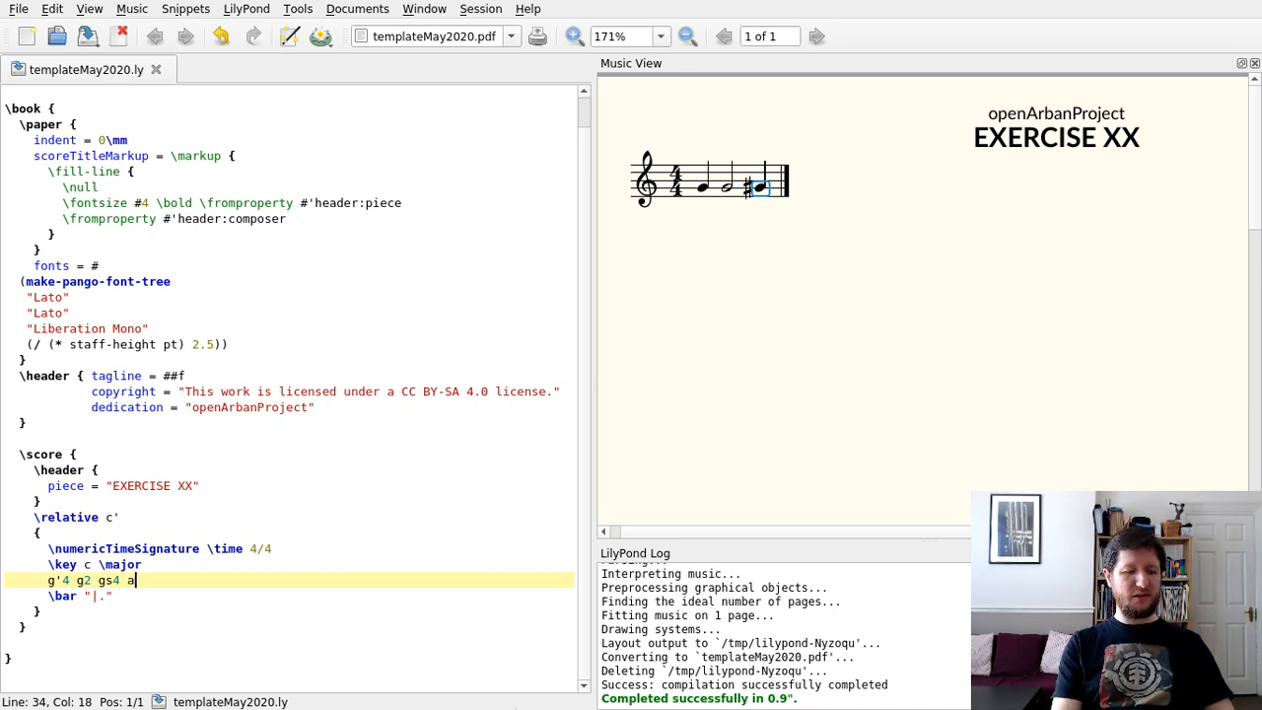
type("4 a")
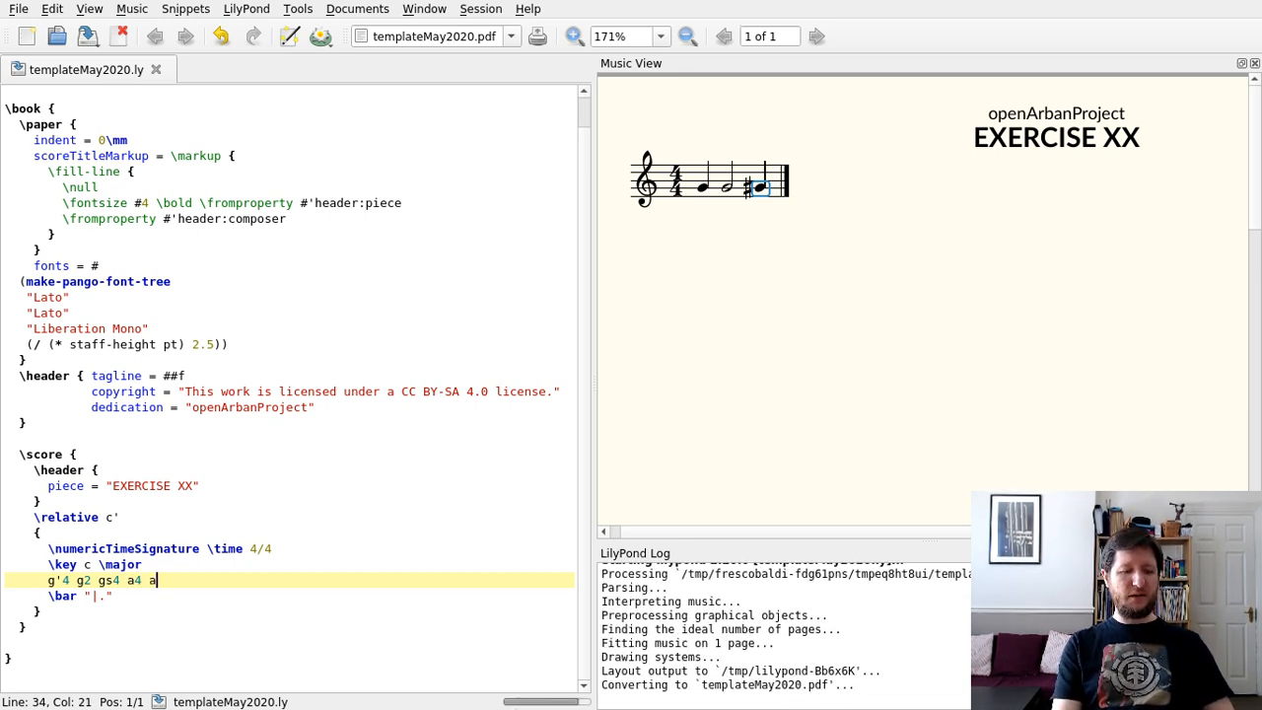
type("2")
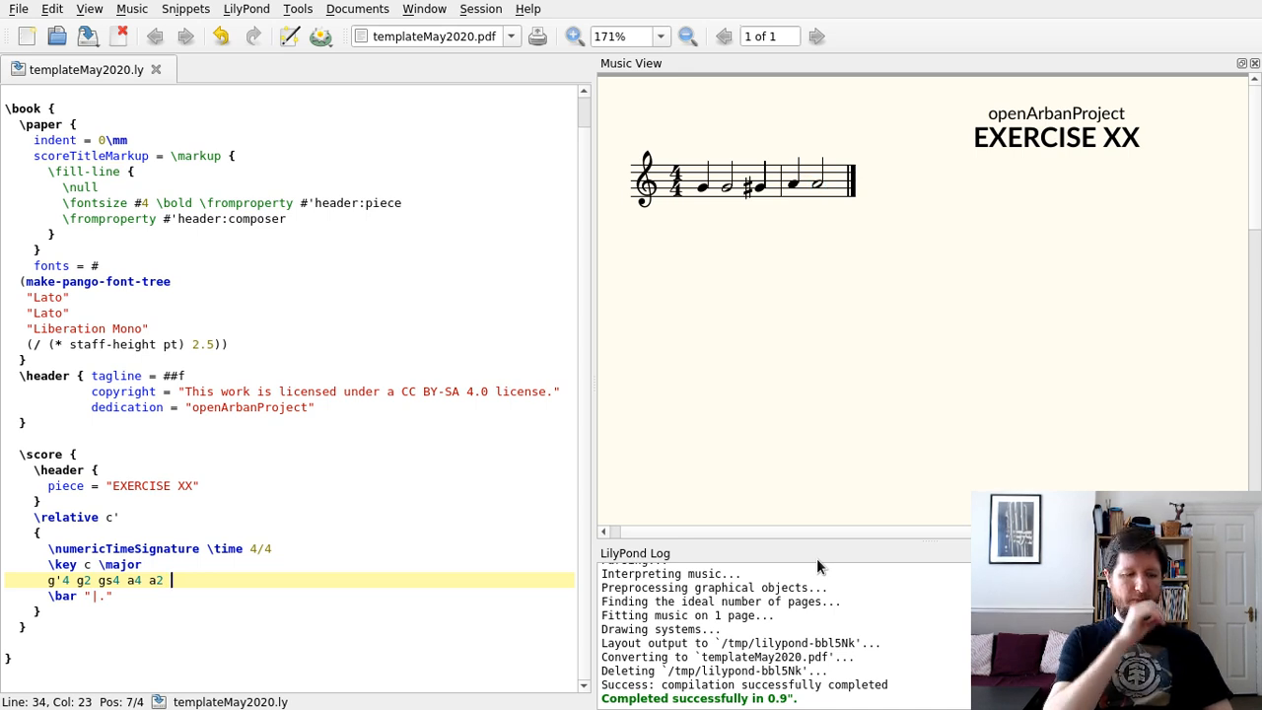
type("cs4 b b b b")
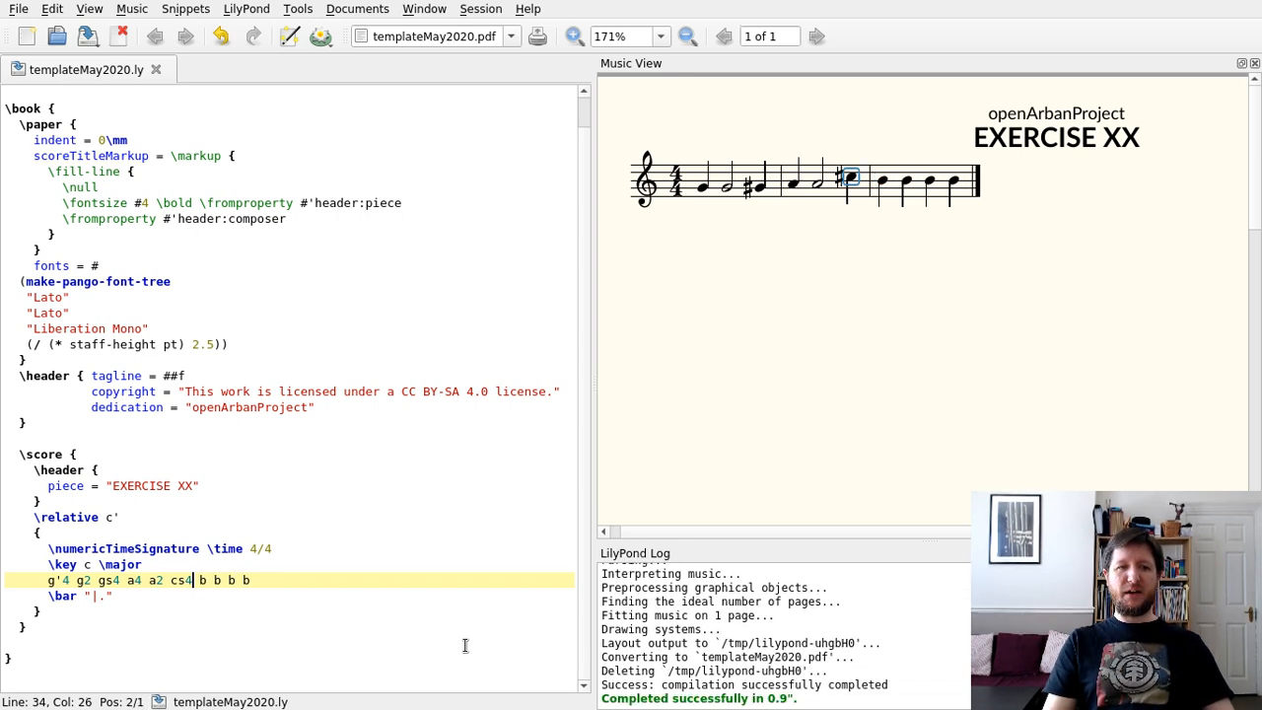
- Finish the C sharp as cs4, leaving the line g'4 g2 gs4 a4 a2 cs4
type("1")
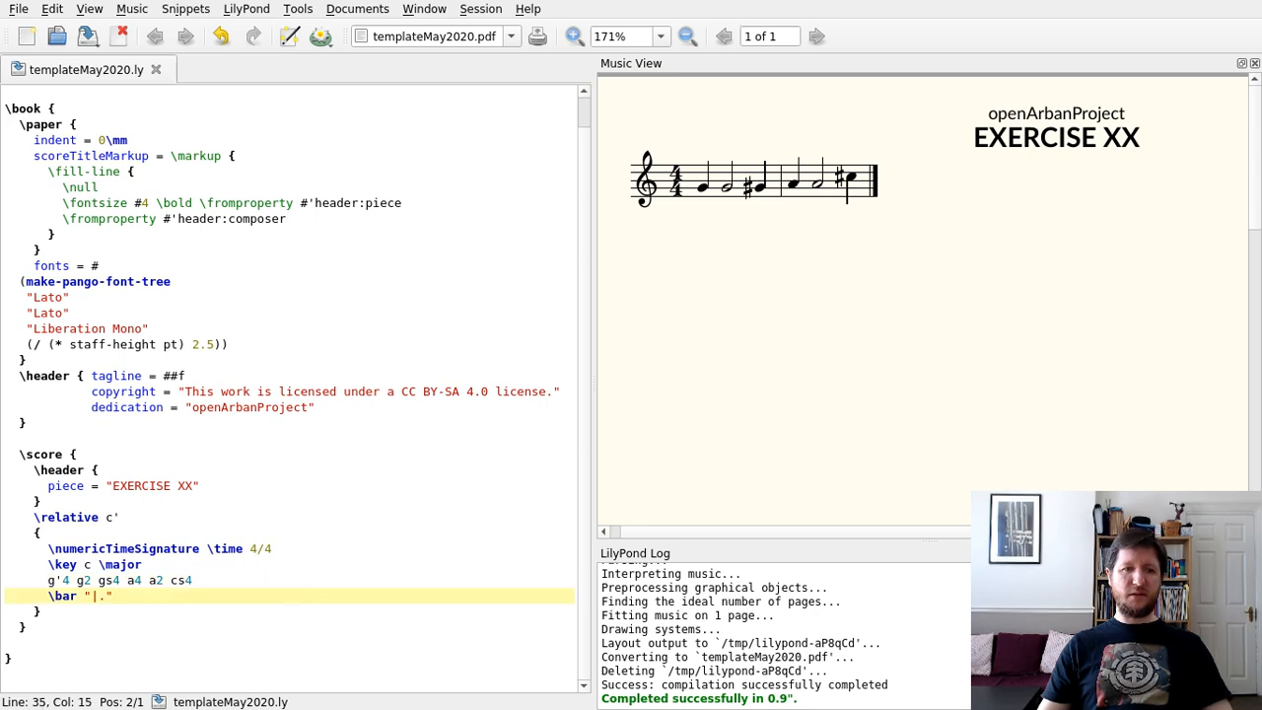
- Append b4 b b2 d4 d and the closing quarter rest to the note line
type("b")
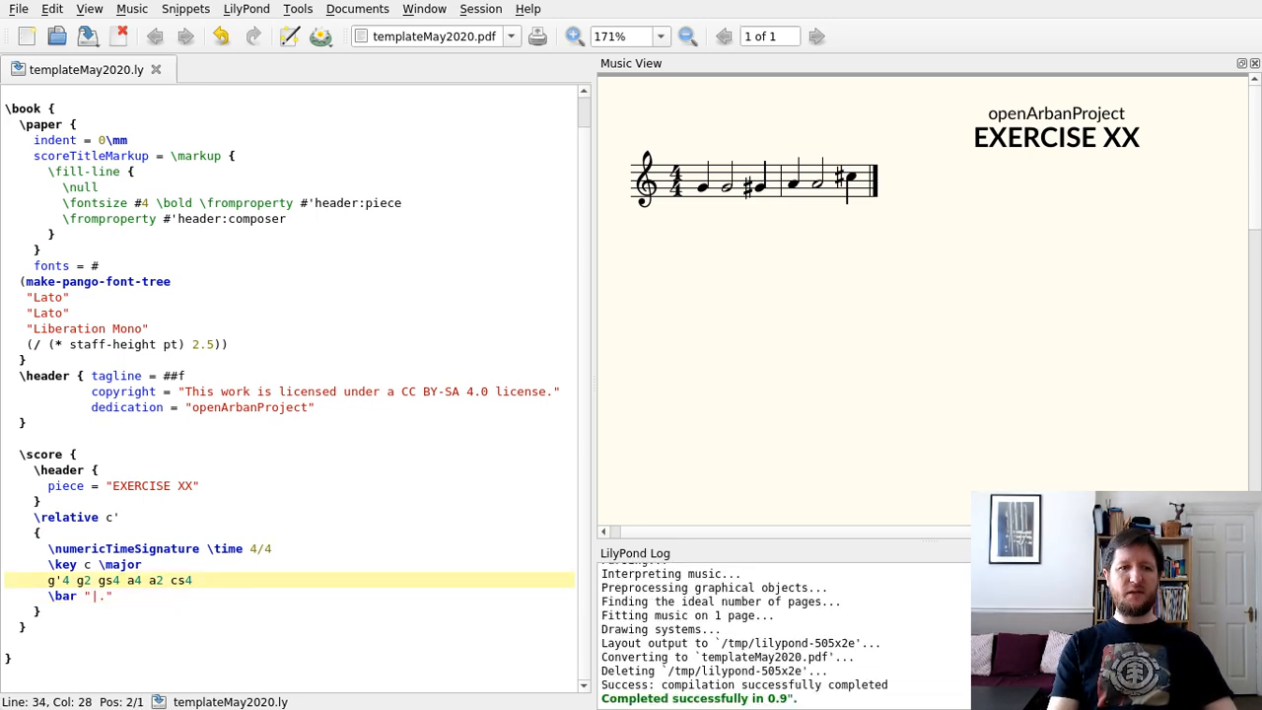
type("4")
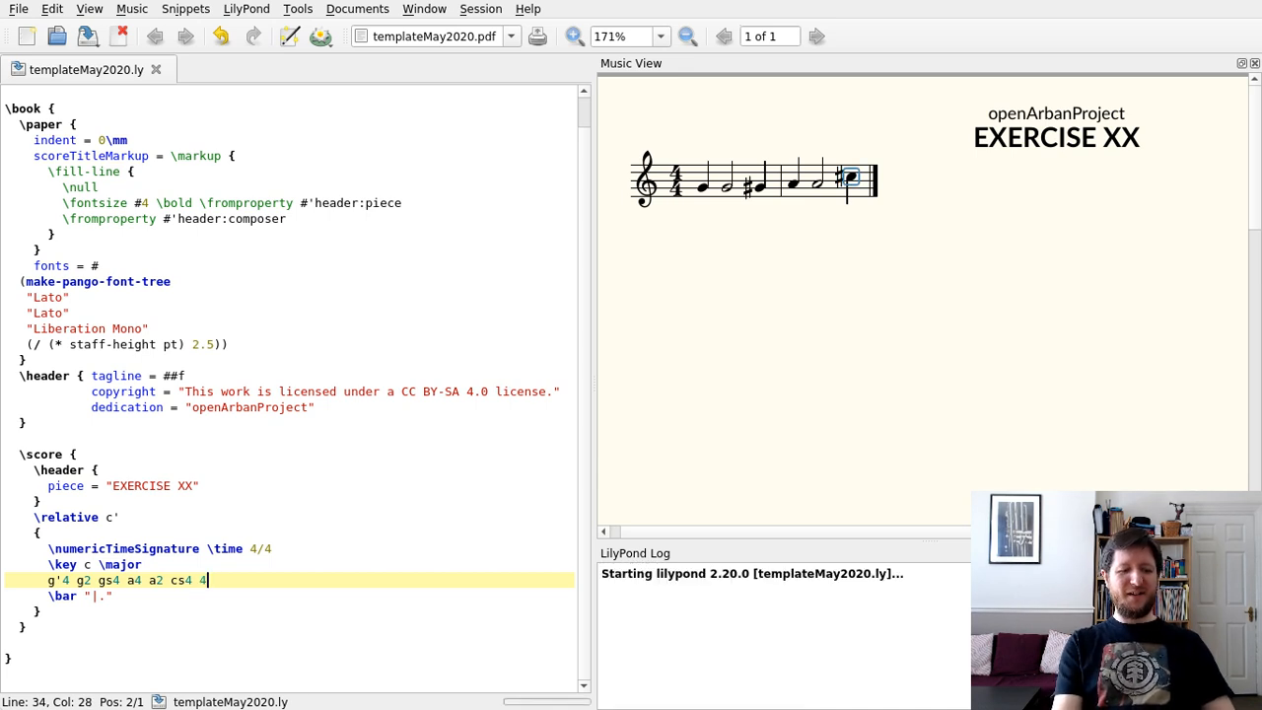
type("b b2")
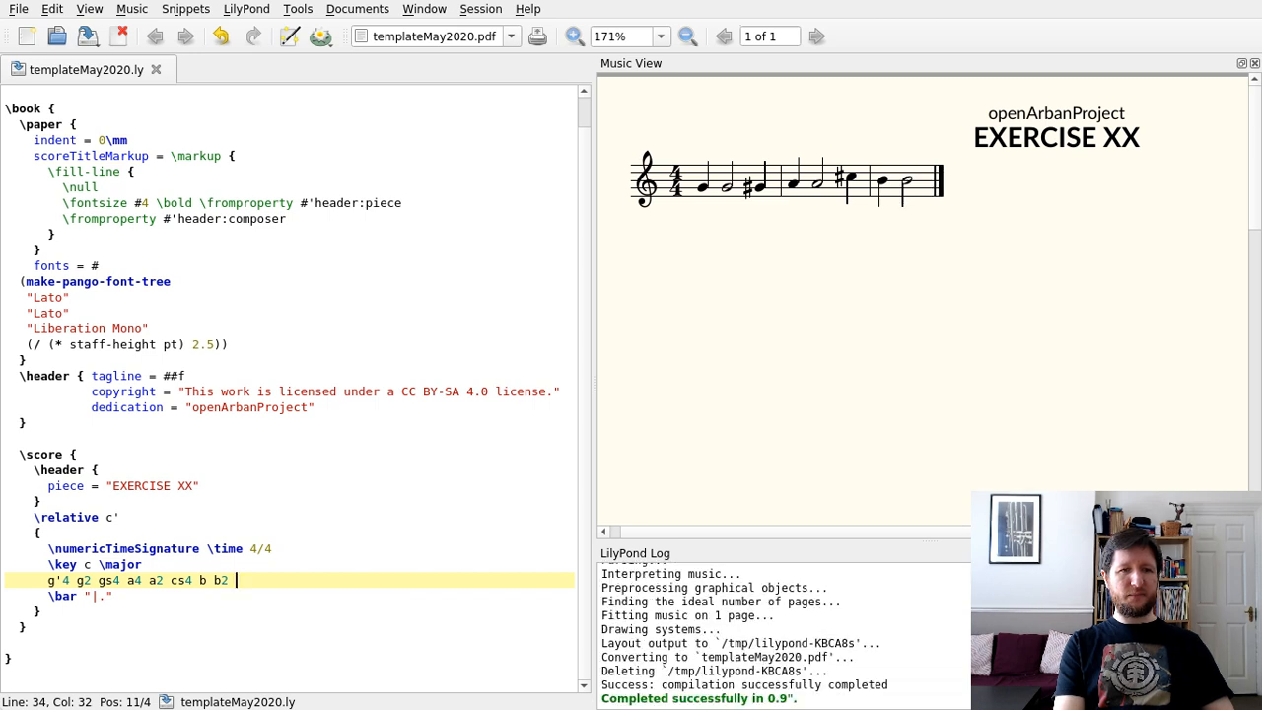
type("d4 d g,2")
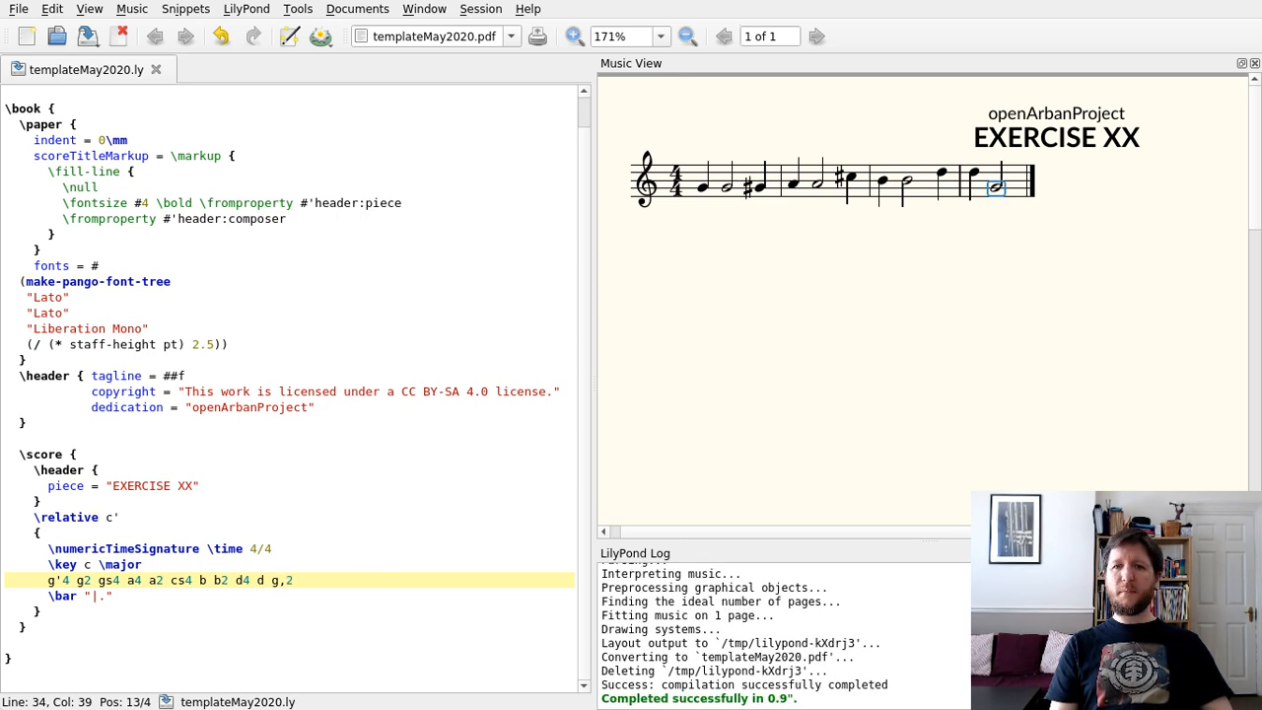
type("r4")
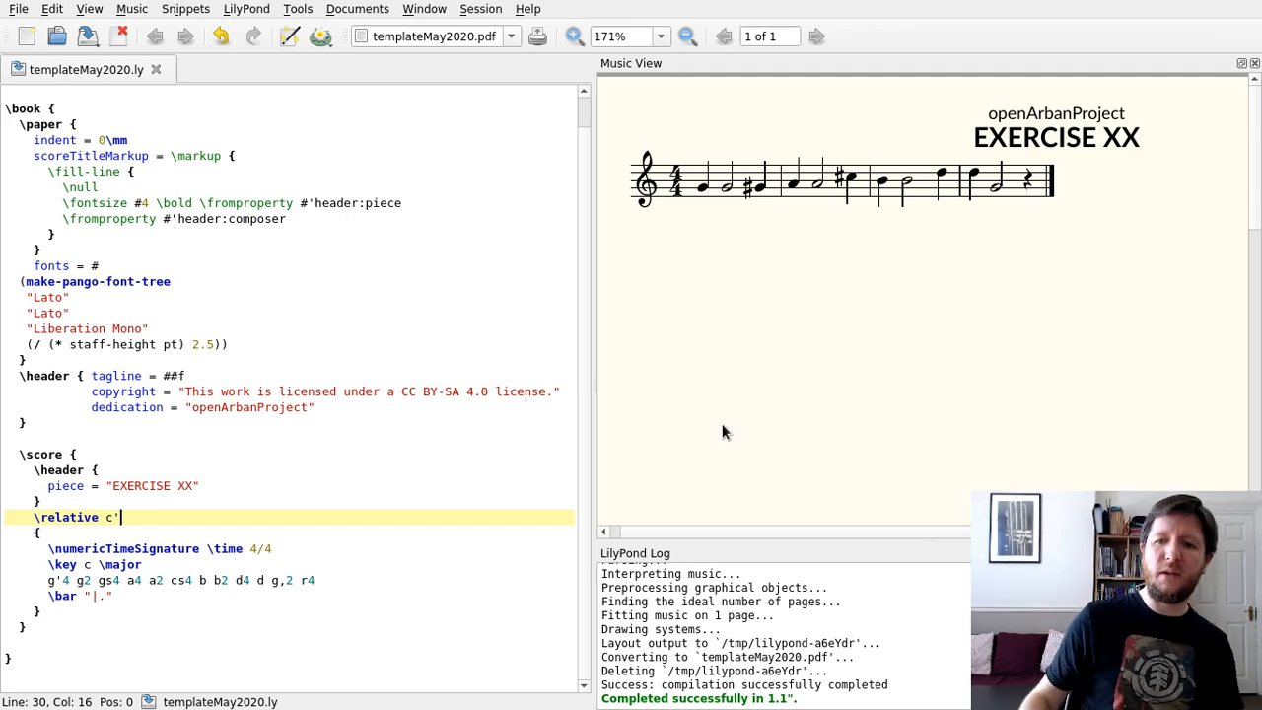
mouse_move(720, 135)
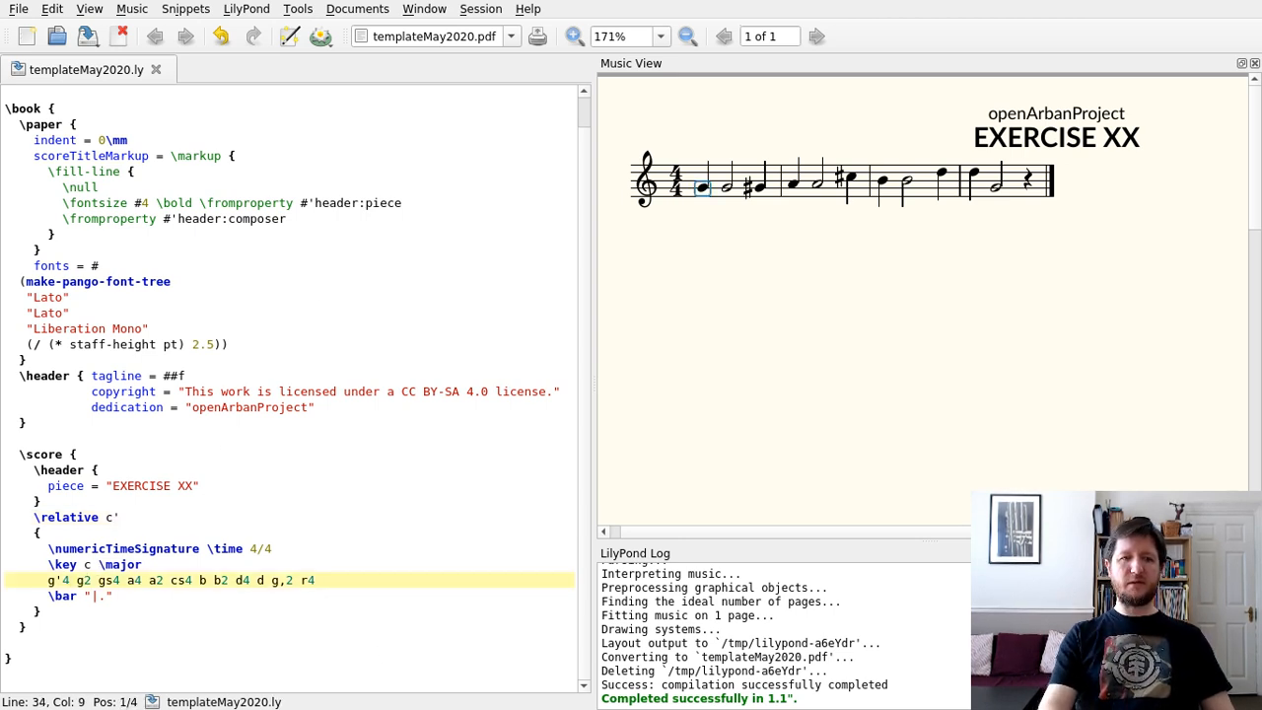
- Mark the opening G, G sharp and A notes with -. staccato and -^ marcato
type("-.")
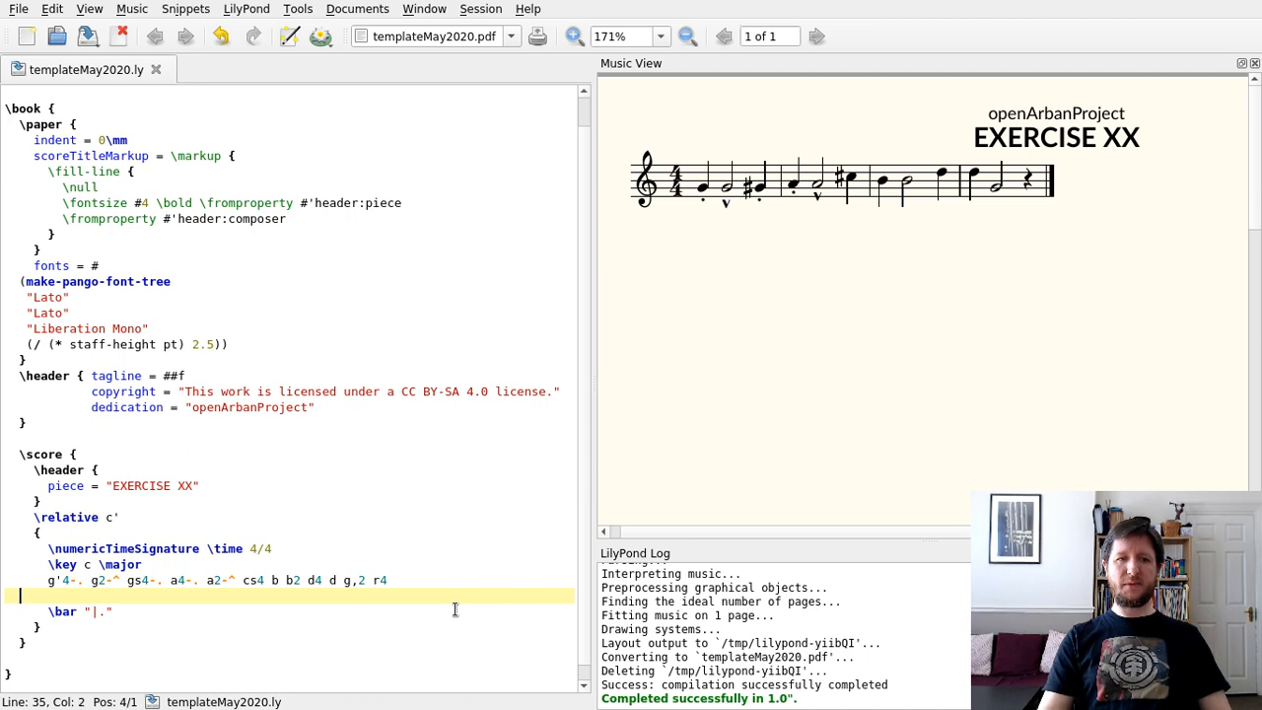
- Insert \break after r4 and write the scale g a b c d e f g on a new line
type("\\")
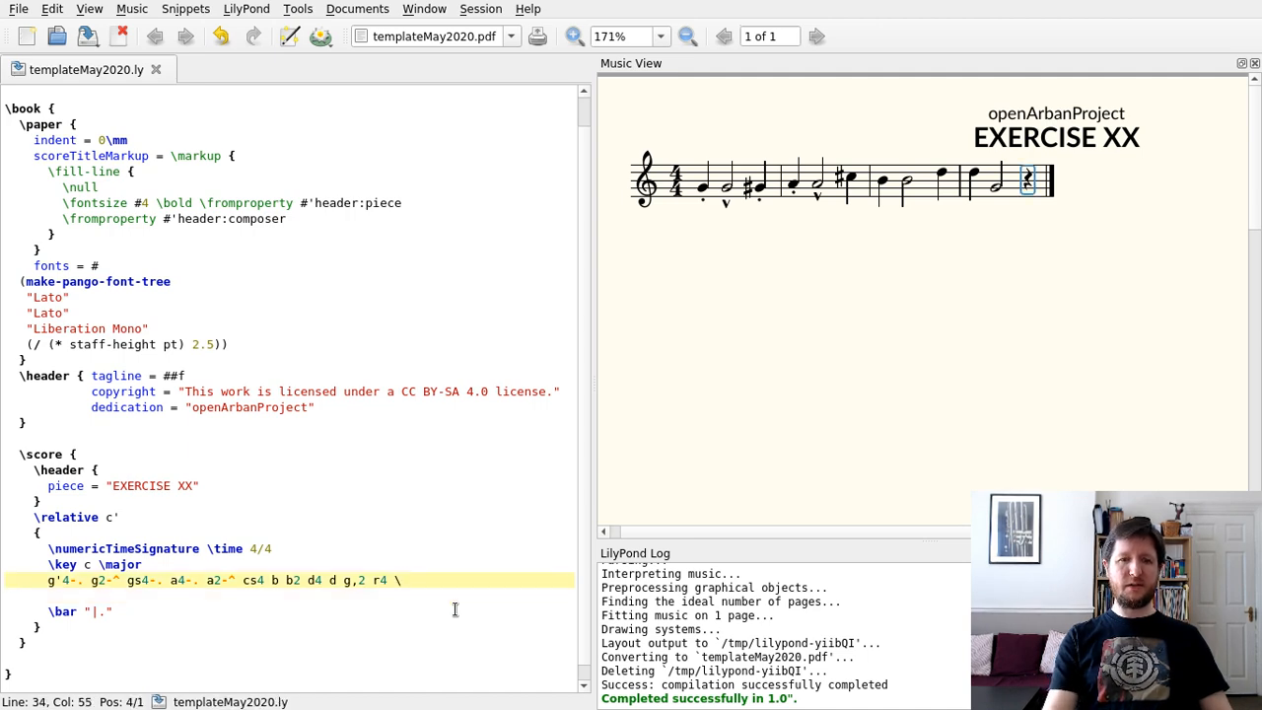
type("\\break")
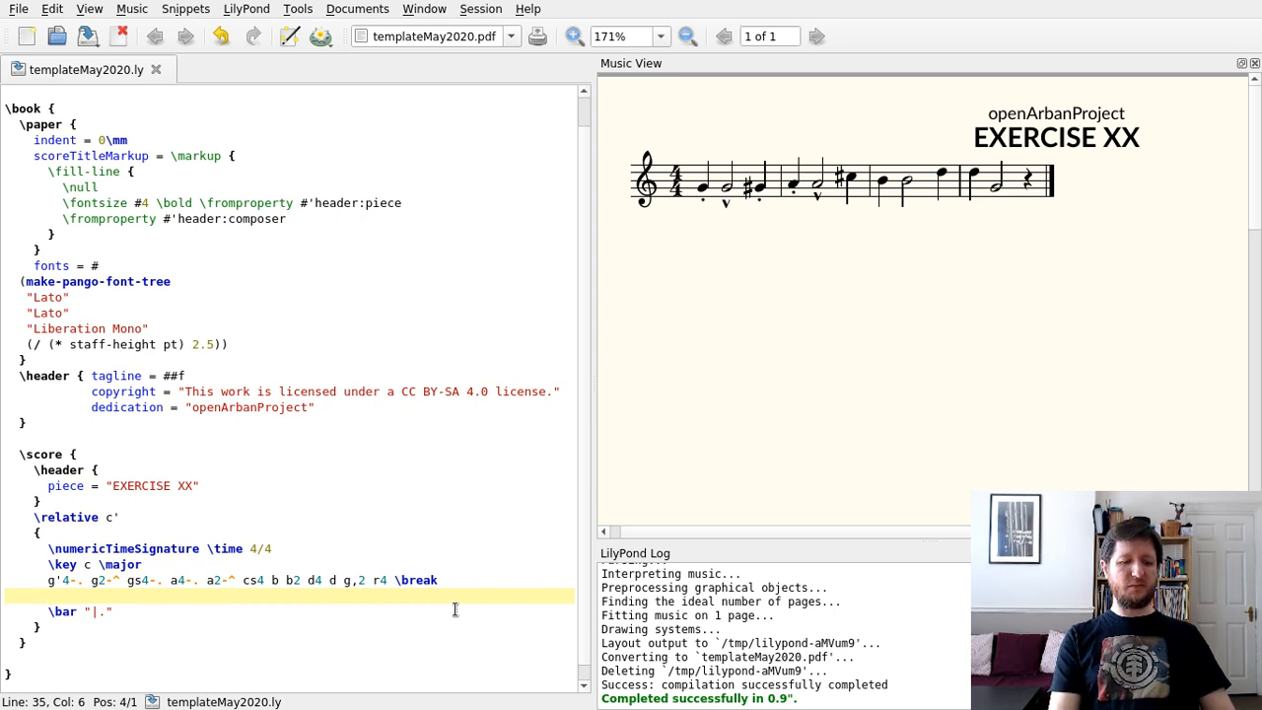
type("g a b")
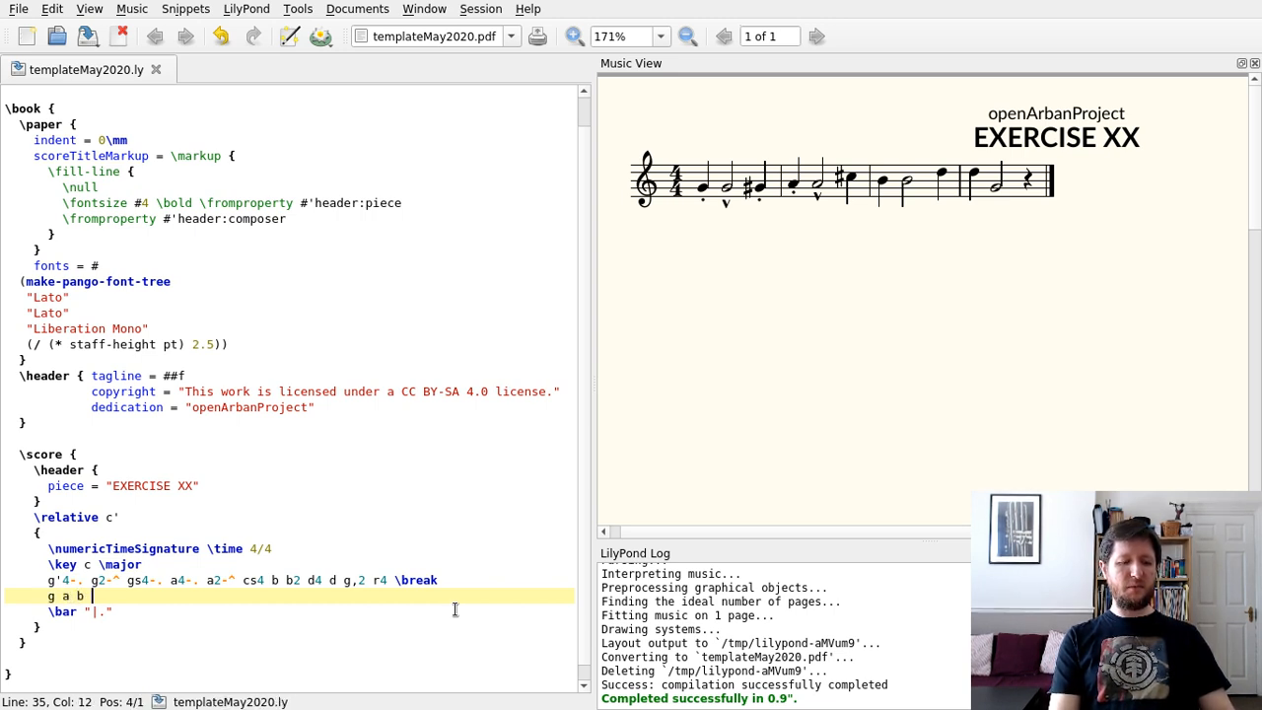
type("c d e f g")
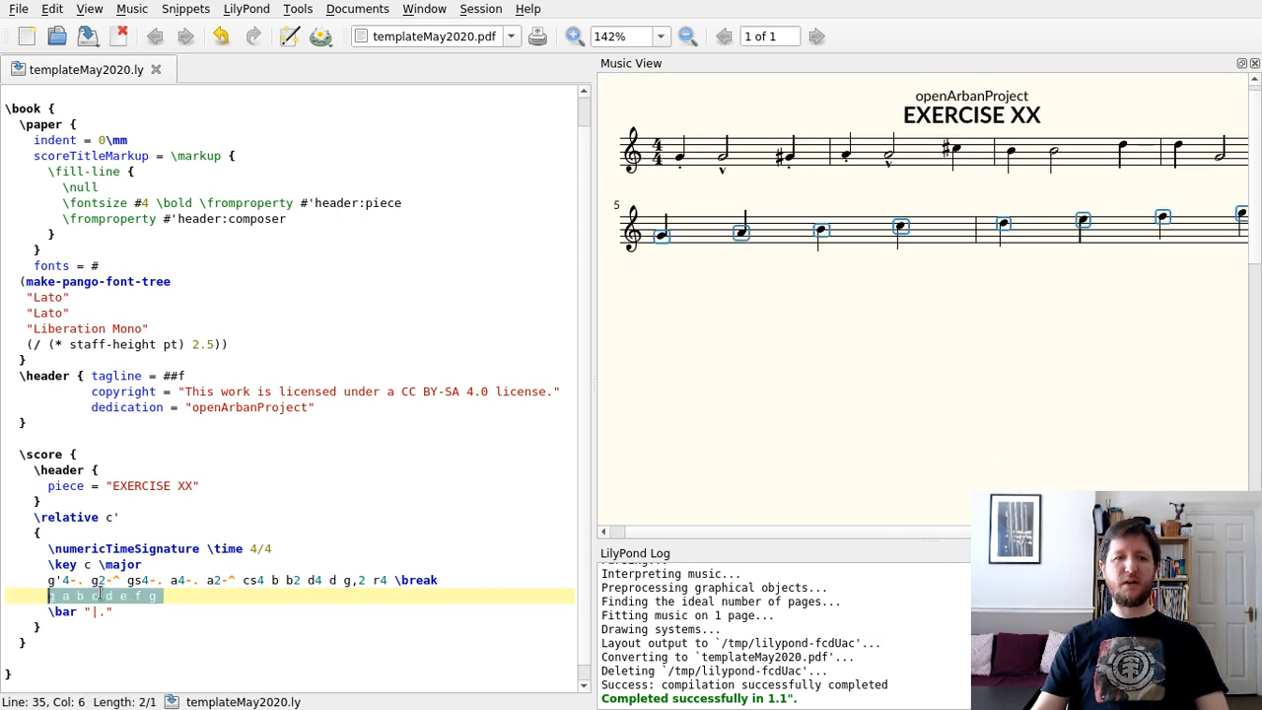
- Make the scale notes staccato and duplicate the run into six g-to-g lines
left_click(296, 8)
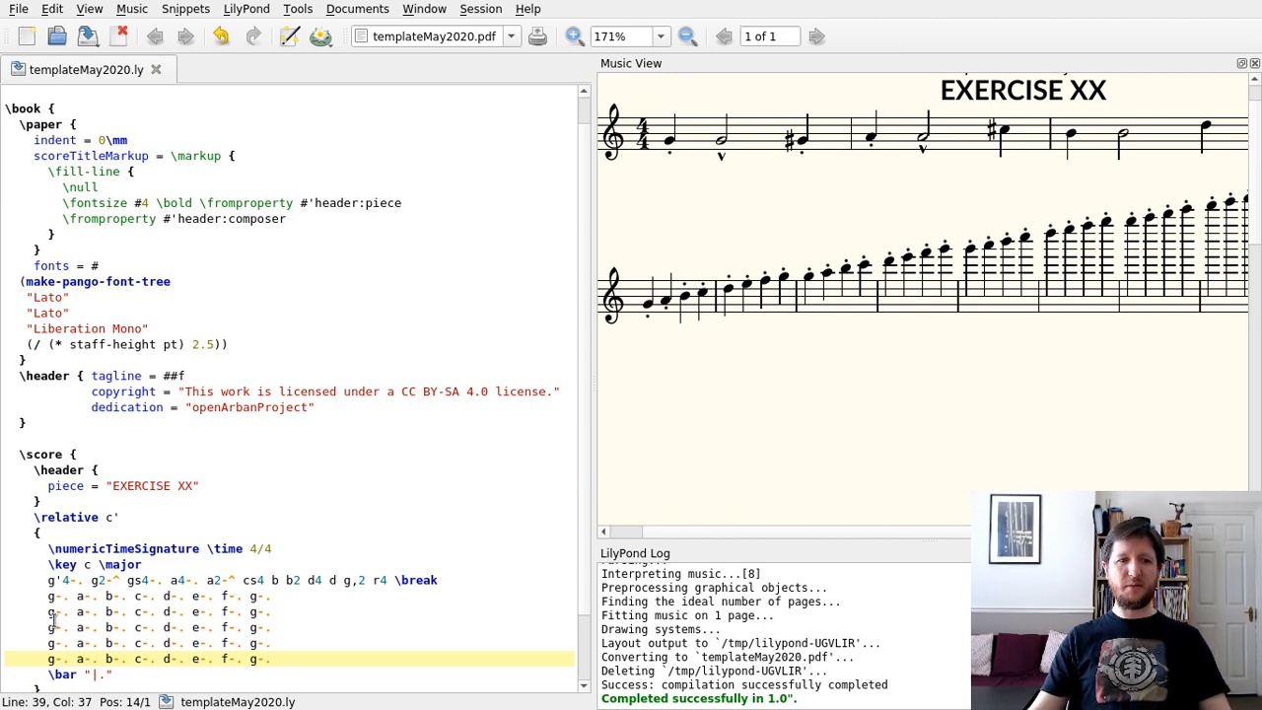
left_click(98, 611)
type(",")
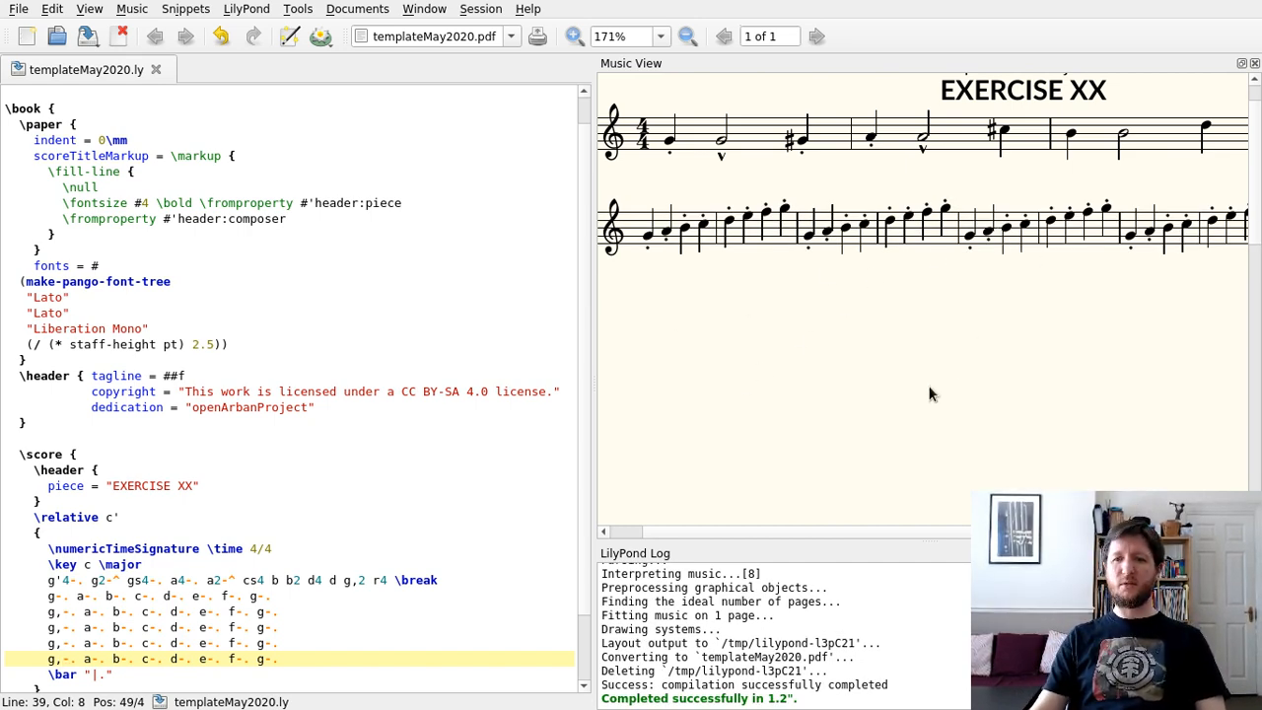
mouse_move(927, 426)
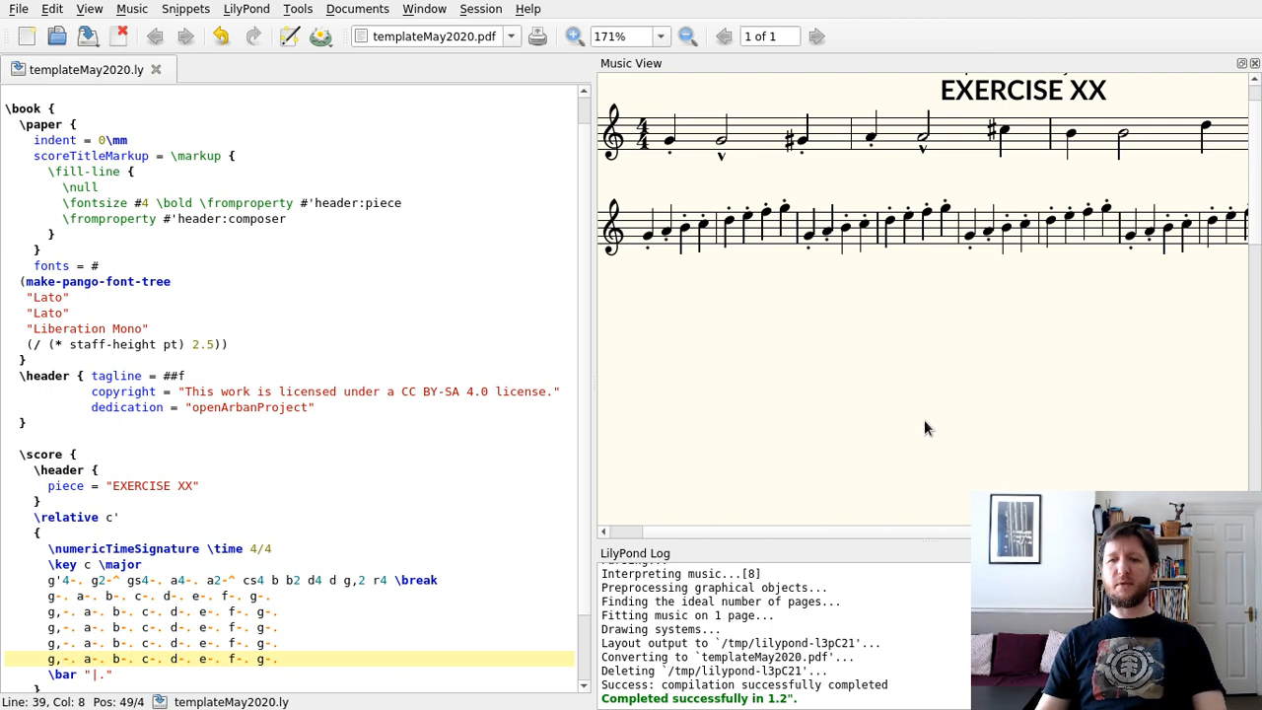
mouse_move(888, 379)
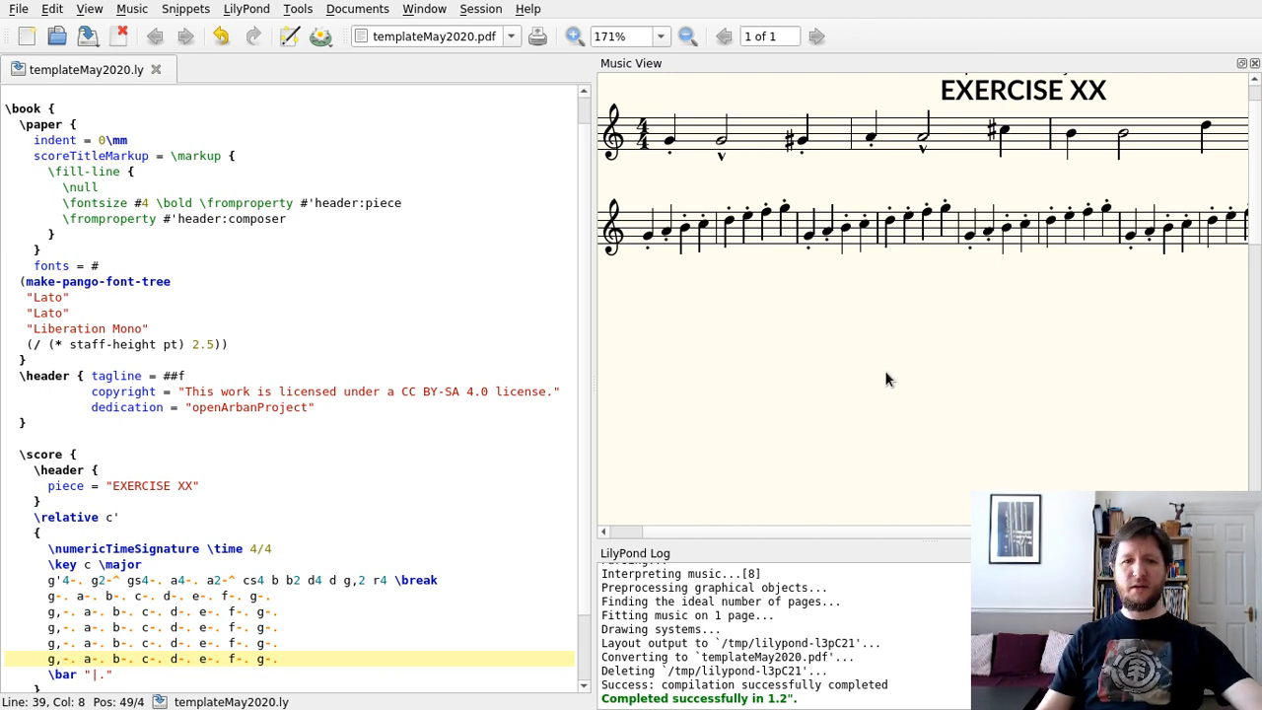
scroll("down", 3)
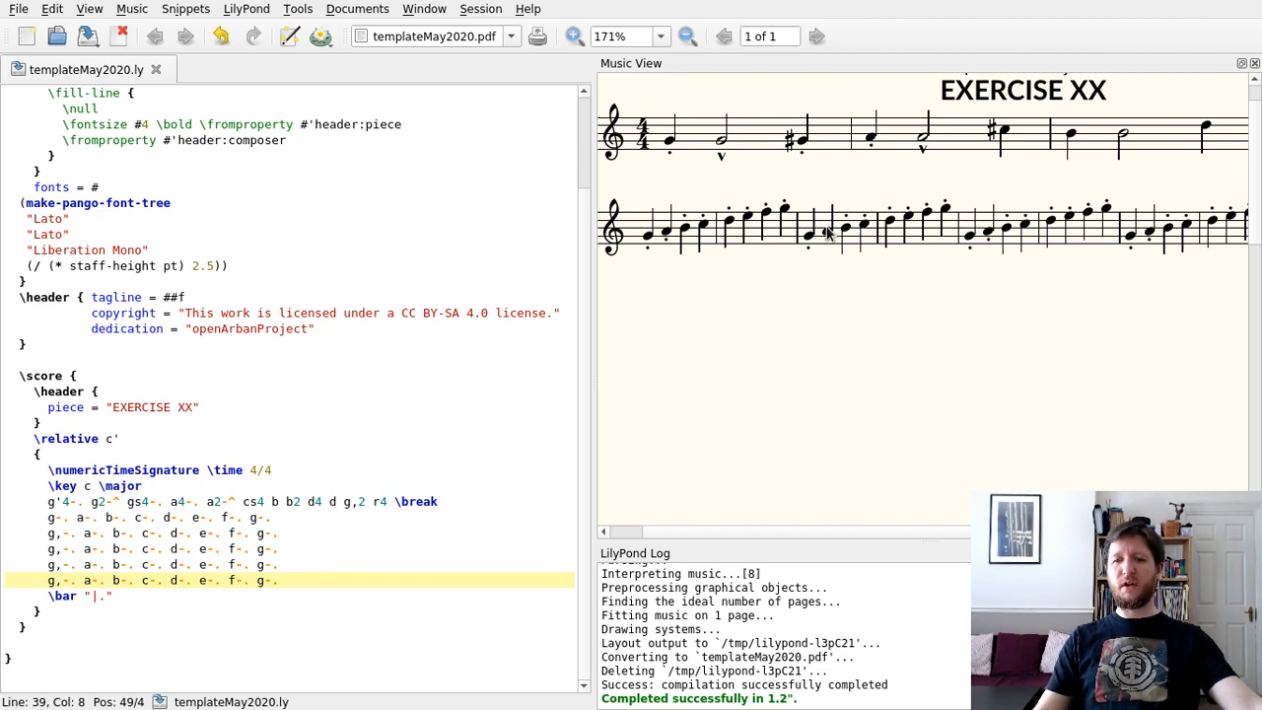
mouse_move(773, 294)
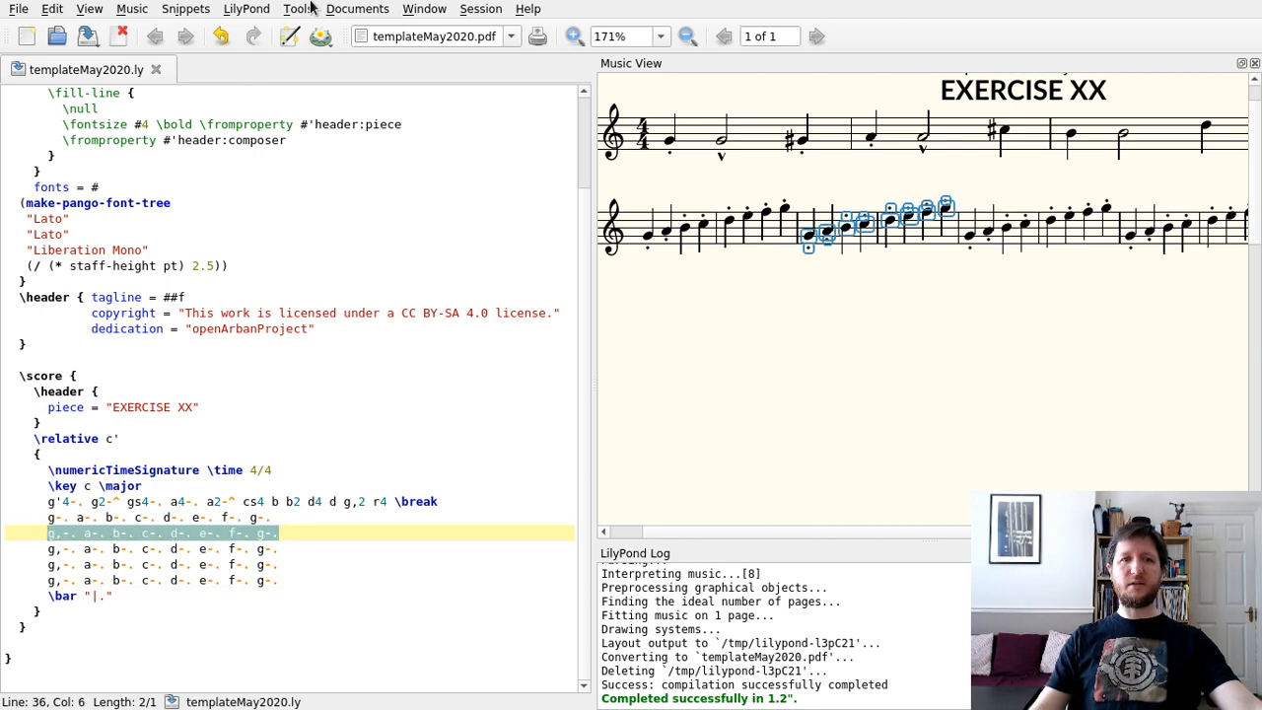
- Transpose the second scale run from G to G sharp via Tools > Pitch > Transpose
left_click(296, 8)
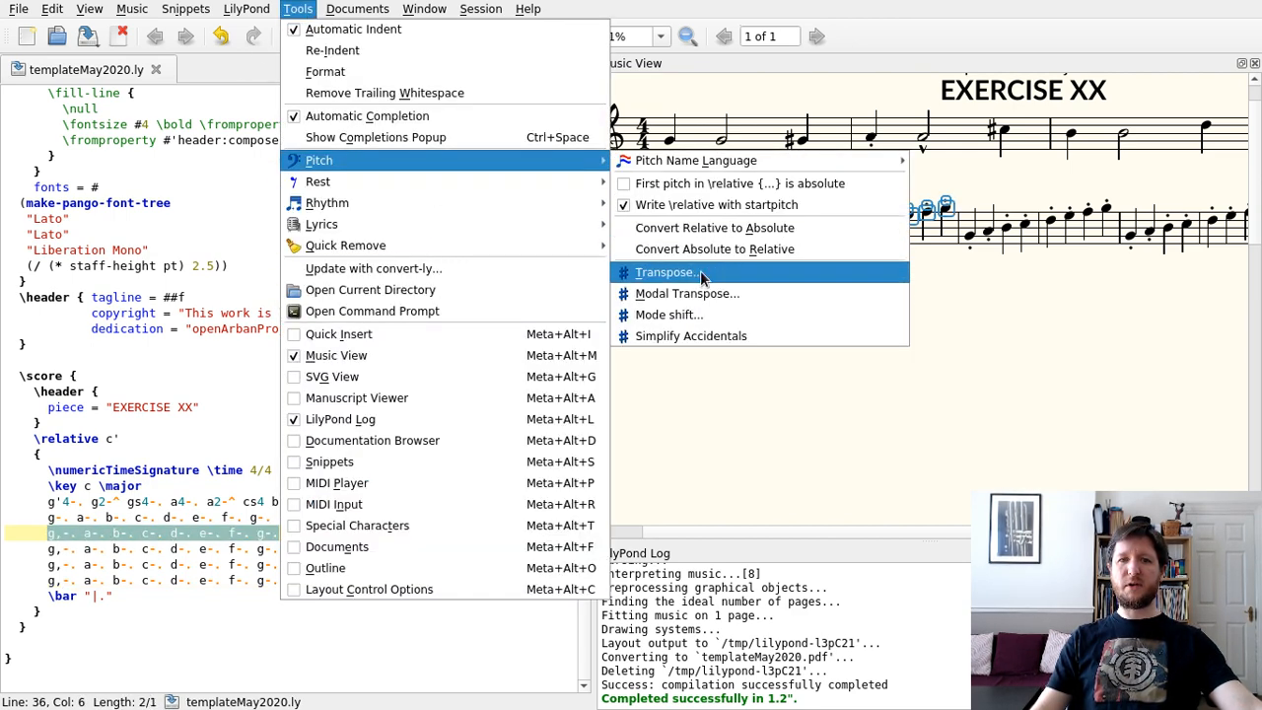
left_click(667, 272)
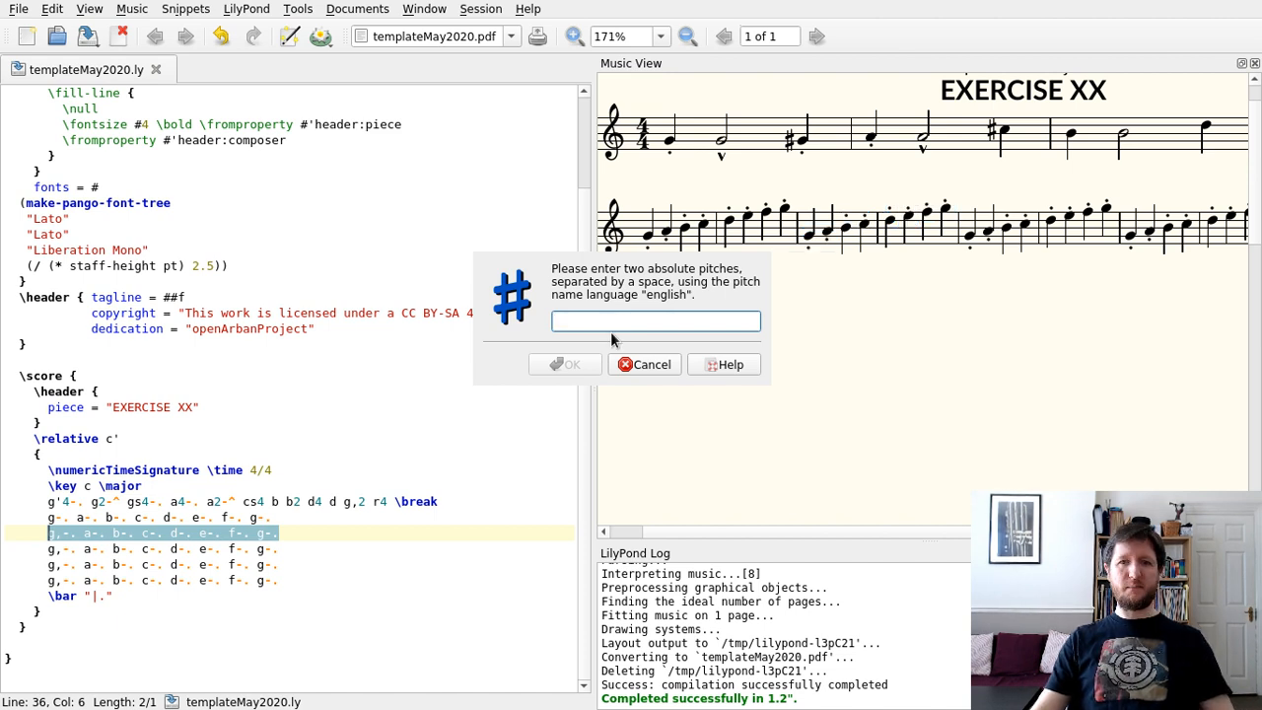
type("g gs")
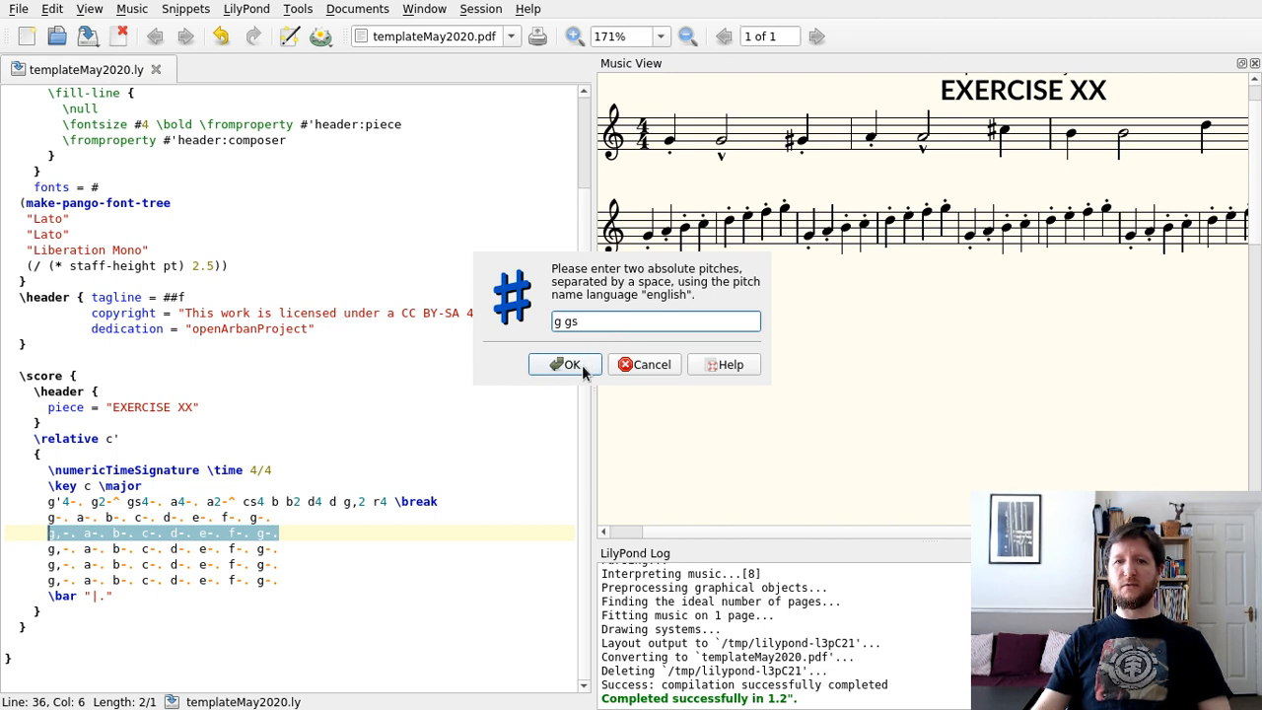
left_click(564, 363)
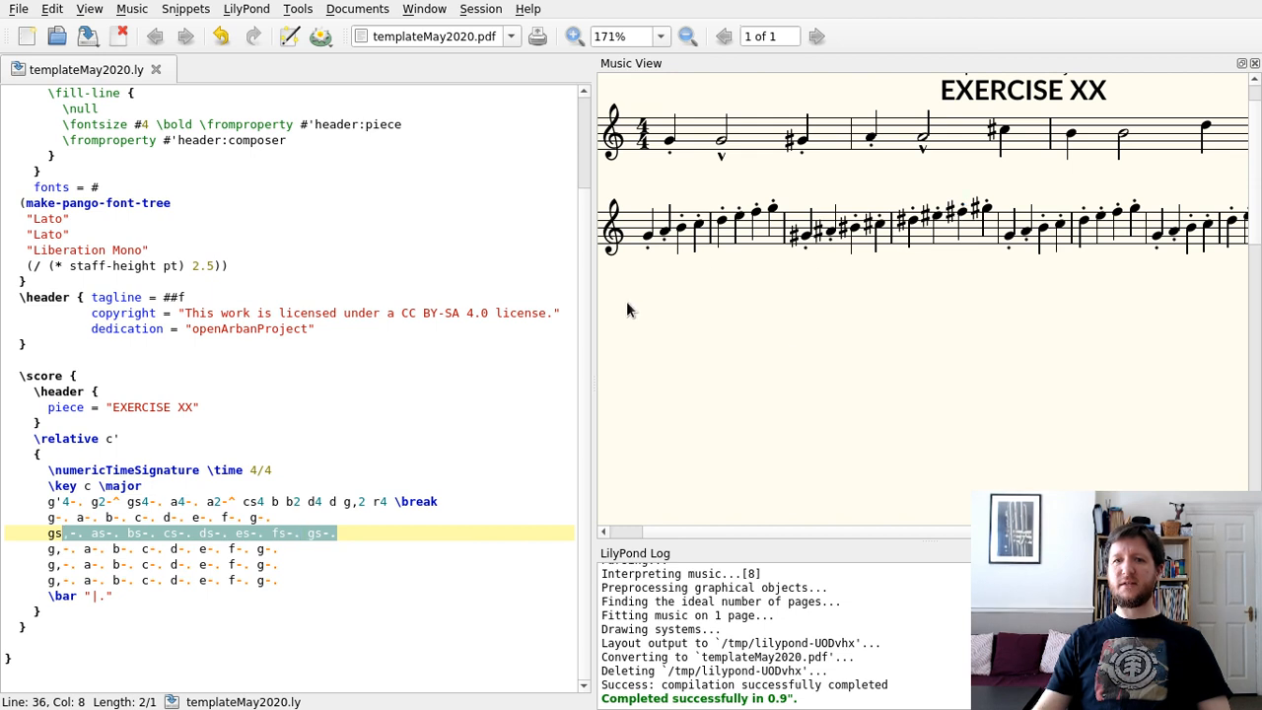
- Add \key g \major and \key gs \major above the first two scale runs
left_click(458, 501)
type("\\")
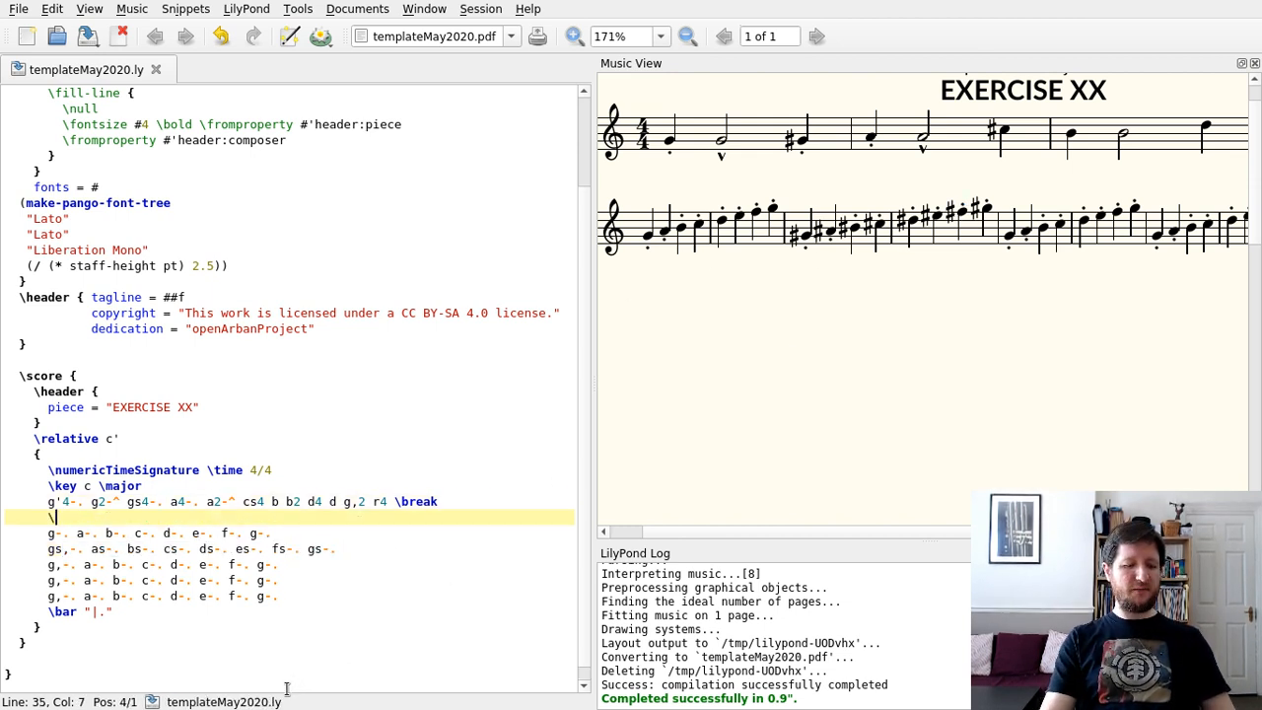
type("key g \\major")
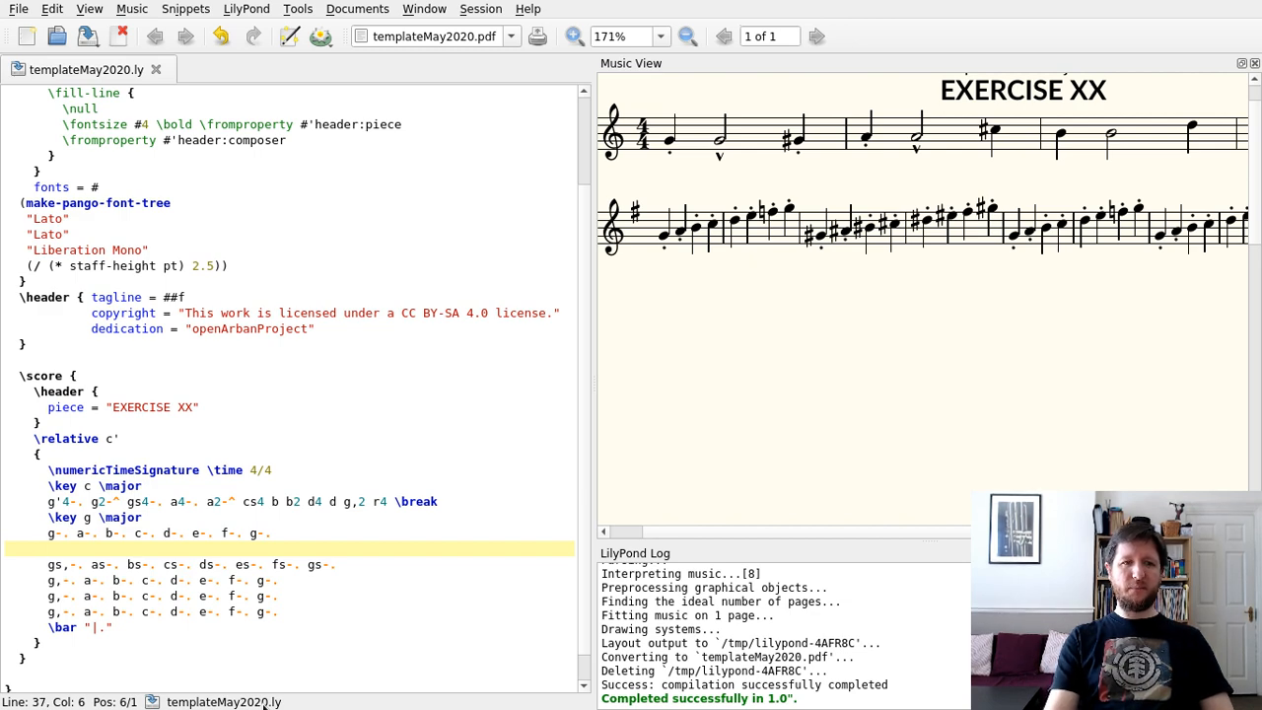
type("\\key")
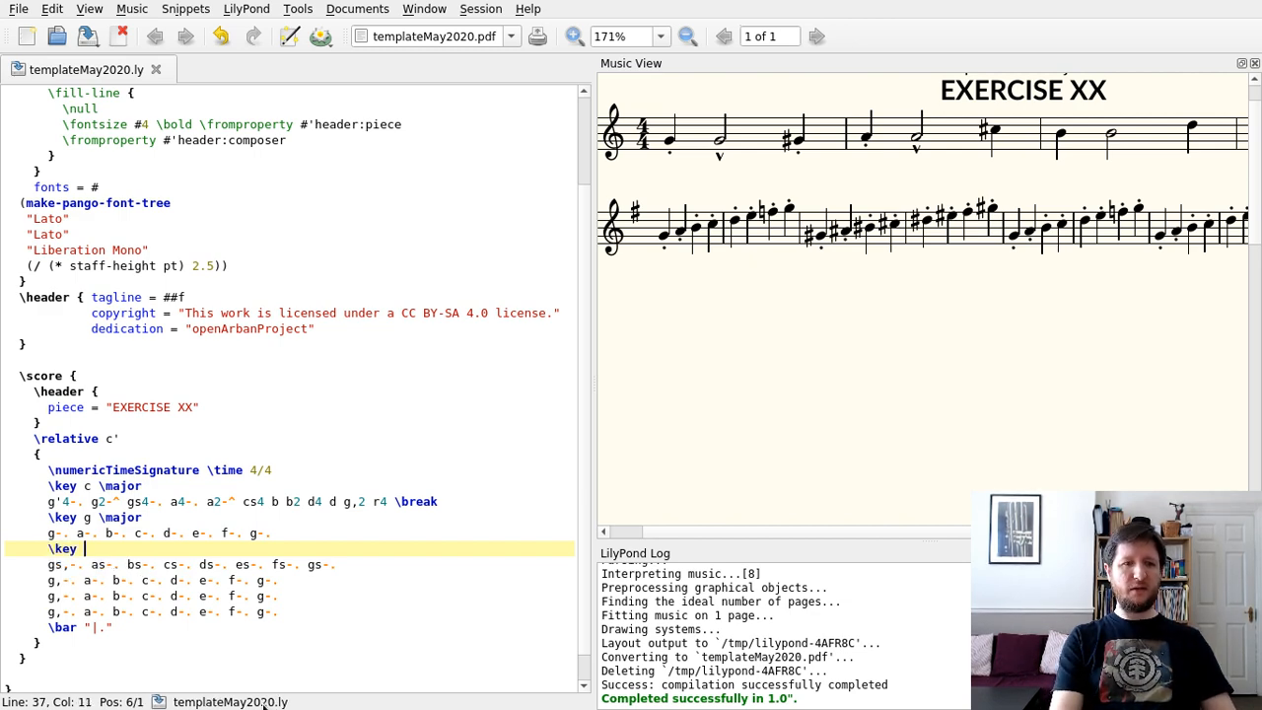
type("gs major")
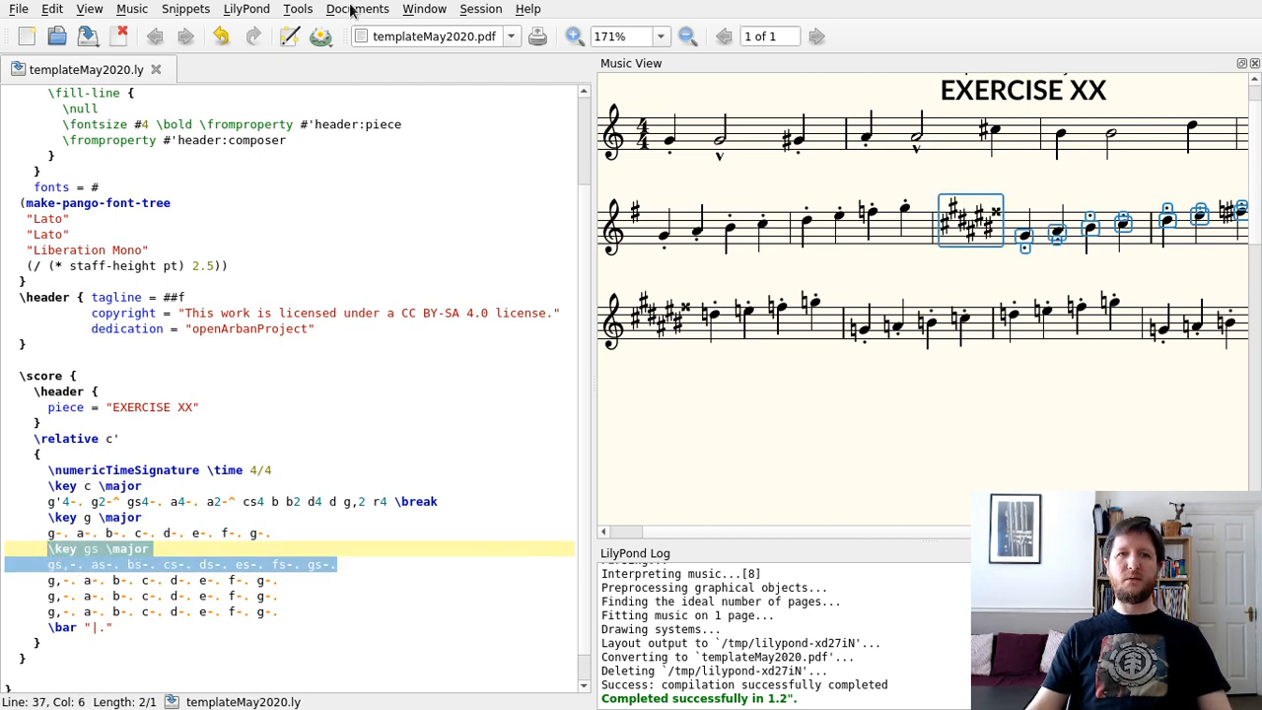
- Respell the G sharp run in A flat major and transpose the next run from af to a
left_click(296, 8)
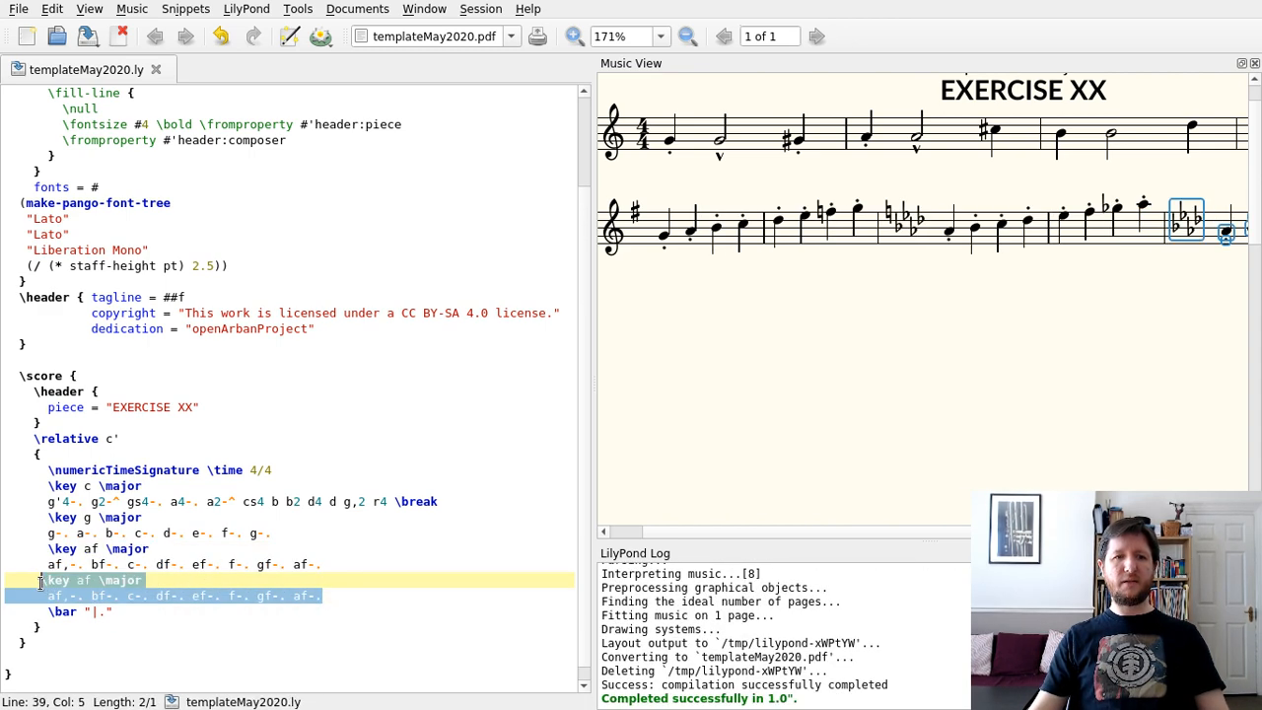
left_click(296, 8)
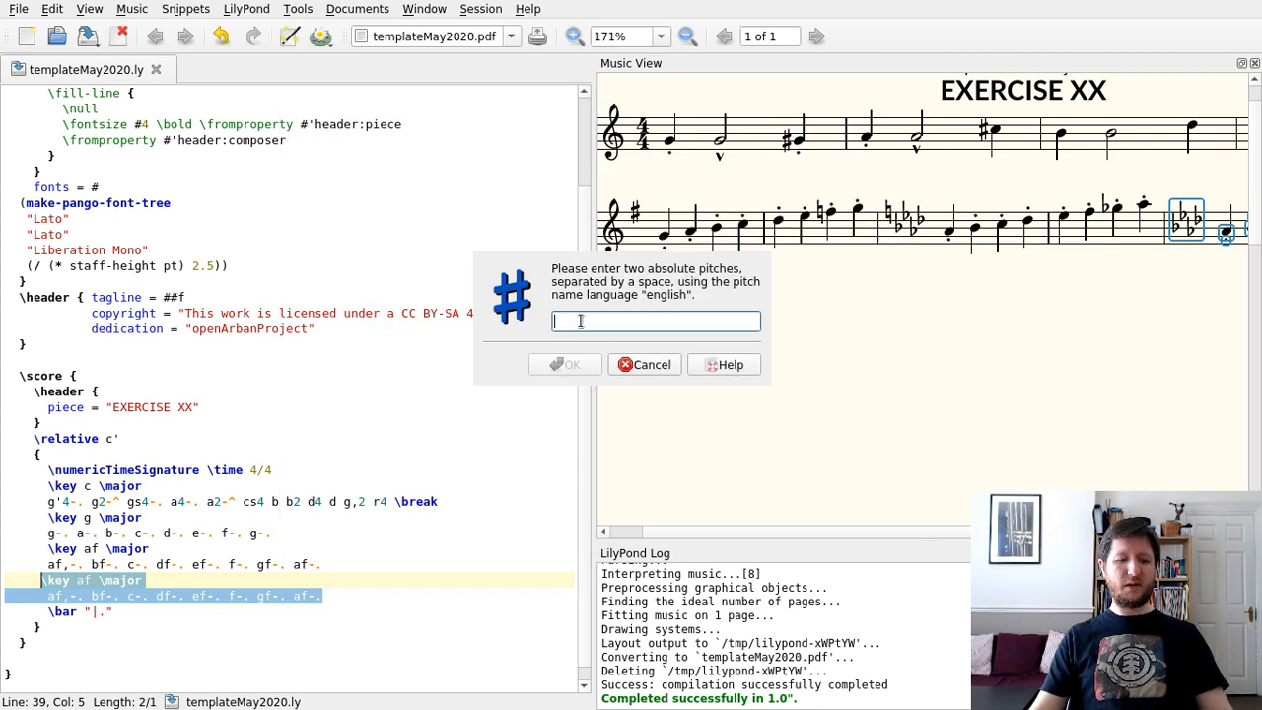
type("af a")
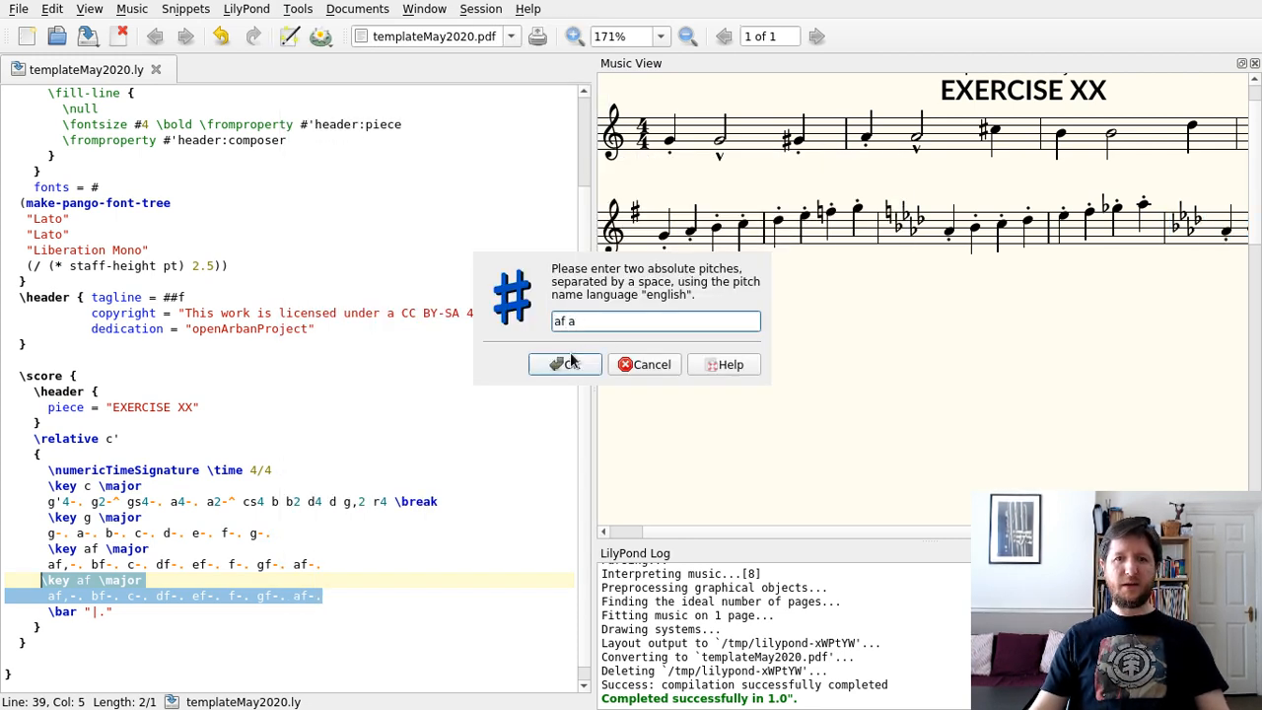
left_click(564, 363)
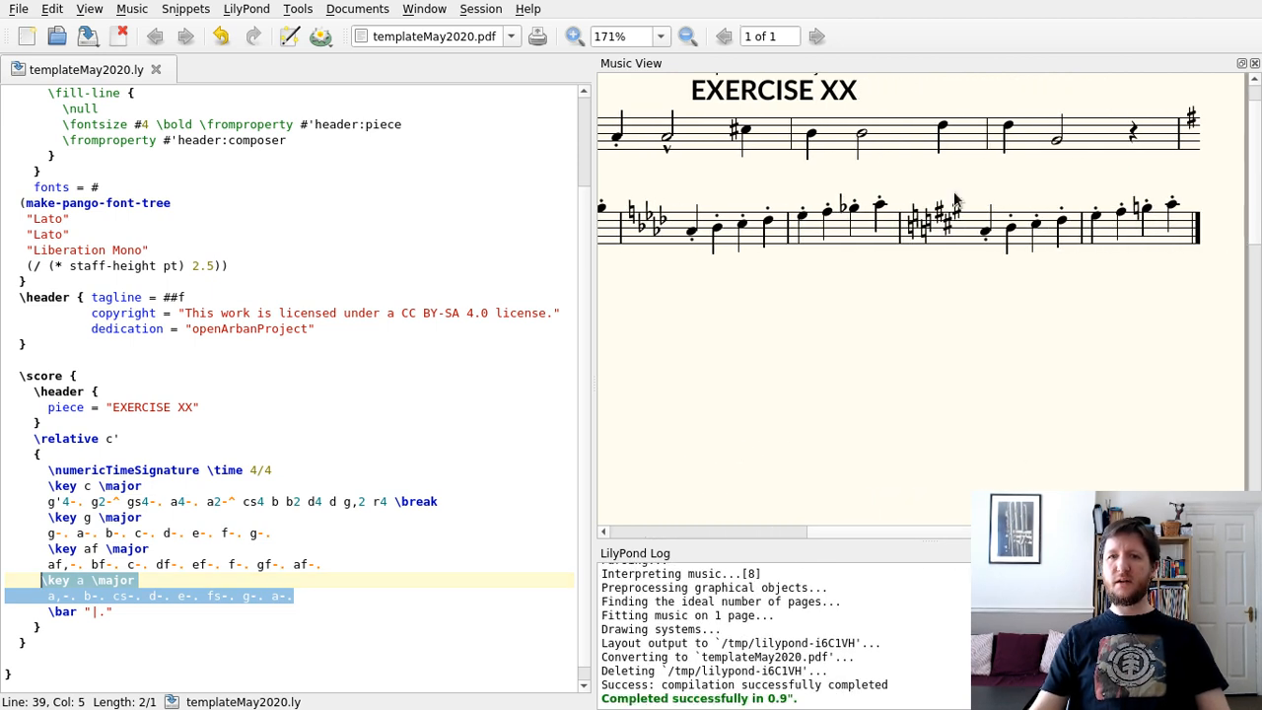
mouse_move(898, 235)
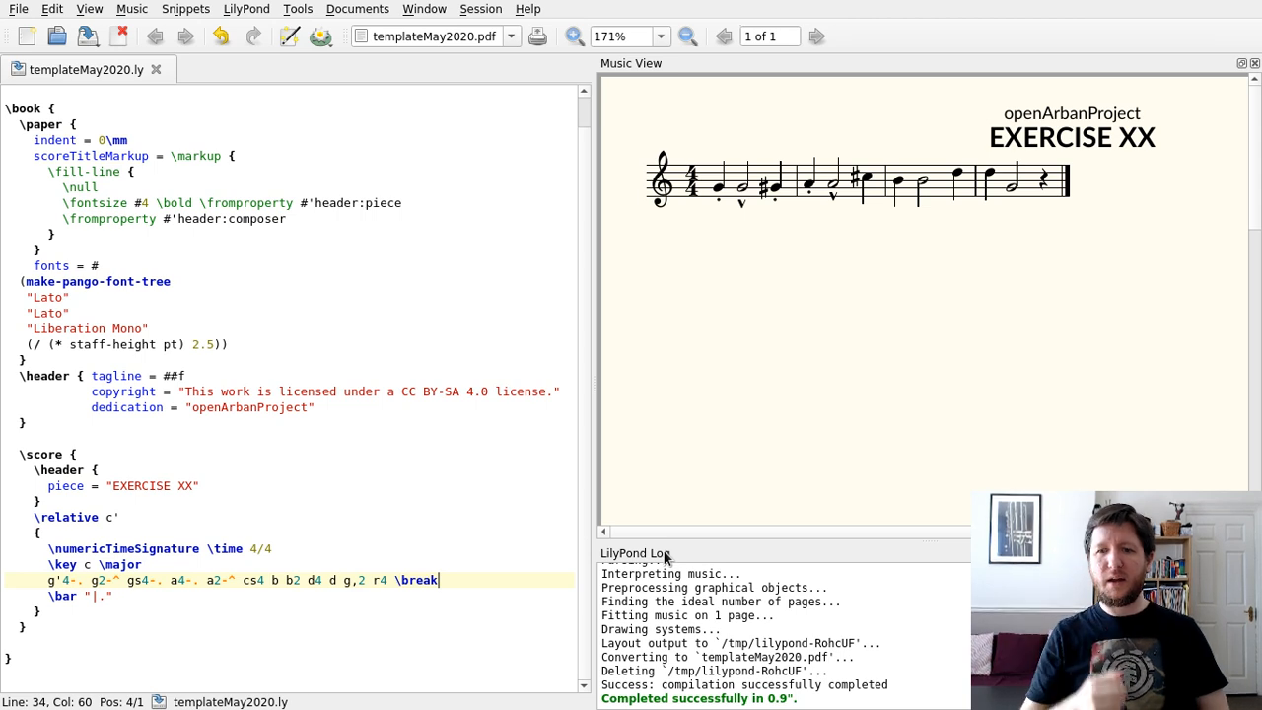
mouse_move(615, 610)
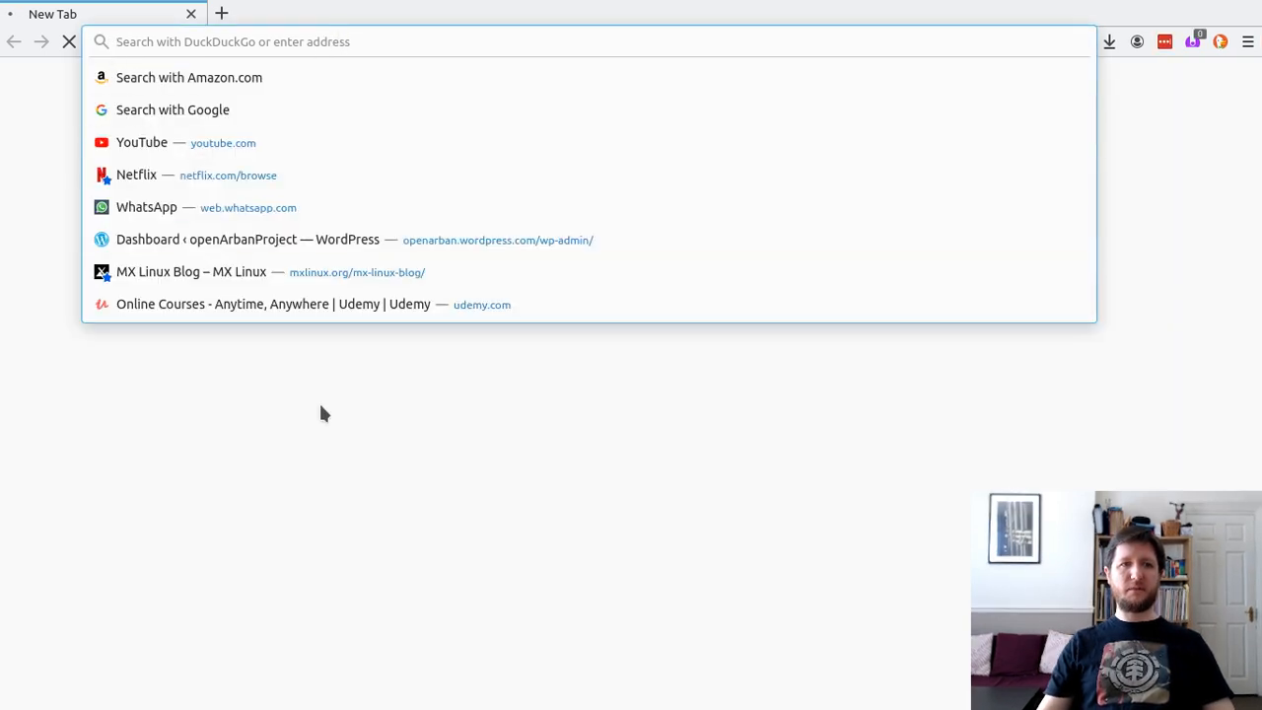
- Search DuckDuckGo for 'lilypond remove time signature' in Firefox
left_click(191, 272)
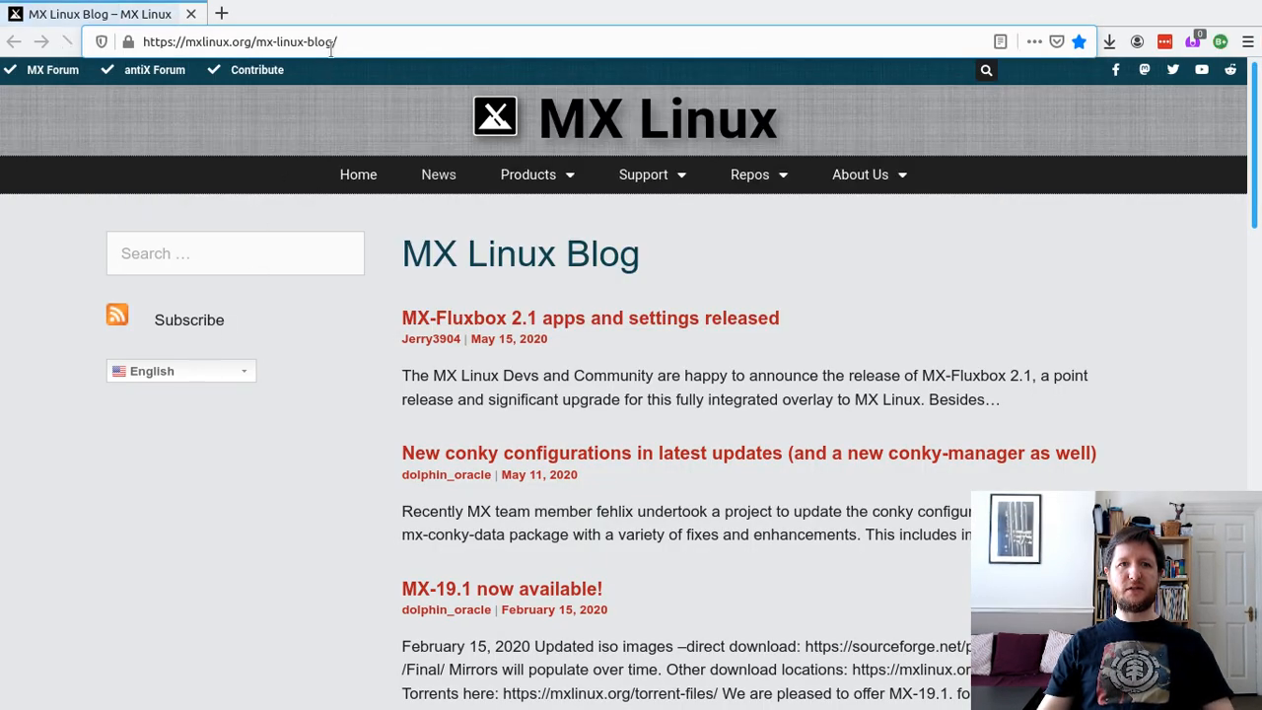
left_click(241, 42)
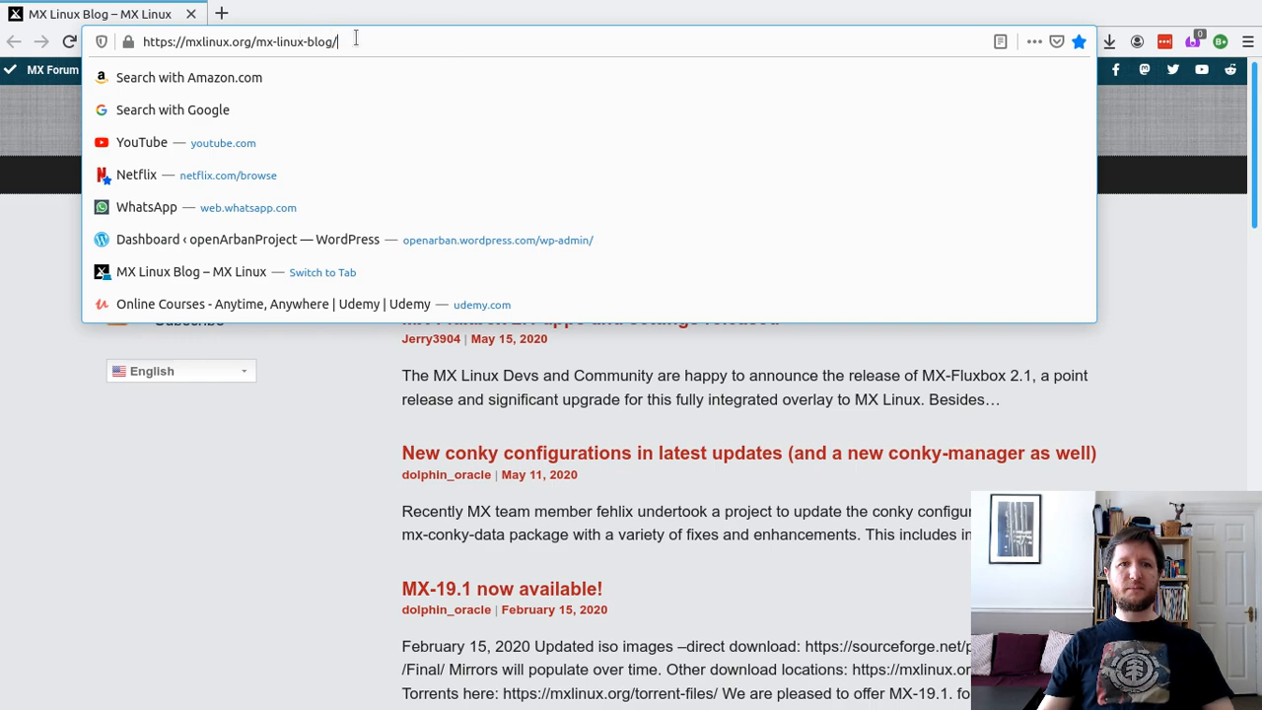
type("du")
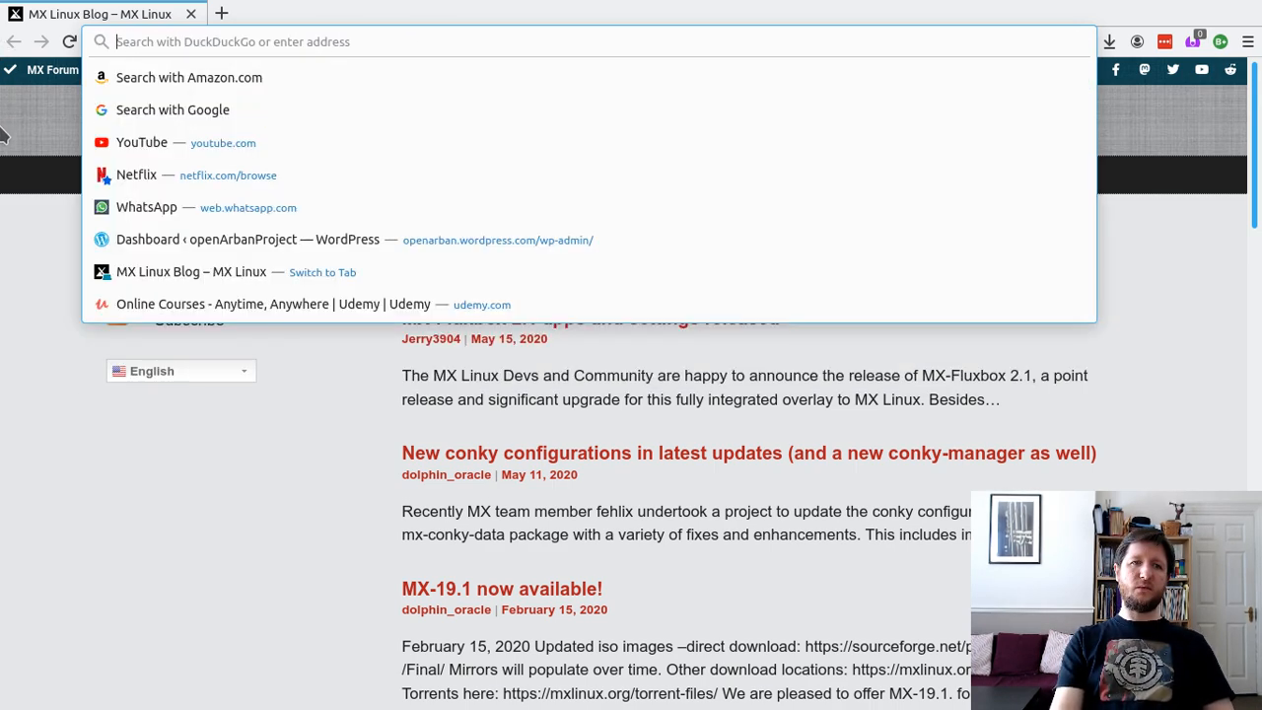
type("duckduckgo.com/")
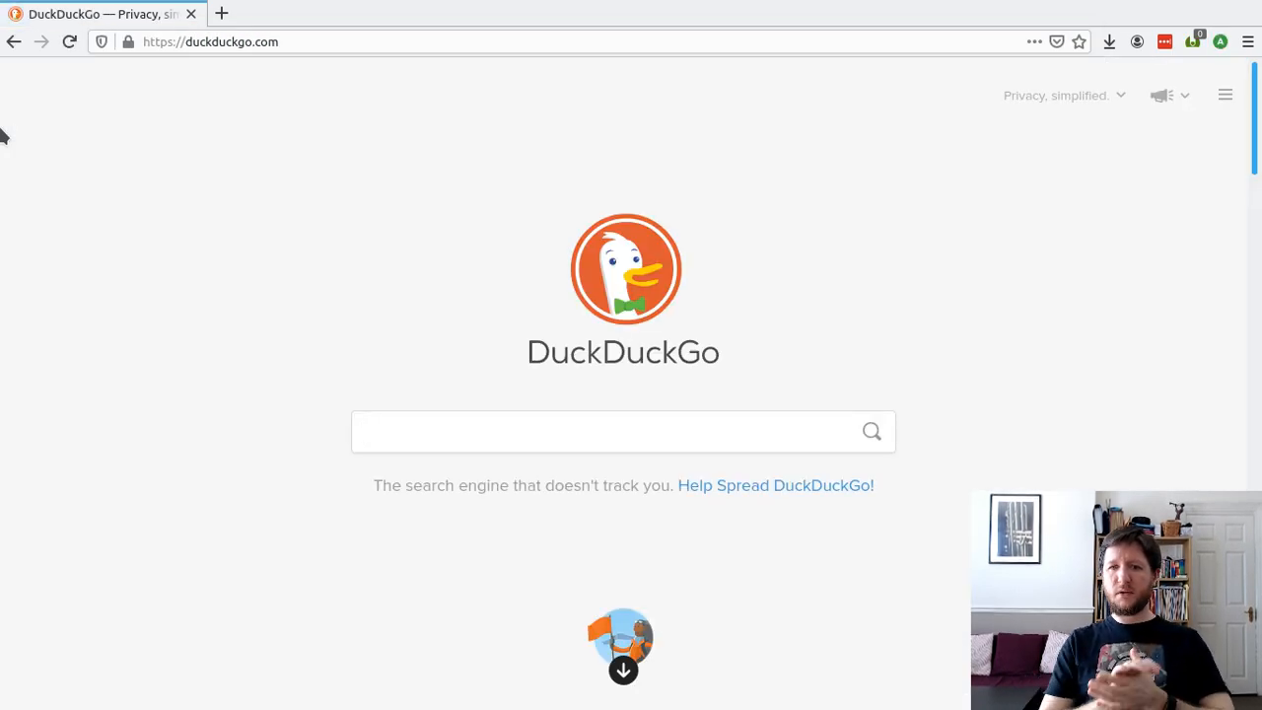
type("l")
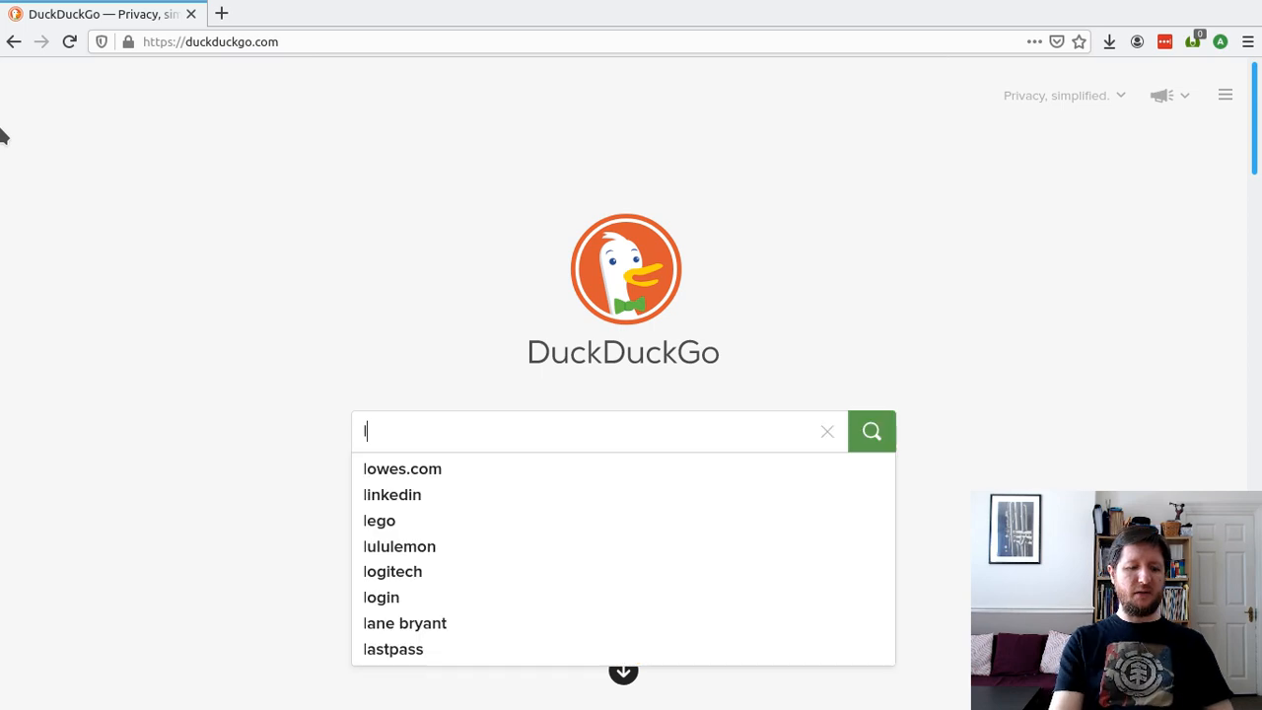
type("lilypond remov")
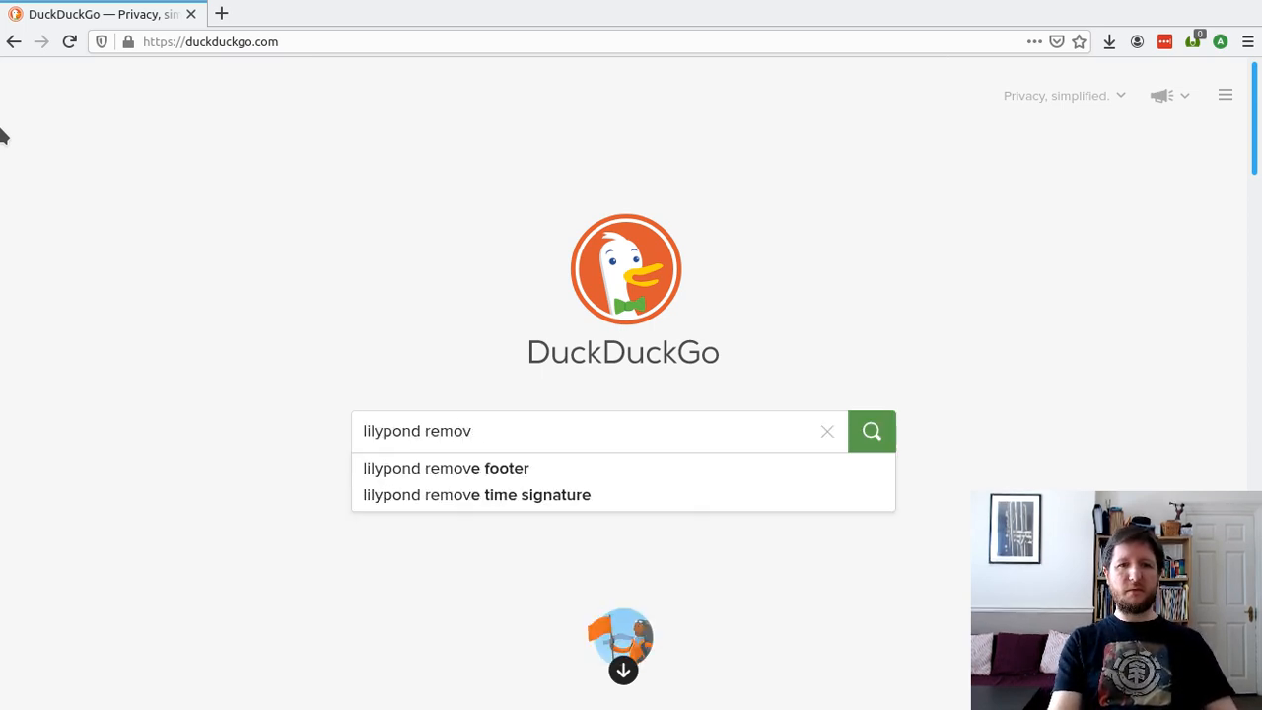
left_click(477, 493)
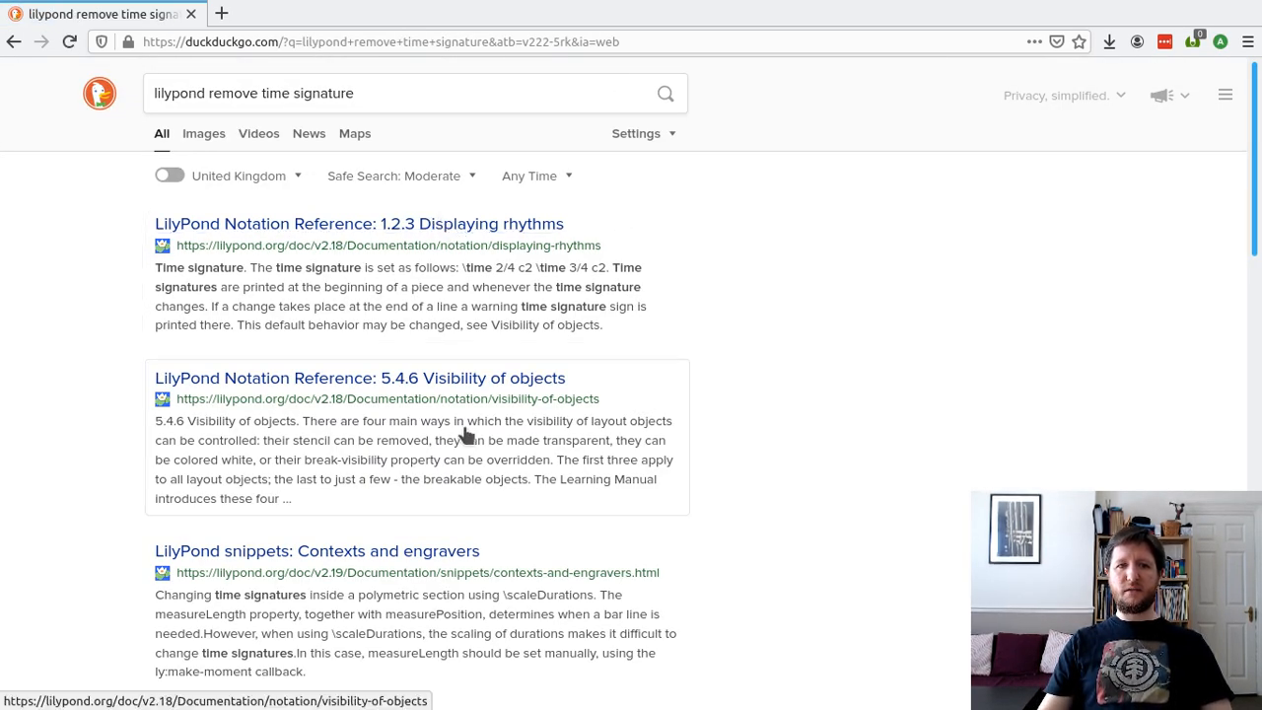
- Read through the Notation Reference 5.4.6 Visibility of objects page from the search results
left_click(359, 379)
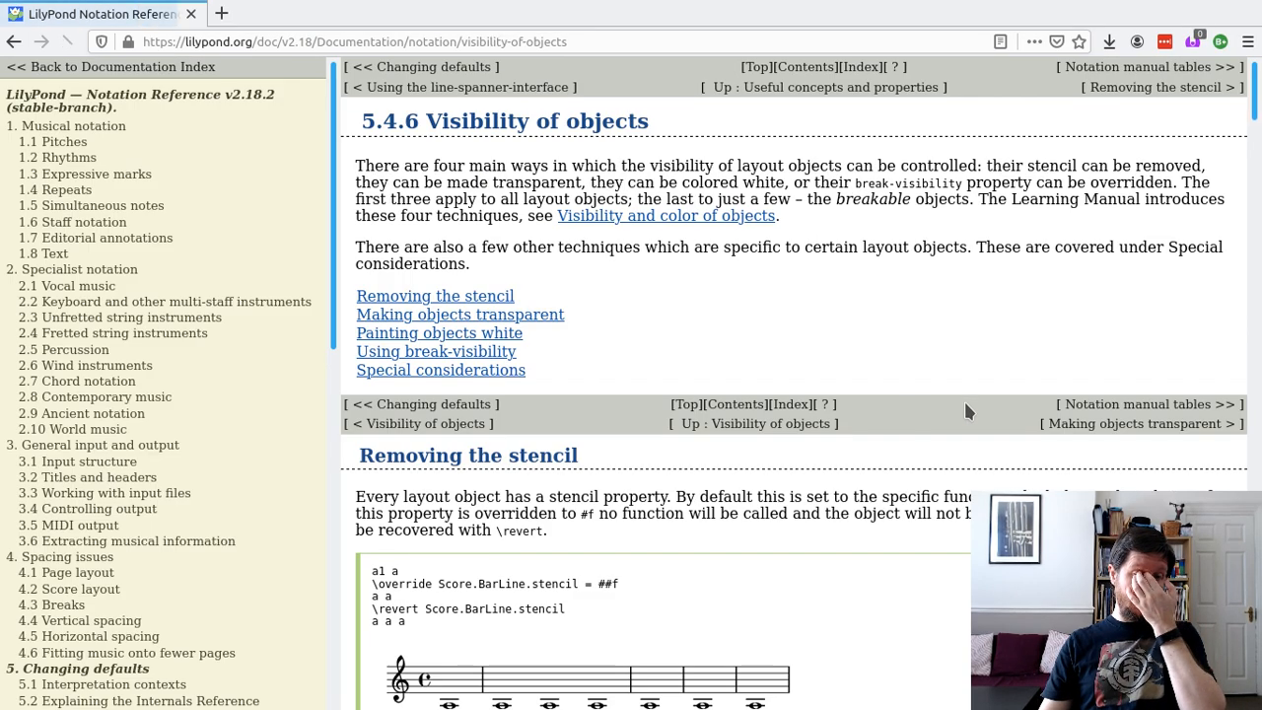
scroll("down", 3)
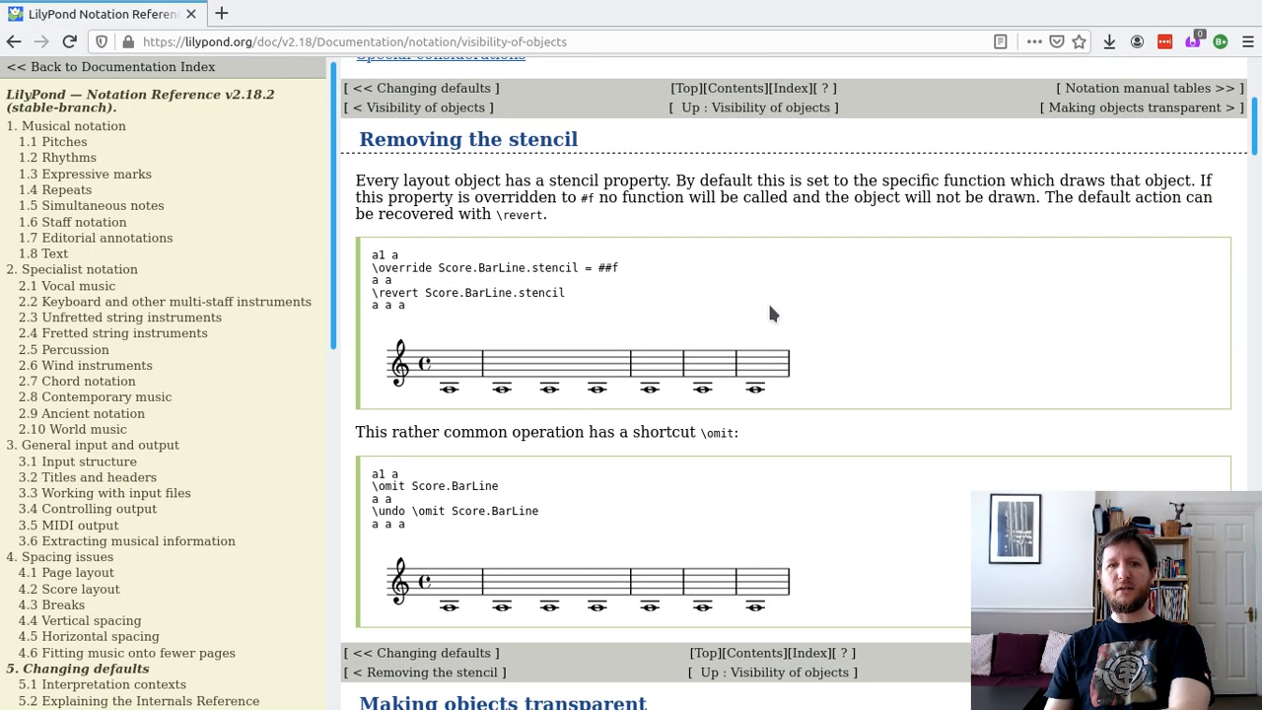
scroll("down", 3)
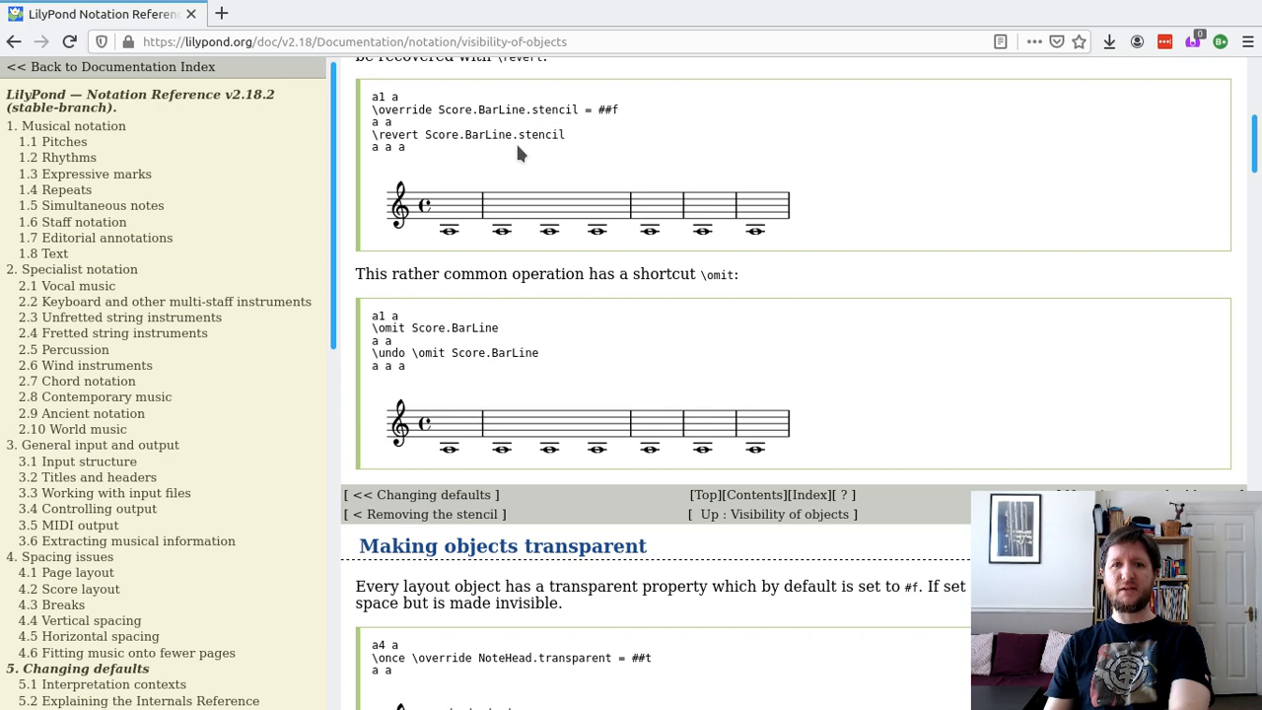
scroll("down", 3)
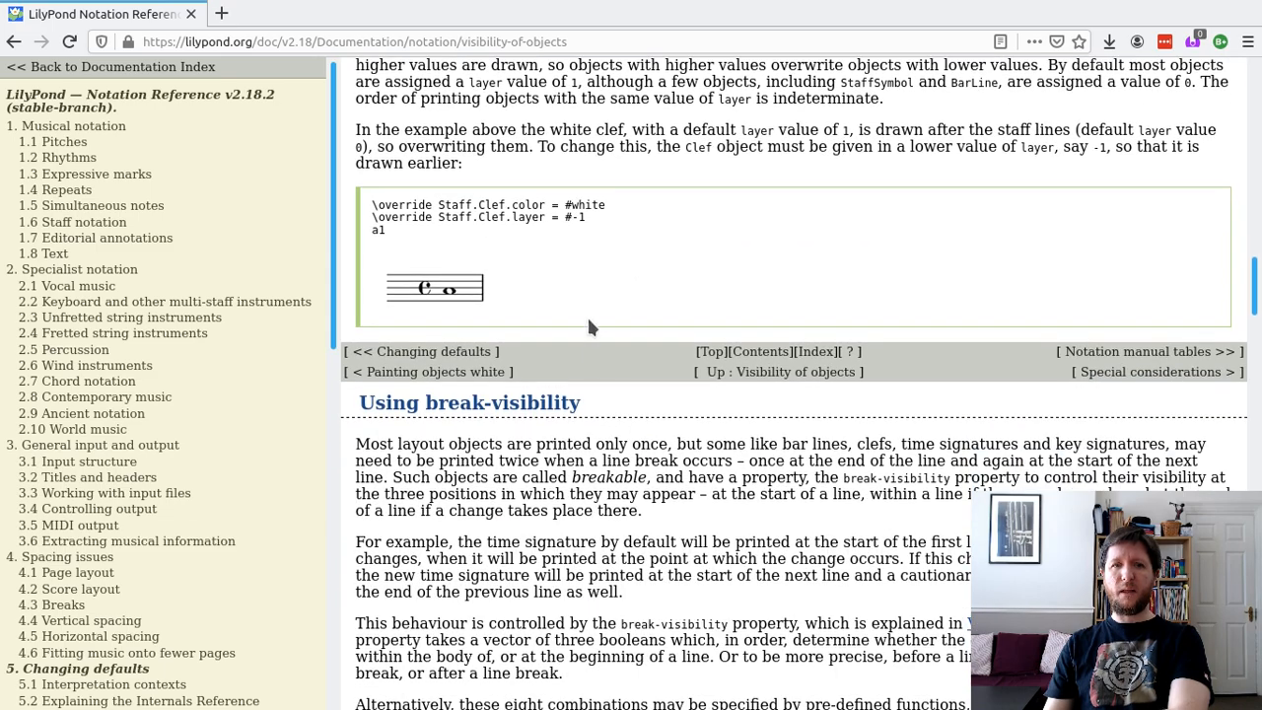
scroll("down", 3)
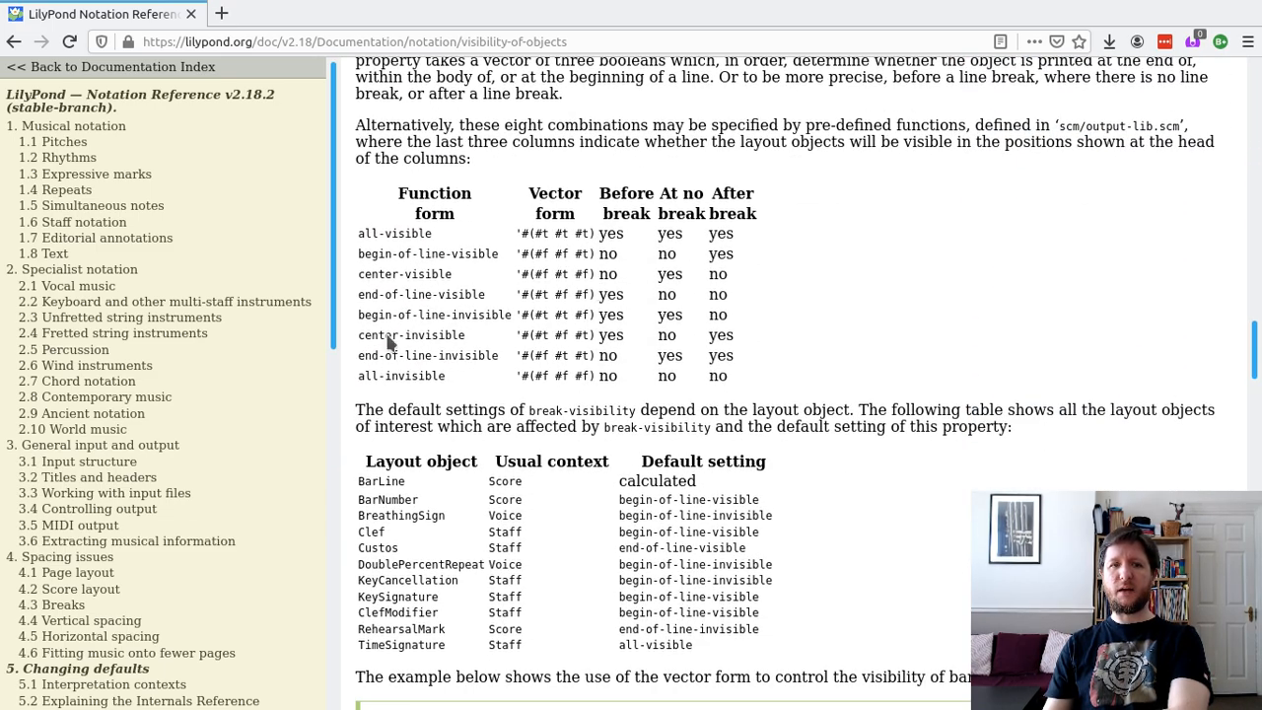
scroll("down", 3)
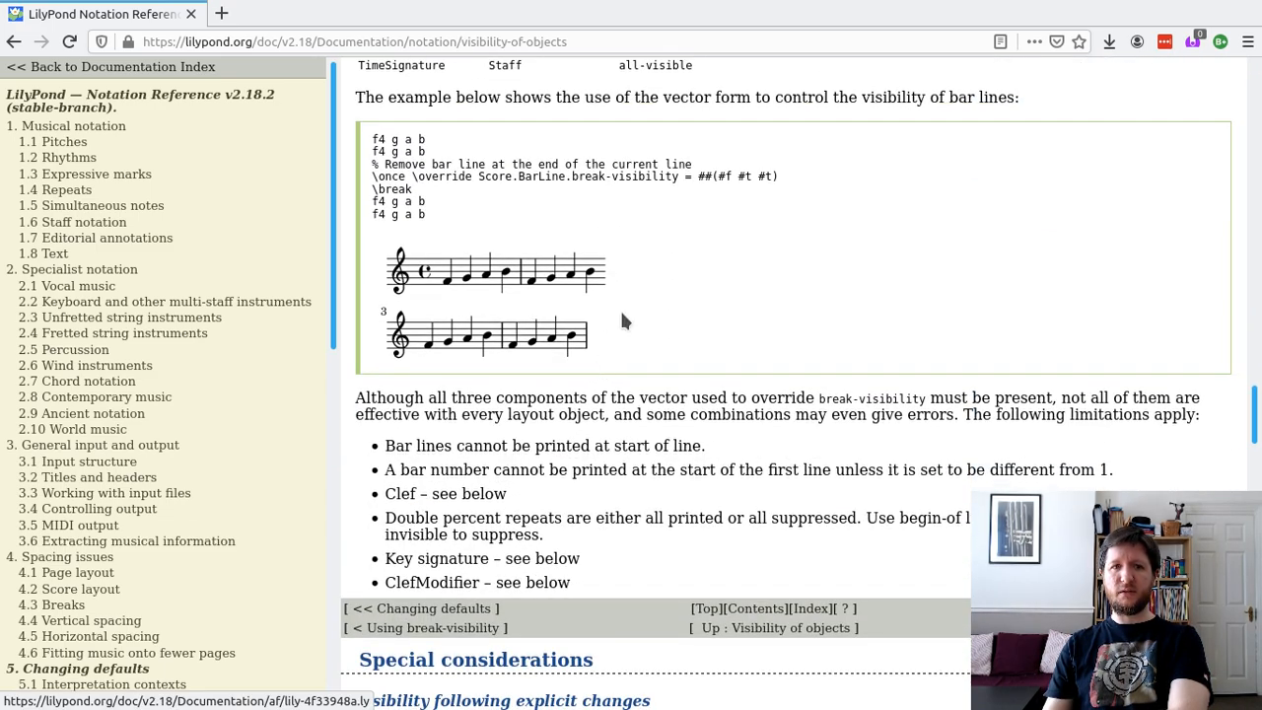
scroll("down", 3)
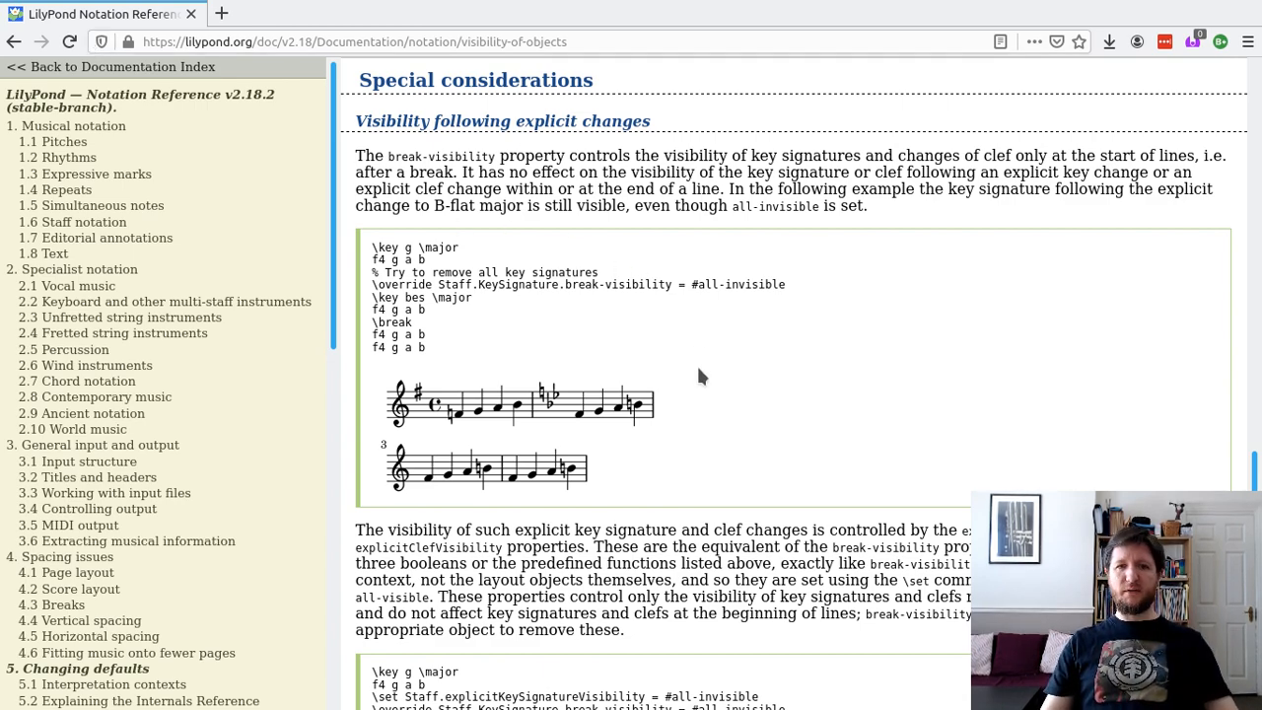
scroll("down", 3)
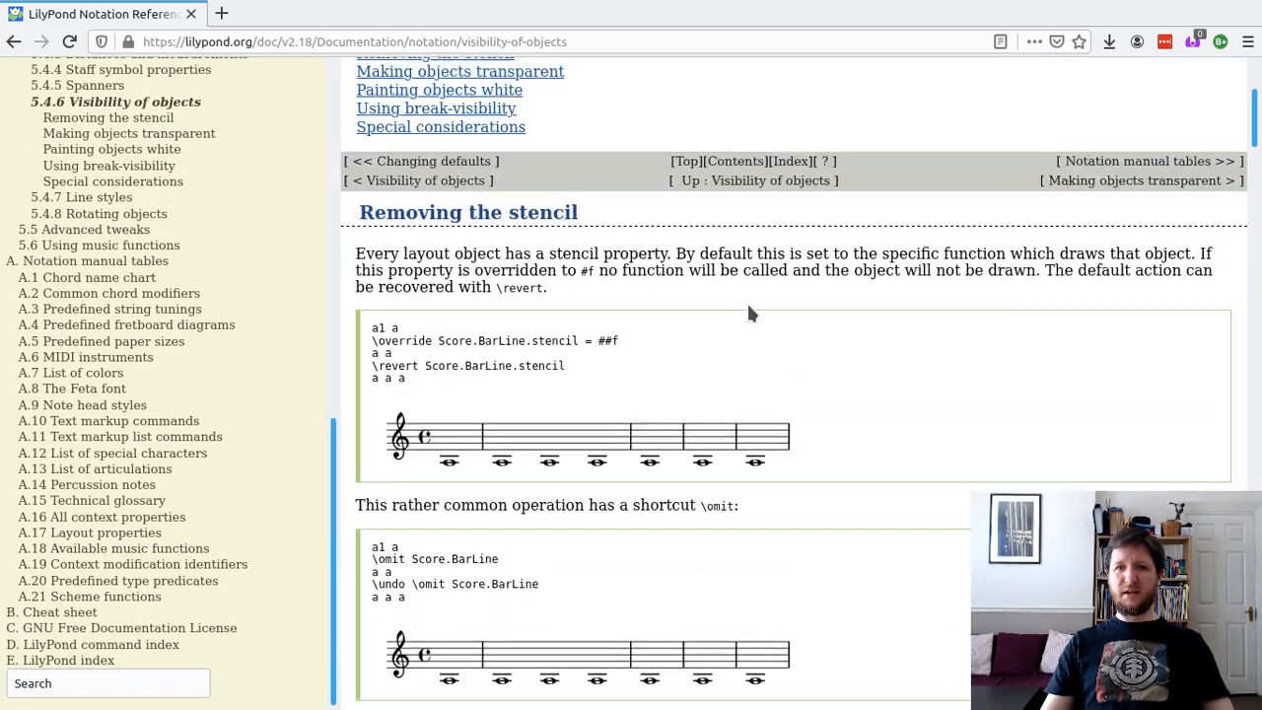
scroll("up", 3)
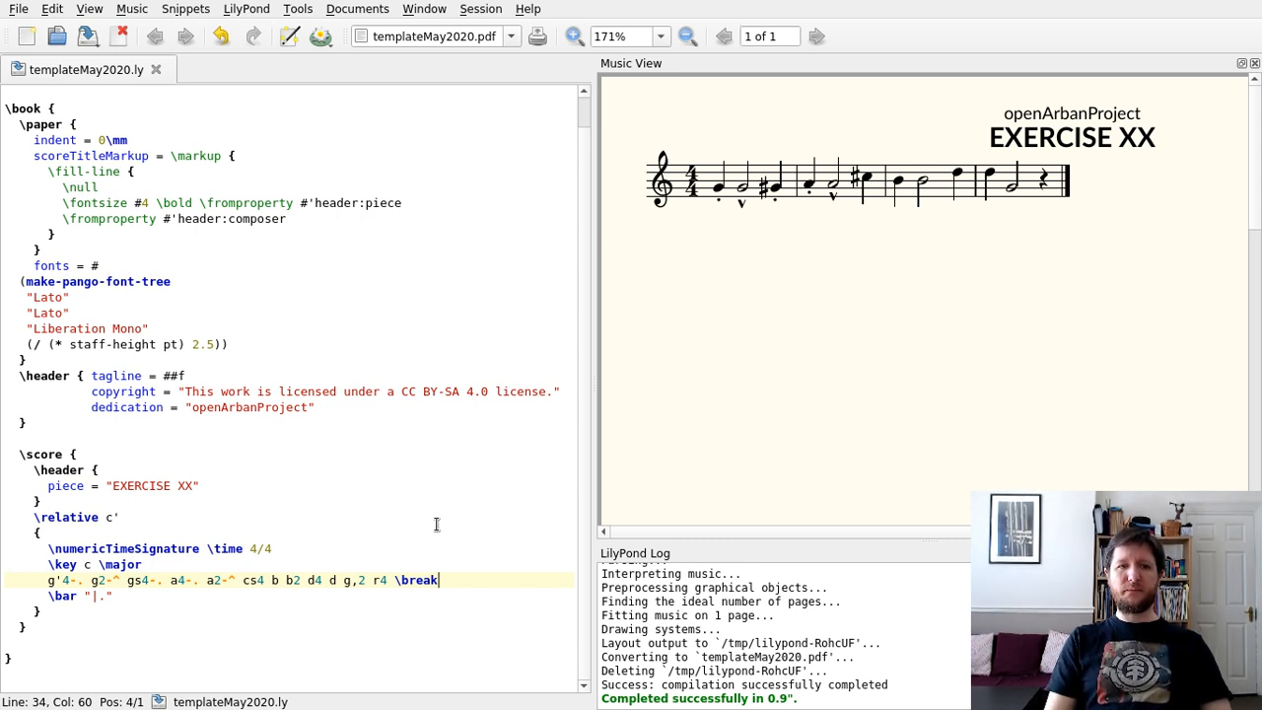
mouse_move(299, 558)
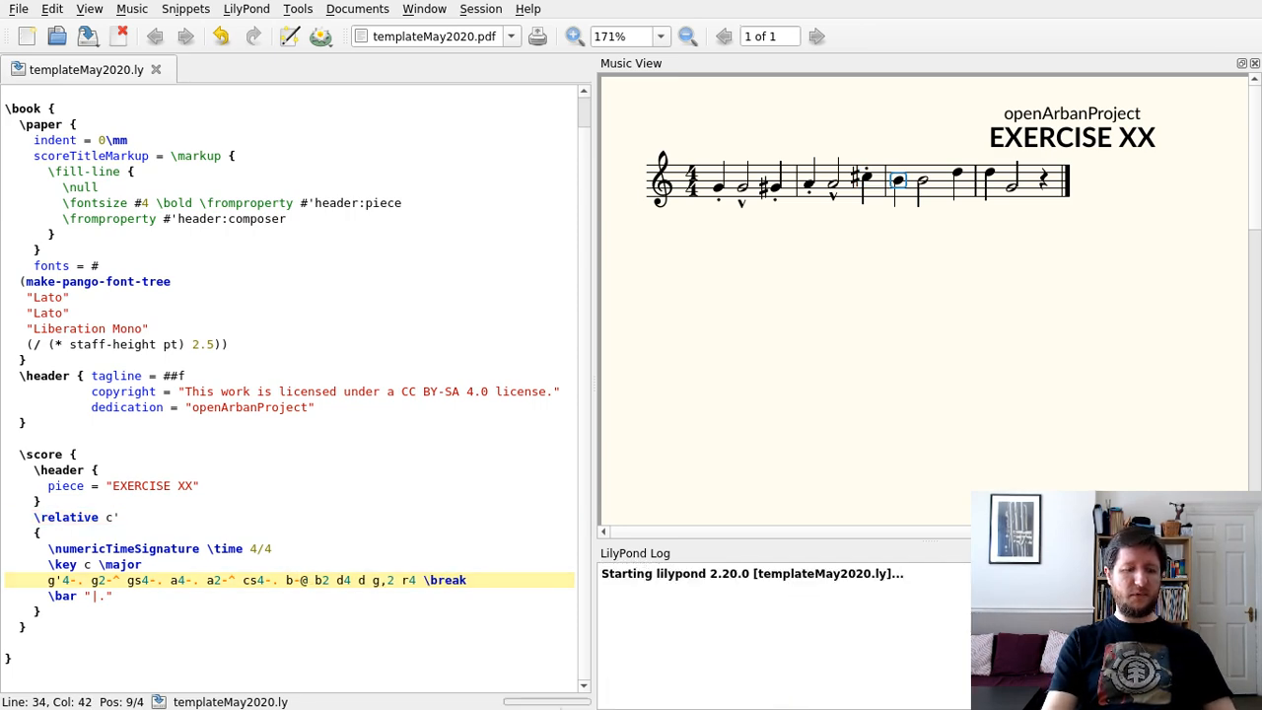
- Change b to b-"sim." in the Exercise XX music line and recompile
type("\"sm/")
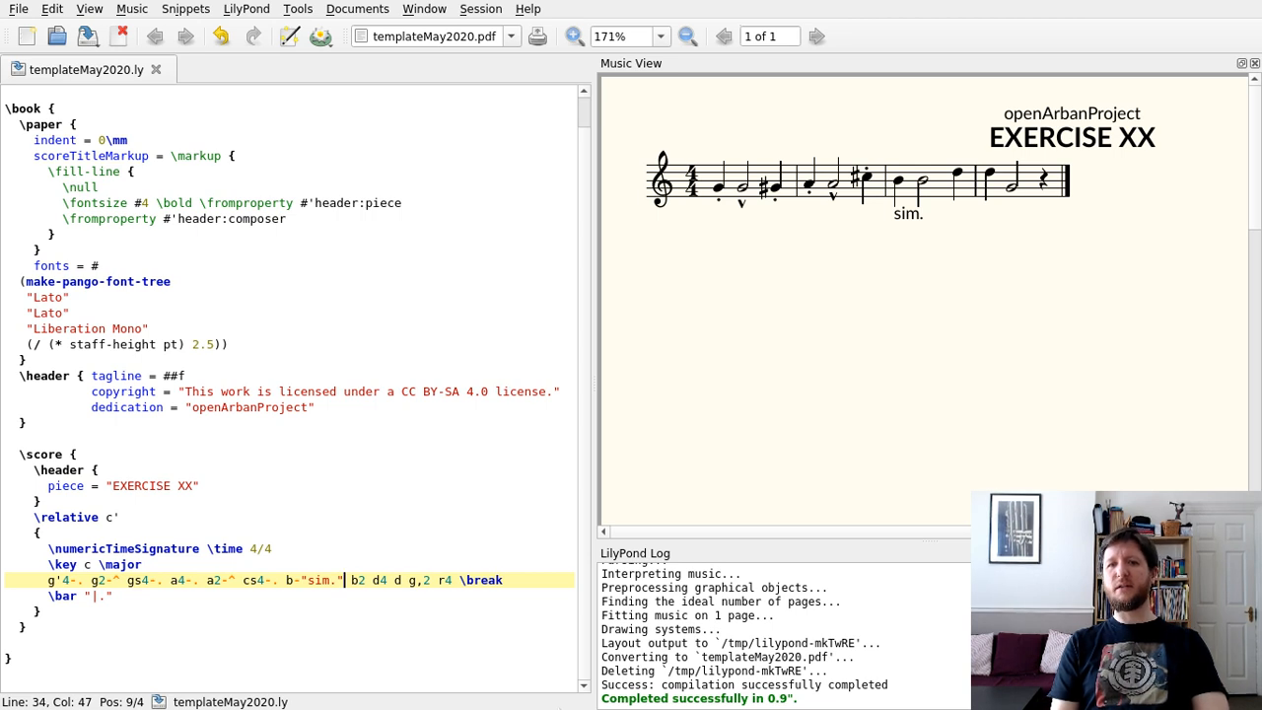
mouse_move(675, 123)
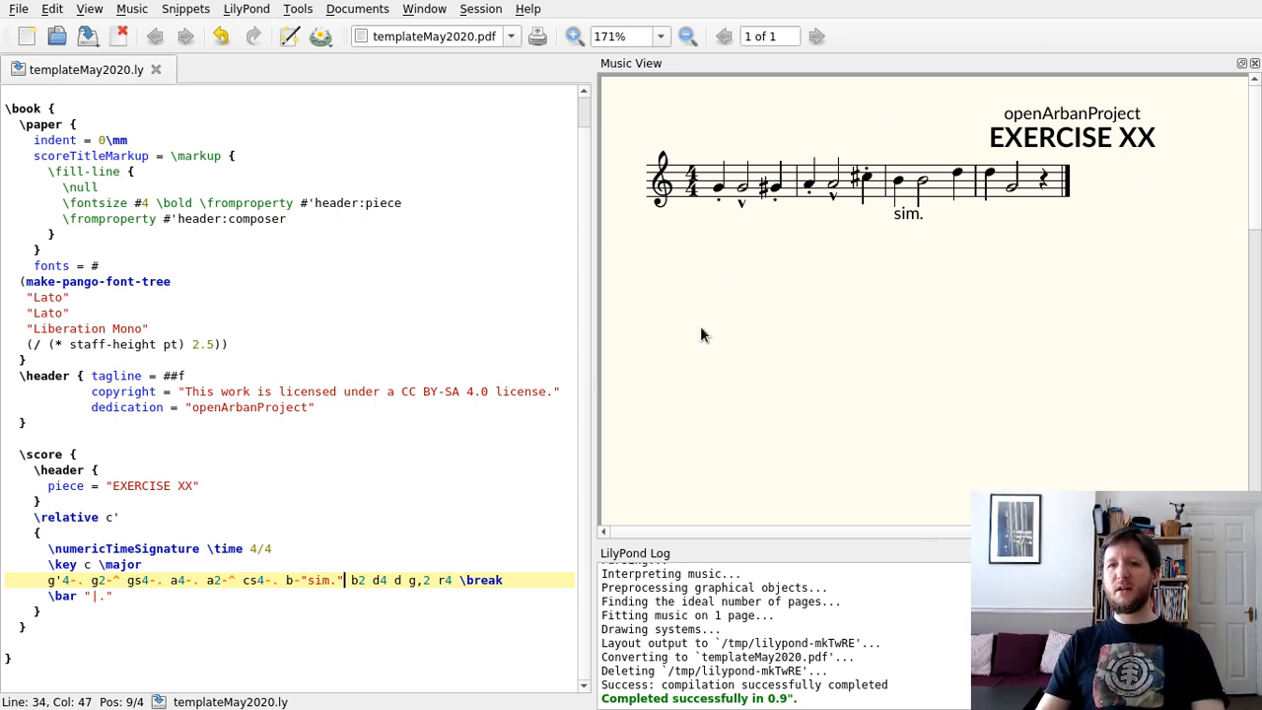
mouse_move(937, 310)
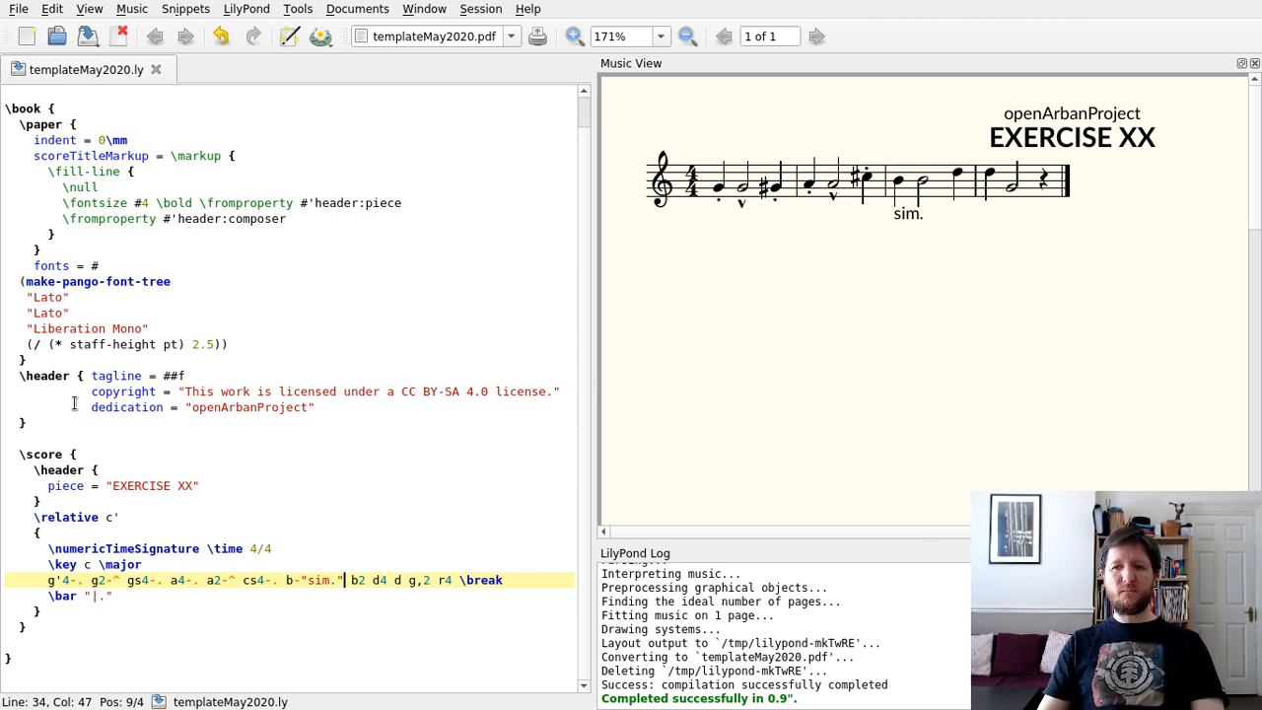
mouse_move(136, 63)
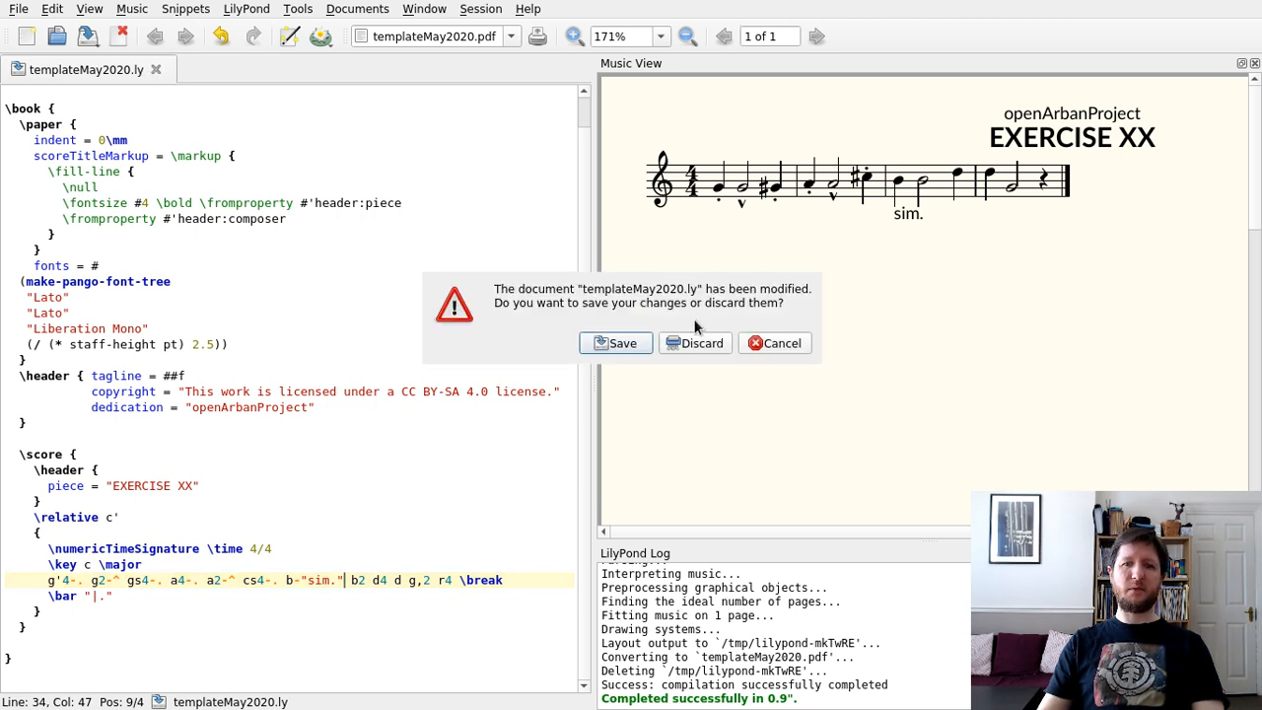
- Discard the unsaved template changes and bring up the Open dialog
left_click(694, 343)
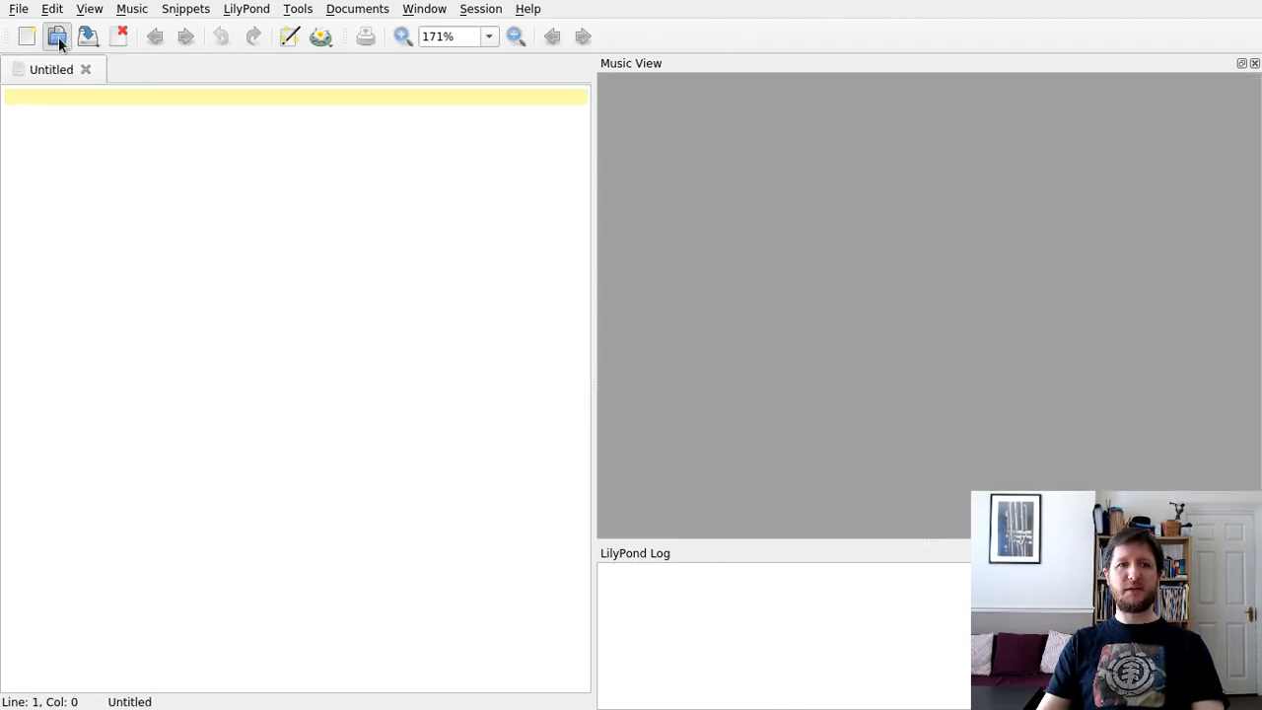
left_click(56, 36)
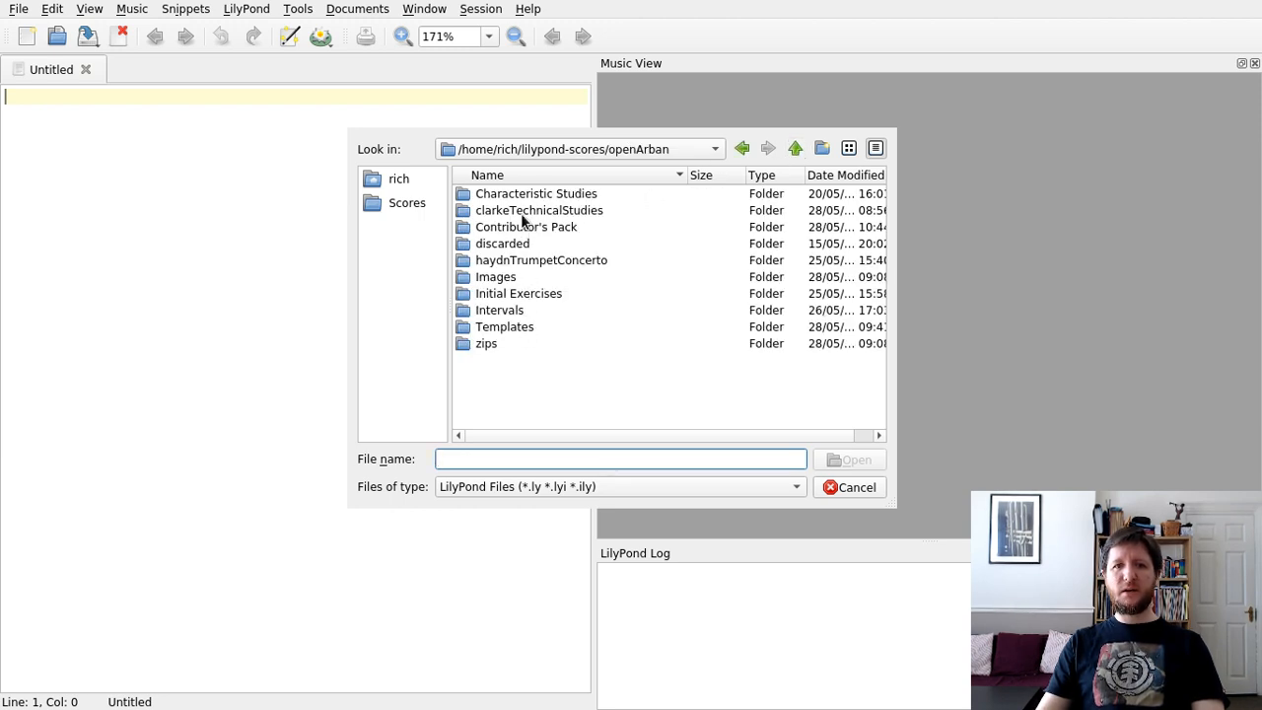
- Open Exercise-09.ly from the Initial Exercises ly_files folder
left_click(517, 291)
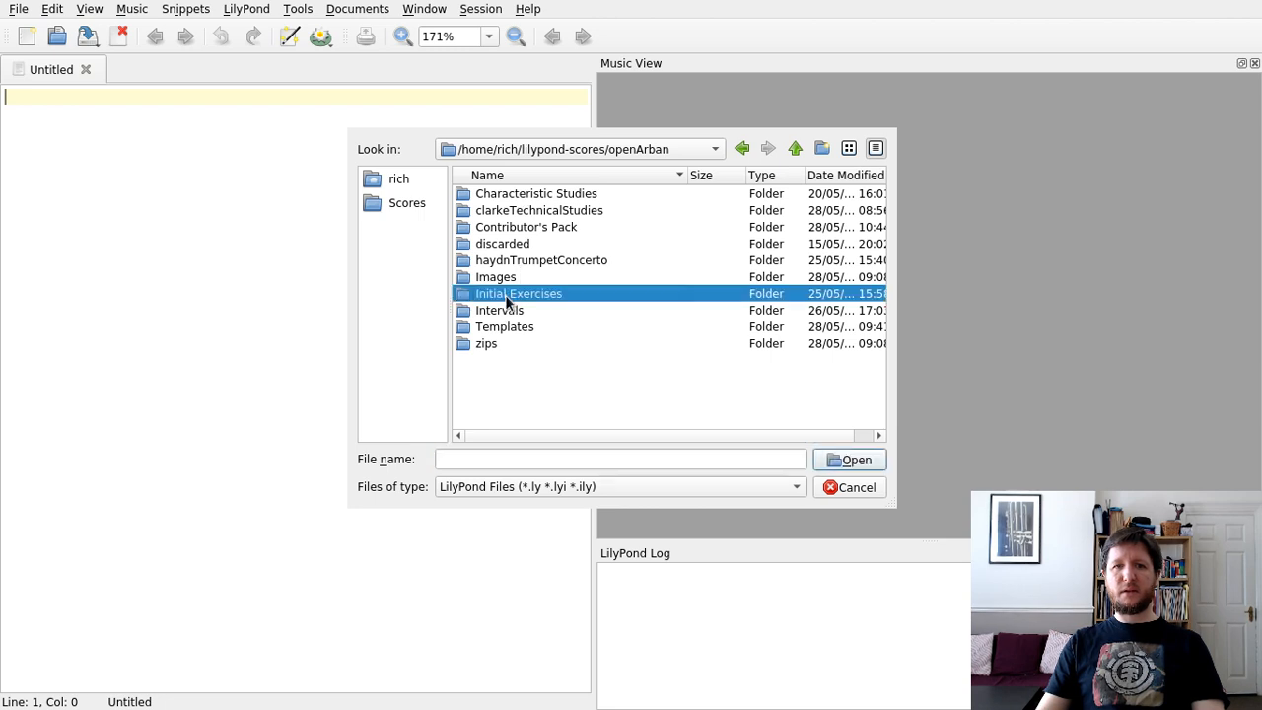
double_click(517, 292)
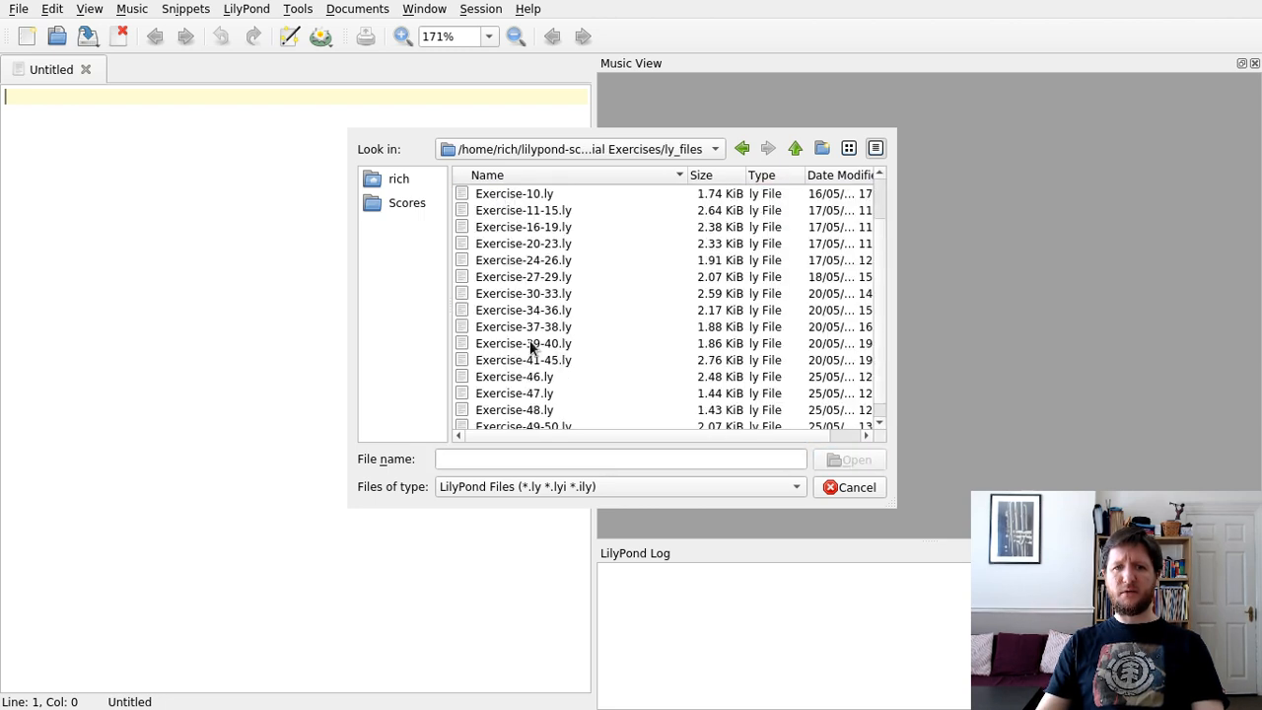
left_click(513, 244)
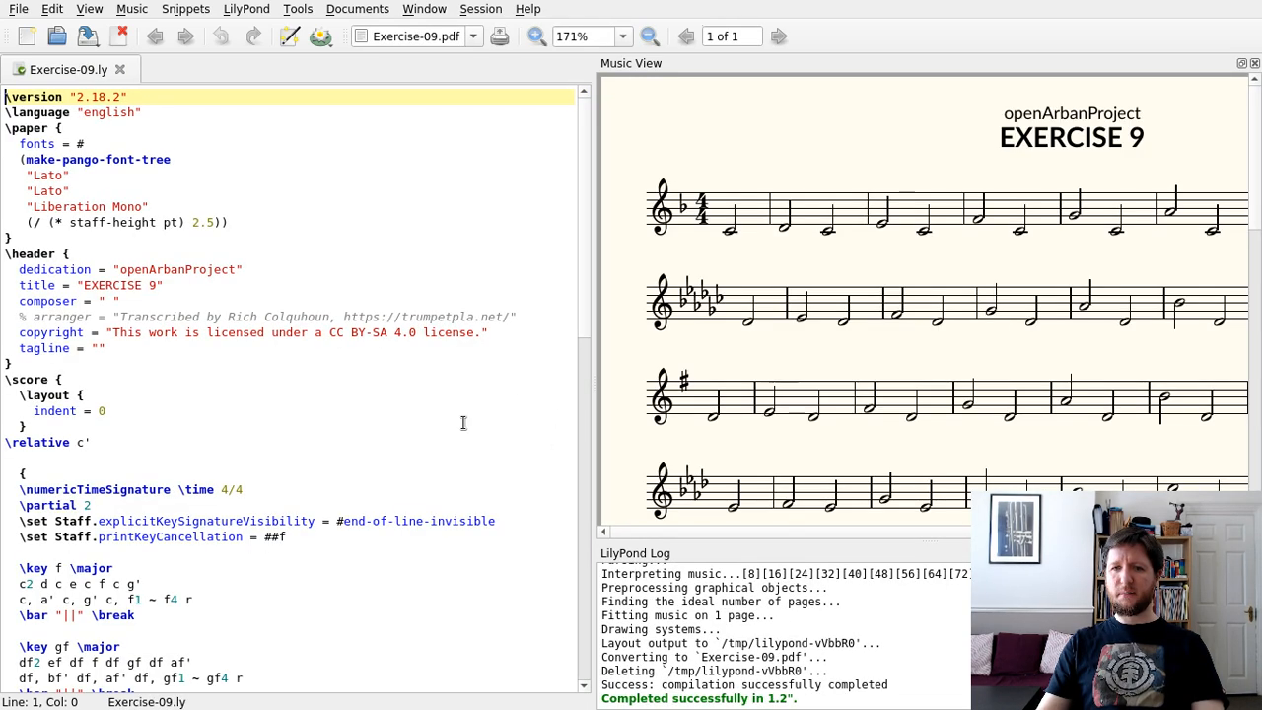
scroll("down", 3)
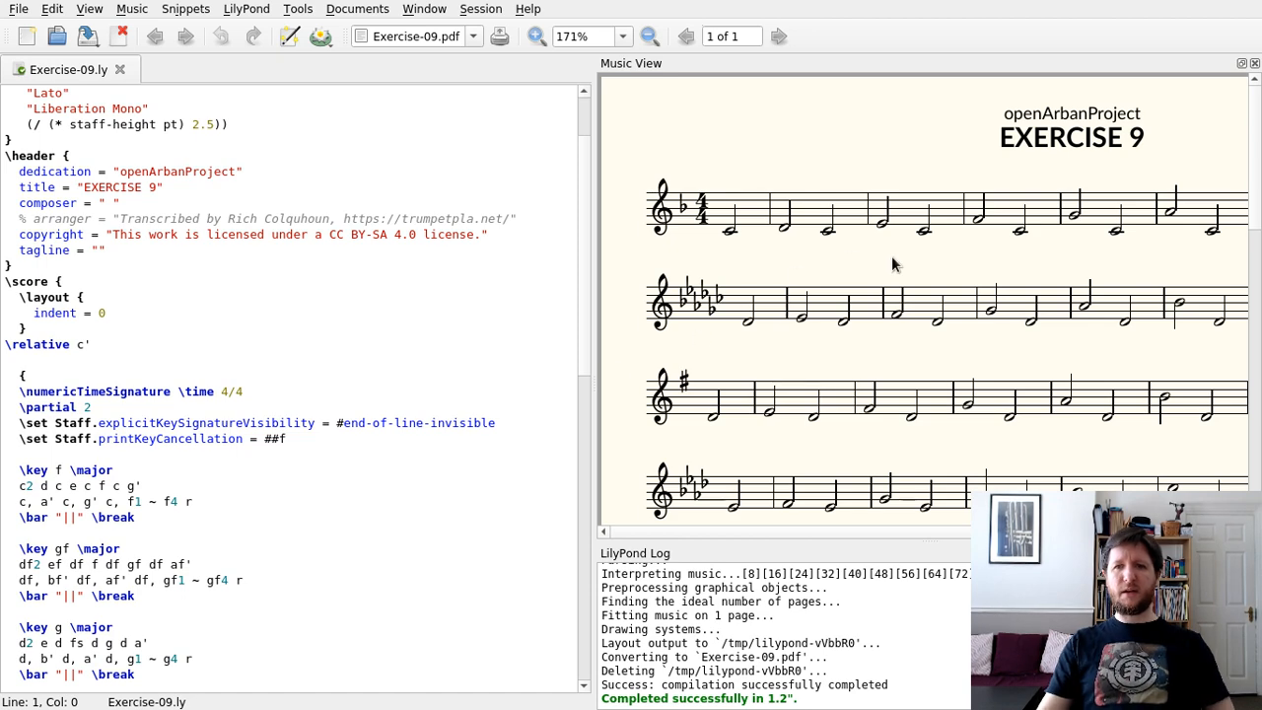
left_click(649, 36)
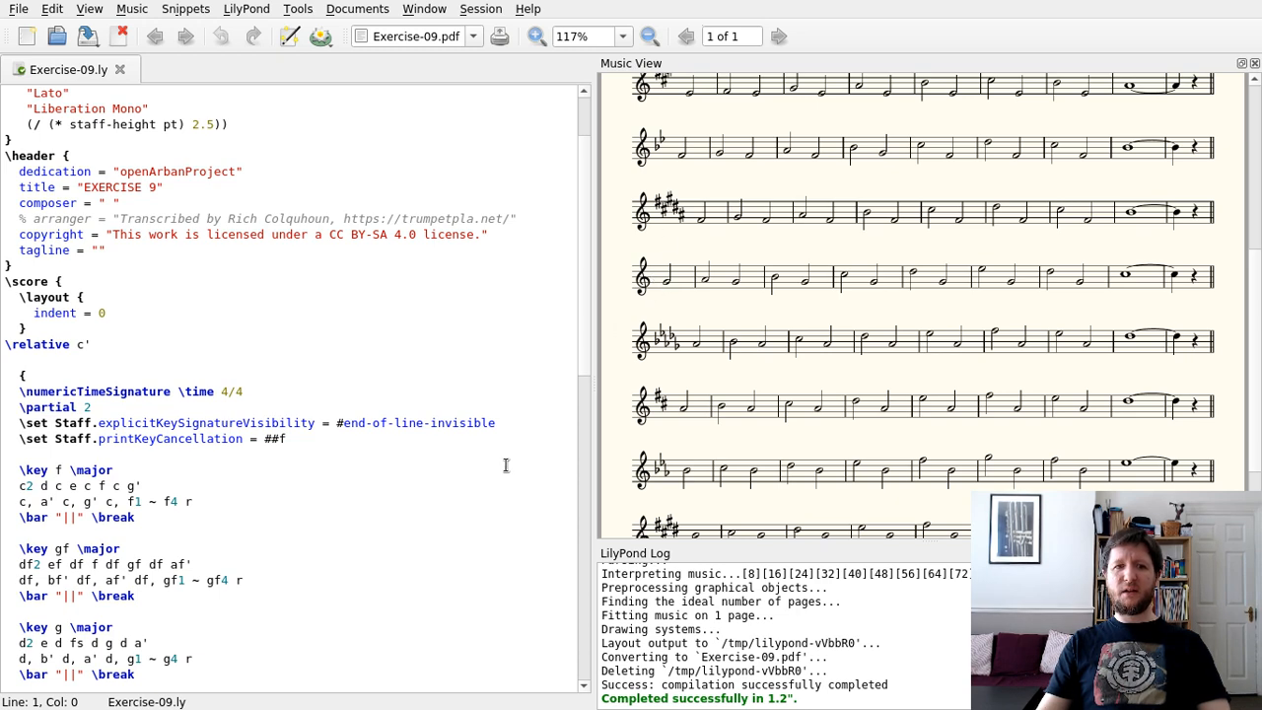
scroll("down", 3)
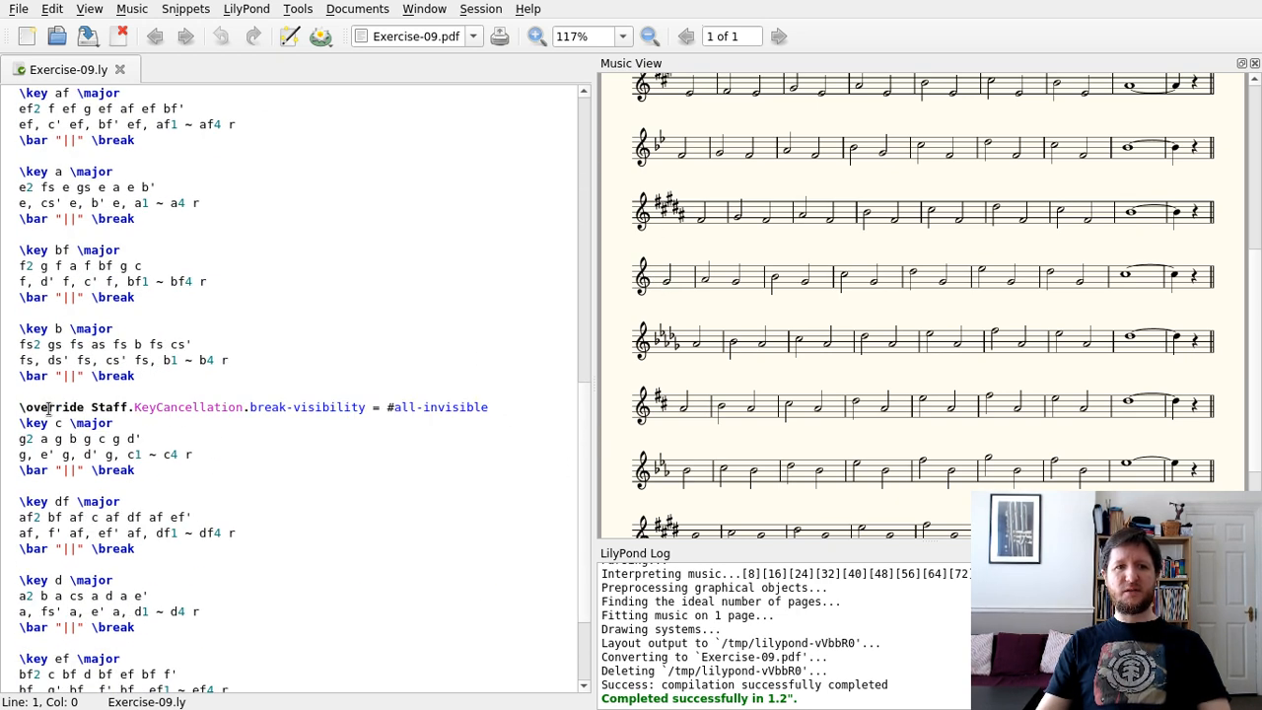
triple_click(246, 407)
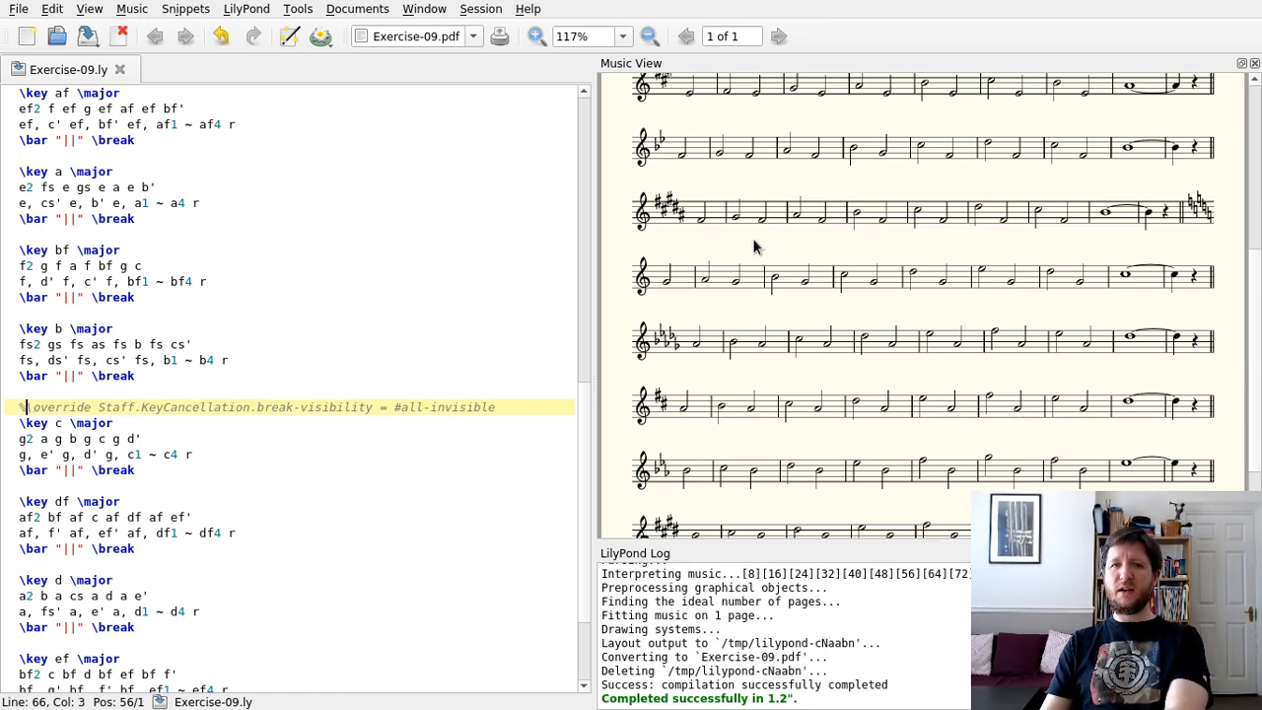
mouse_move(701, 219)
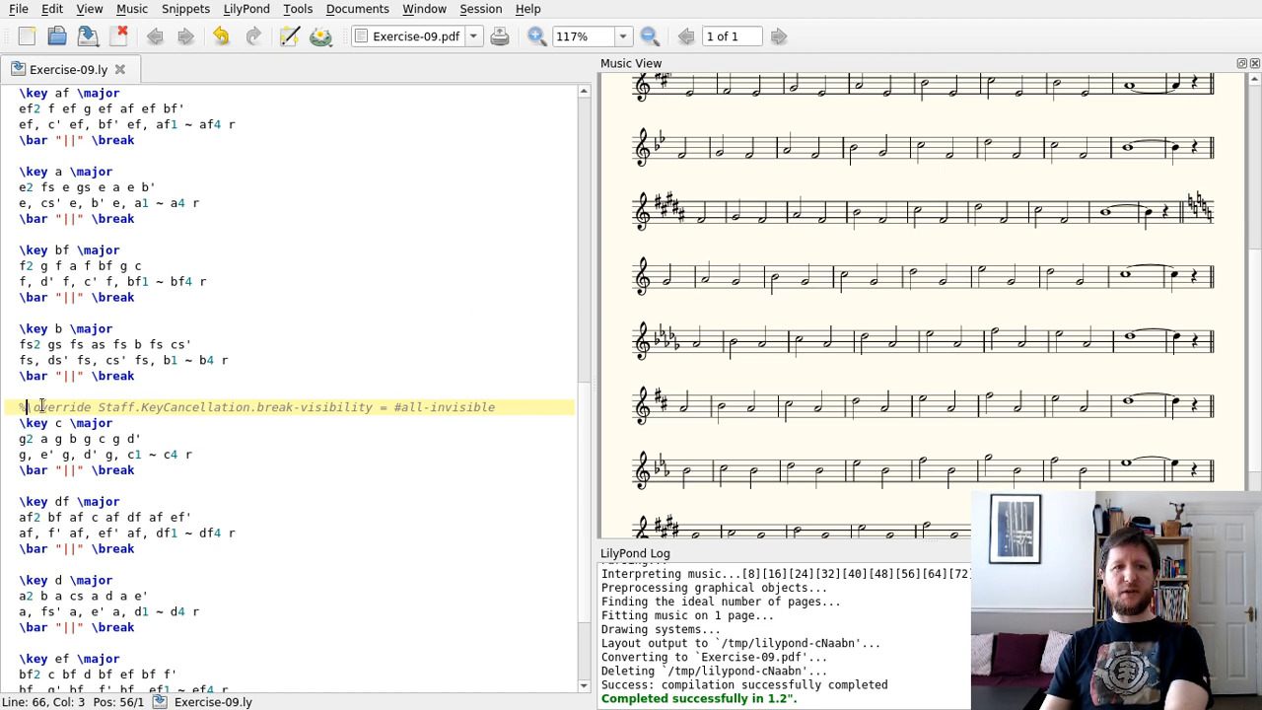
mouse_move(493, 470)
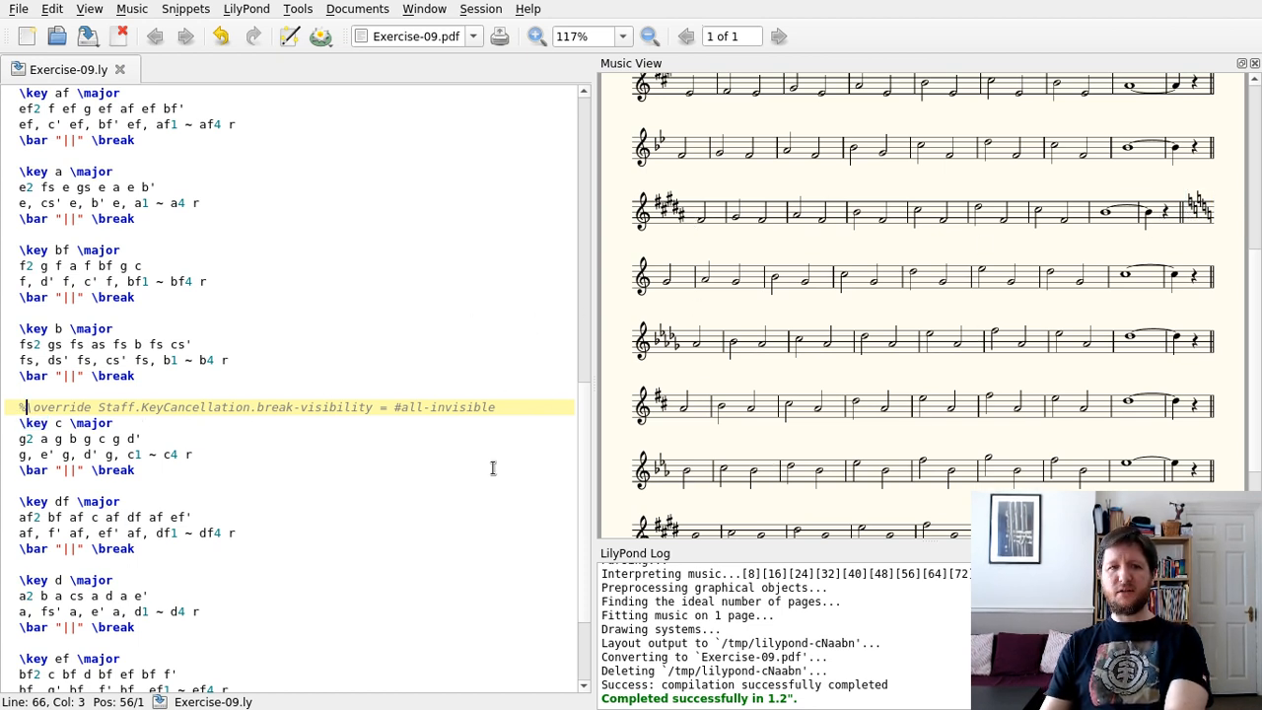
mouse_move(4, 305)
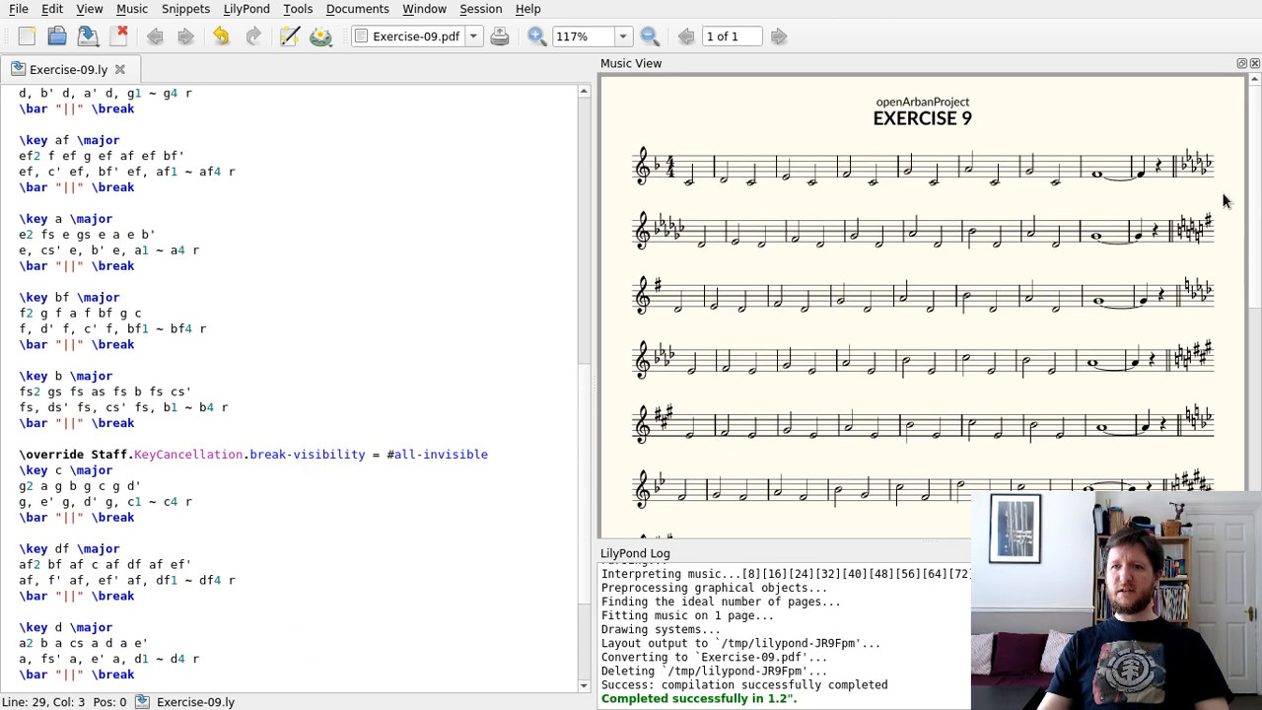
mouse_move(1192, 253)
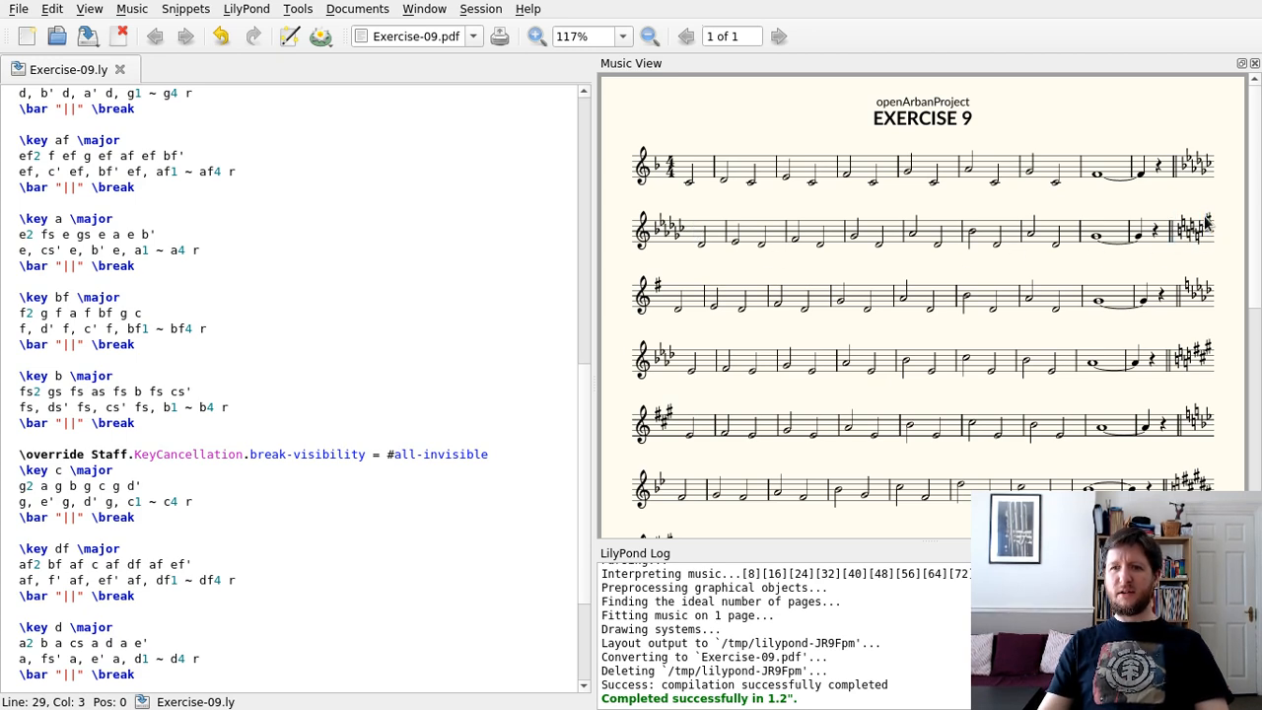
scroll("down", 3)
type("%")
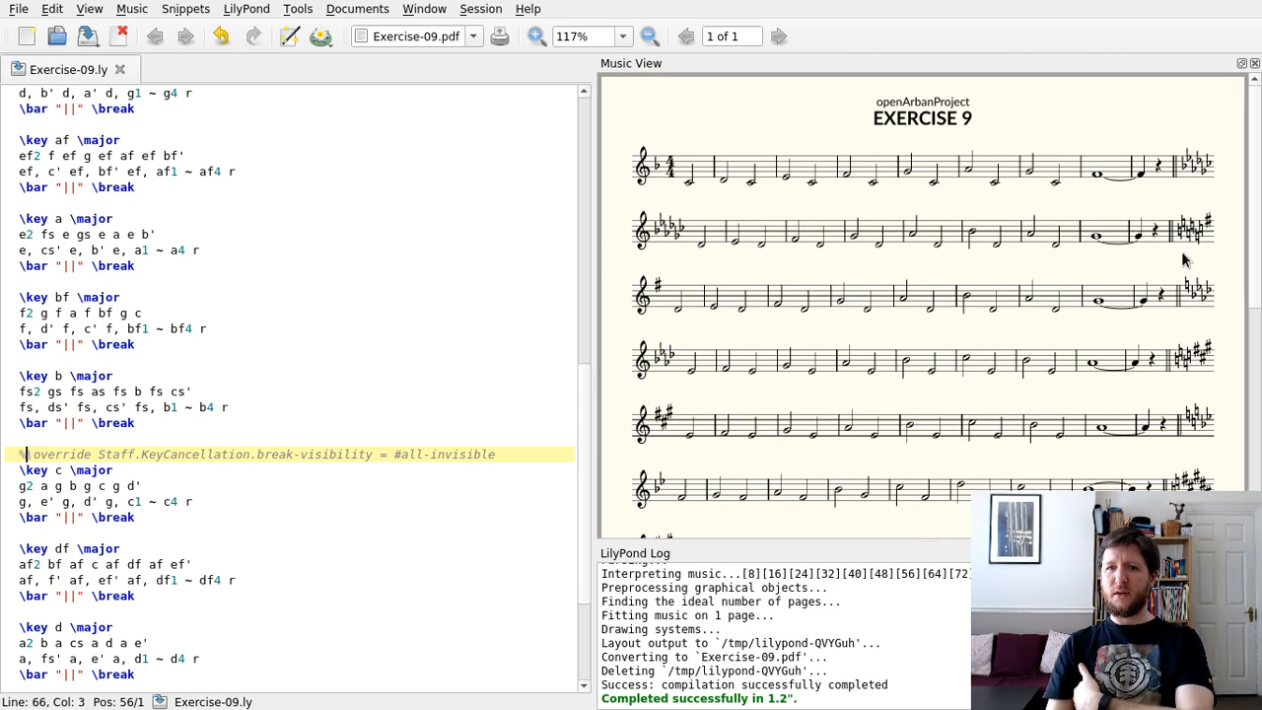
scroll("down", 3)
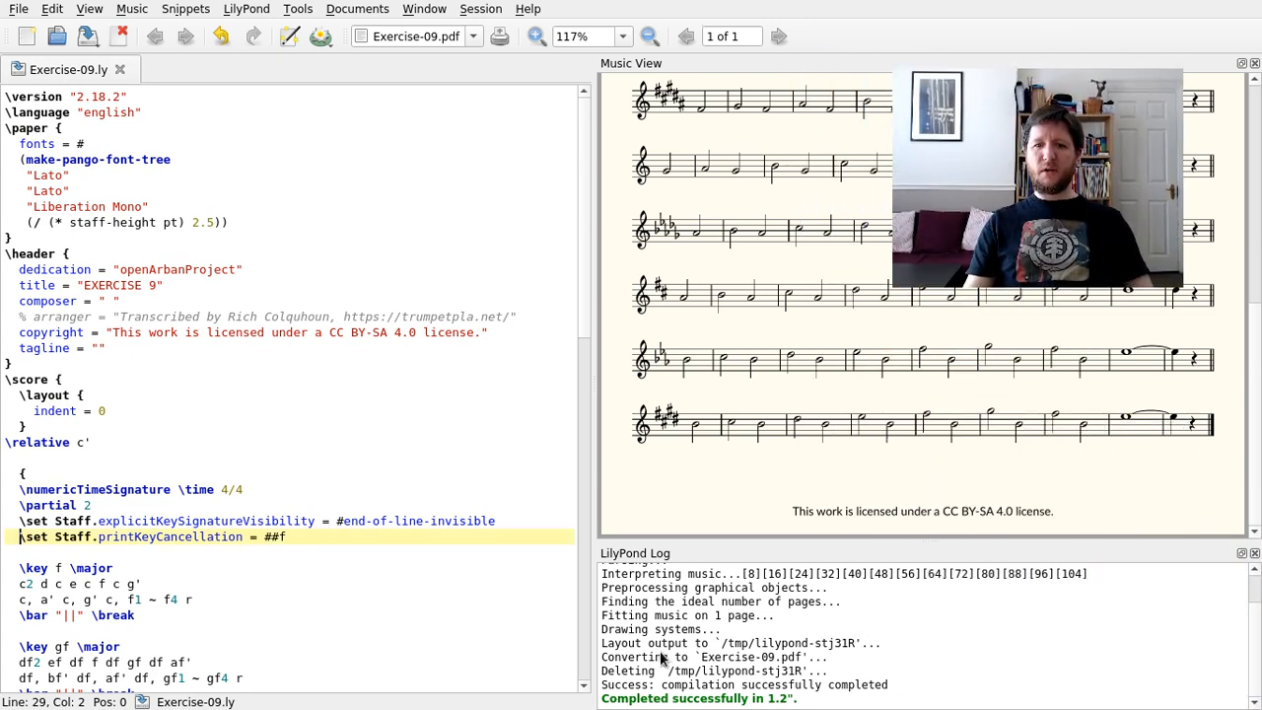
mouse_move(896, 572)
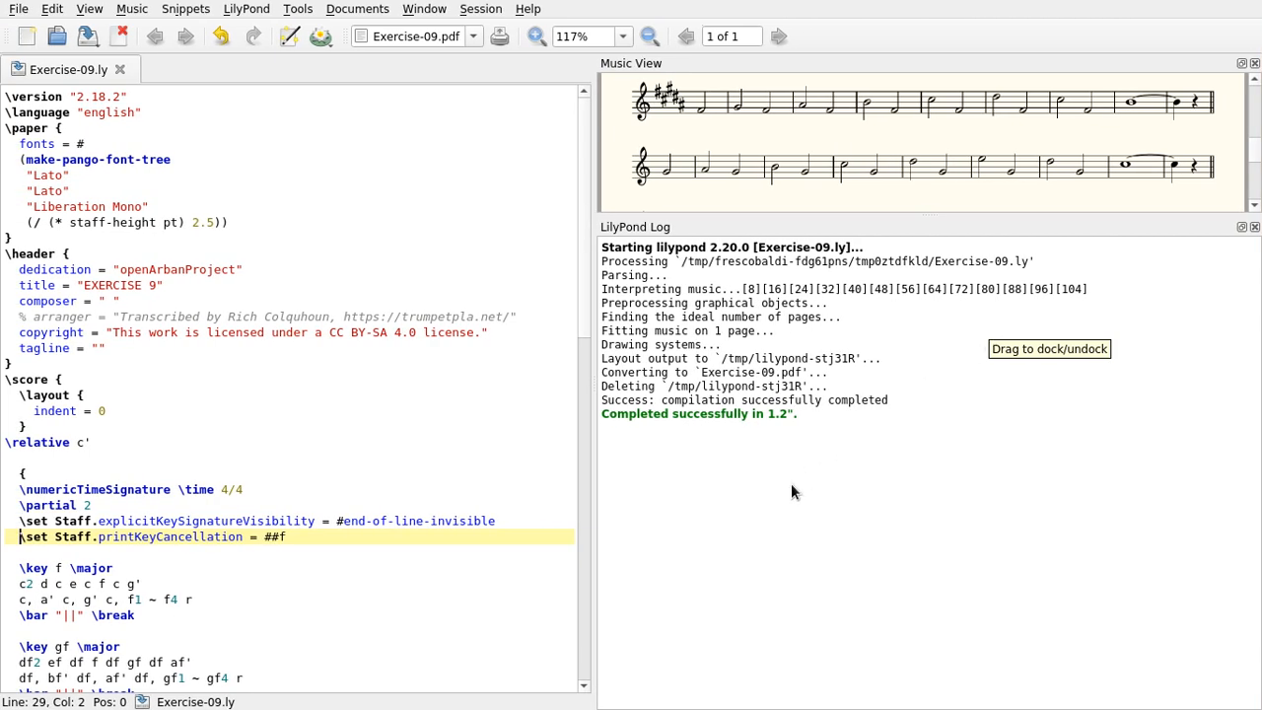
- Add a stray 'c' after \key a \major to trigger a compile error, then remove it
scroll("down", 3)
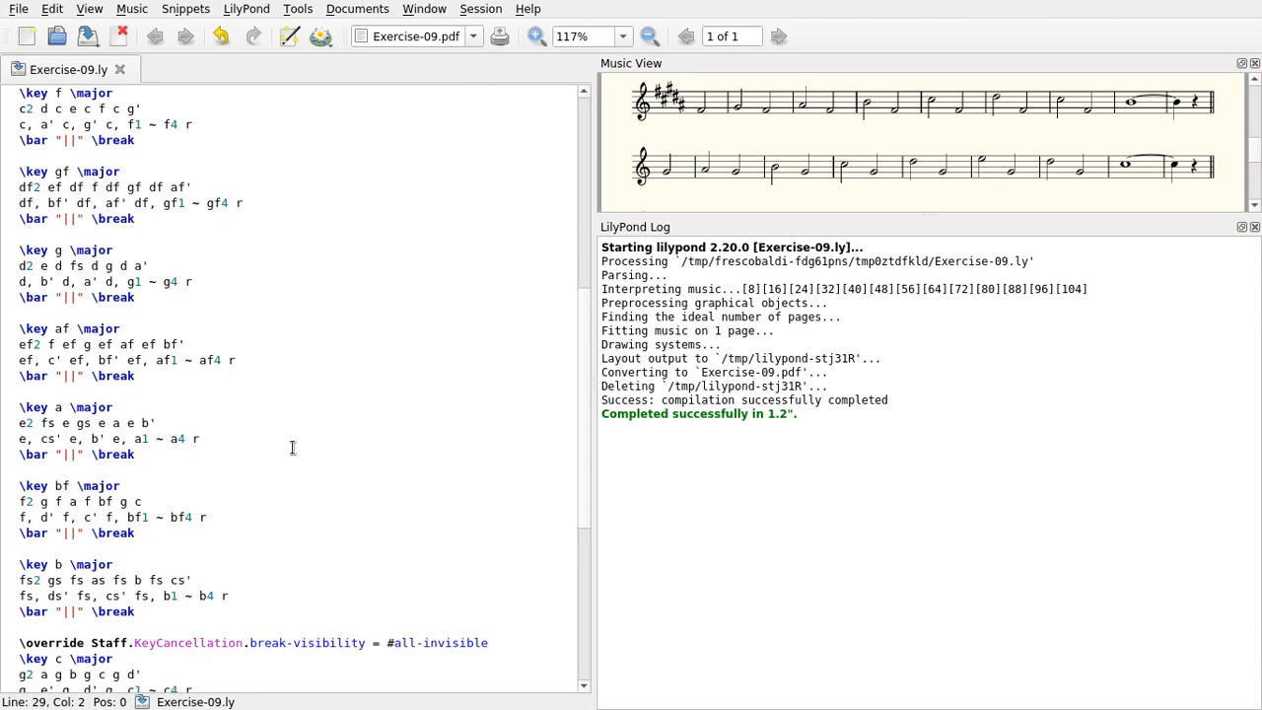
mouse_move(65, 406)
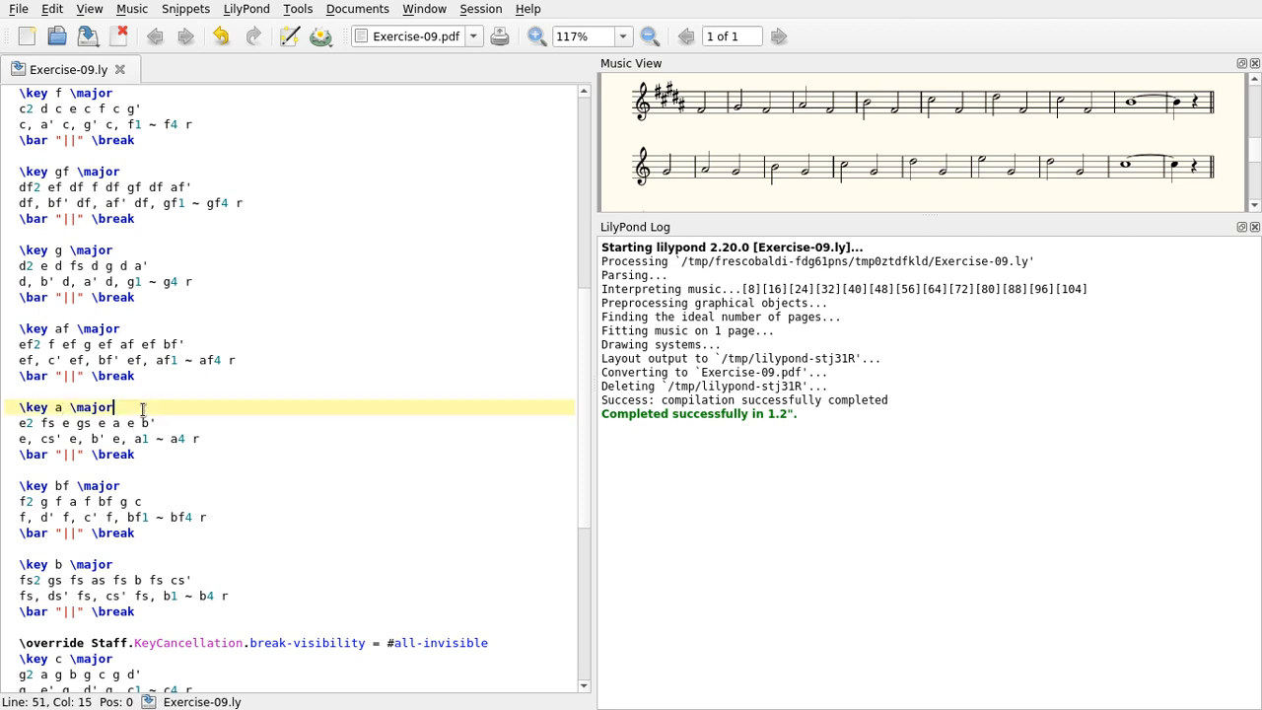
type("c")
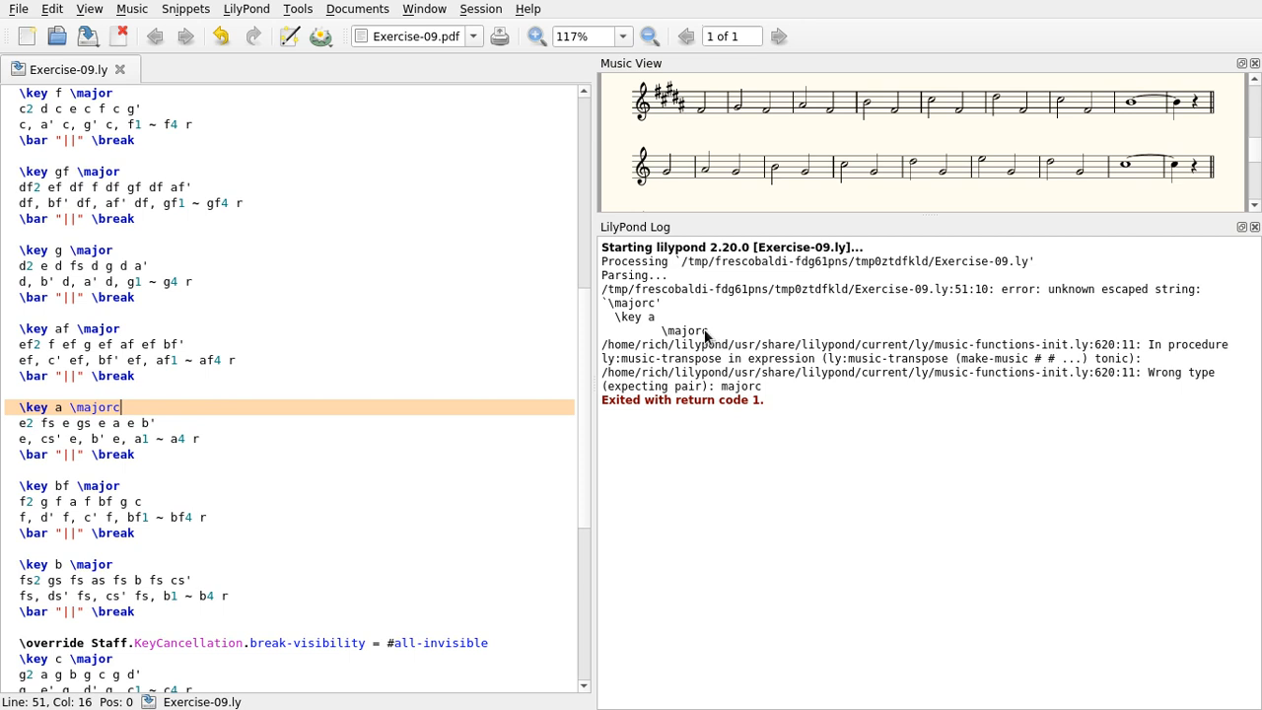
key("BackSpace")
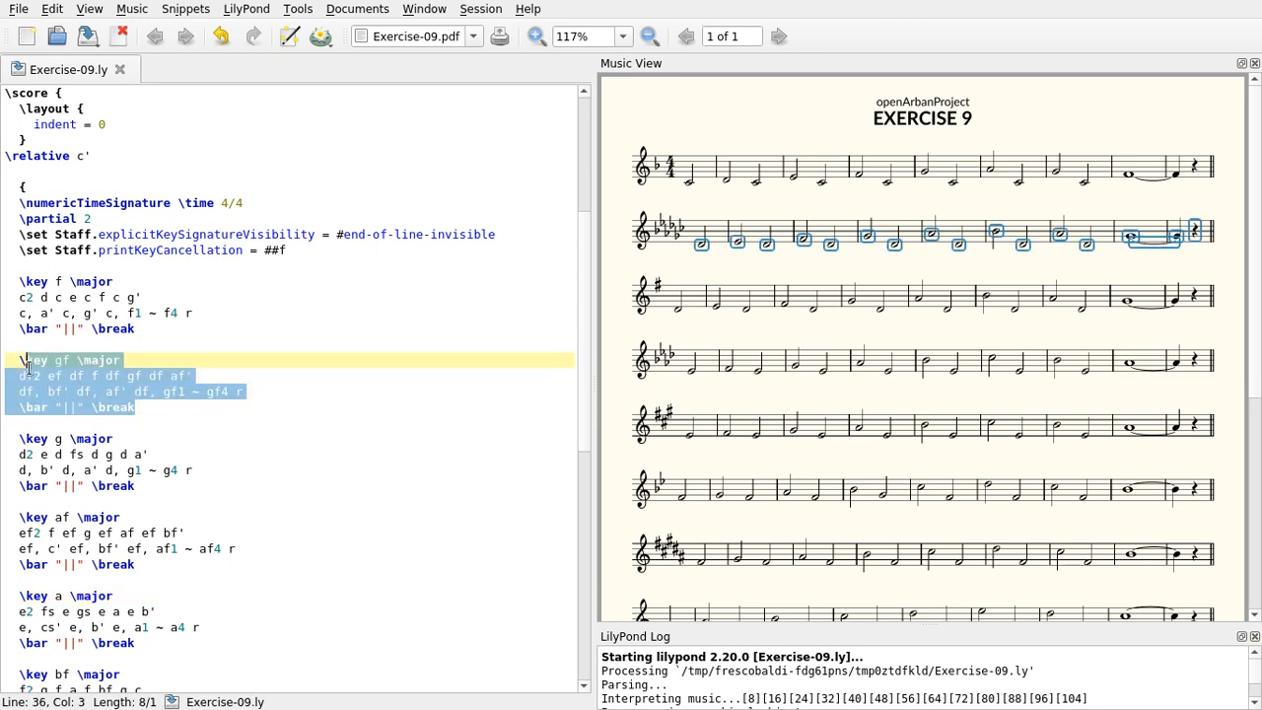
- Paste the F major lines over the gf major block and transpose them with 'f fs' to F sharp major
key("Delete")
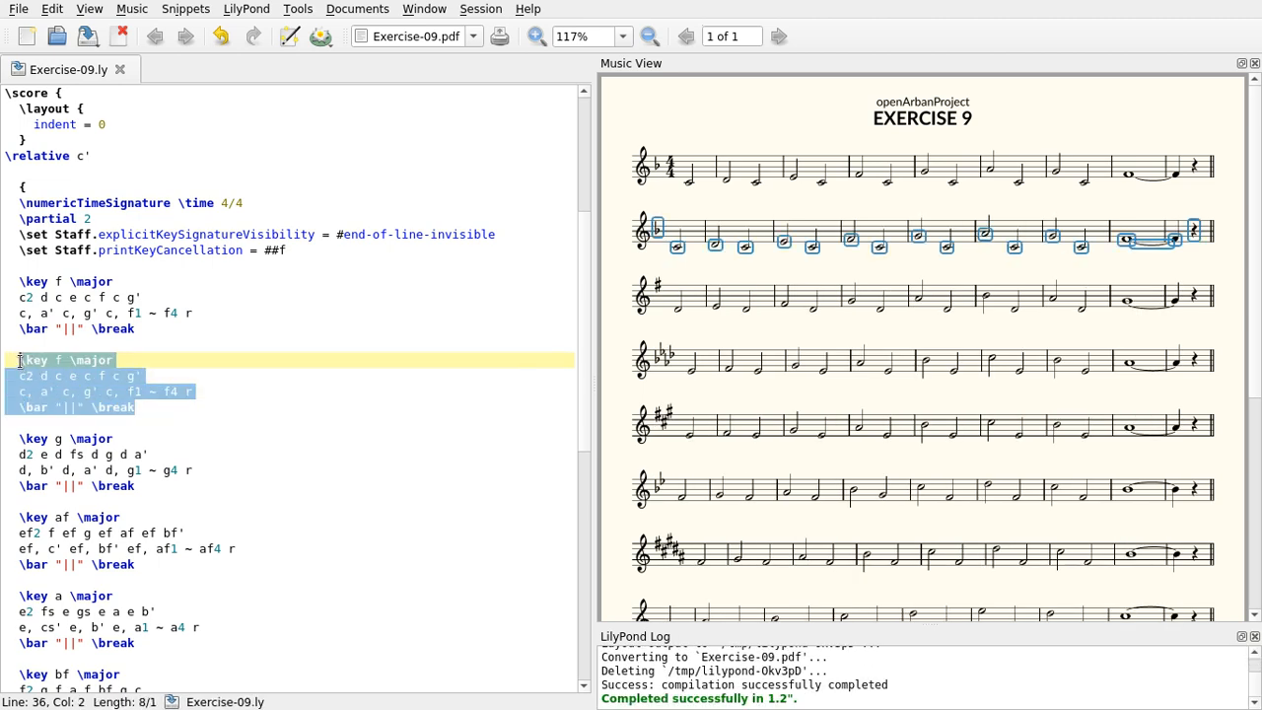
left_click(295, 8)
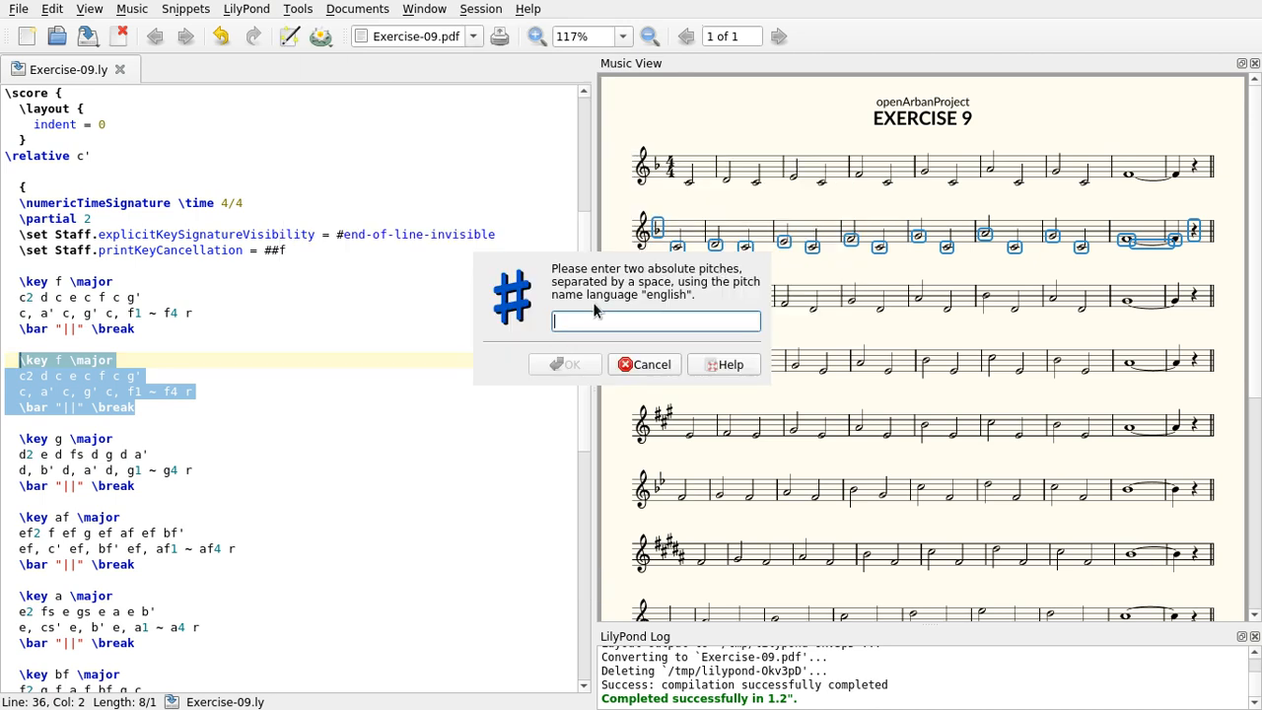
type("f fs")
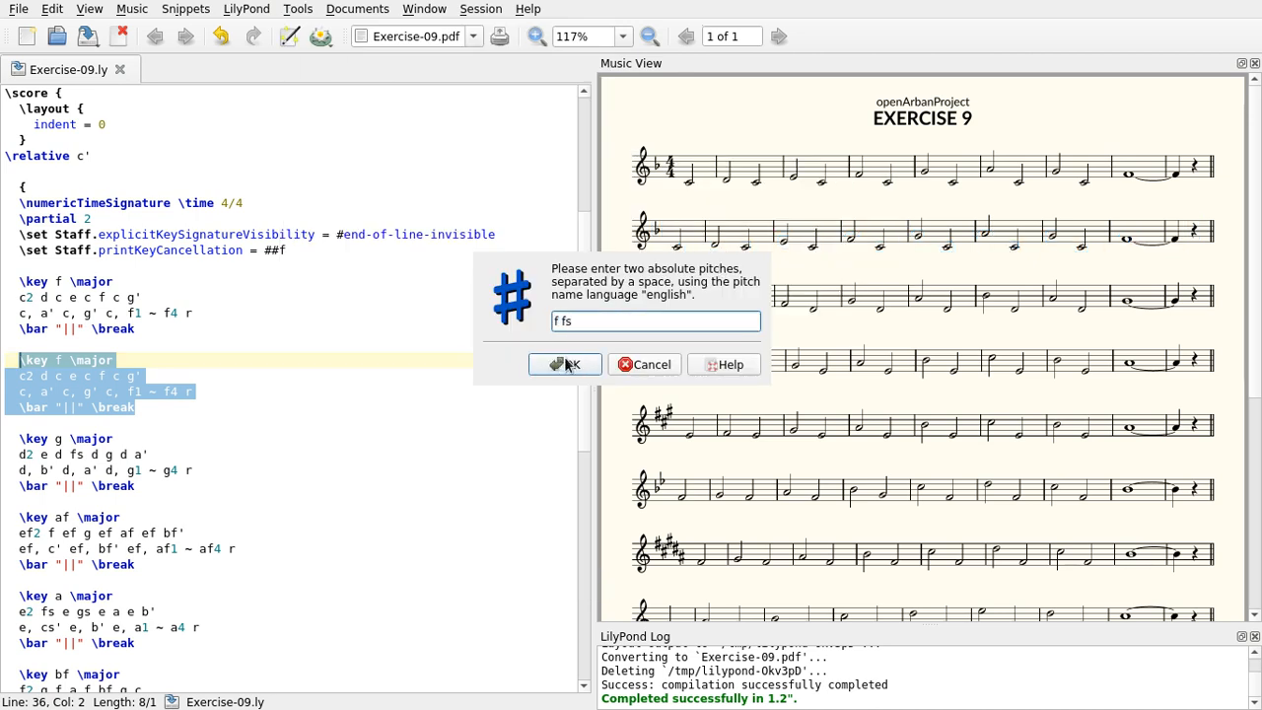
left_click(563, 363)
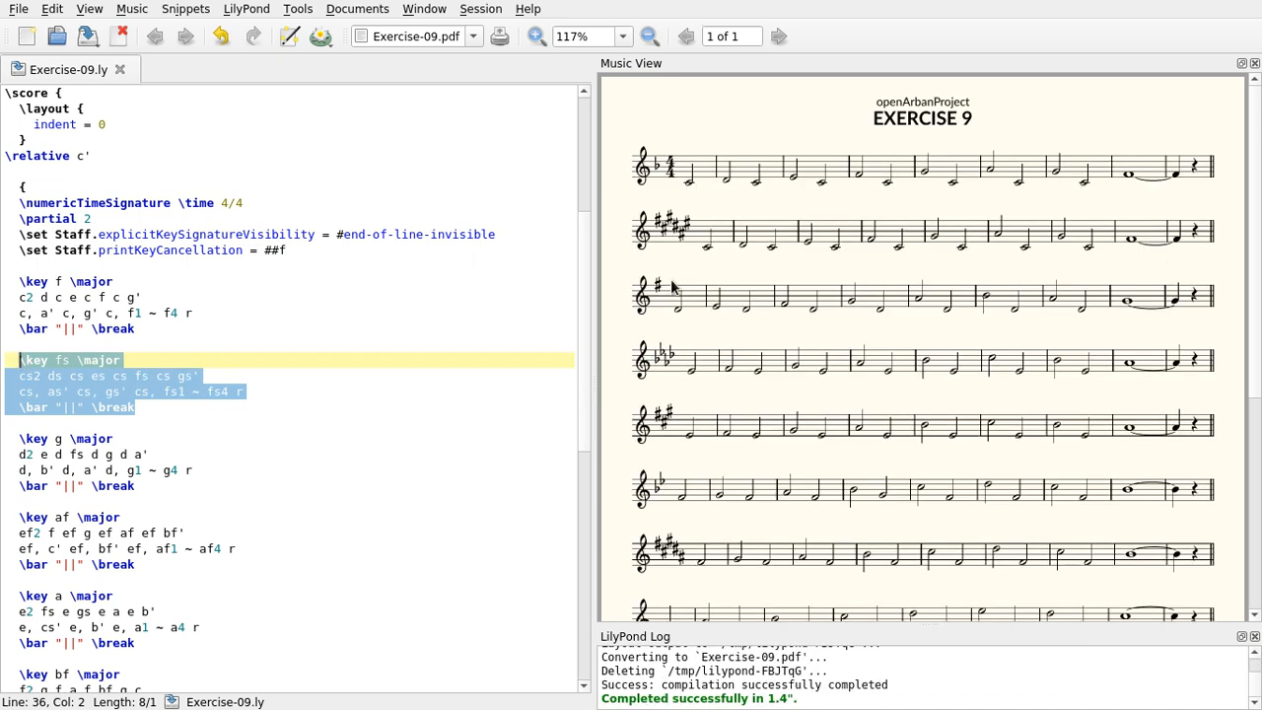
left_click(221, 424)
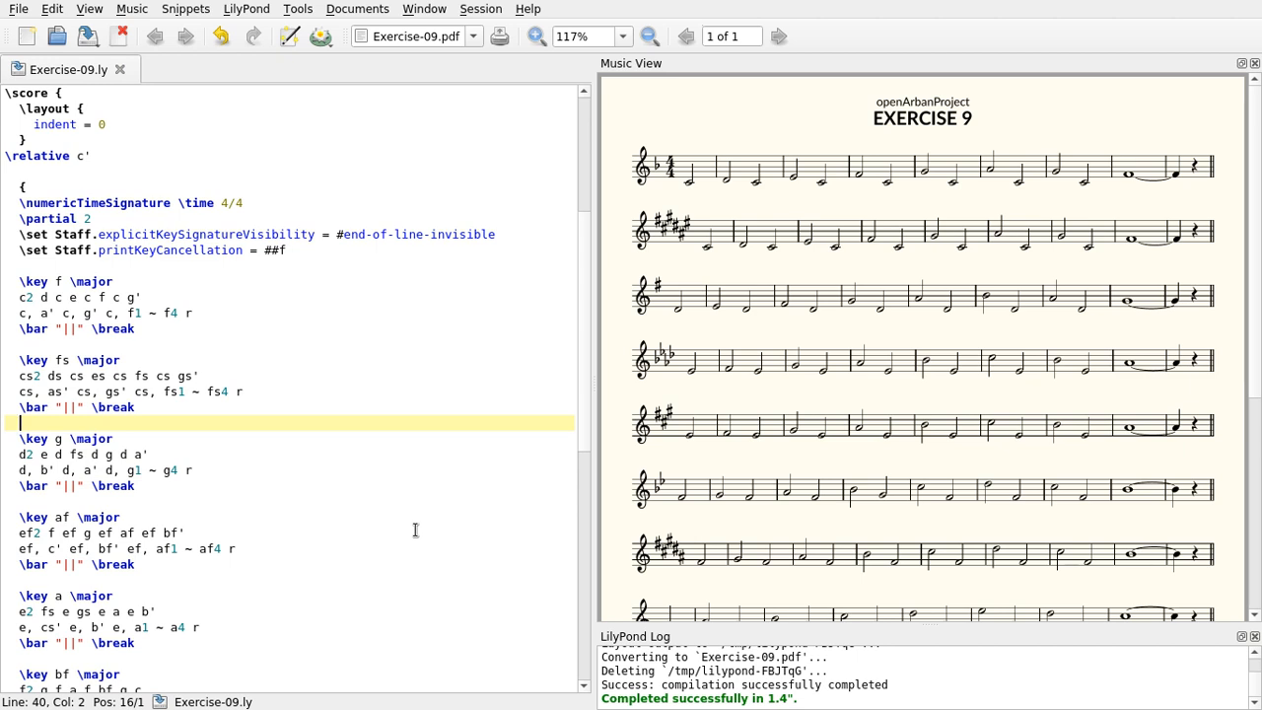
mouse_move(1100, 253)
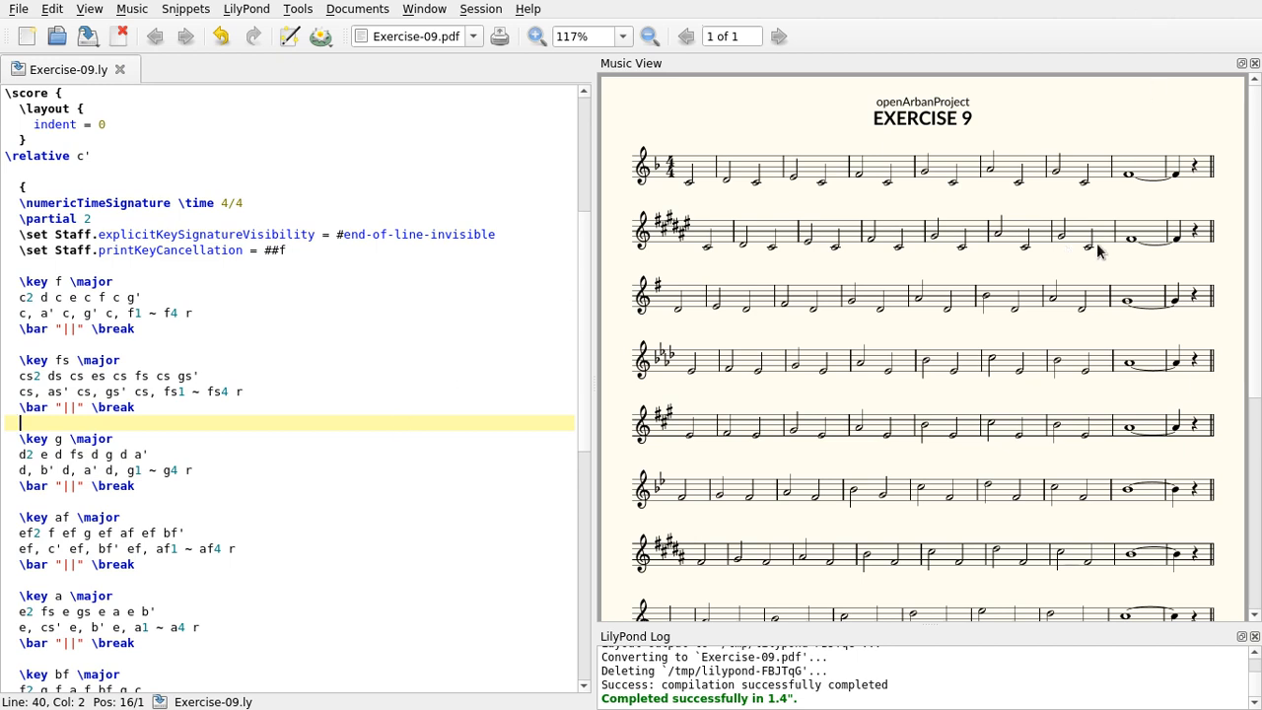
mouse_move(702, 402)
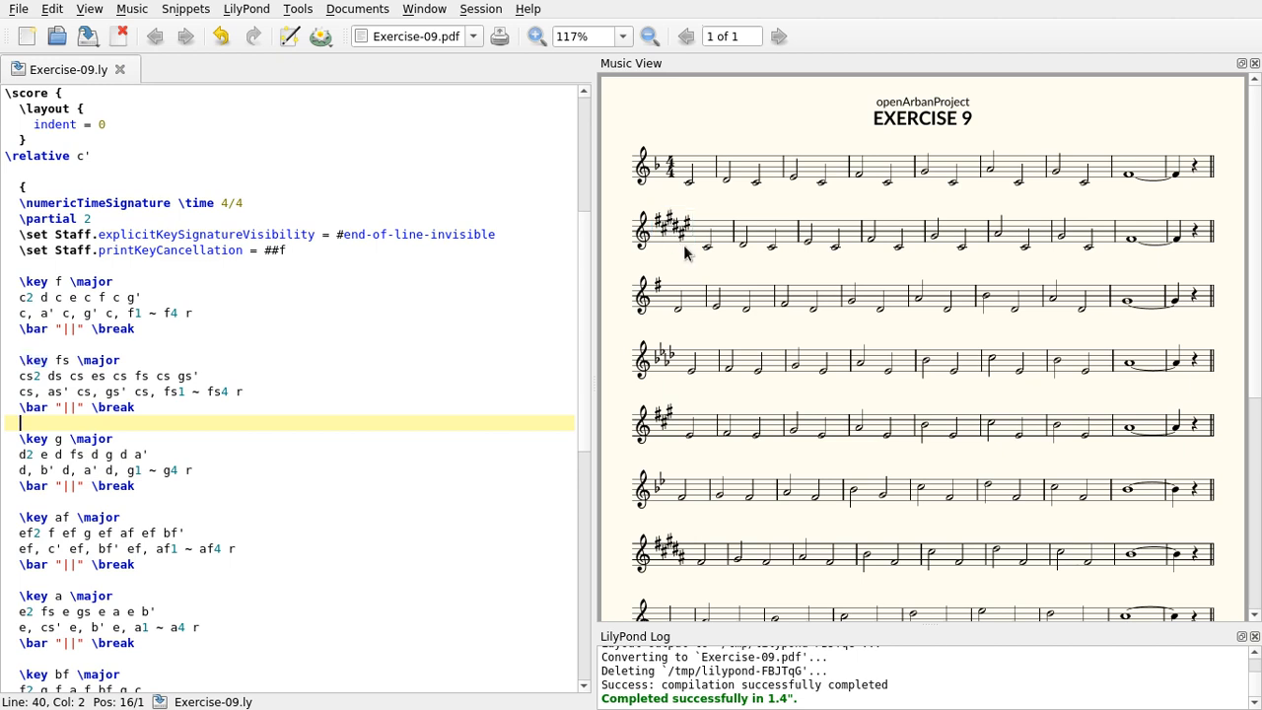
mouse_move(698, 252)
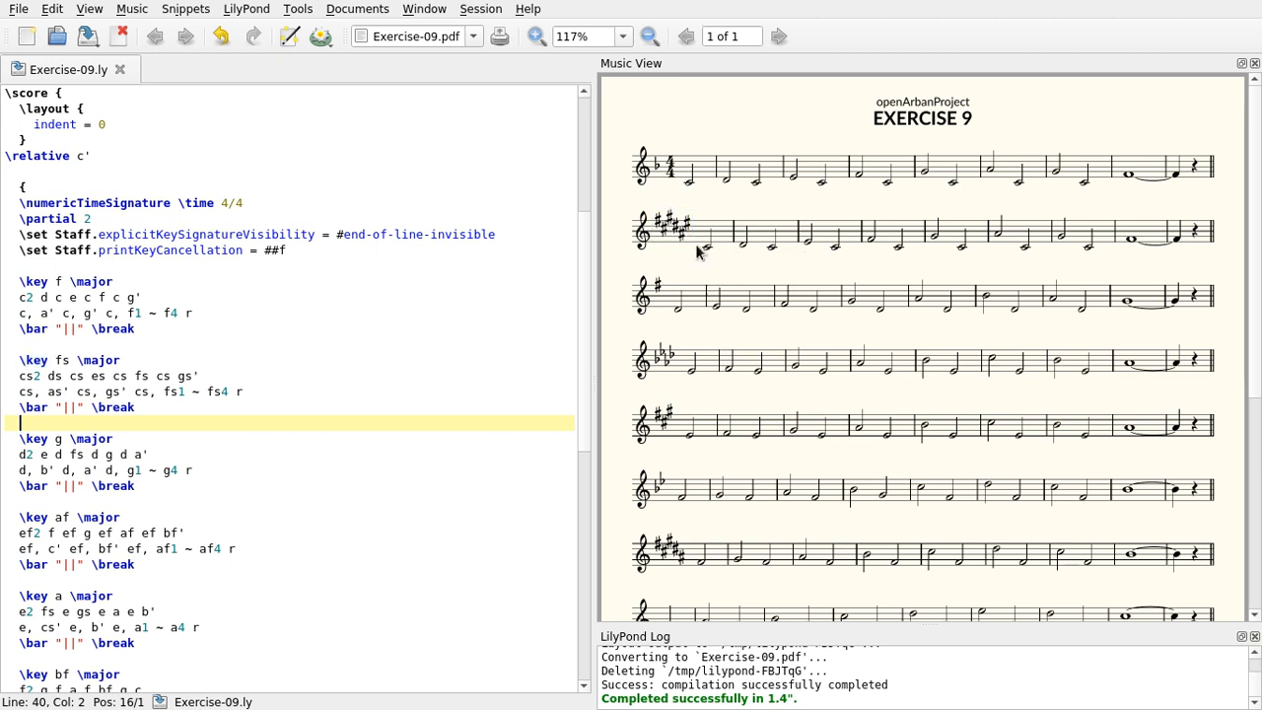
mouse_move(588, 543)
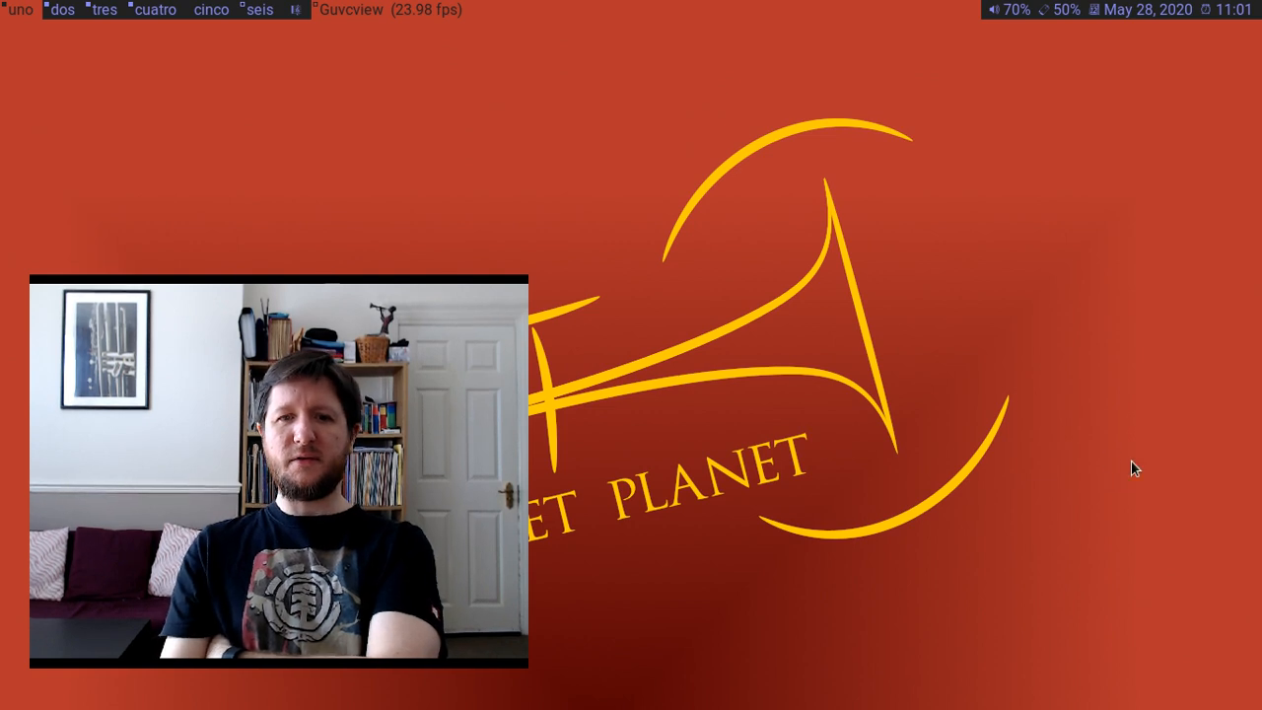
mouse_move(675, 233)
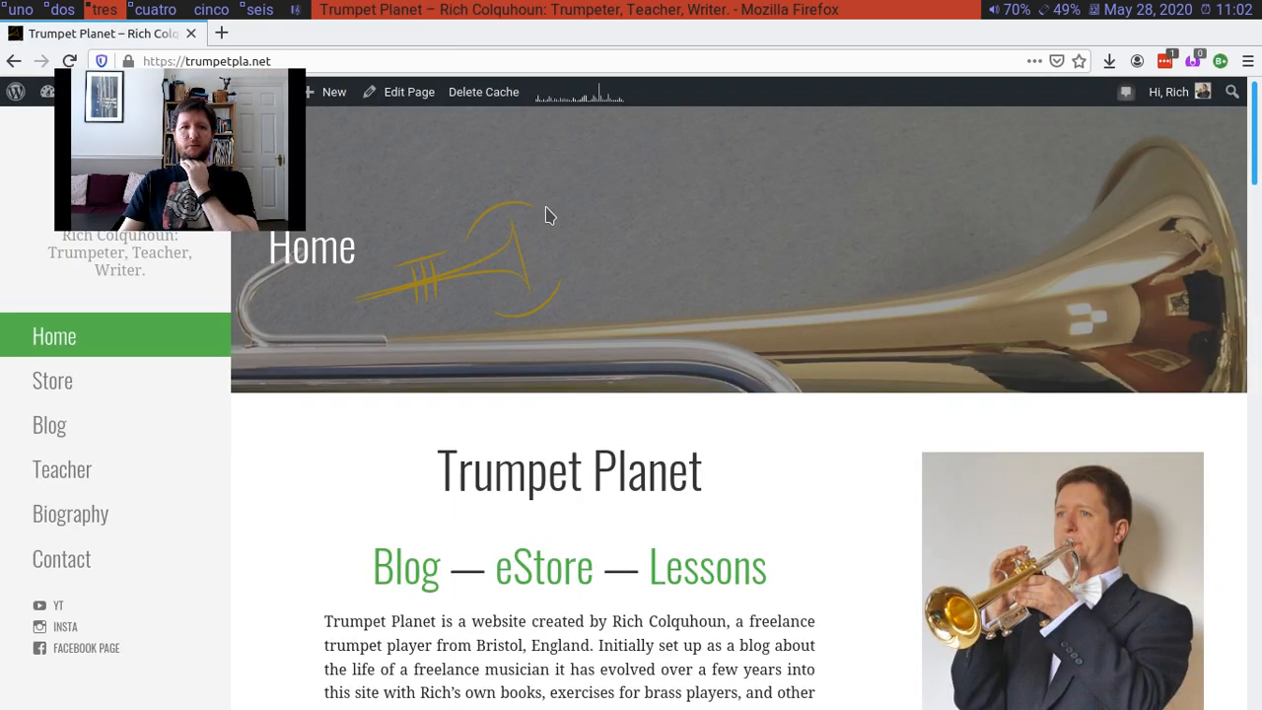
- Go via the Trumpet Planet Contact page to openarban.wordpress.com
left_click(61, 558)
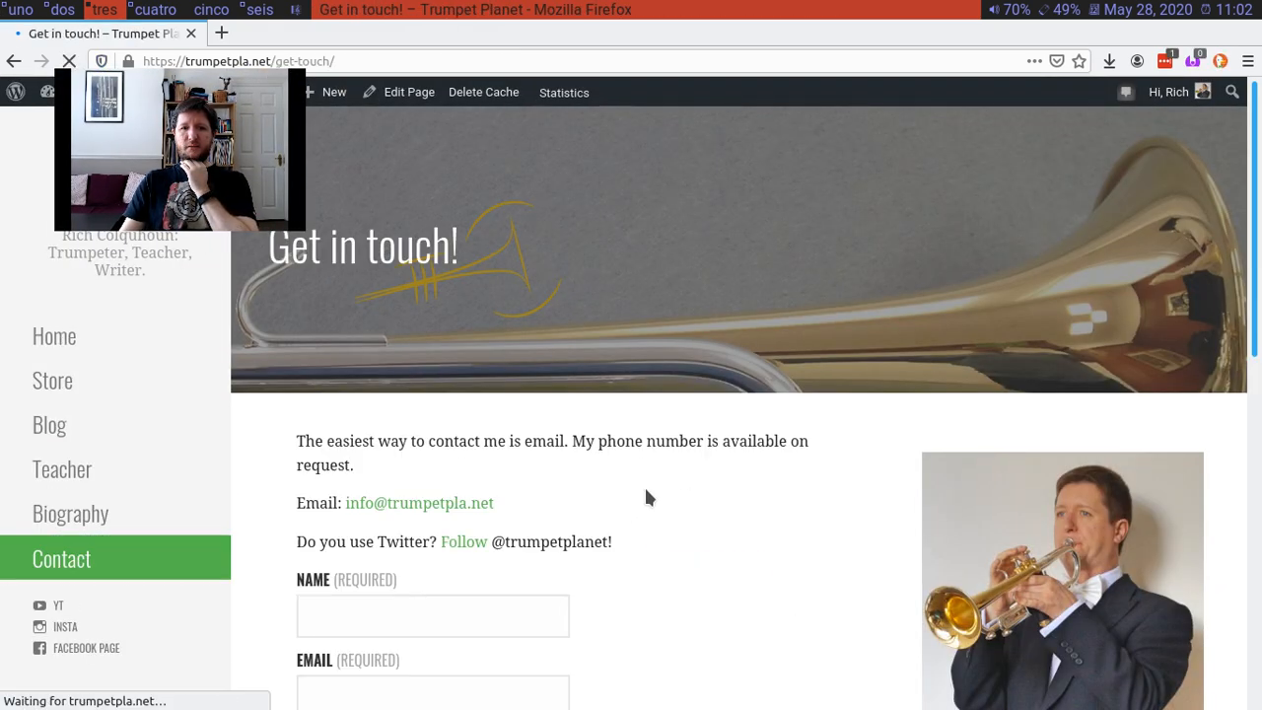
scroll("down", 3)
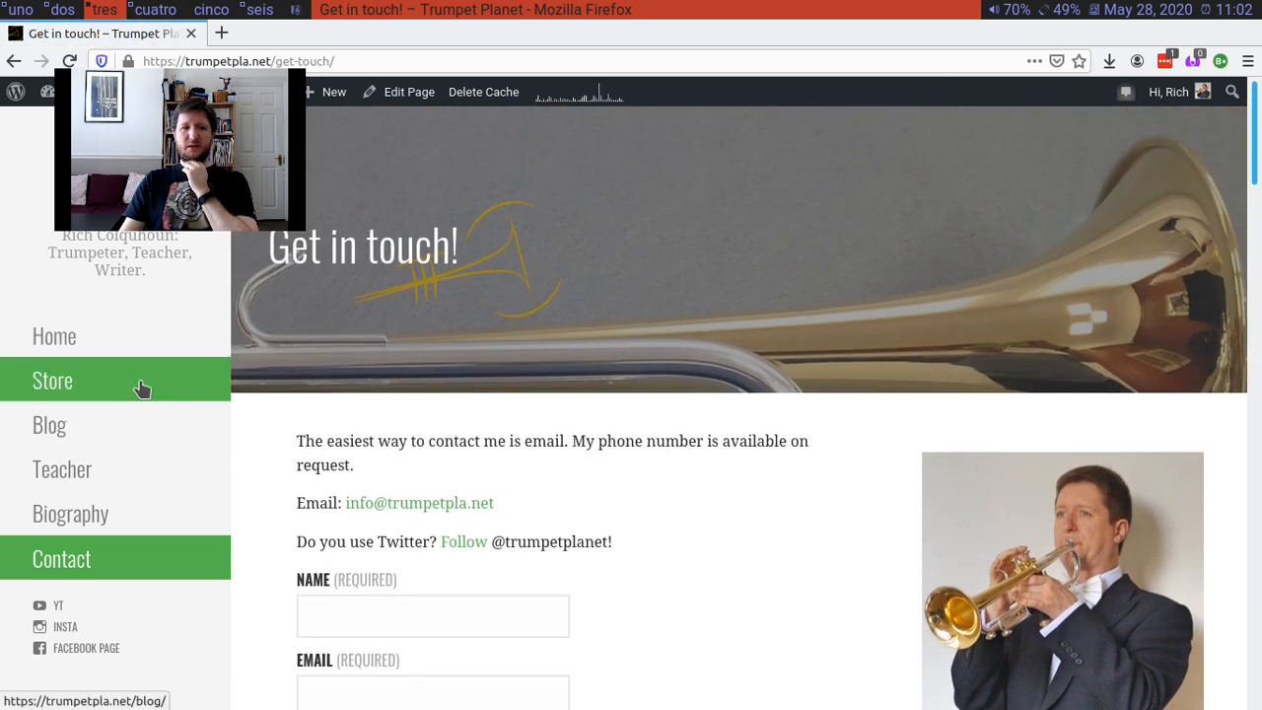
left_click(56, 335)
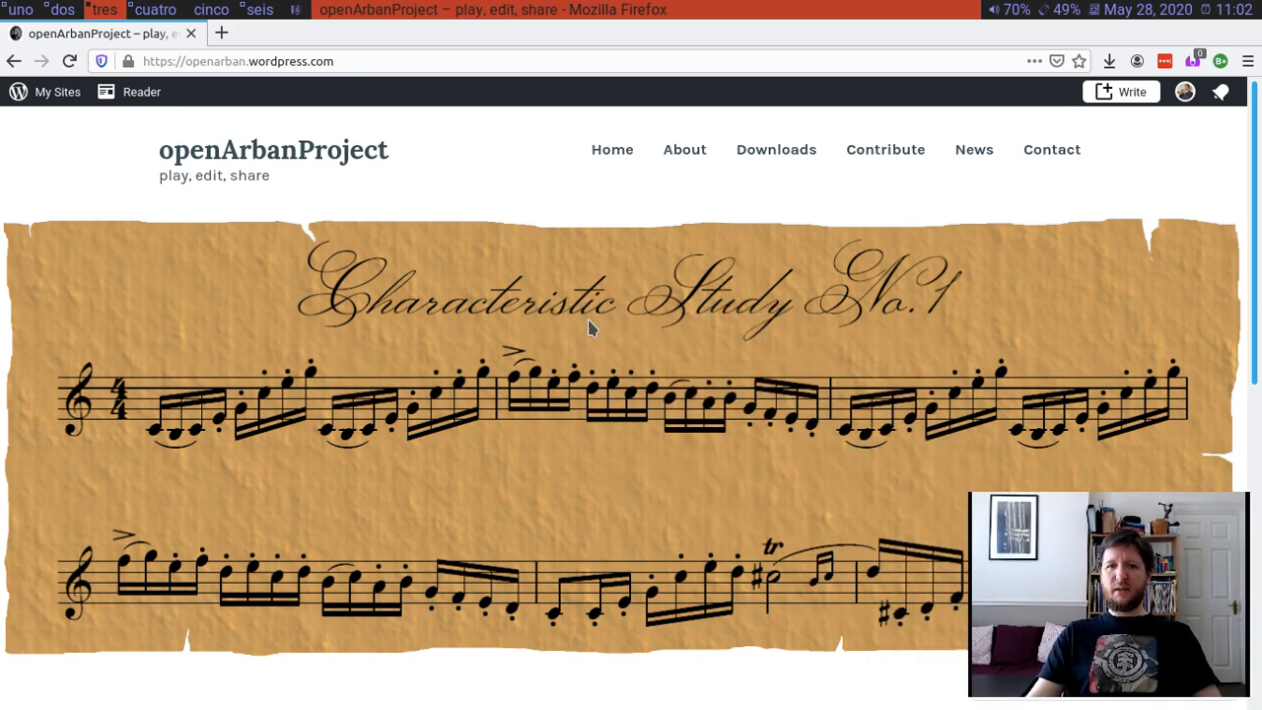
scroll("down", 3)
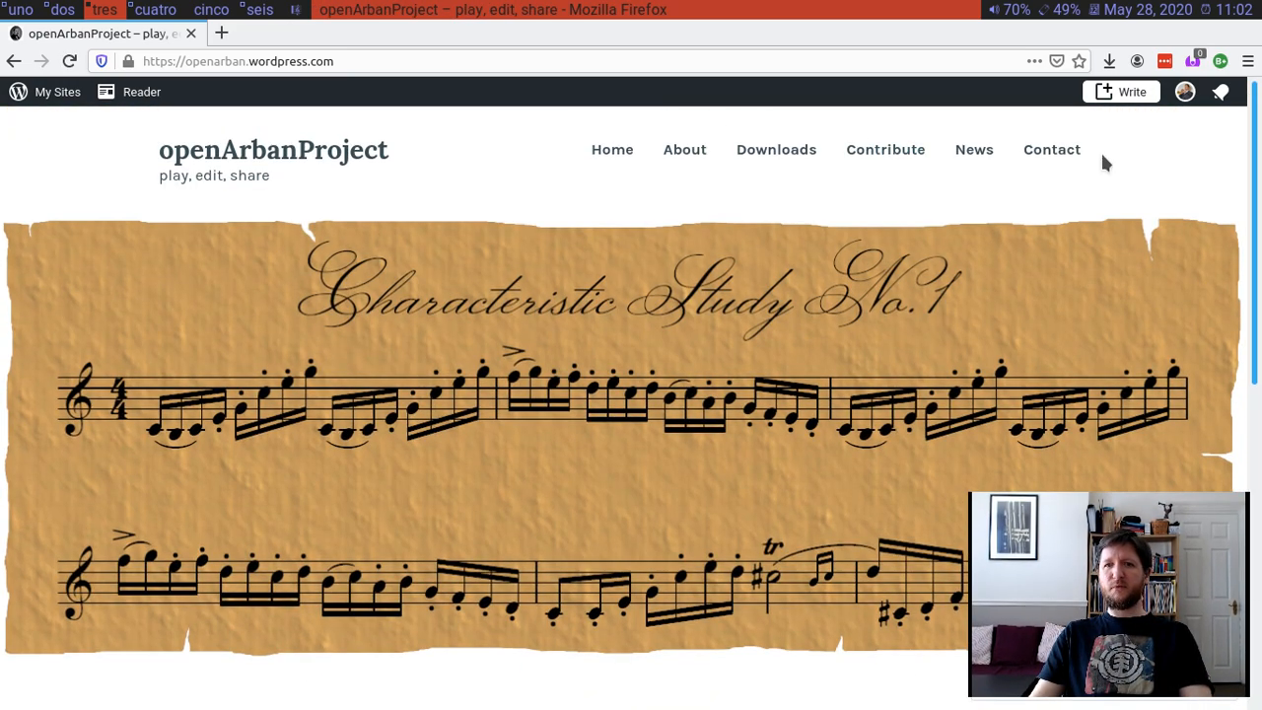
mouse_move(856, 441)
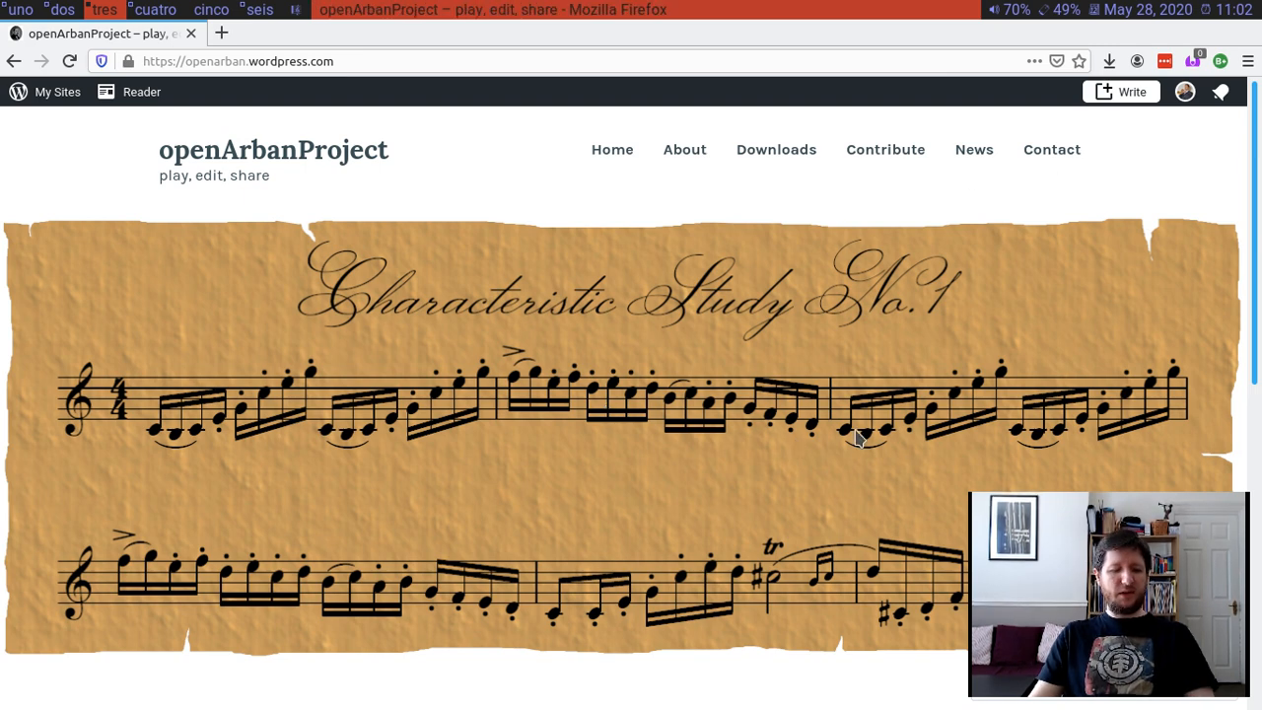